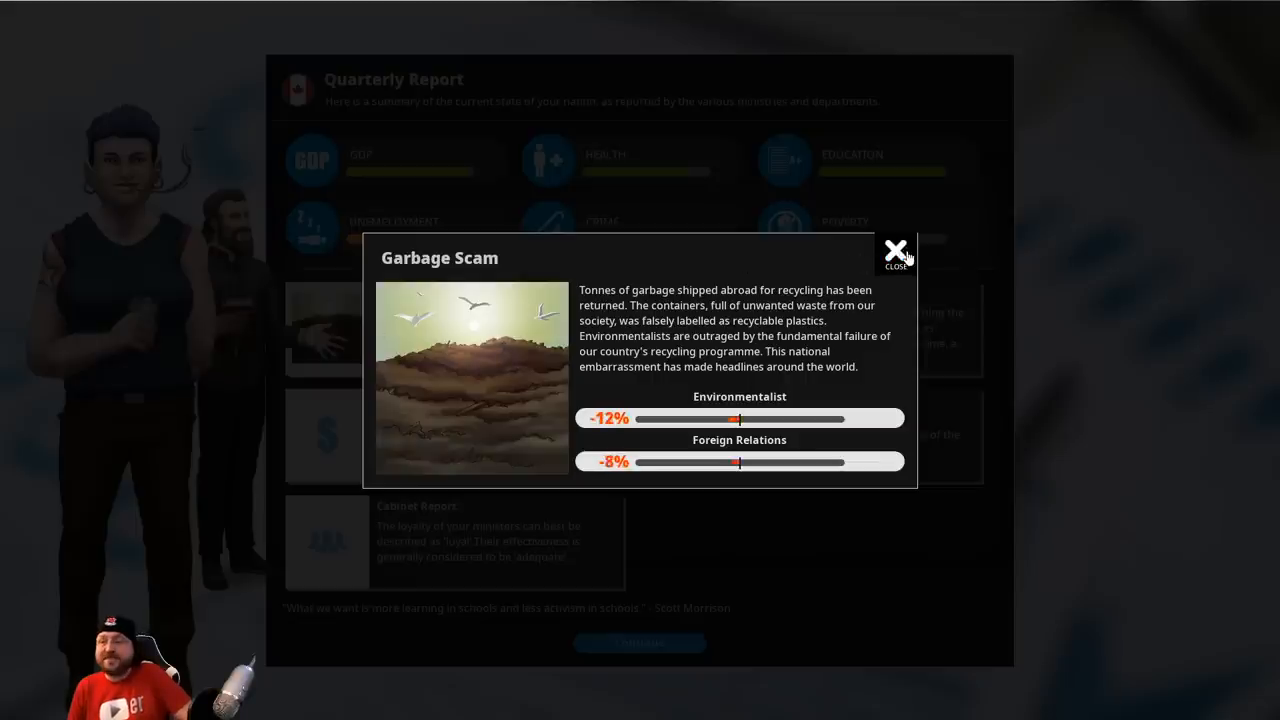
Dismiss the Garbage Scam news and quarterly report, glance at transport policy ideas, and advance to the next turn
{"action": "left_click", "coordinate": [896, 248]}
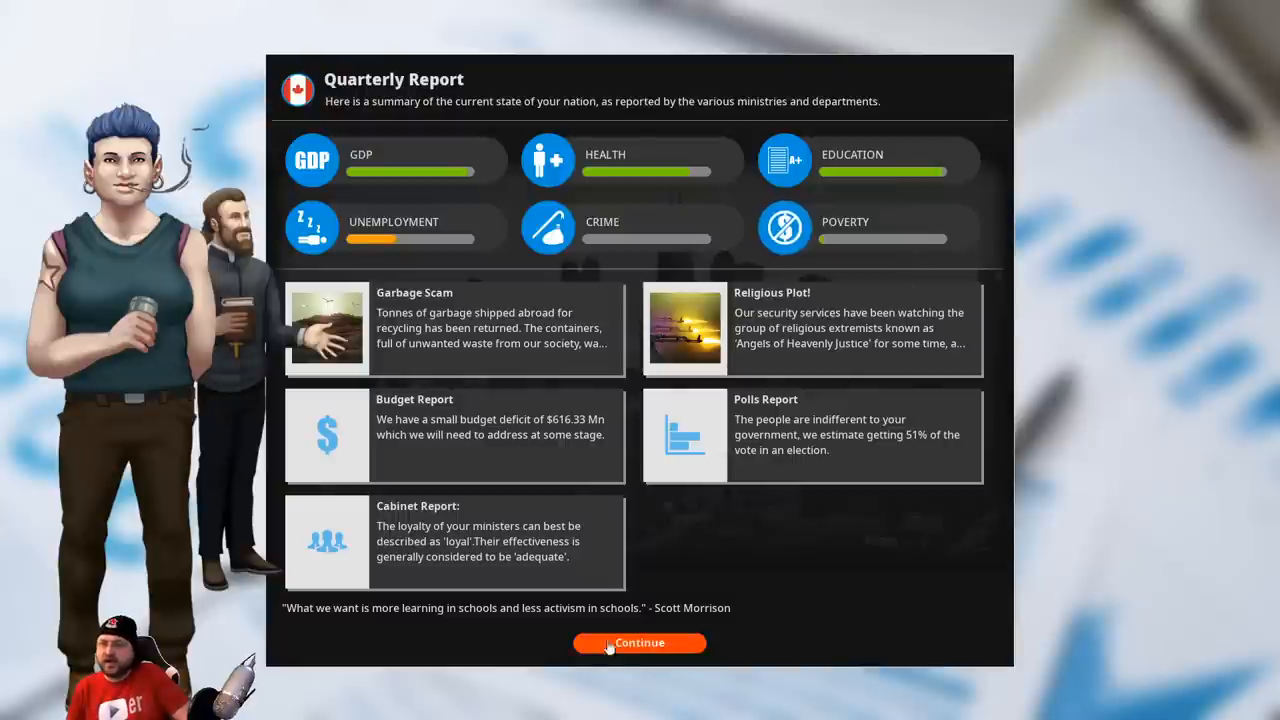
{"action": "left_click", "coordinate": [640, 642]}
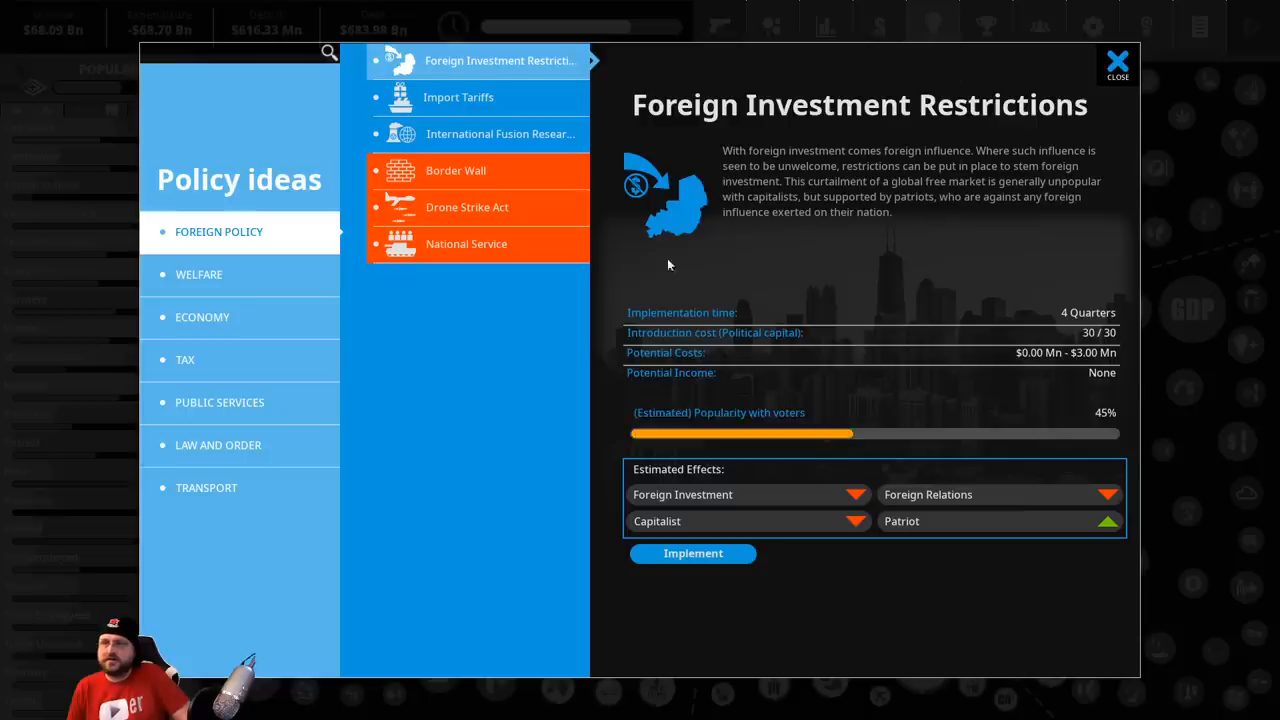
{"action": "left_click", "coordinate": [206, 488]}
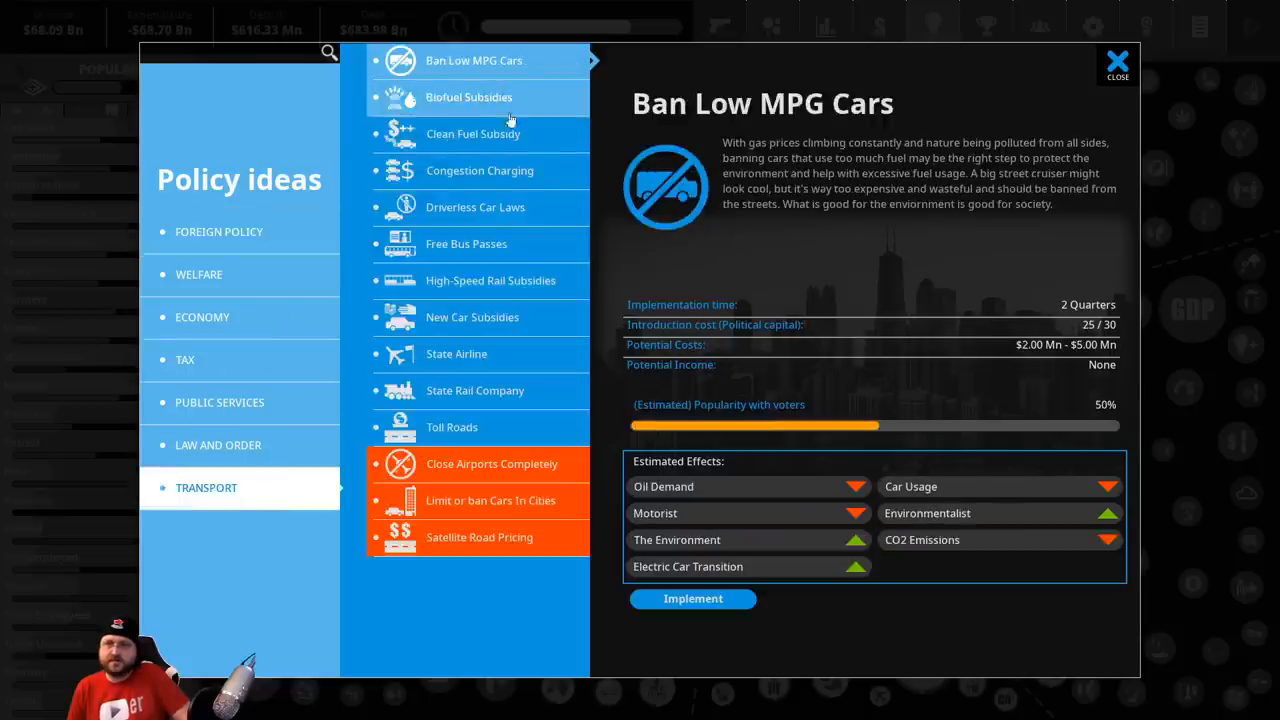
{"action": "left_click", "coordinate": [692, 598]}
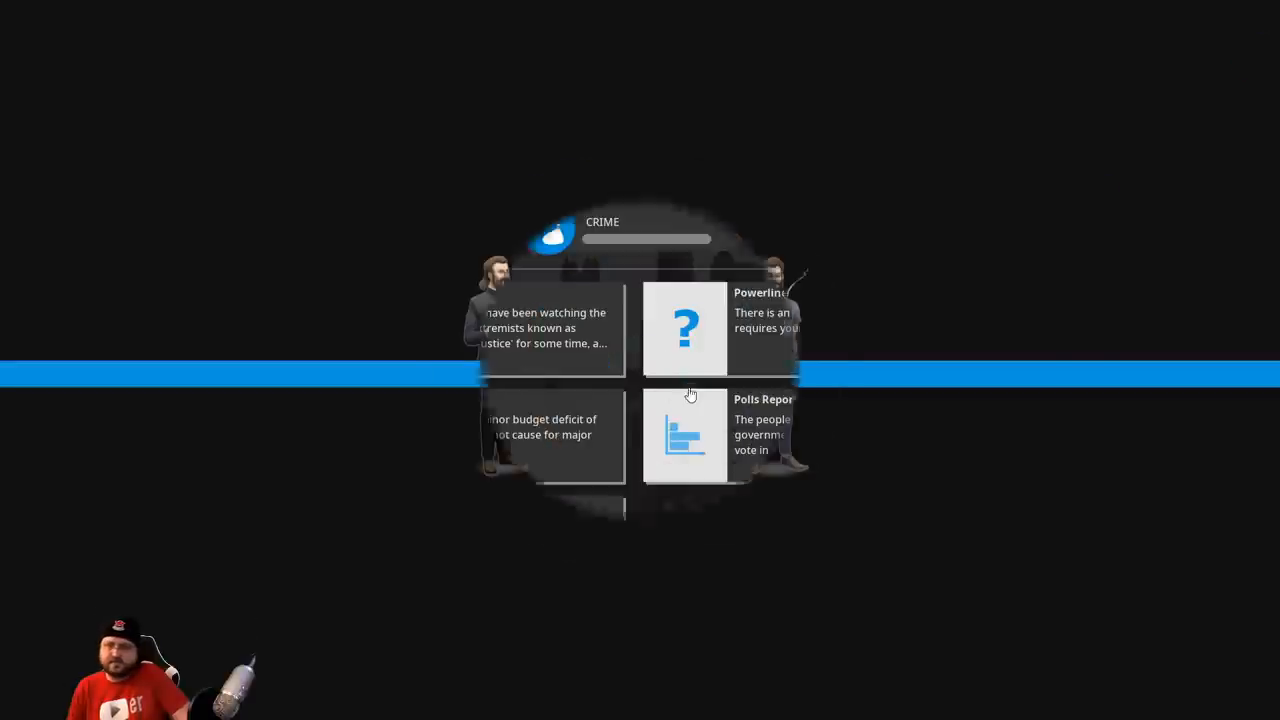
Resolve the Powerlines protest dilemma by choosing to build the power lines anyway
{"action": "left_click", "coordinate": [684, 328]}
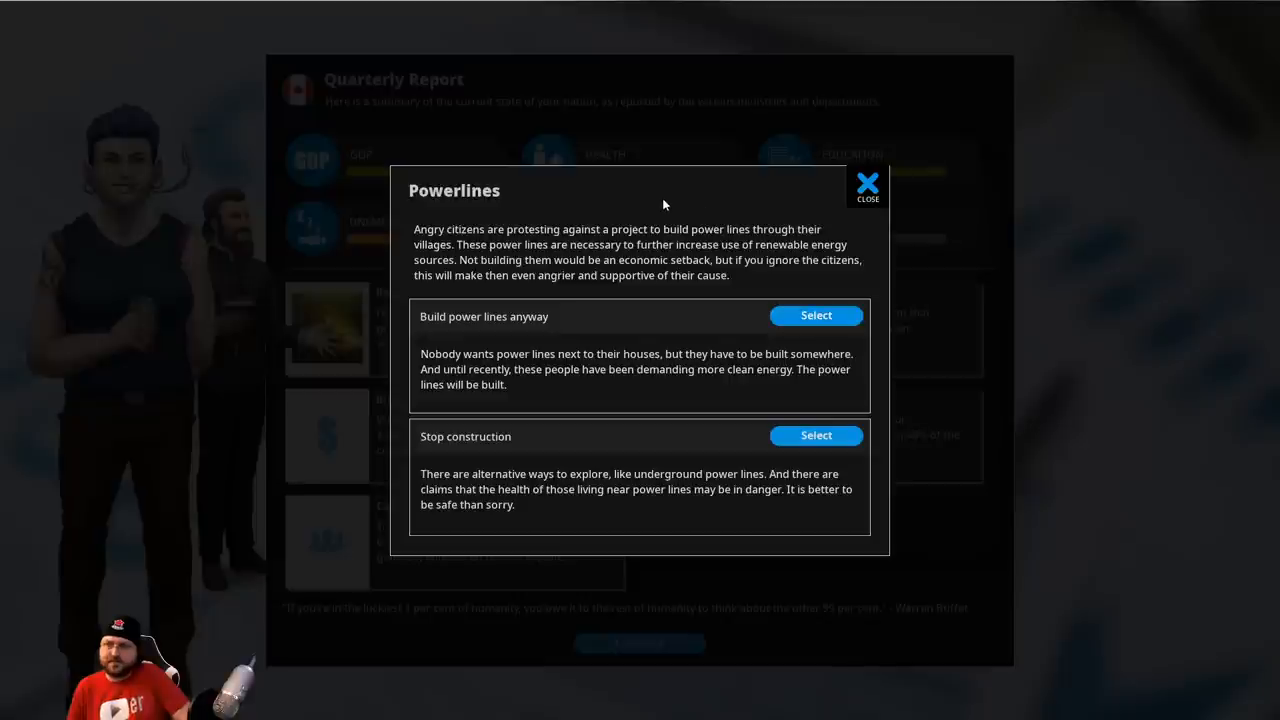
{"action": "mouse_move", "coordinate": [756, 198]}
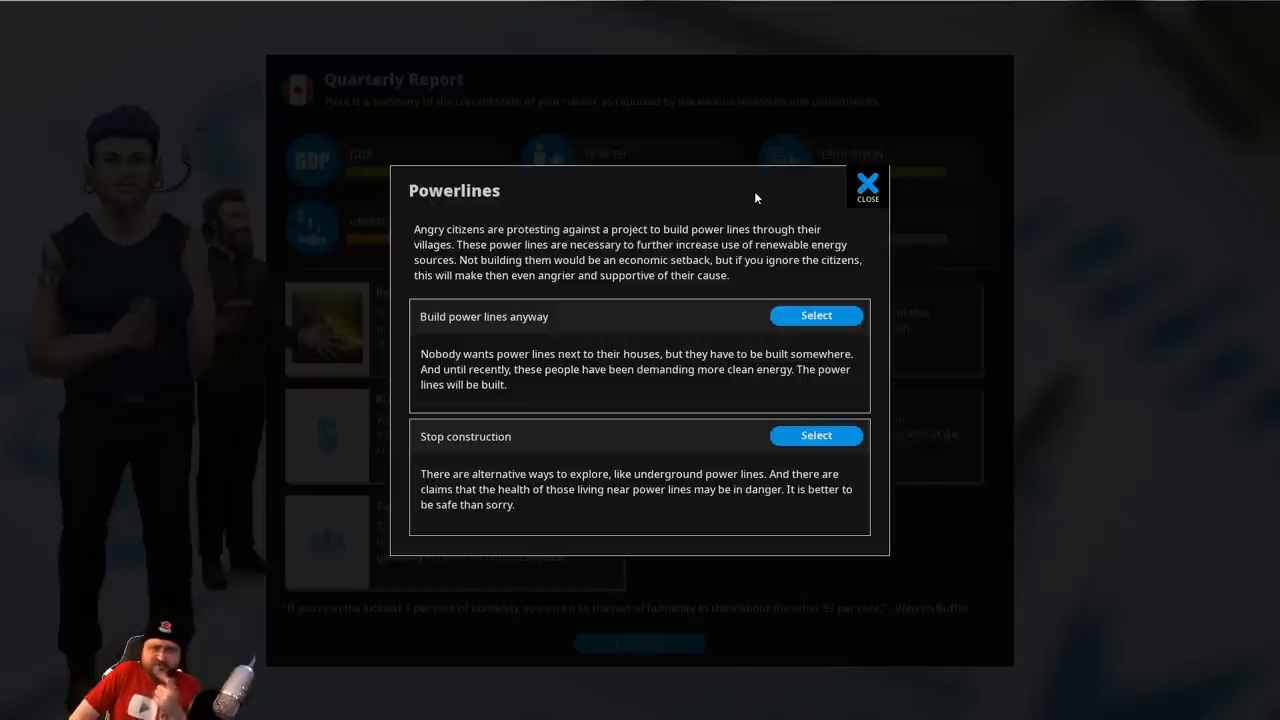
{"action": "mouse_move", "coordinate": [816, 316]}
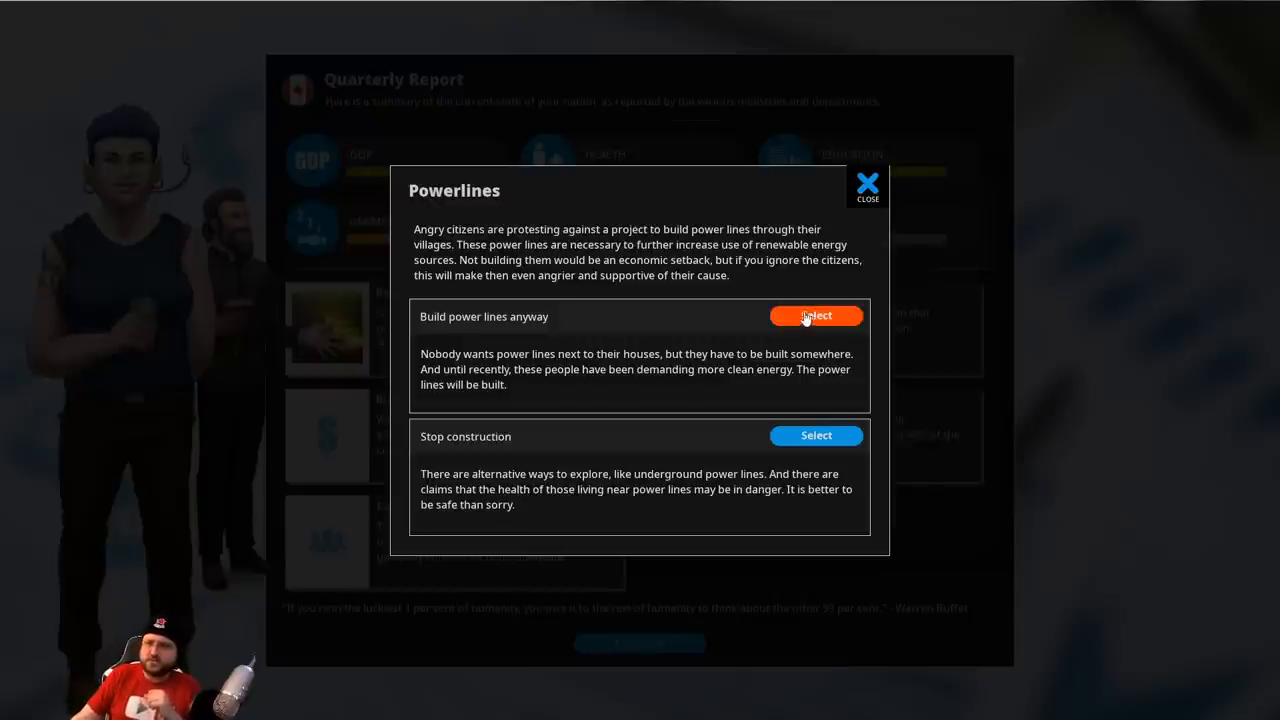
{"action": "left_click", "coordinate": [816, 316]}
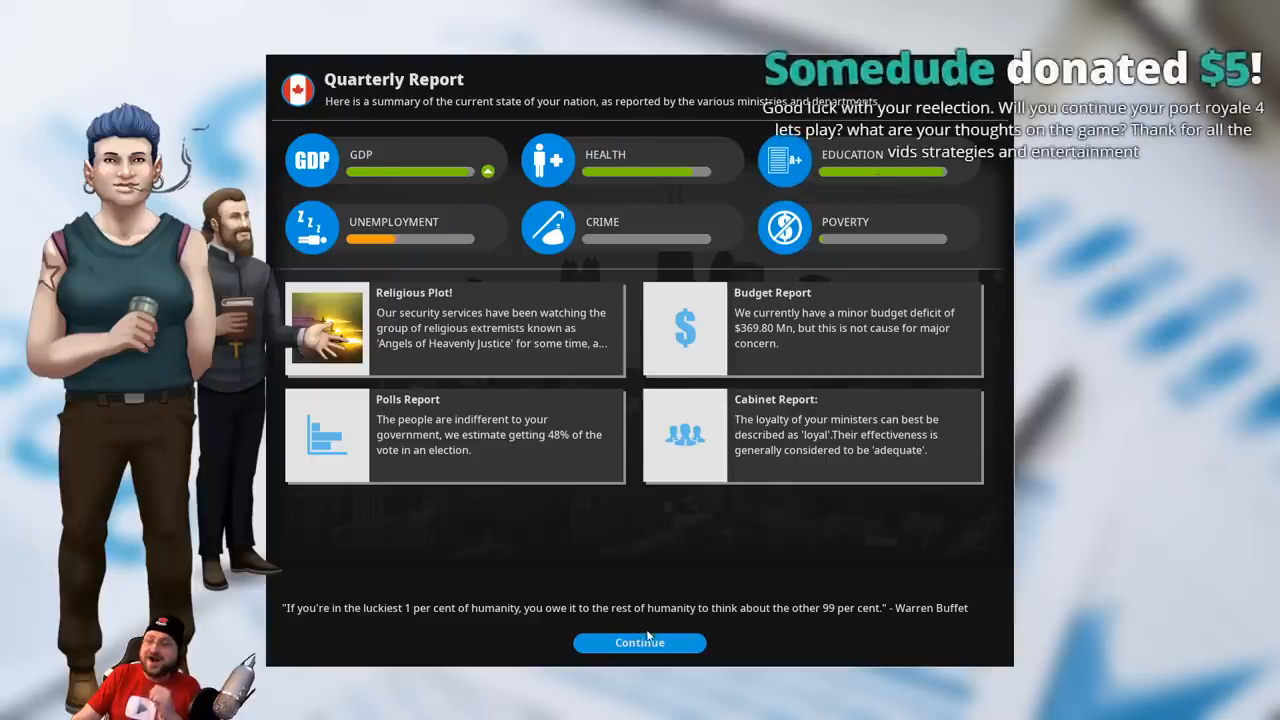
Dismiss the quarterly report and show the Everyone voter group's happiness influences
{"action": "left_click", "coordinate": [640, 642]}
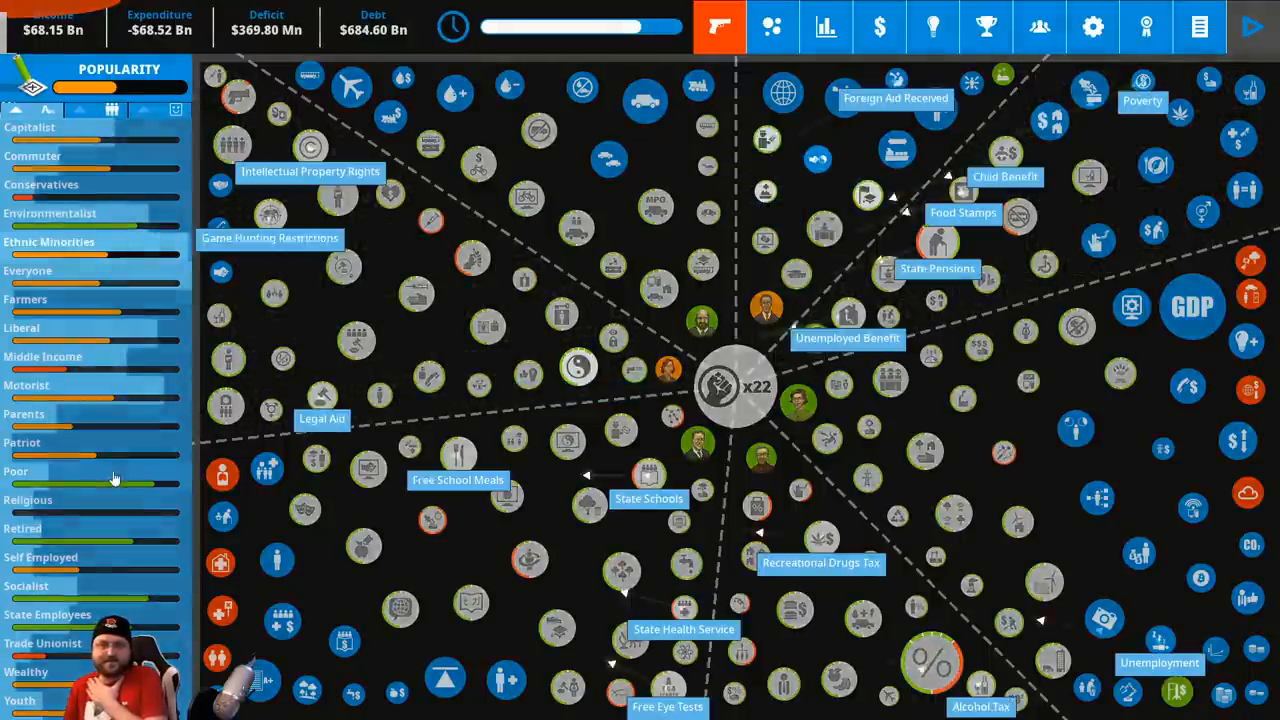
{"action": "left_click", "coordinate": [28, 270]}
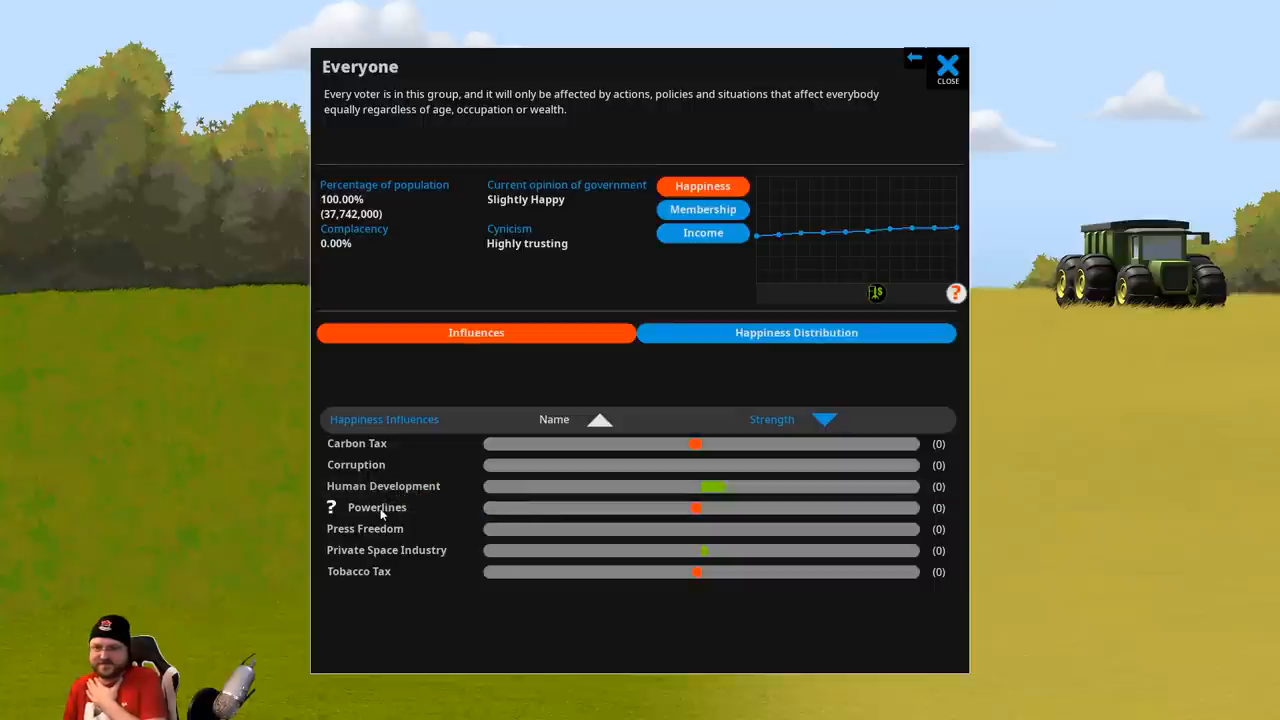
{"action": "mouse_move", "coordinate": [478, 644]}
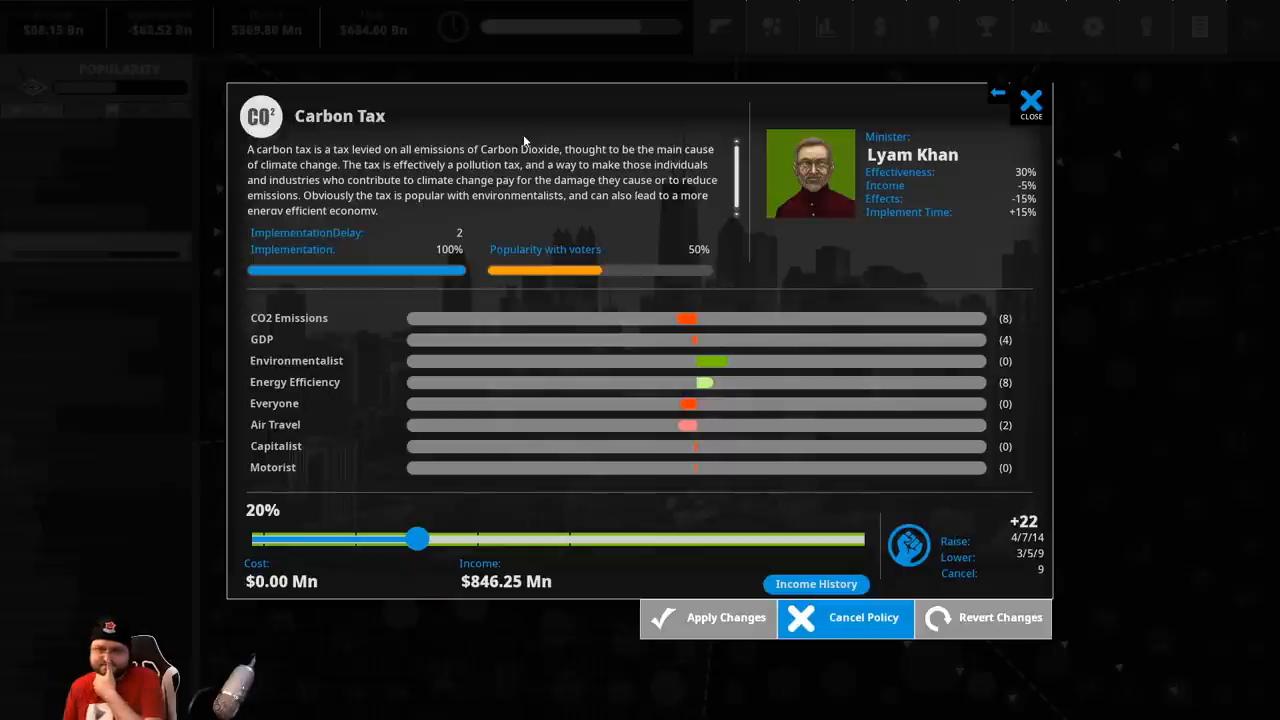
Review the Obesity, Pollution and Respiratory Disease situations and the government income breakdown
{"action": "left_click", "coordinate": [1030, 100]}
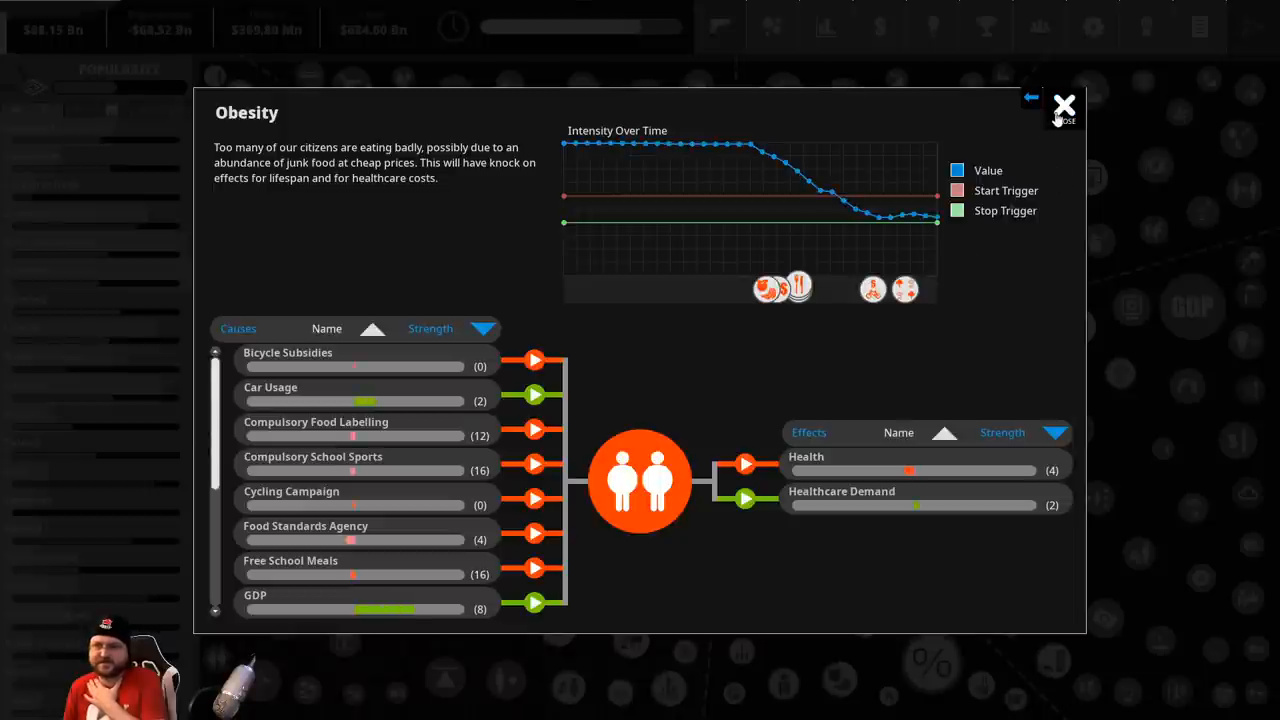
{"action": "left_click", "coordinate": [1064, 106]}
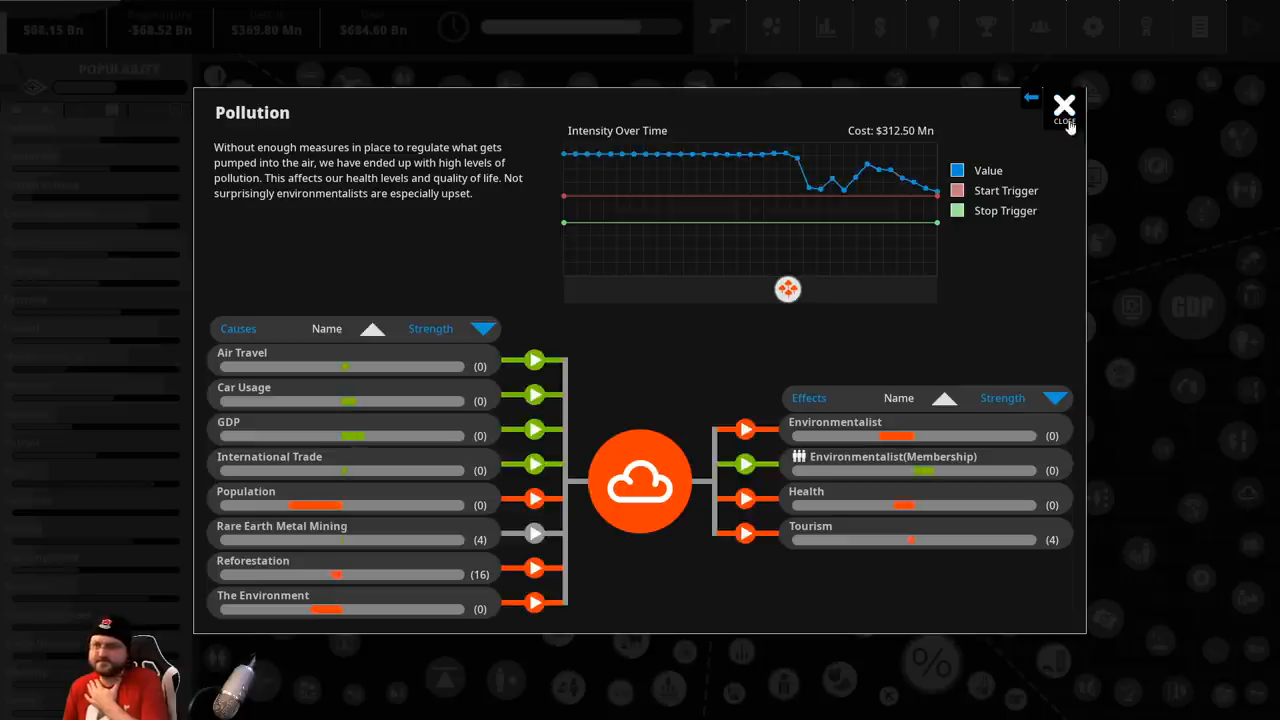
{"action": "left_click", "coordinate": [1064, 104]}
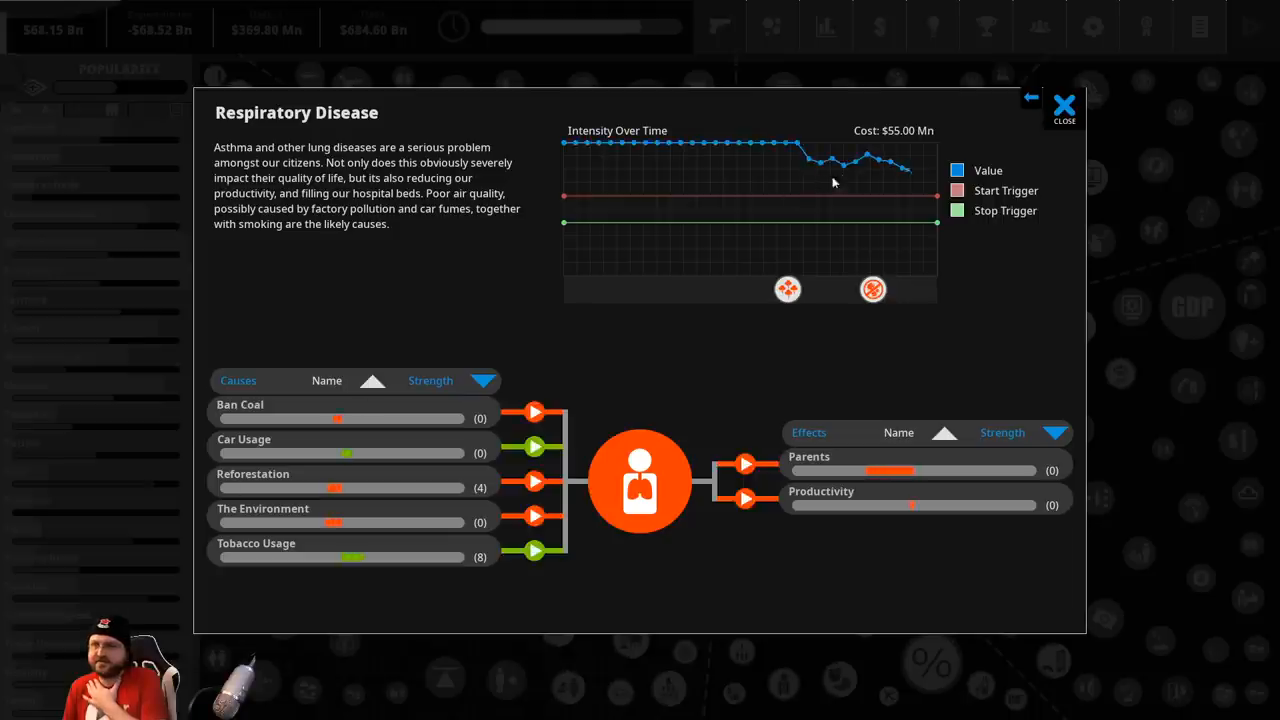
{"action": "left_click", "coordinate": [1064, 104]}
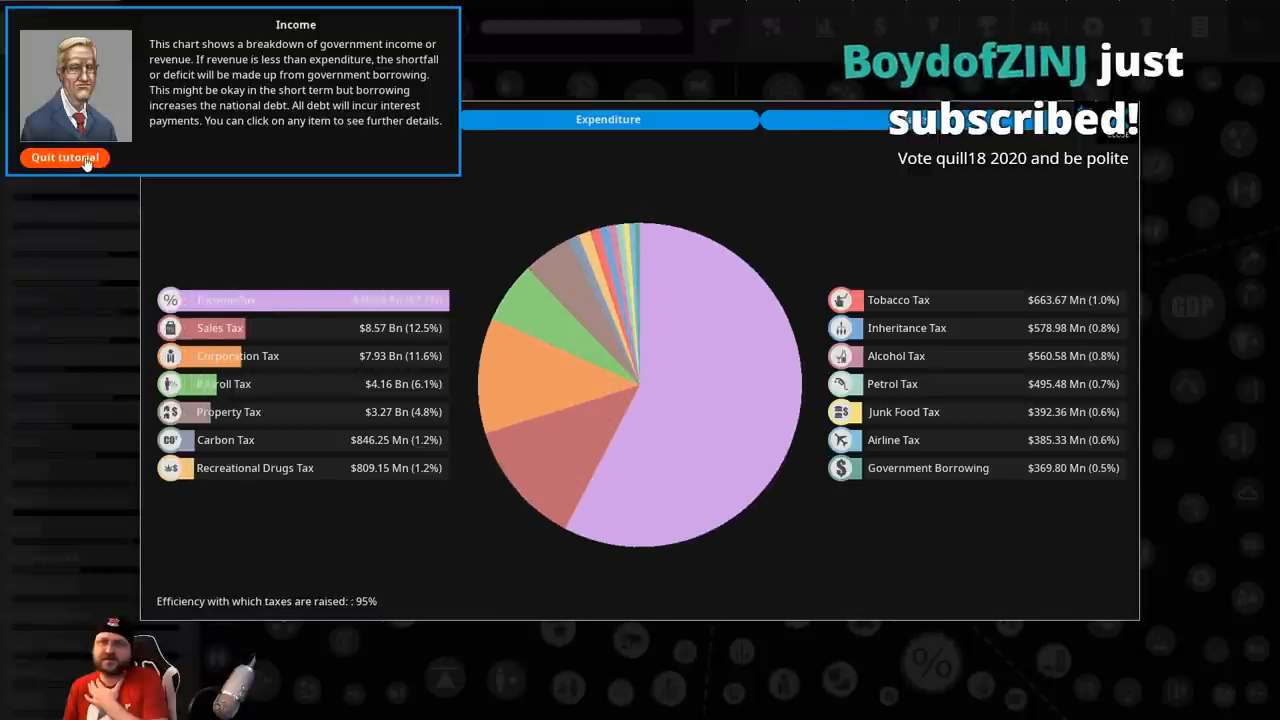
{"action": "left_click", "coordinate": [64, 156]}
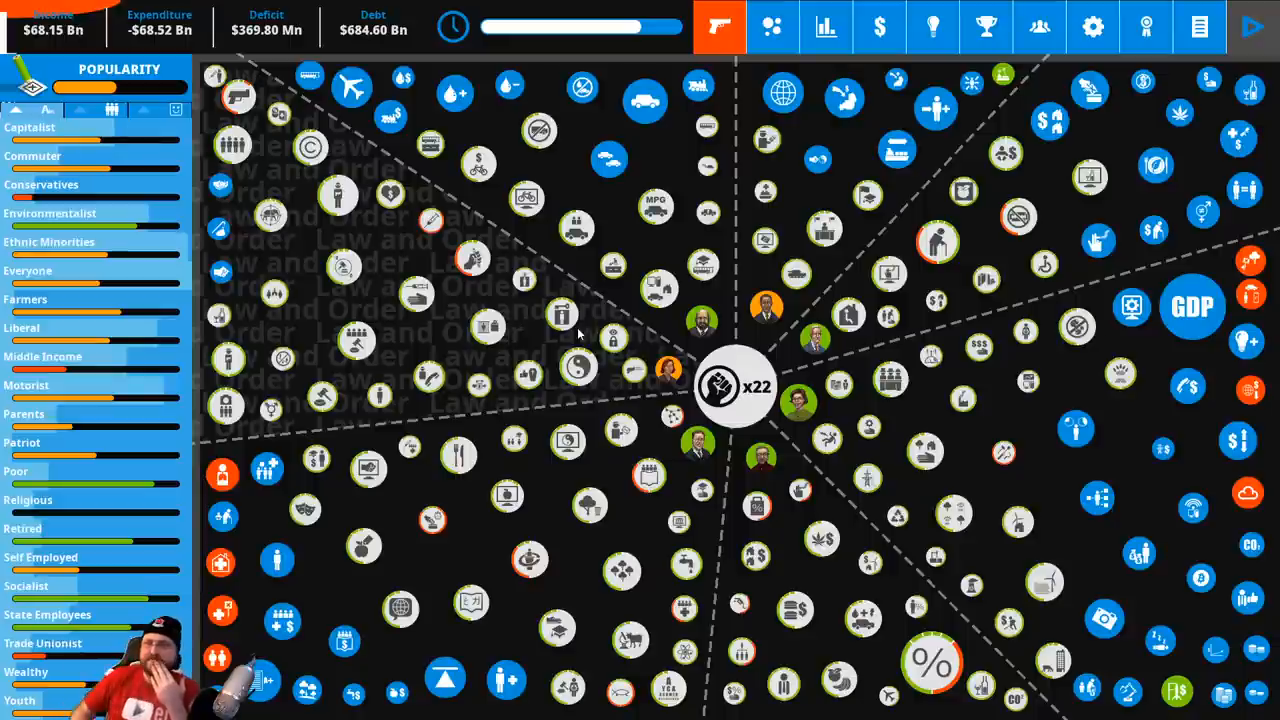
Compare Free Bus Passes, New Car Subsidies, Congestion Charging and Clean Fuel Subsidy, then start implementing the Clean Fuel Subsidy
{"action": "left_click", "coordinate": [824, 28]}
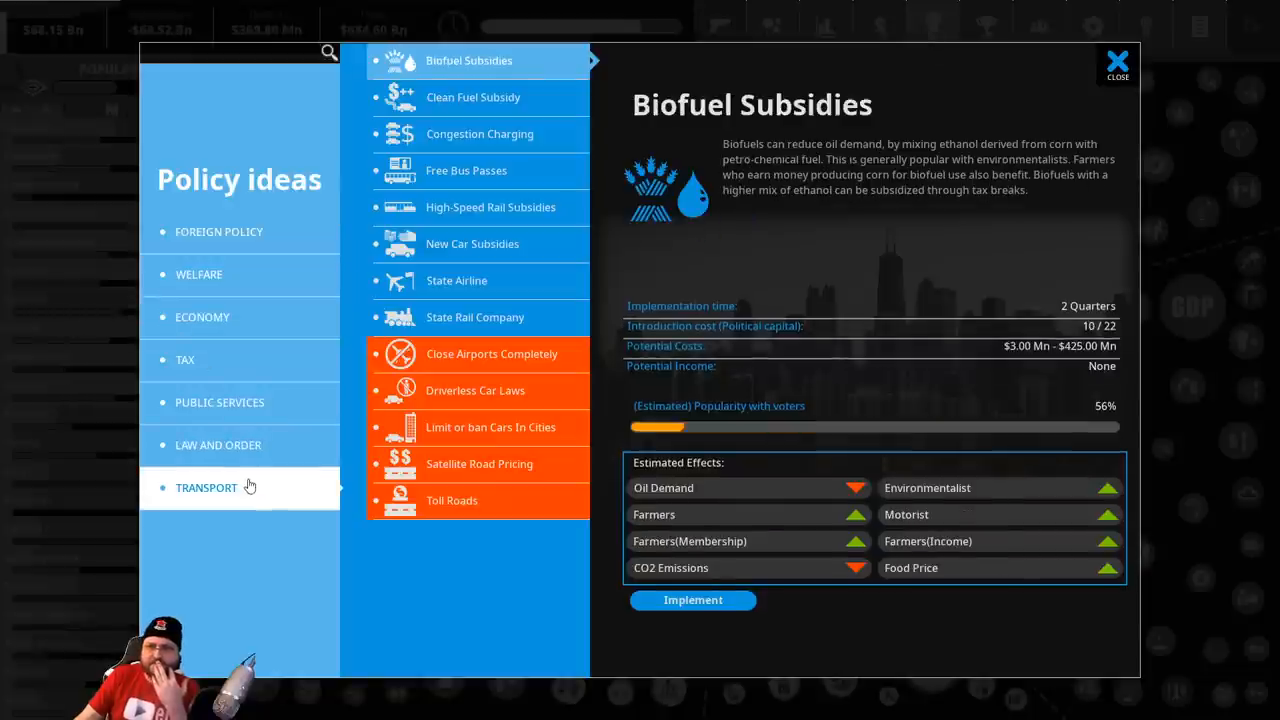
{"action": "left_click", "coordinate": [466, 170]}
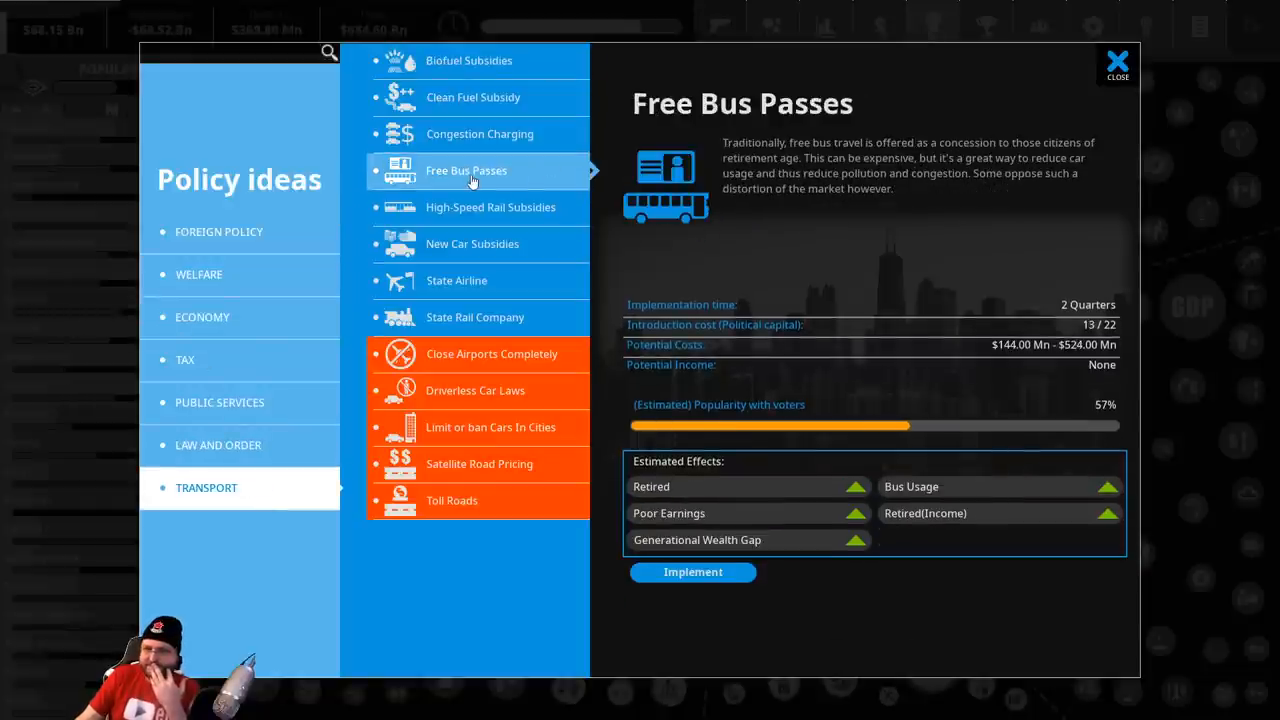
{"action": "mouse_move", "coordinate": [556, 188]}
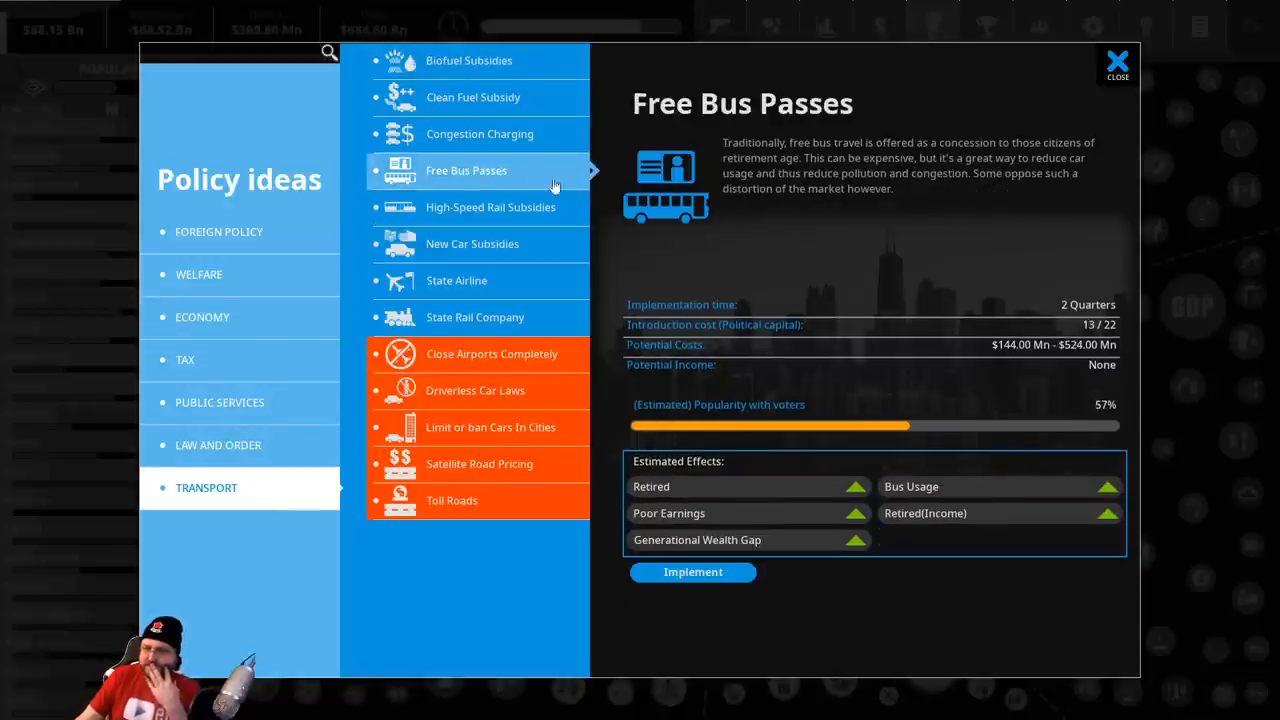
{"action": "mouse_move", "coordinate": [890, 260]}
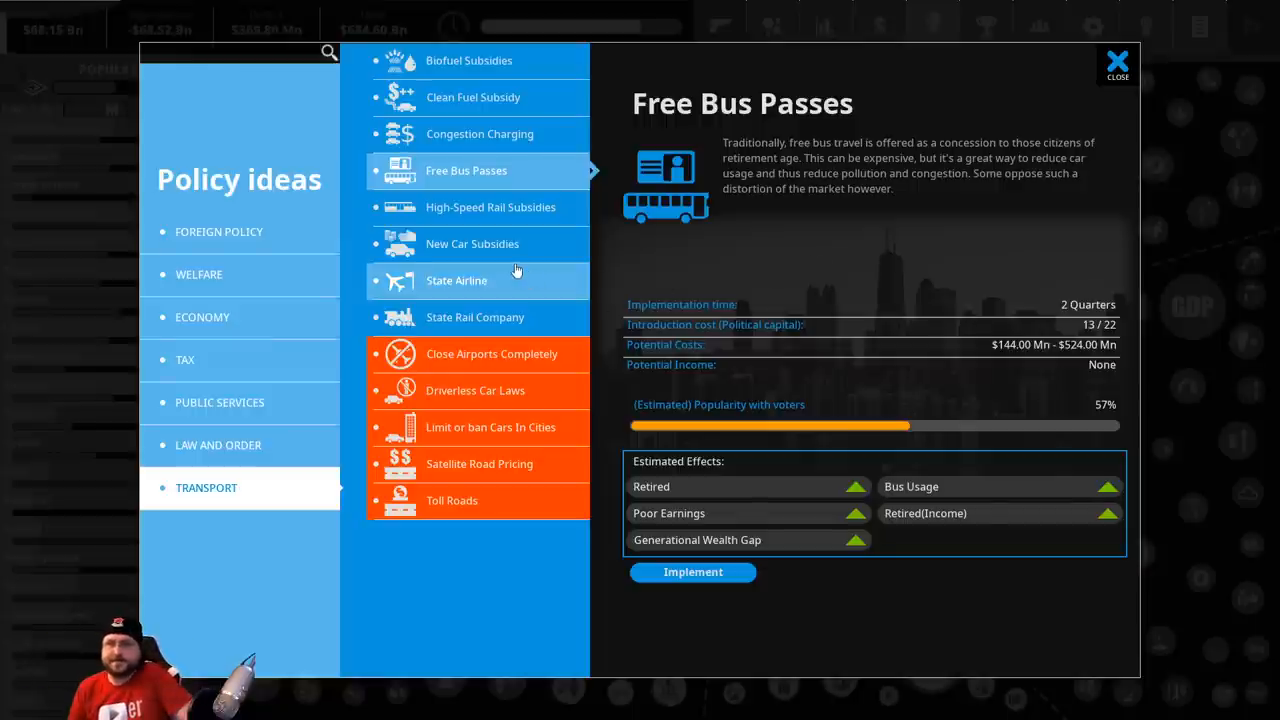
{"action": "left_click", "coordinate": [472, 244]}
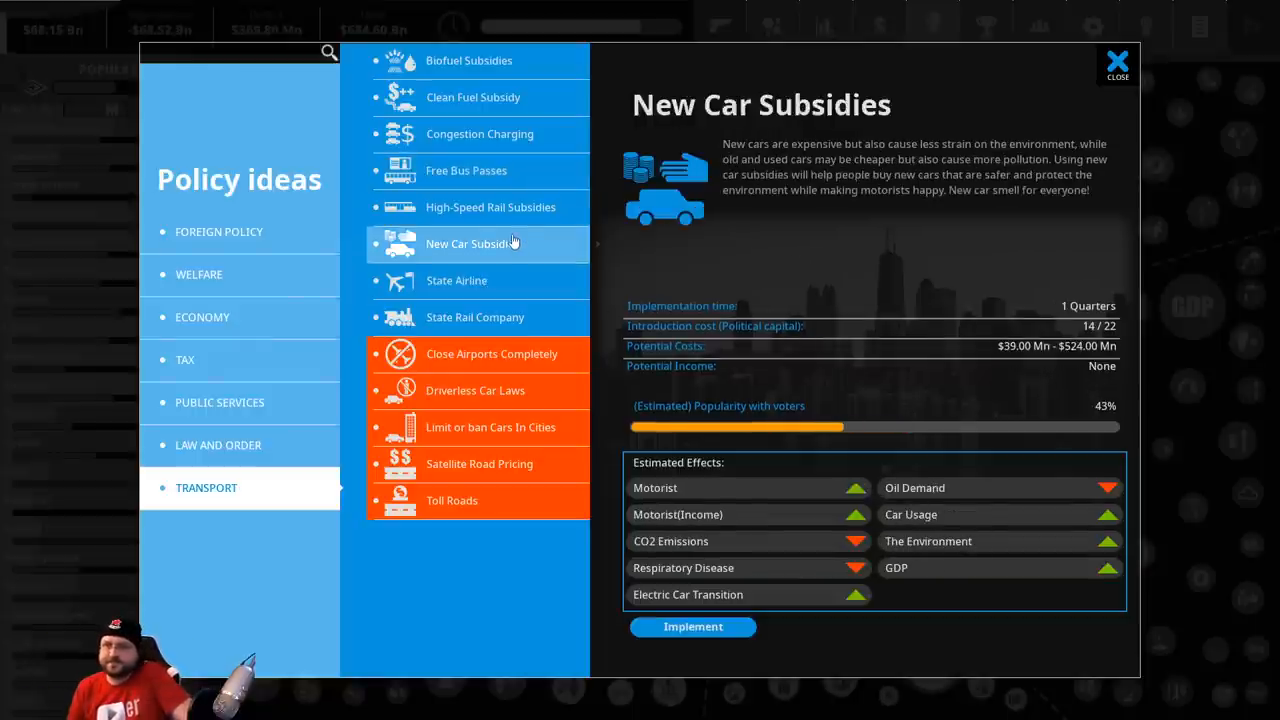
{"action": "left_click", "coordinate": [480, 132]}
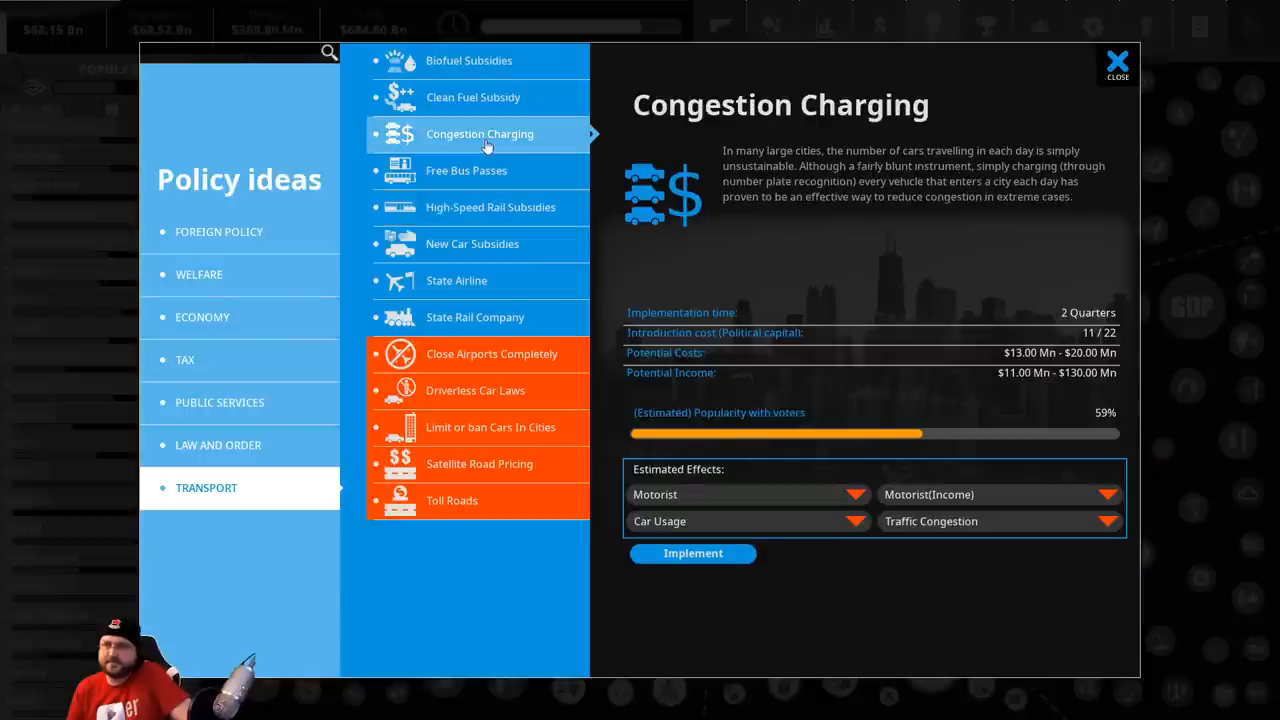
{"action": "left_click", "coordinate": [472, 96]}
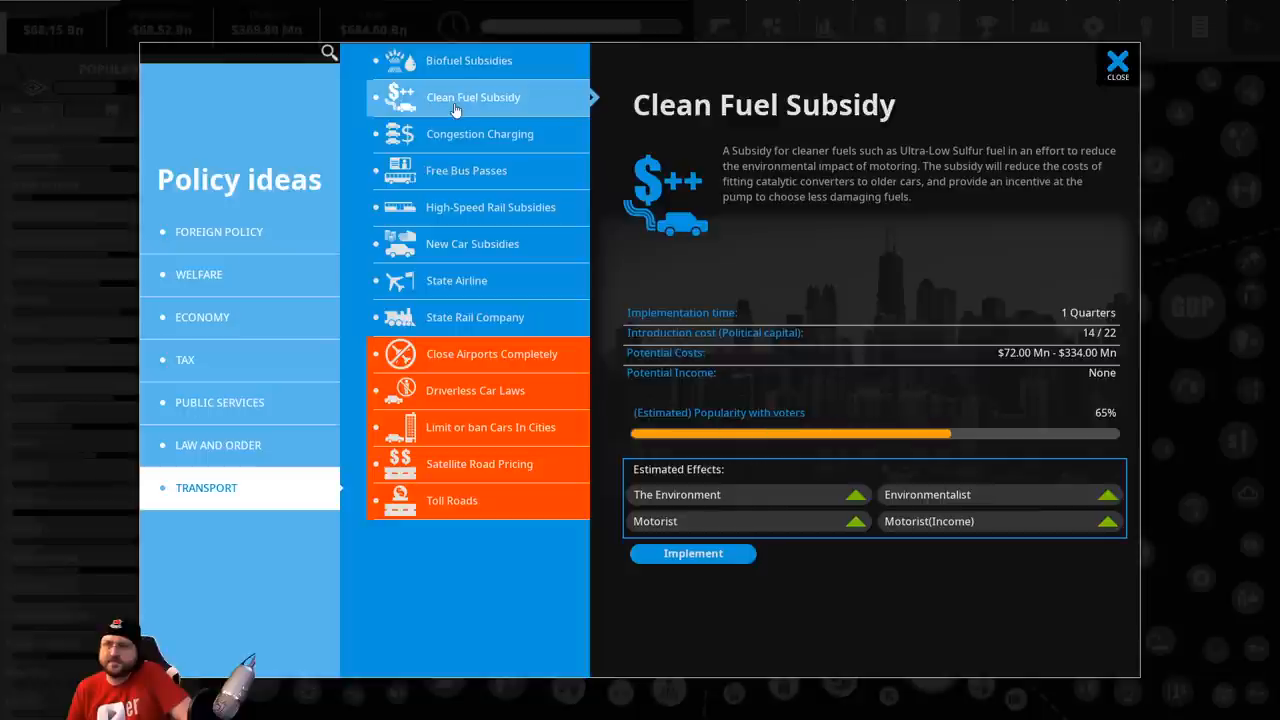
{"action": "mouse_move", "coordinate": [668, 114]}
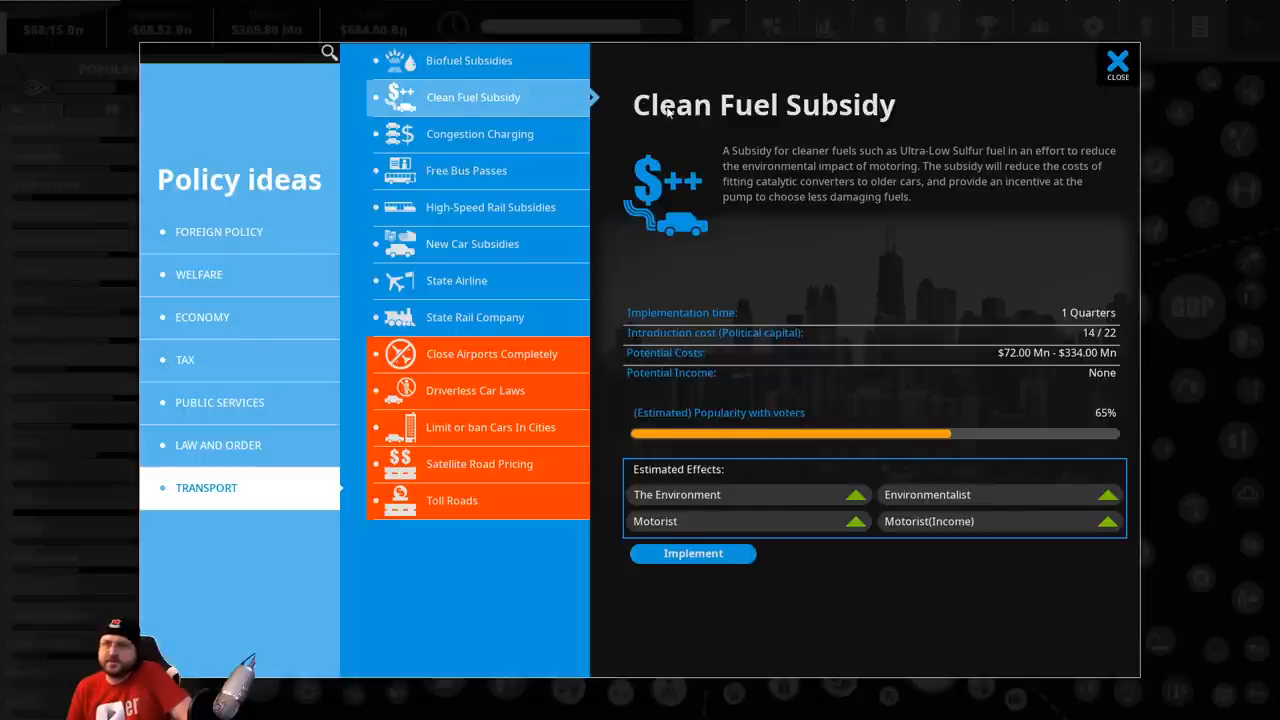
{"action": "mouse_move", "coordinate": [808, 596]}
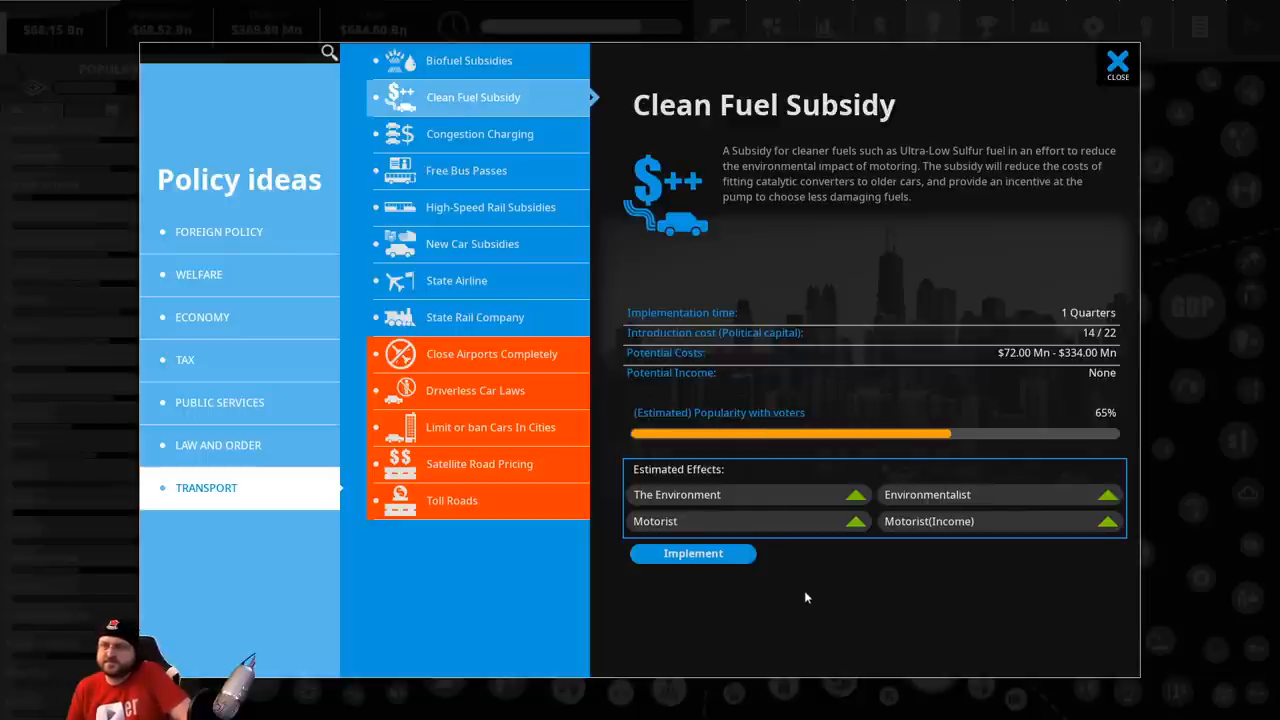
{"action": "left_click", "coordinate": [692, 552]}
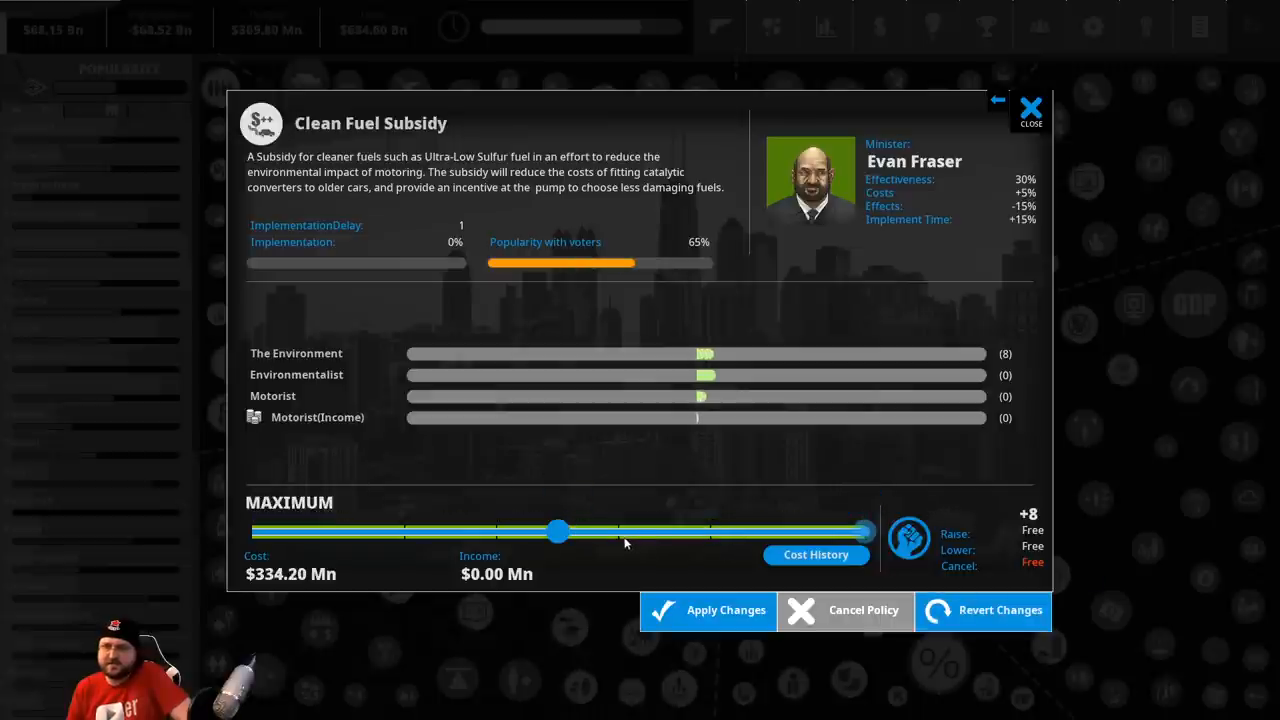
{"action": "mouse_move", "coordinate": [616, 480]}
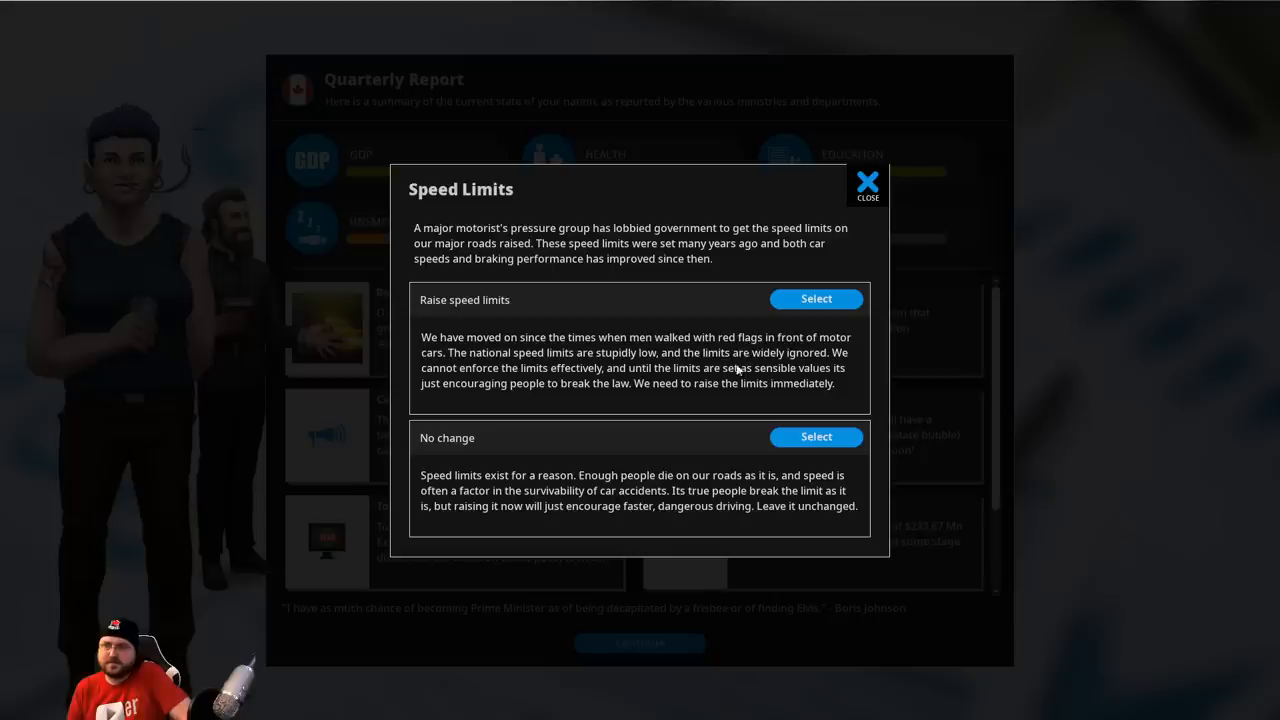
{"action": "mouse_move", "coordinate": [562, 278]}
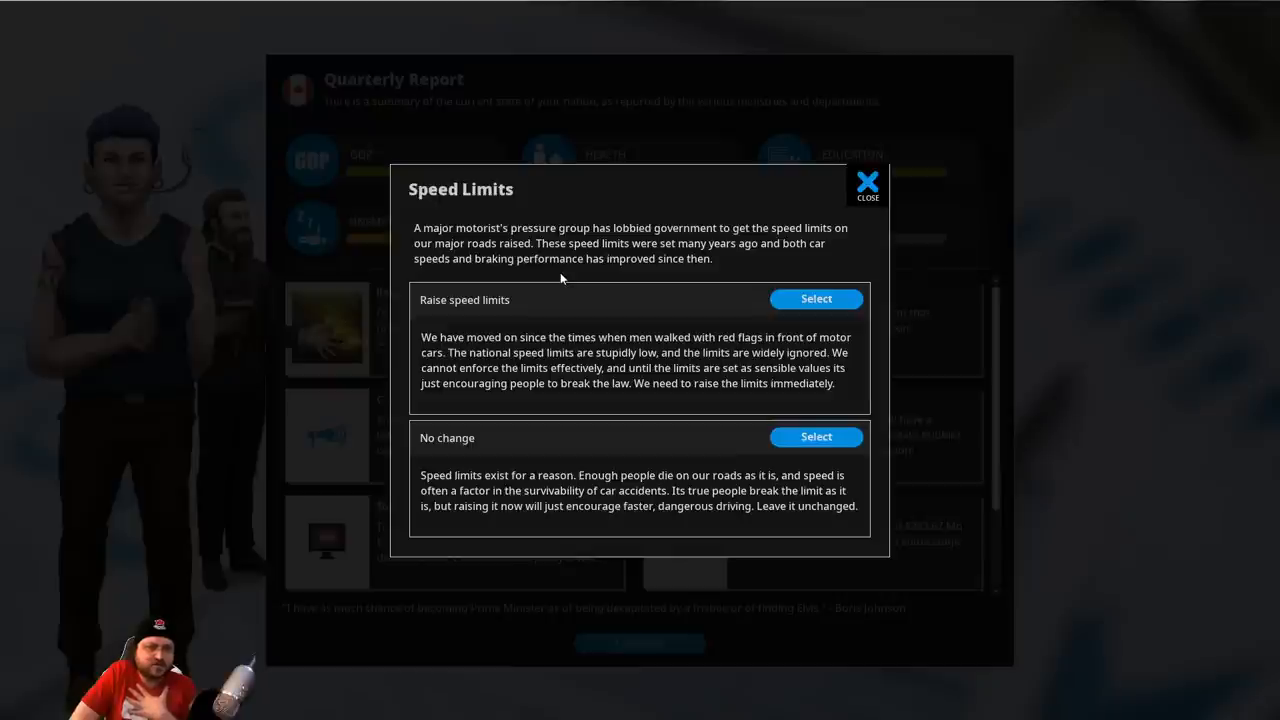
{"action": "mouse_move", "coordinate": [608, 216]}
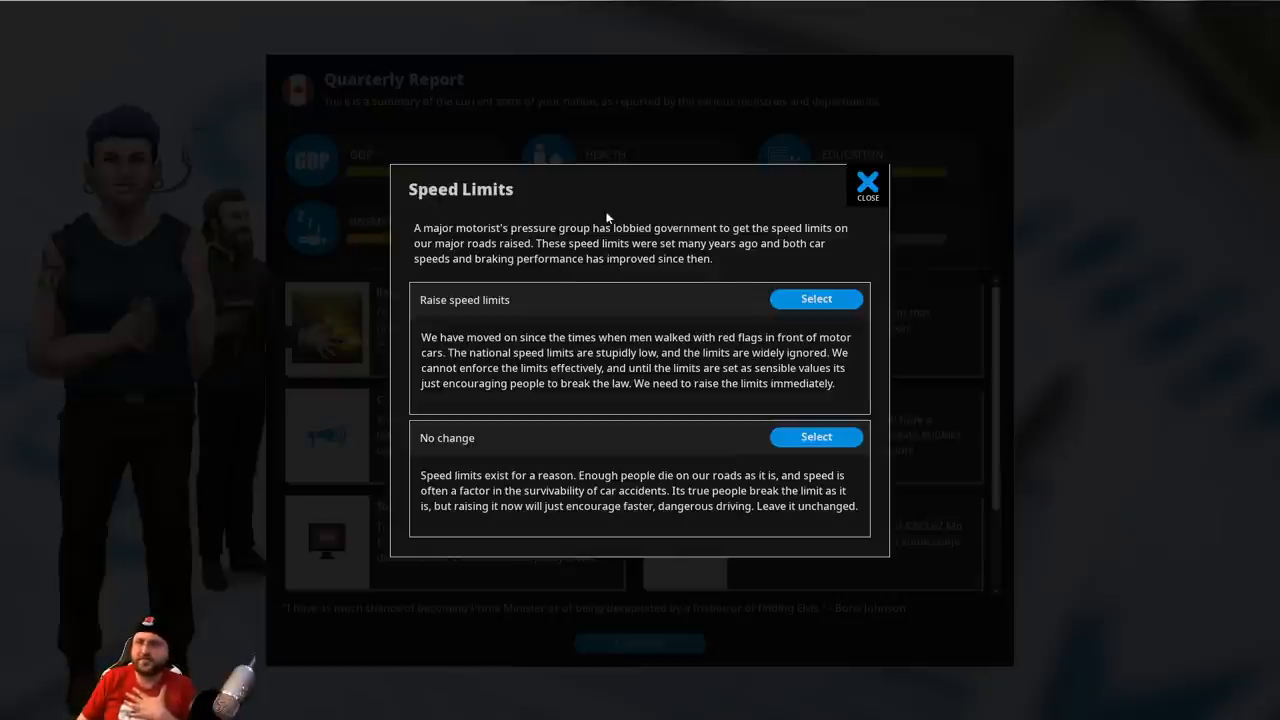
Settle the Speed Limits dilemma by raising speed limits and dismiss the event
{"action": "left_click", "coordinate": [816, 298]}
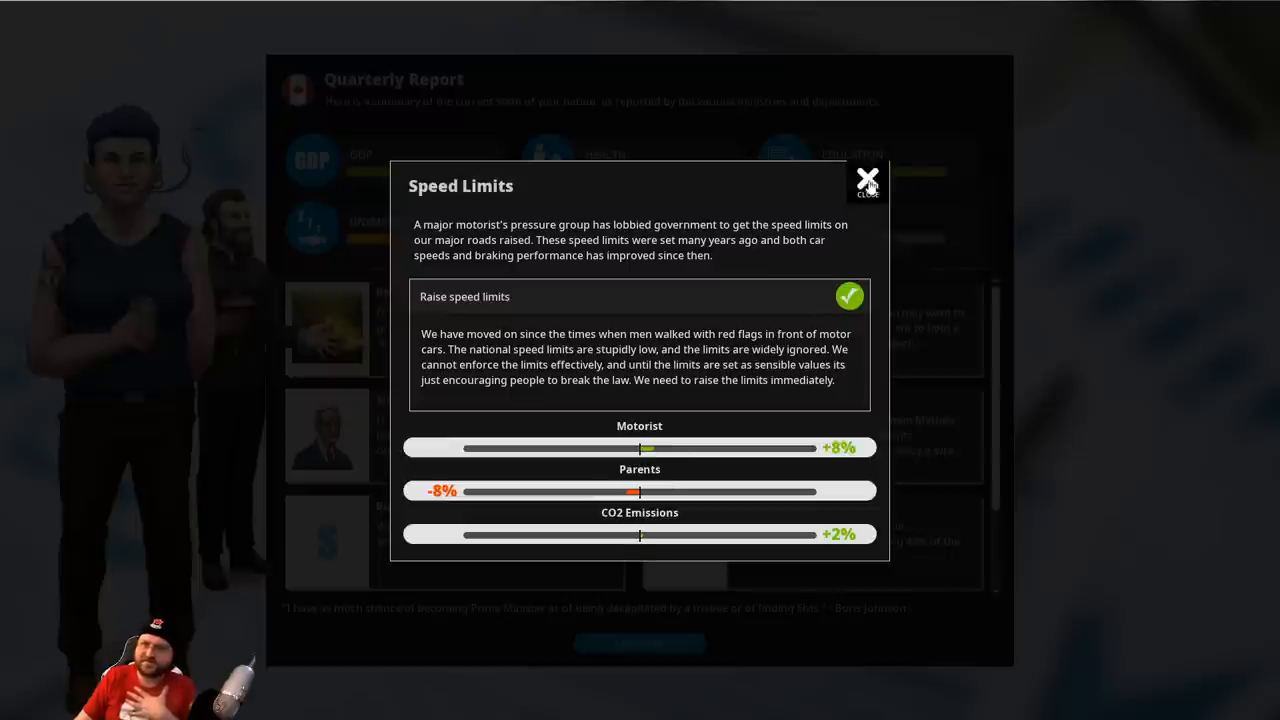
{"action": "left_click", "coordinate": [866, 178]}
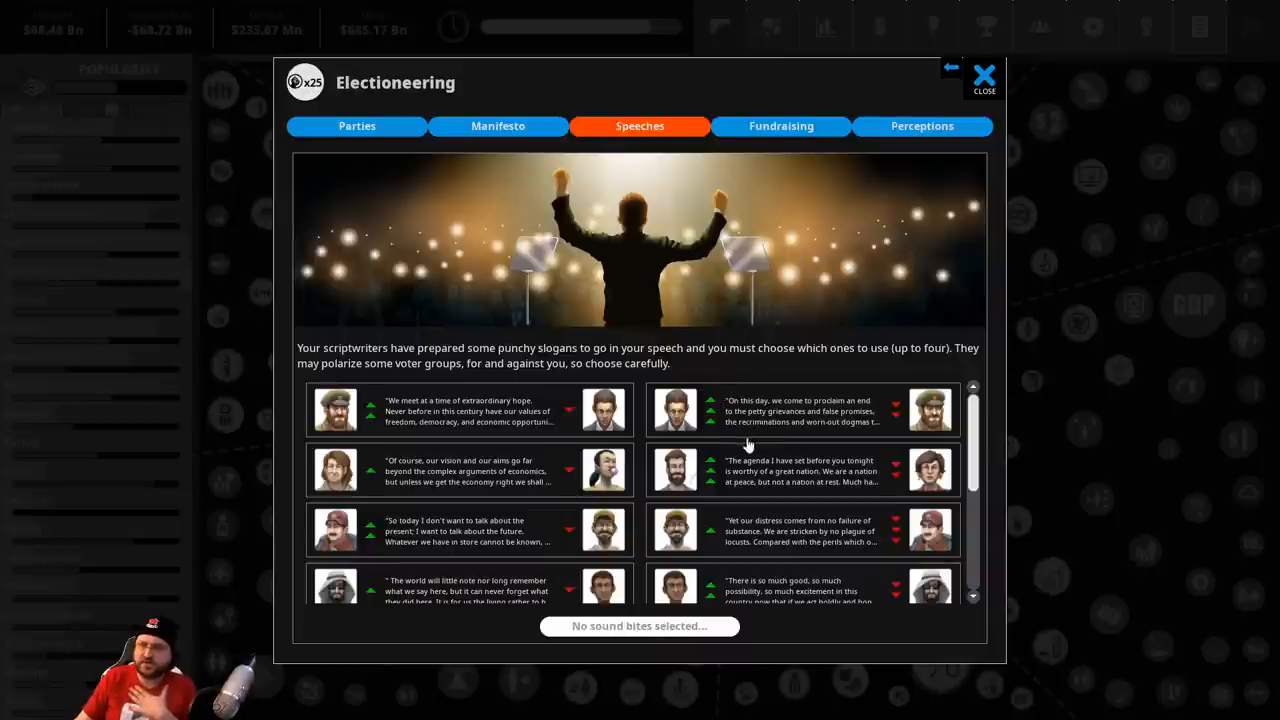
Leave the speechwriting screen and review which policies influence Ethnic Minorities' happiness
{"action": "scroll", "scroll_direction": "down", "scroll_amount": 3}
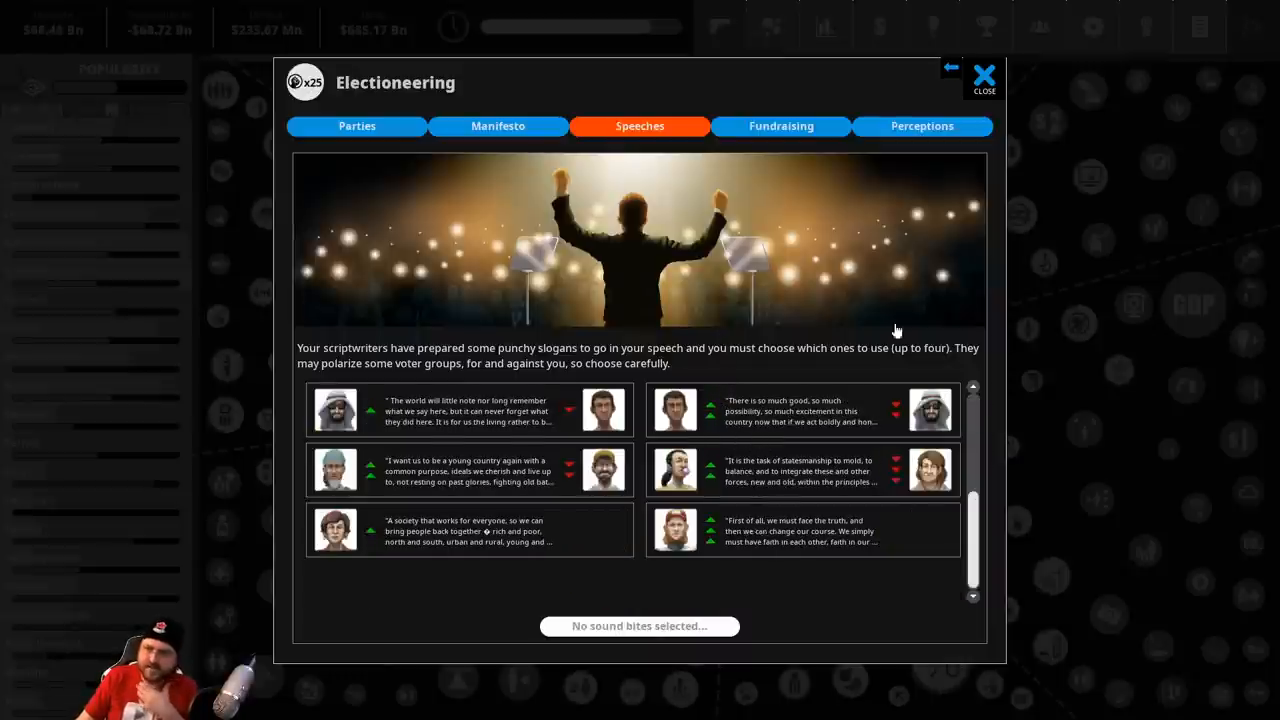
{"action": "left_click", "coordinate": [984, 78]}
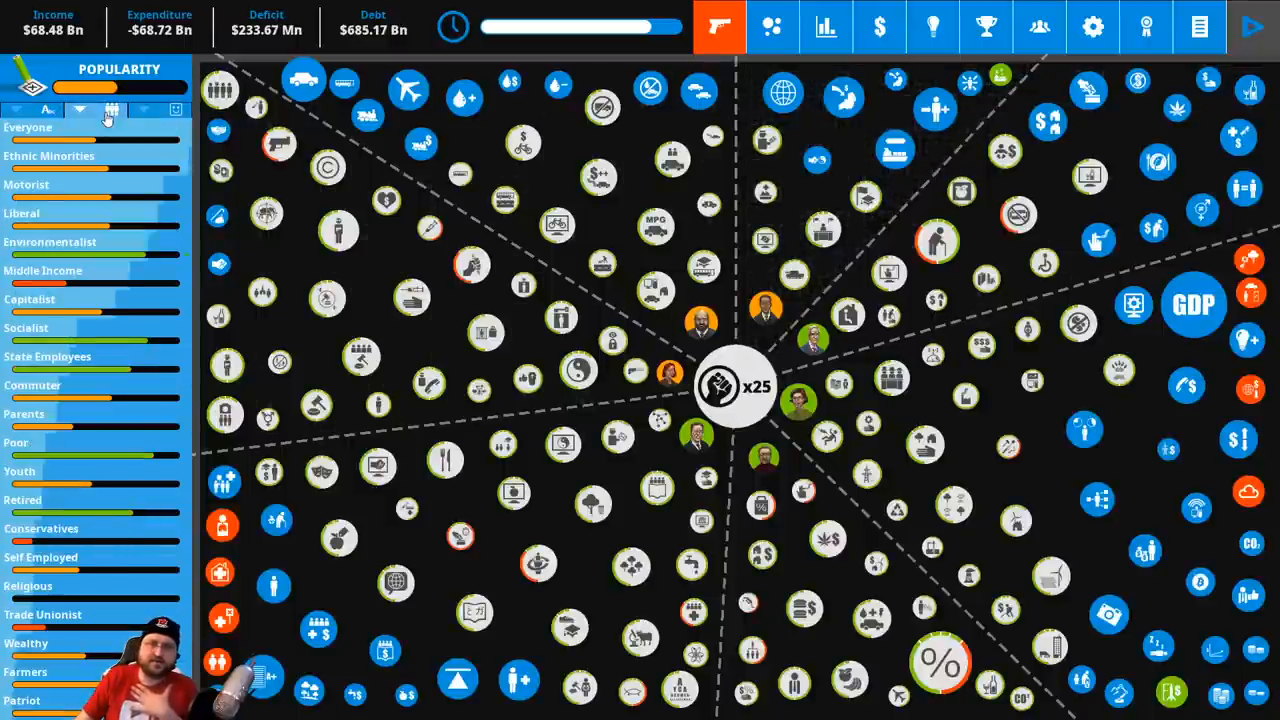
{"action": "left_click", "coordinate": [48, 156]}
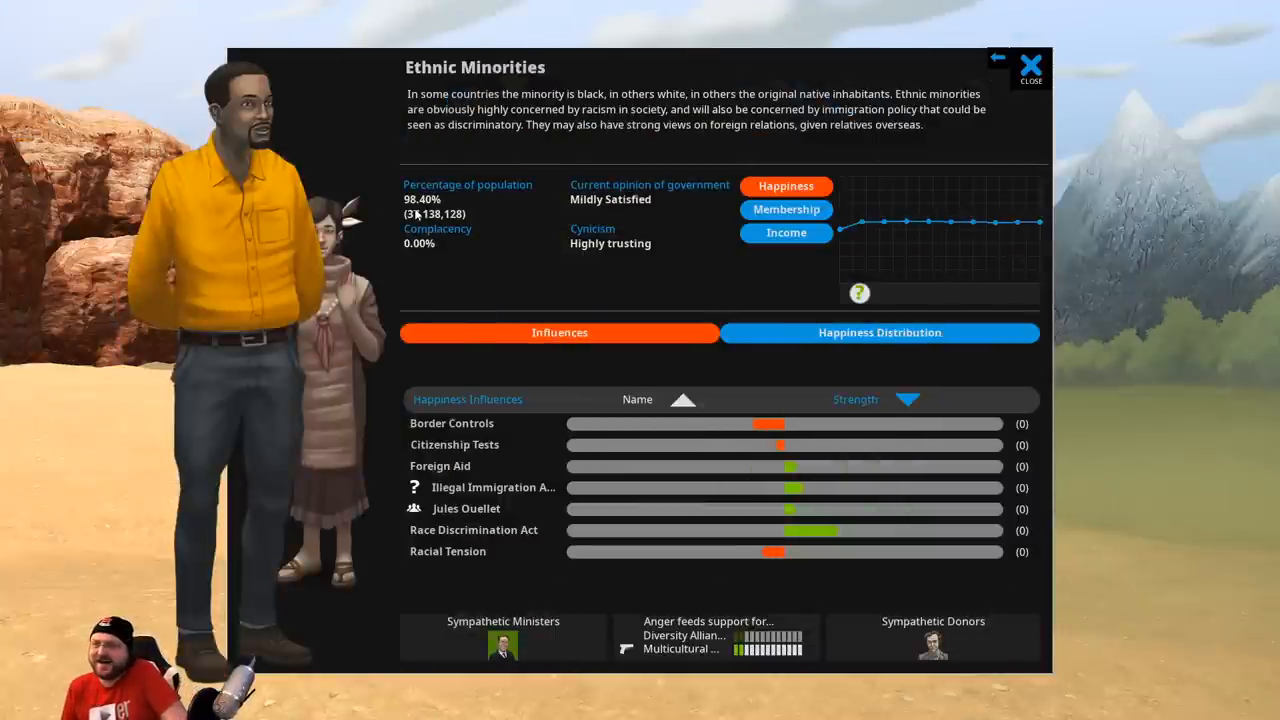
{"action": "left_click", "coordinate": [786, 186]}
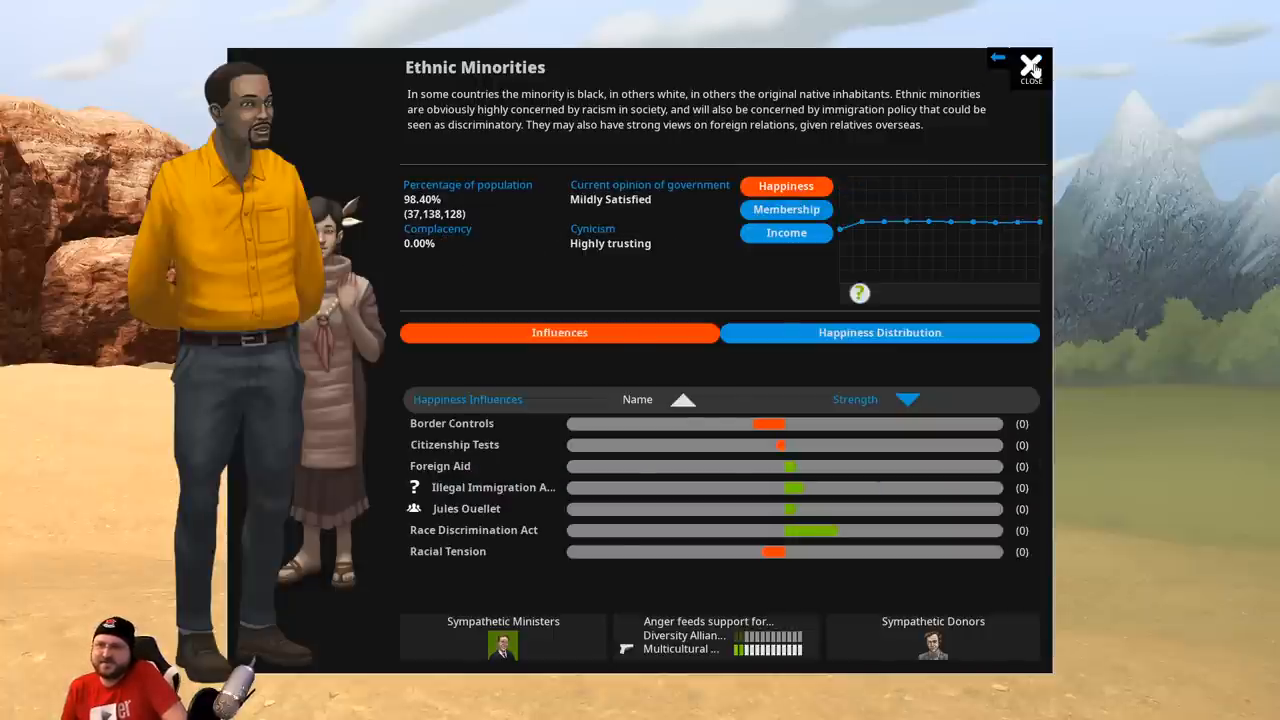
{"action": "left_click", "coordinate": [1032, 62]}
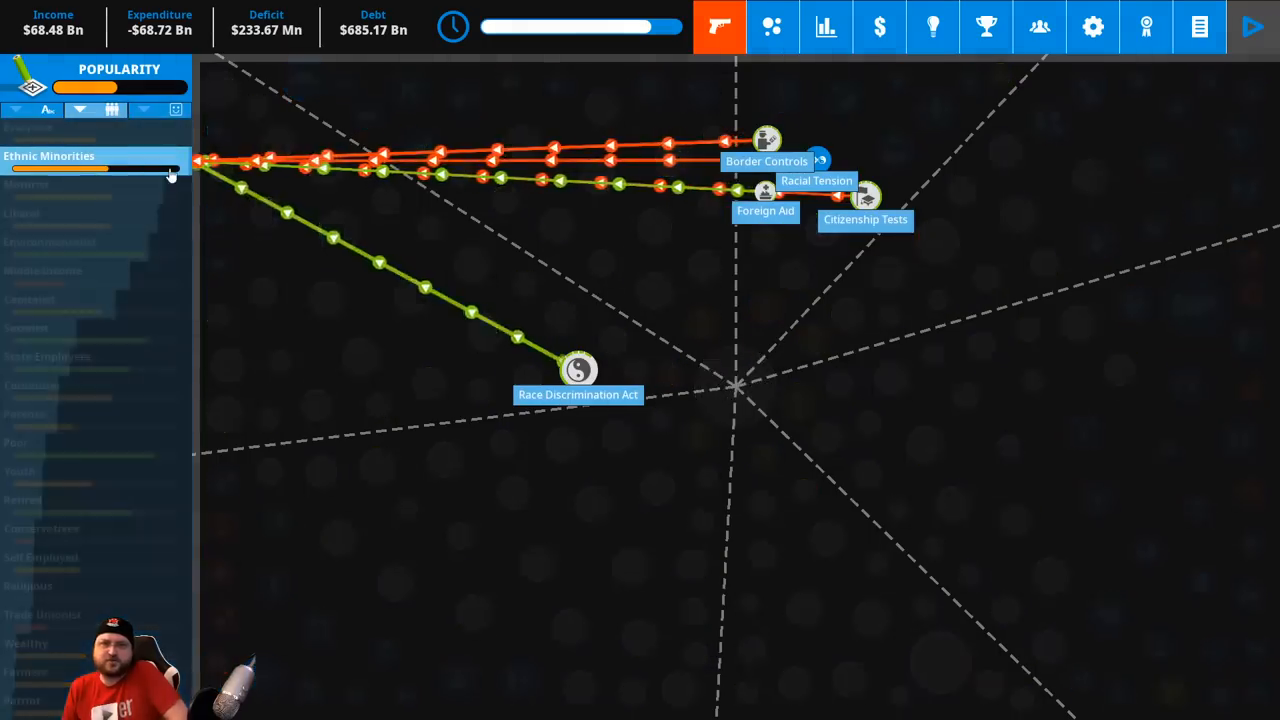
Go to Electioneering speeches and look through the available sound bites and the groups they please
{"action": "left_click", "coordinate": [26, 184]}
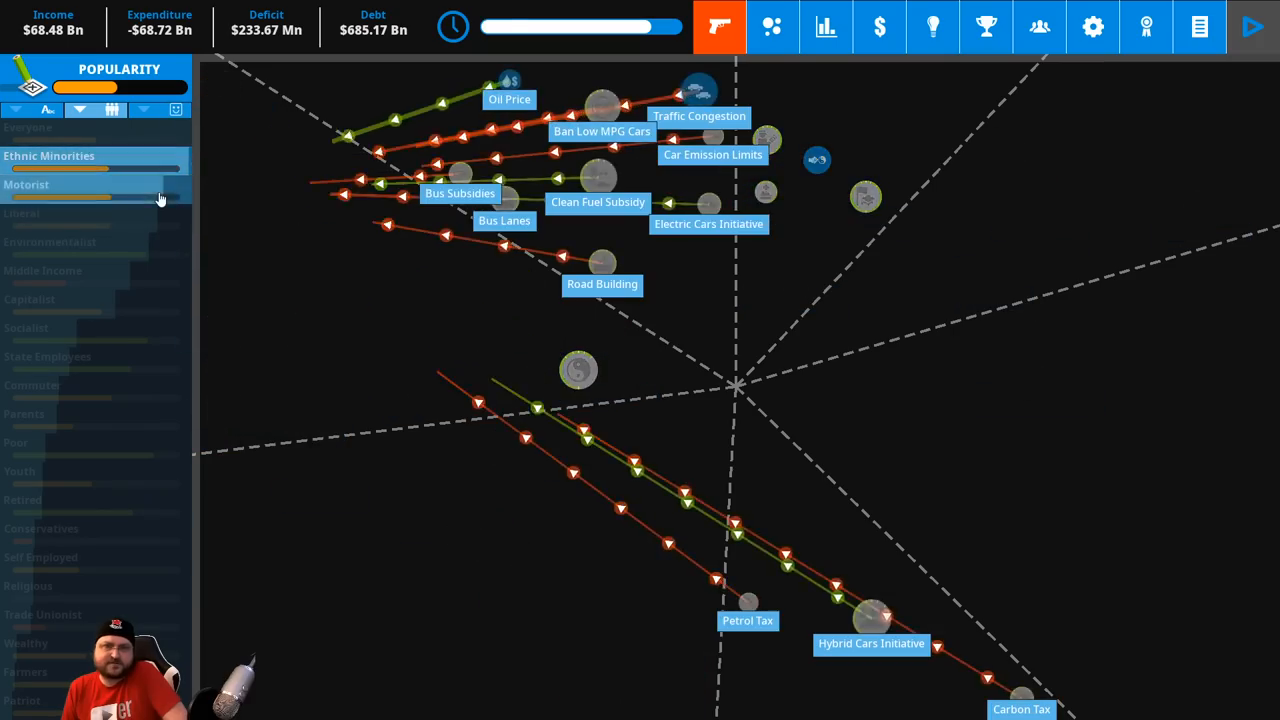
{"action": "left_click", "coordinate": [986, 28]}
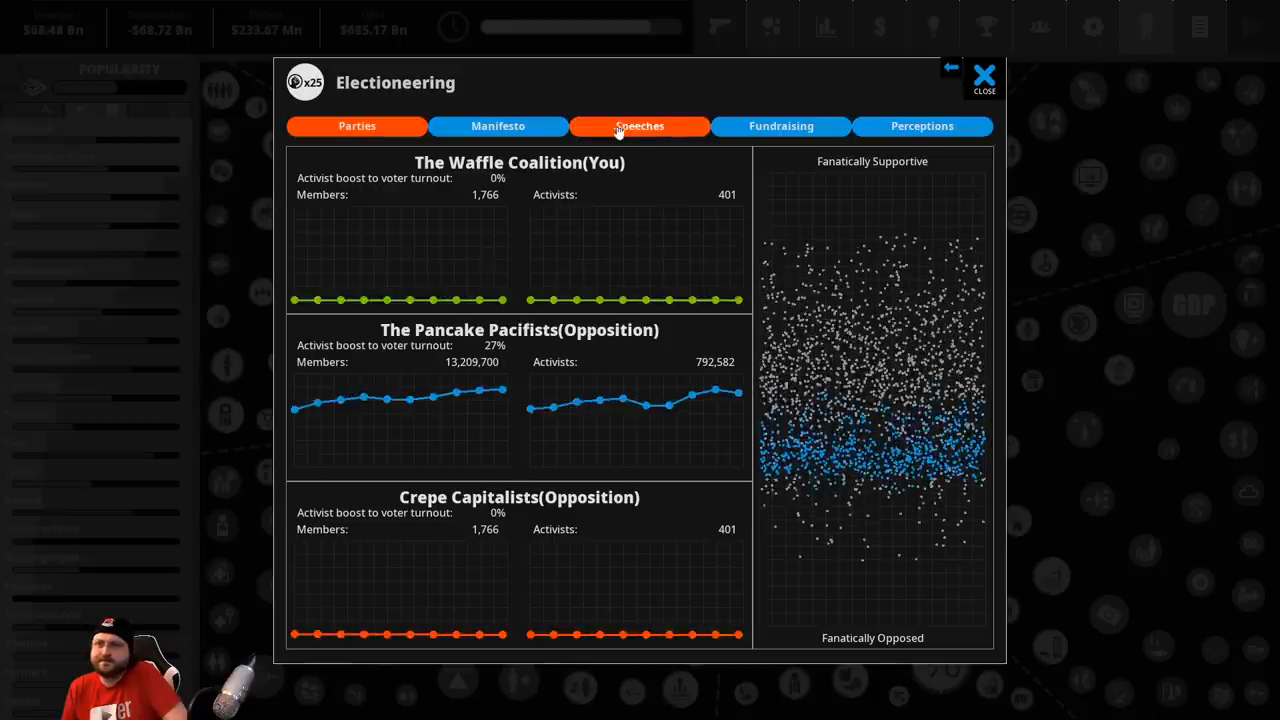
{"action": "left_click", "coordinate": [640, 124]}
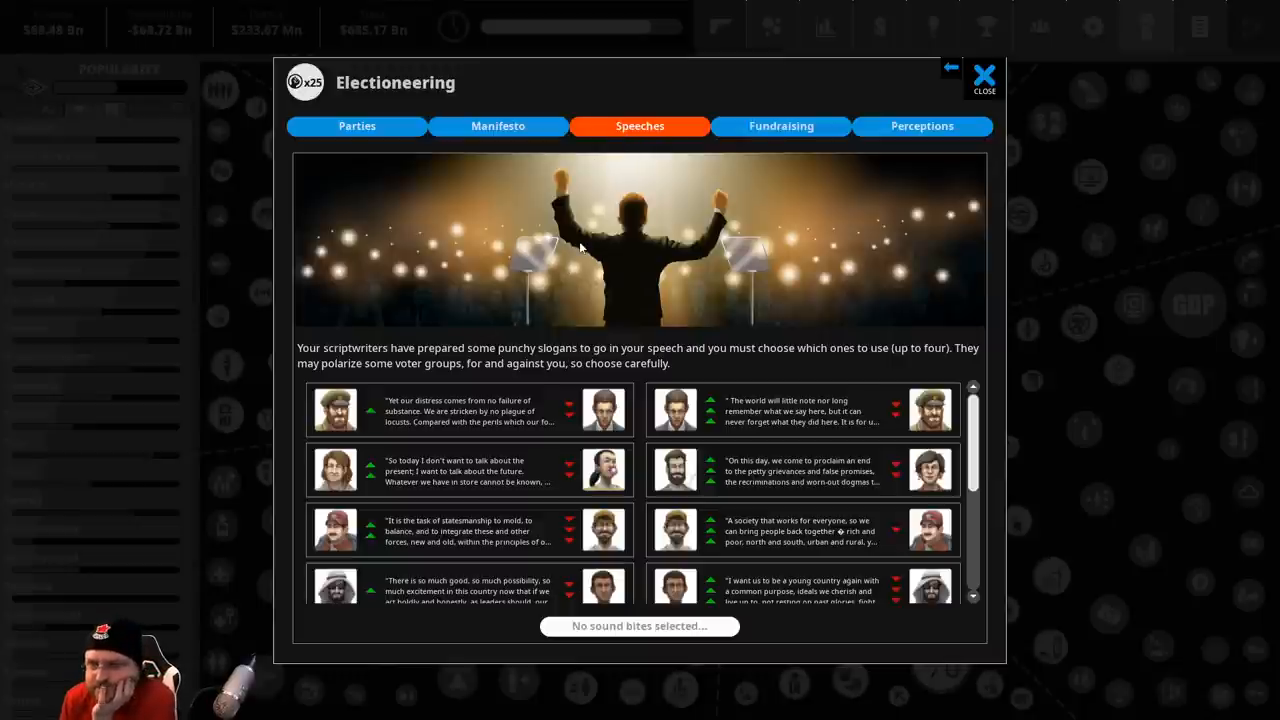
{"action": "mouse_move", "coordinate": [676, 410]}
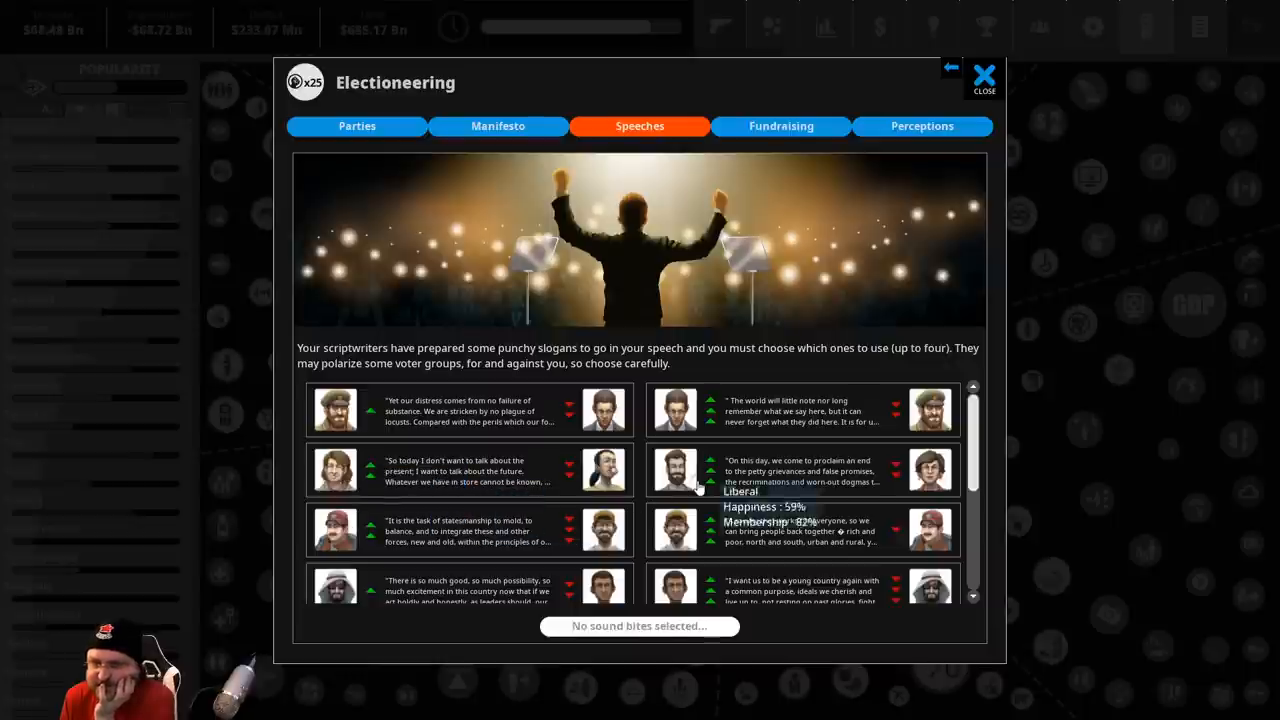
{"action": "scroll", "scroll_direction": "down", "scroll_amount": 3}
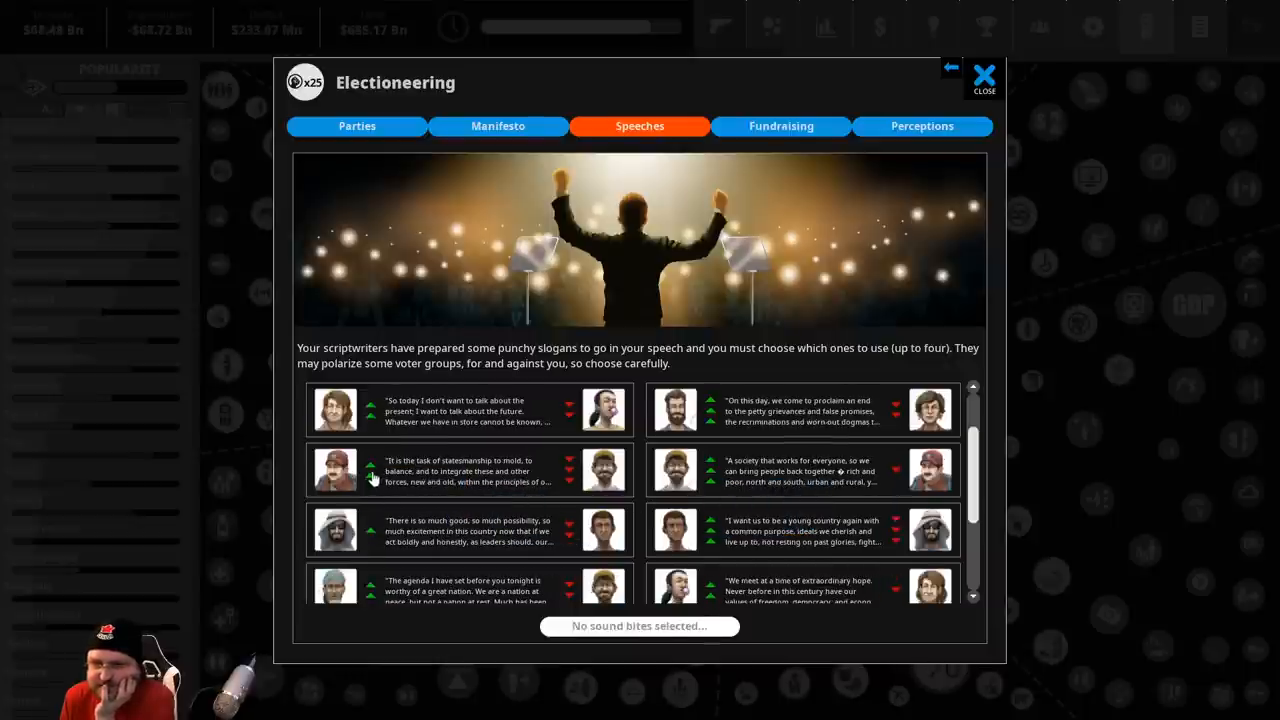
{"action": "mouse_move", "coordinate": [674, 470]}
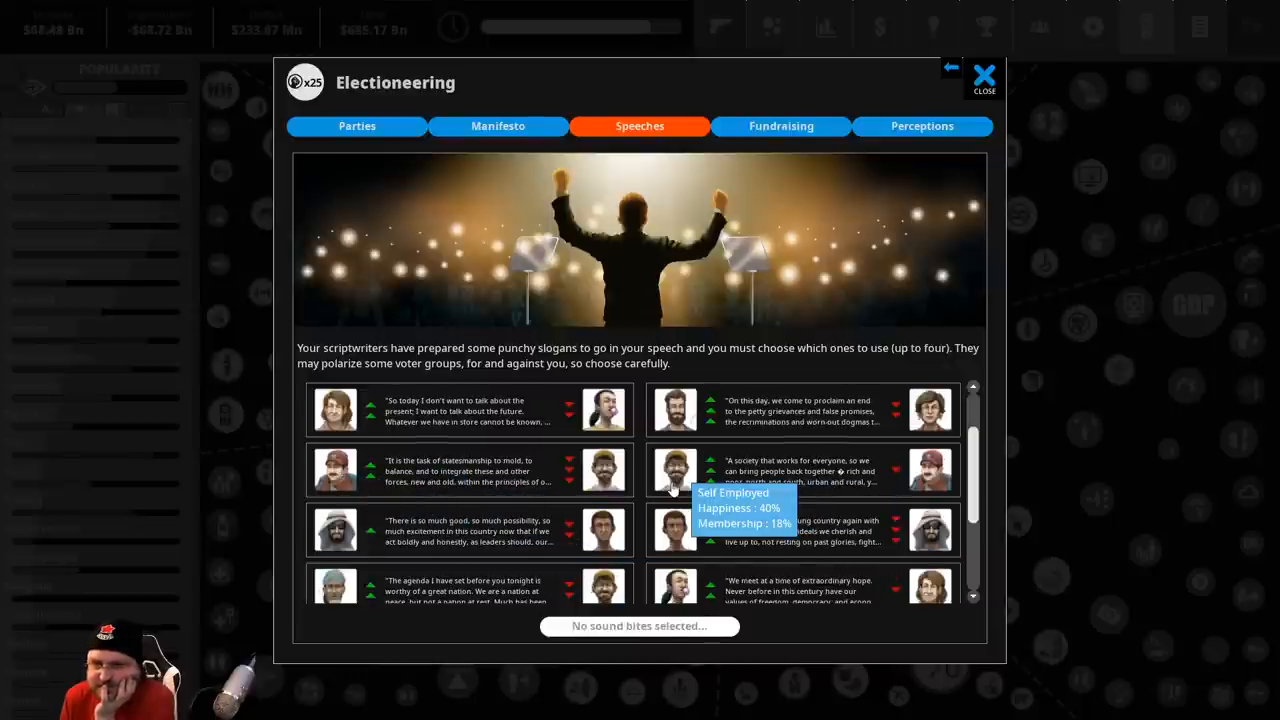
{"action": "scroll", "scroll_direction": "down", "scroll_amount": 3}
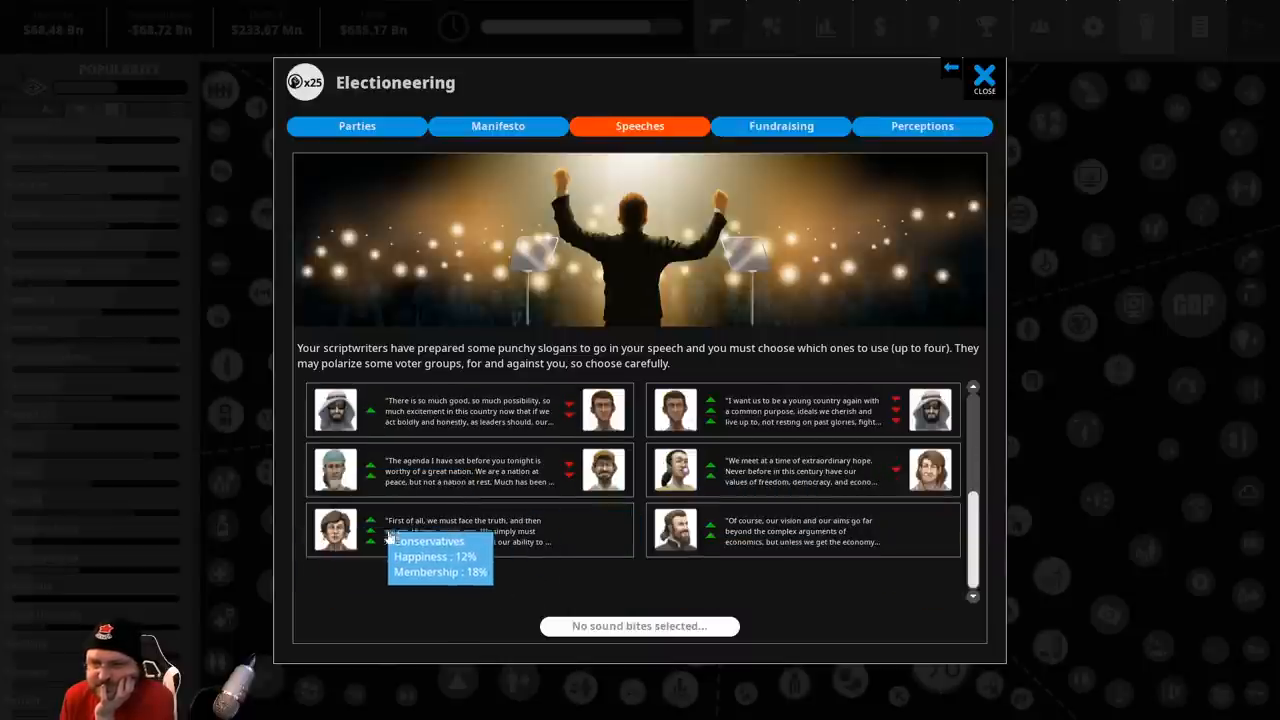
{"action": "mouse_move", "coordinate": [680, 540]}
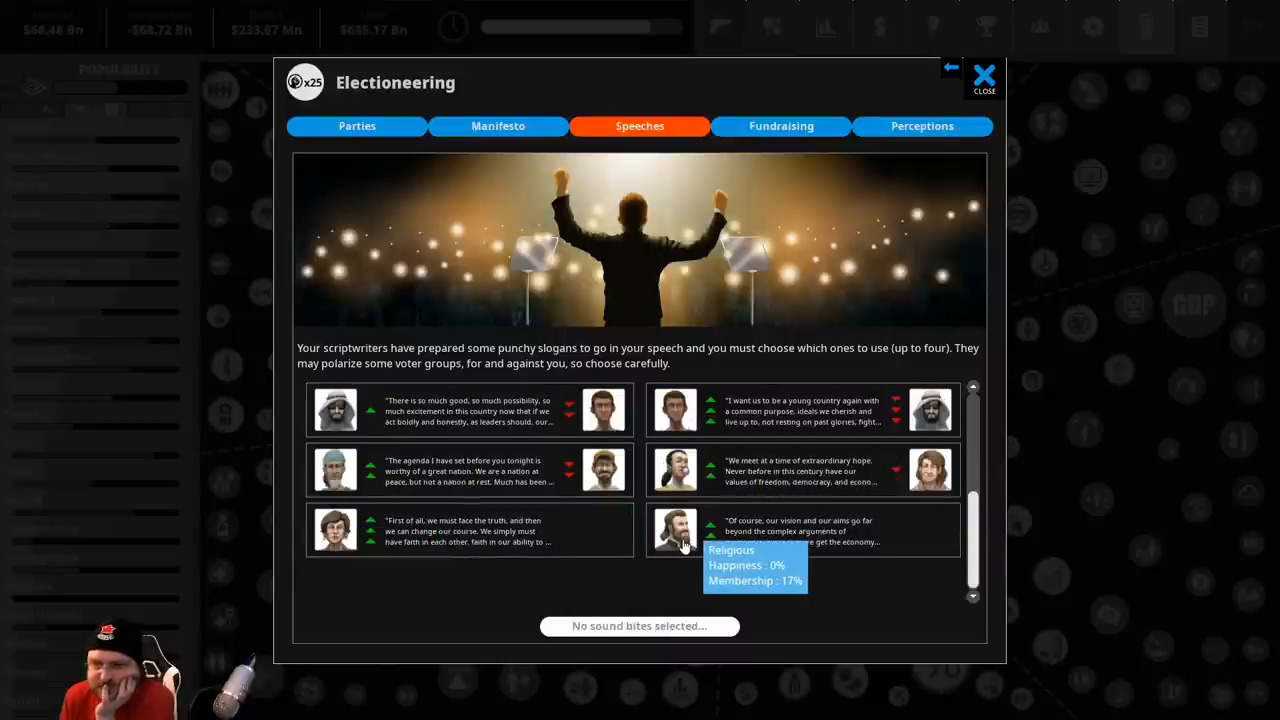
{"action": "mouse_move", "coordinate": [350, 540]}
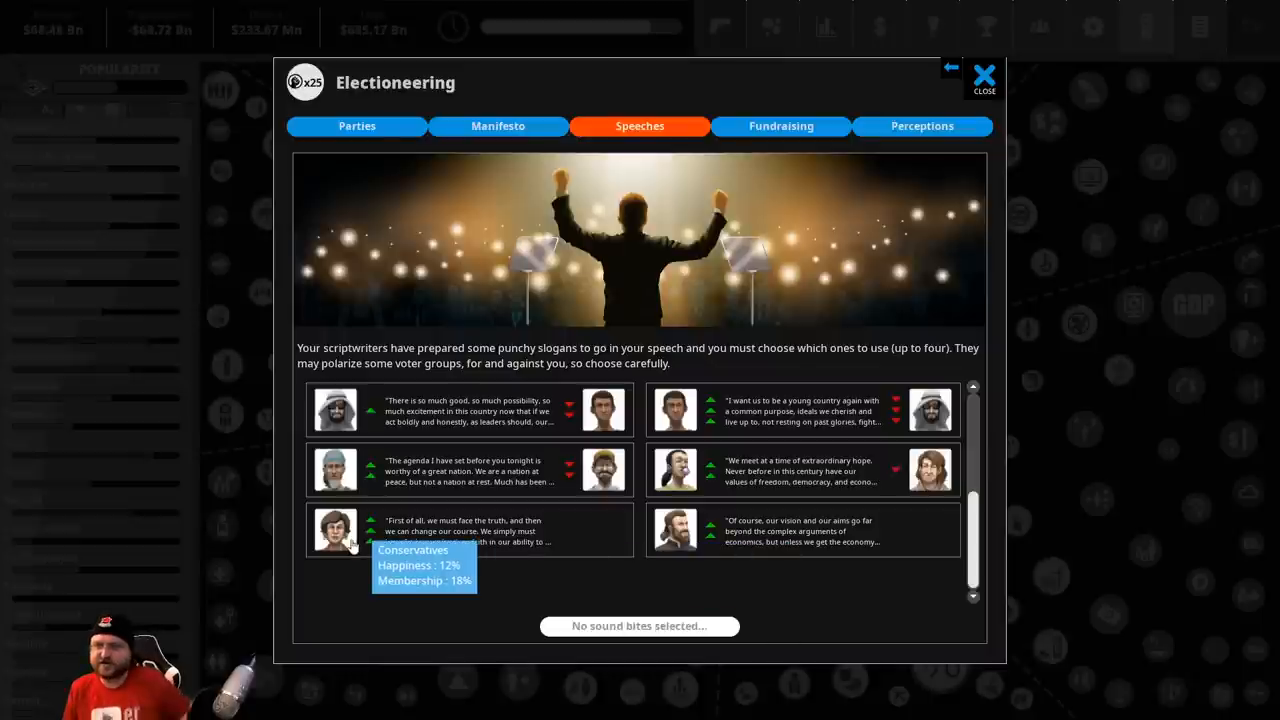
{"action": "mouse_move", "coordinate": [950, 532]}
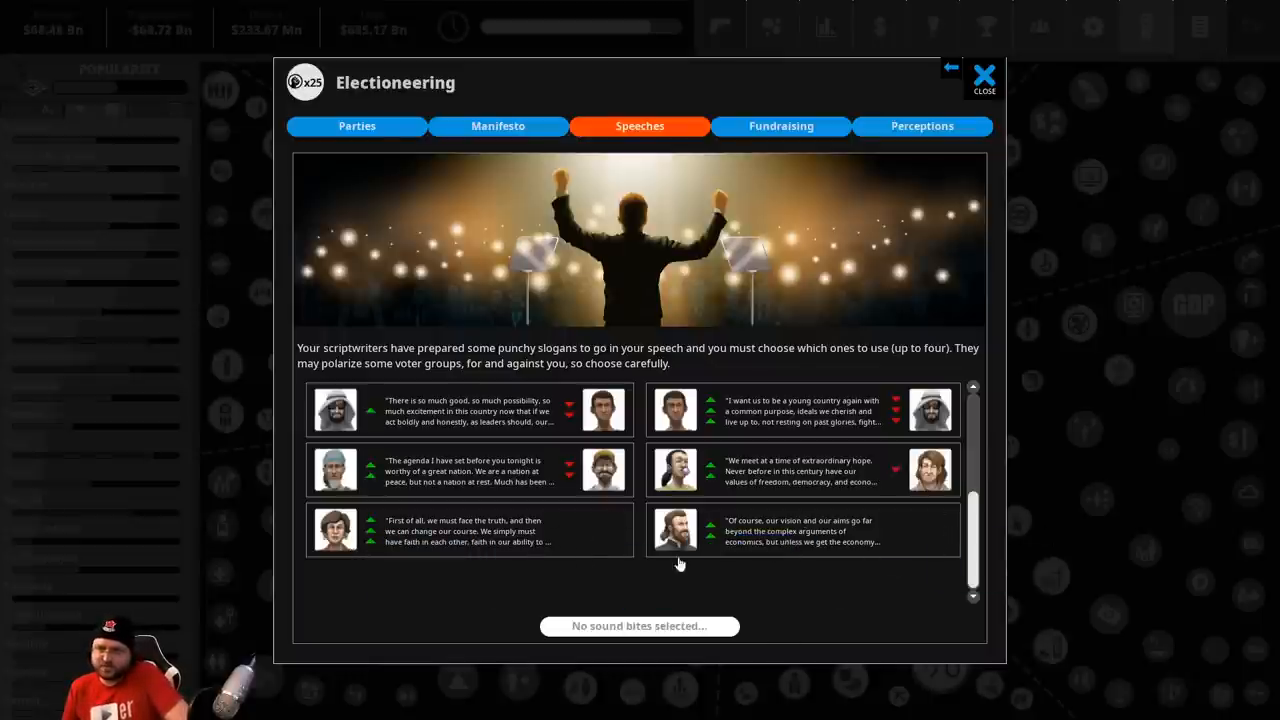
Choose two sound bites for the campaign speech without delivering it yet
{"action": "left_click", "coordinate": [800, 532]}
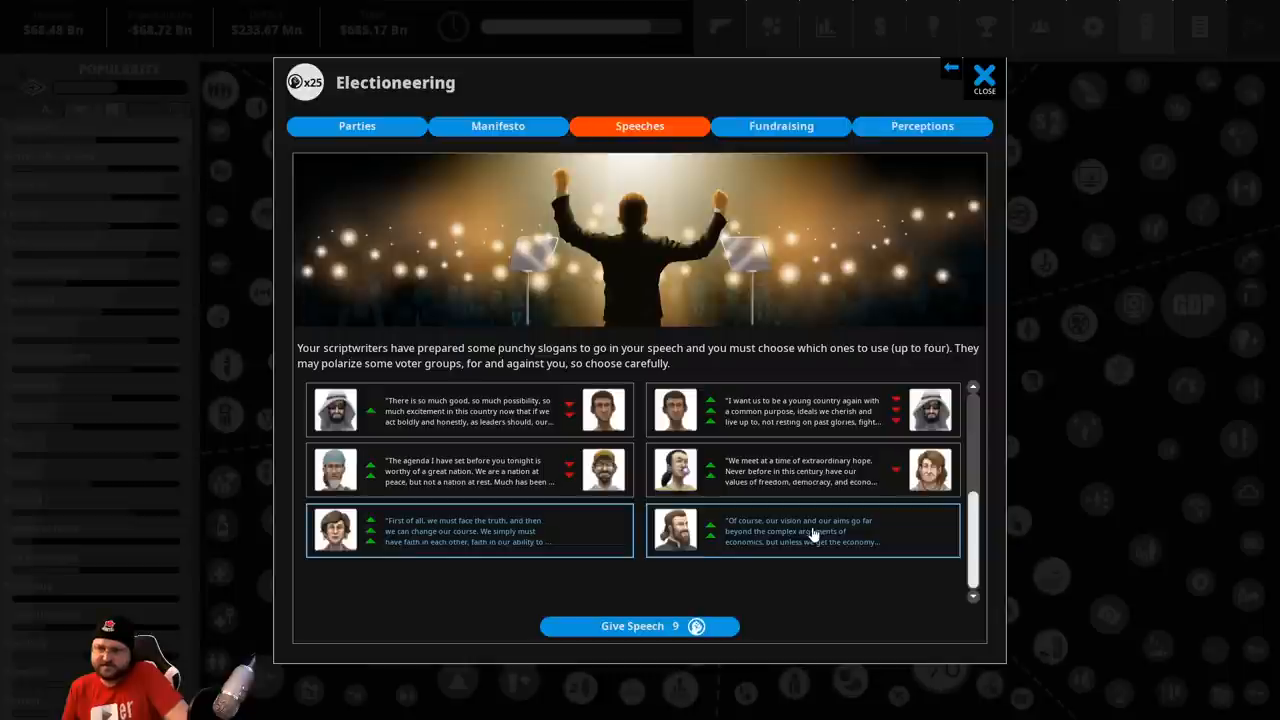
{"action": "scroll", "scroll_direction": "down", "scroll_amount": 3}
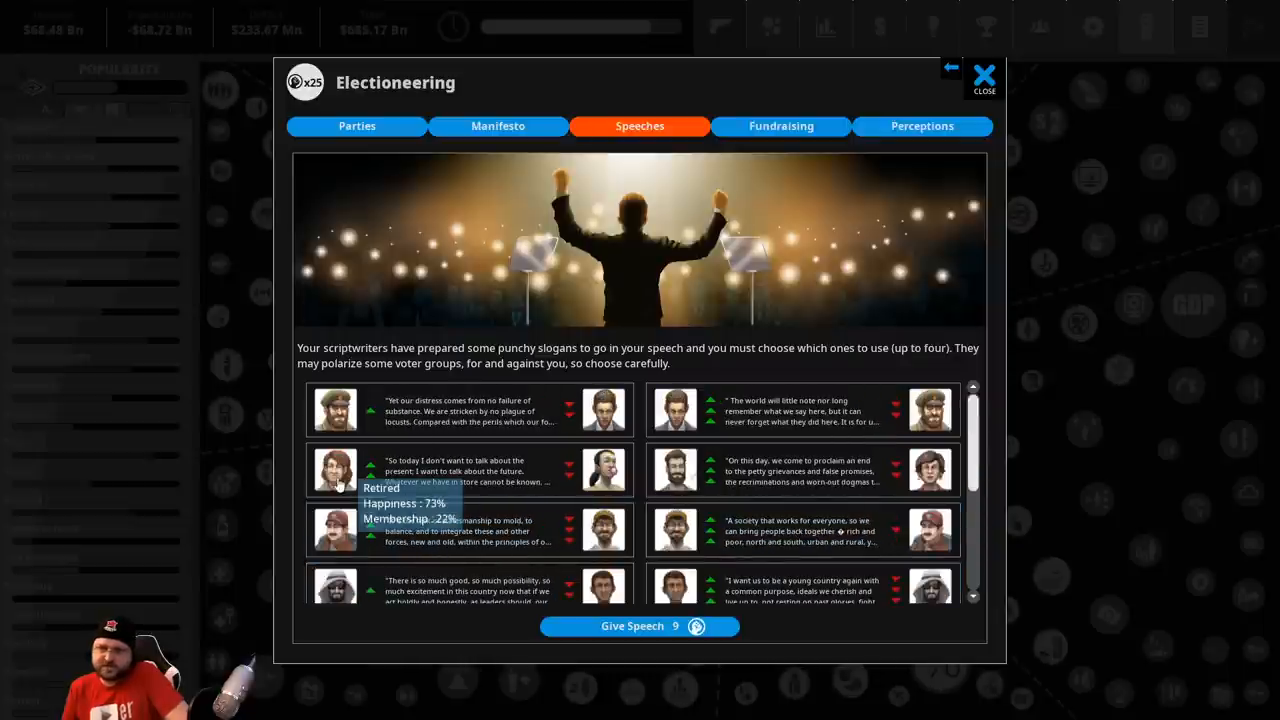
{"action": "mouse_move", "coordinate": [336, 528]}
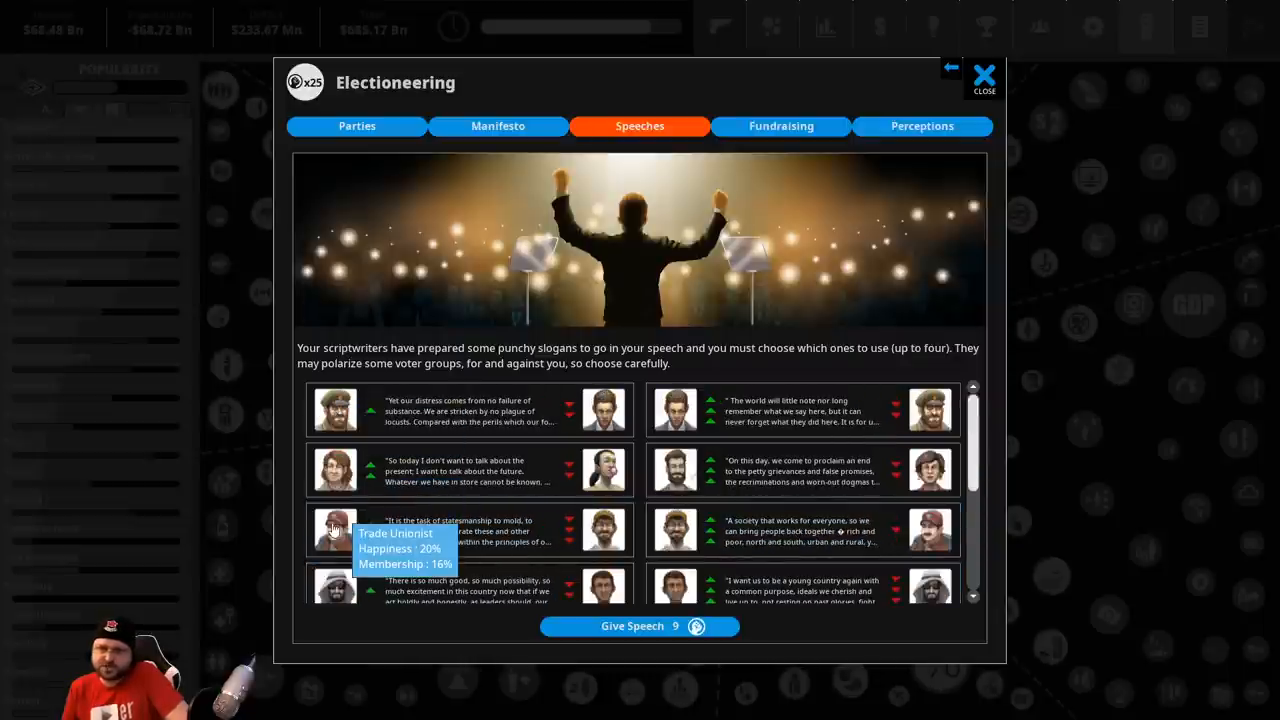
{"action": "mouse_move", "coordinate": [490, 530]}
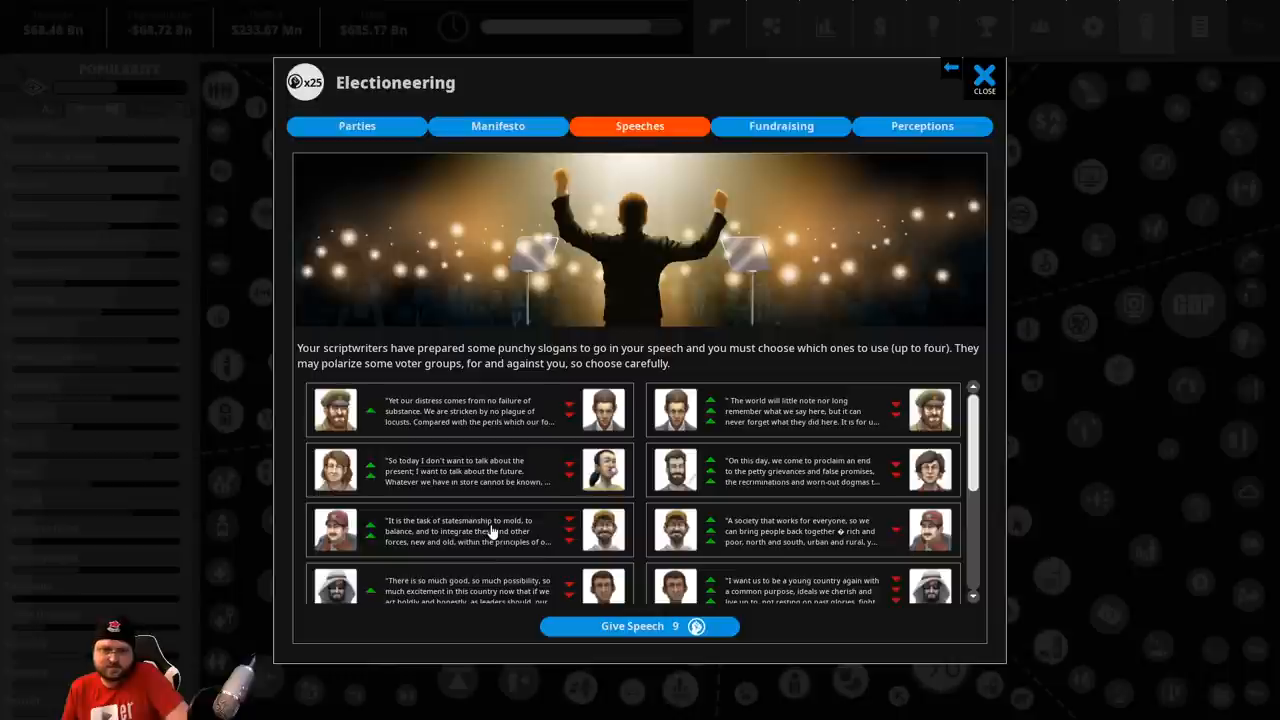
{"action": "mouse_move", "coordinate": [676, 410]}
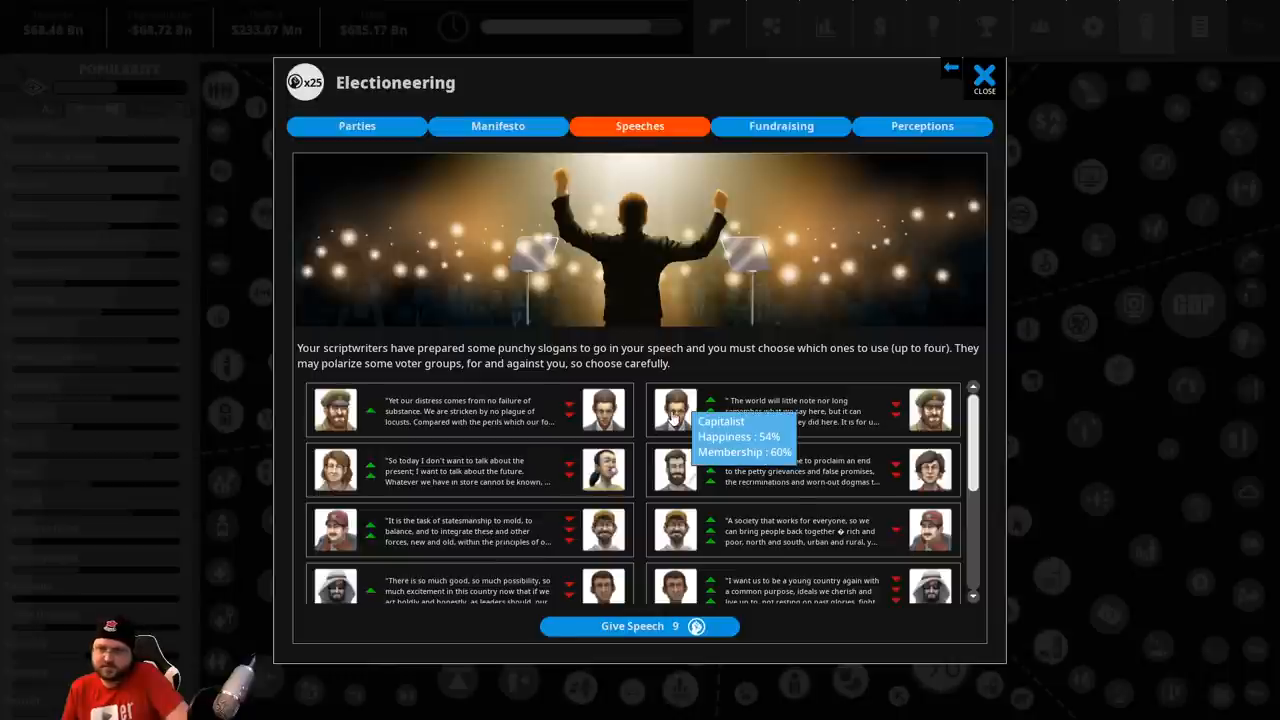
{"action": "mouse_move", "coordinate": [924, 490]}
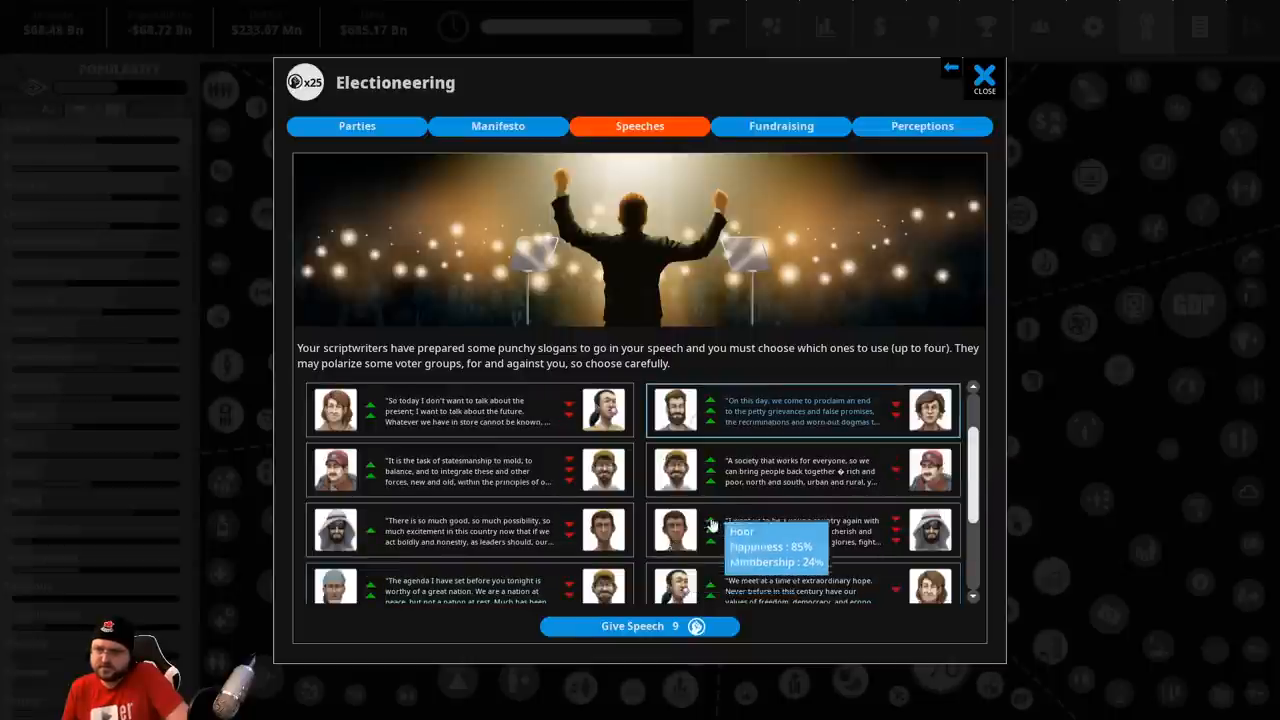
{"action": "scroll", "scroll_direction": "down", "scroll_amount": 3}
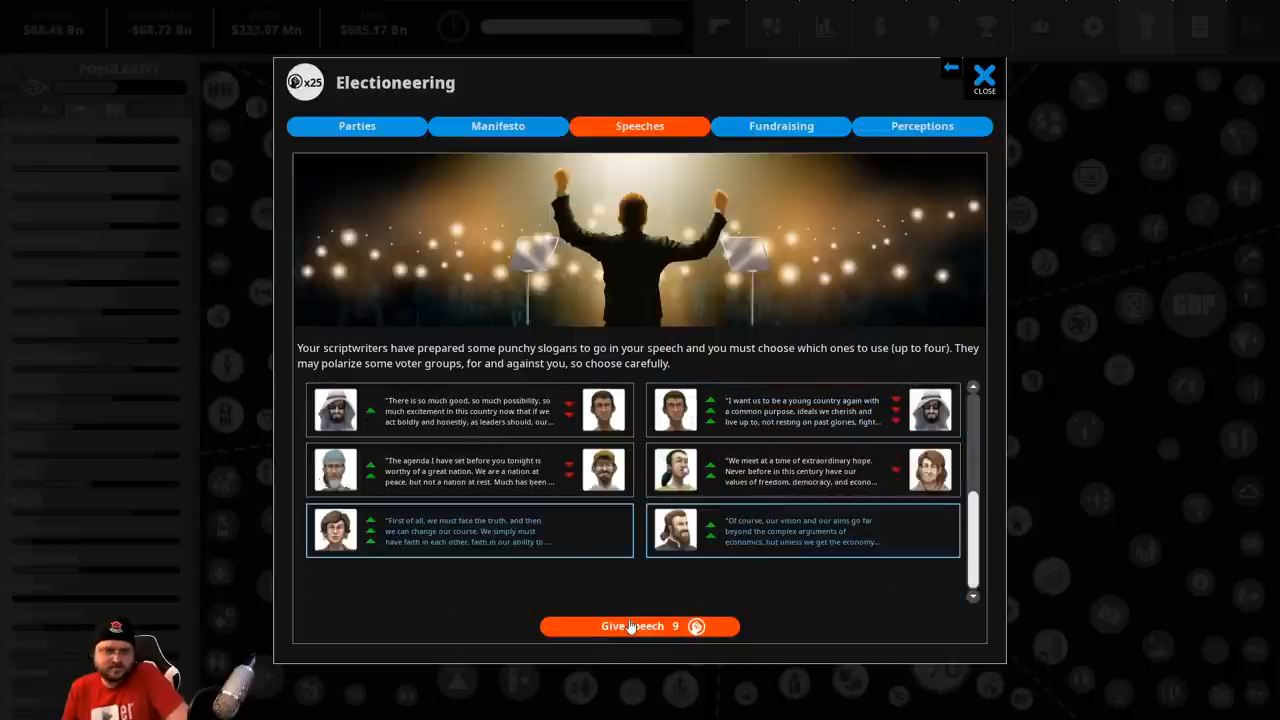
Deliver the speech and review its reception: Liberals +15%, Conservatives +5%, Religious +10%
{"action": "left_click", "coordinate": [640, 624]}
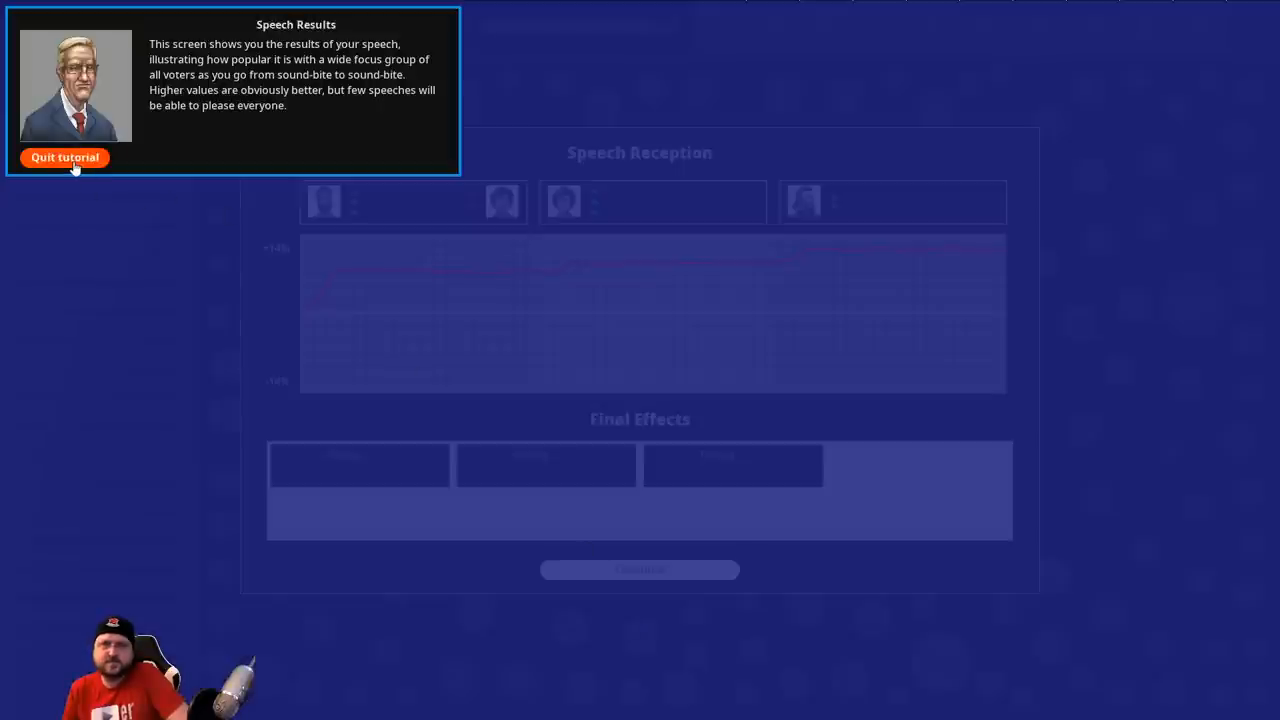
{"action": "left_click", "coordinate": [64, 156]}
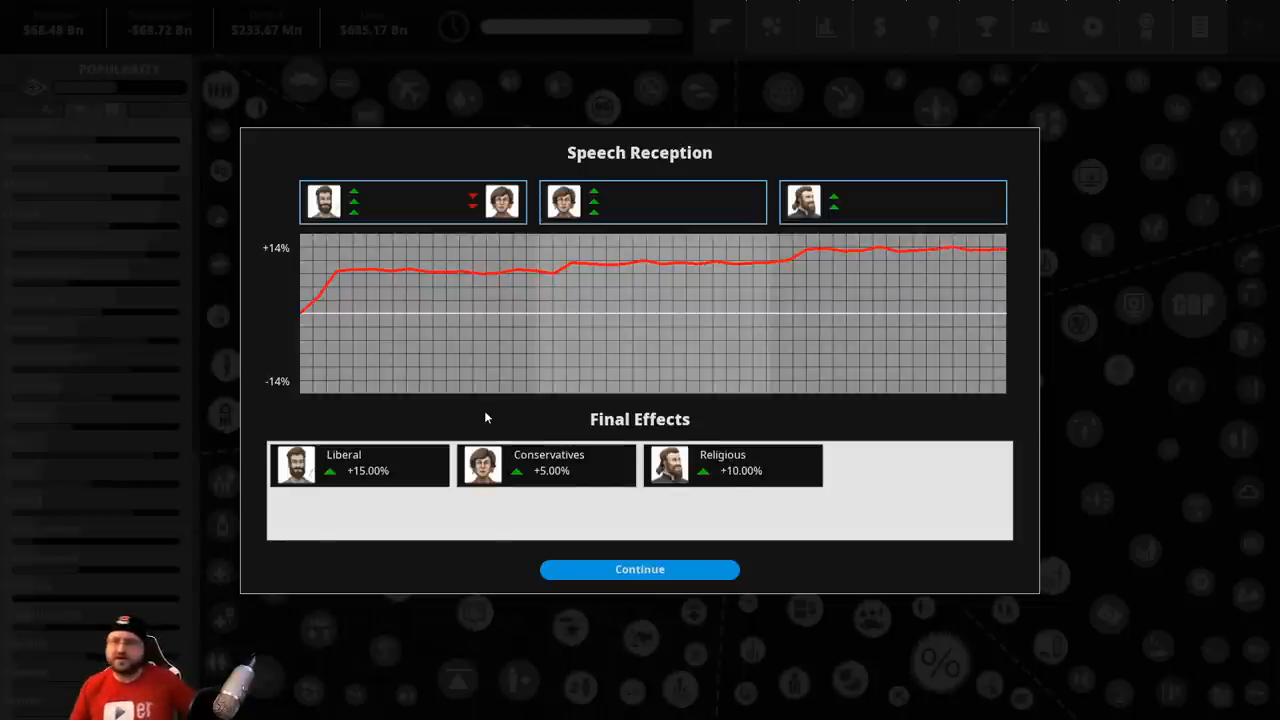
{"action": "mouse_move", "coordinate": [744, 450]}
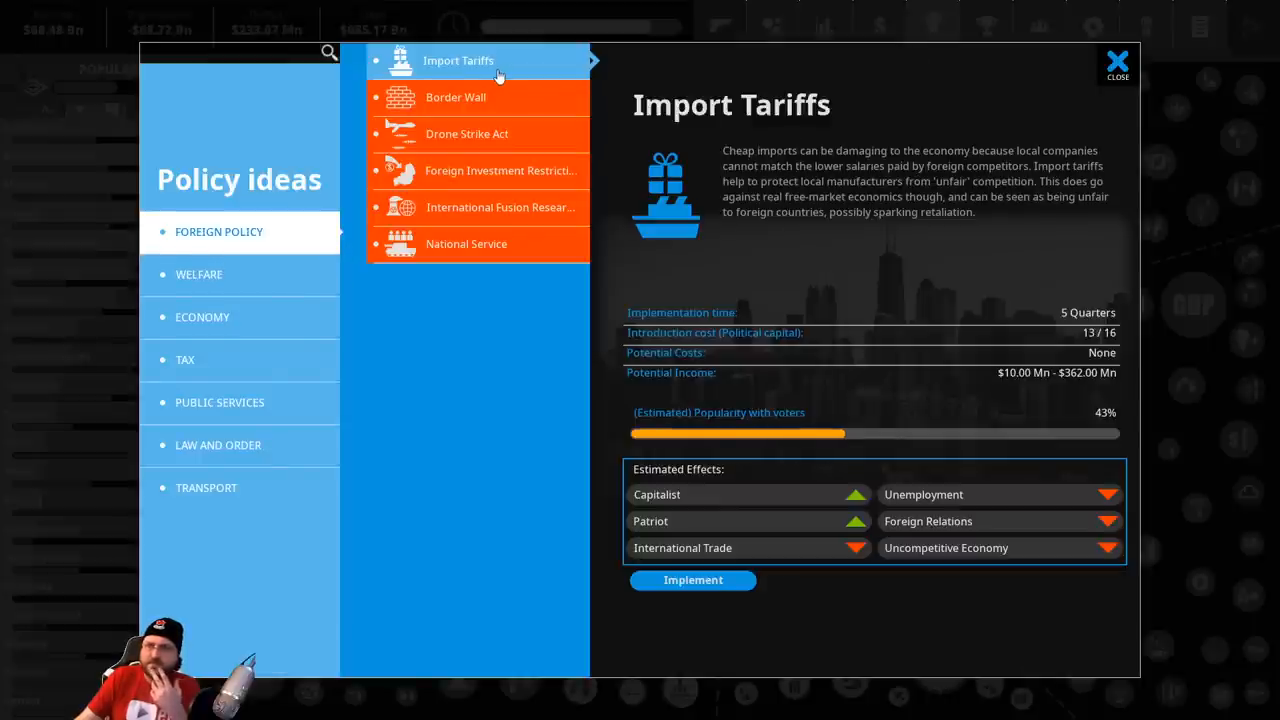
{"action": "mouse_move", "coordinate": [994, 556]}
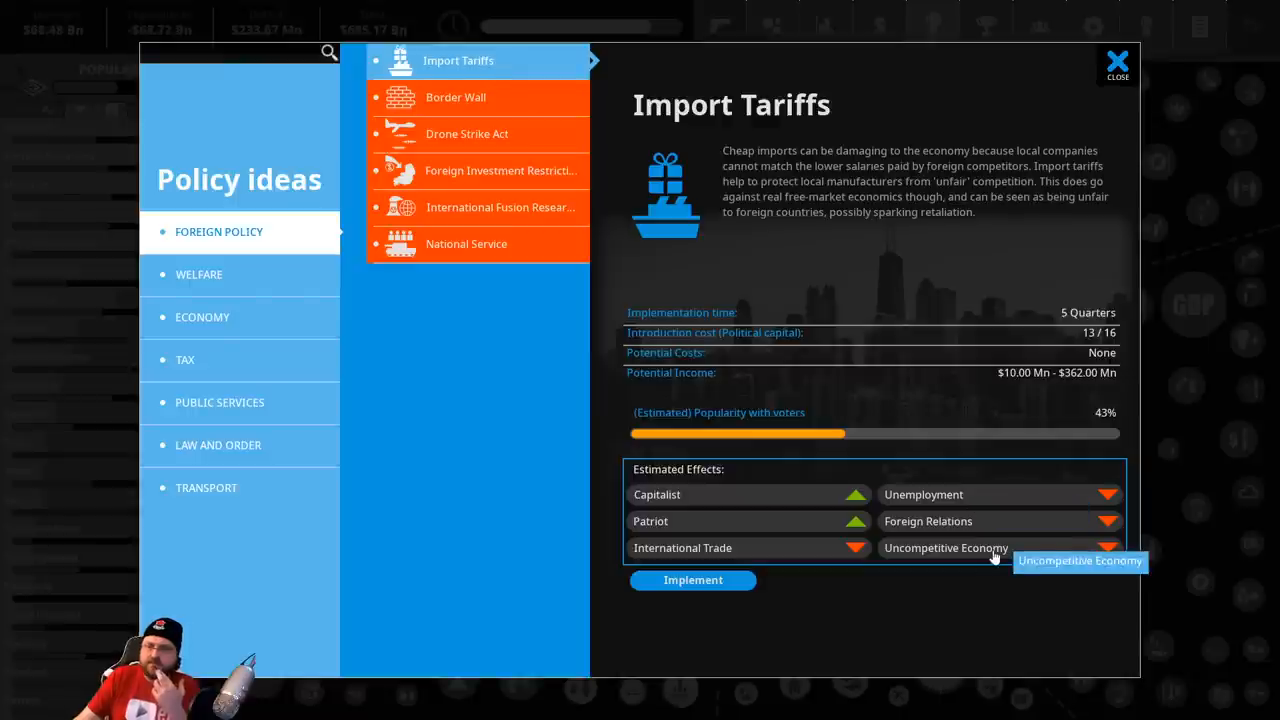
Browse the welfare and economy policy ideas without implementing any and return to the policy map
{"action": "left_click", "coordinate": [200, 274]}
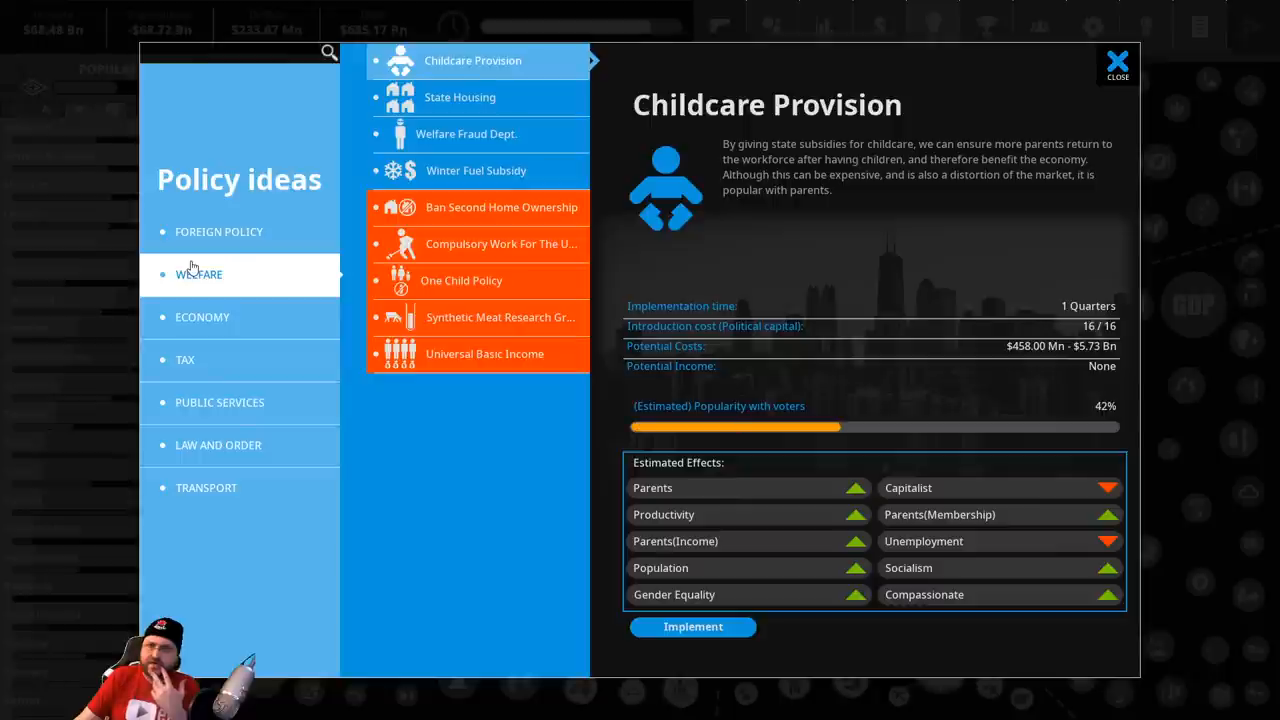
{"action": "mouse_move", "coordinate": [216, 300]}
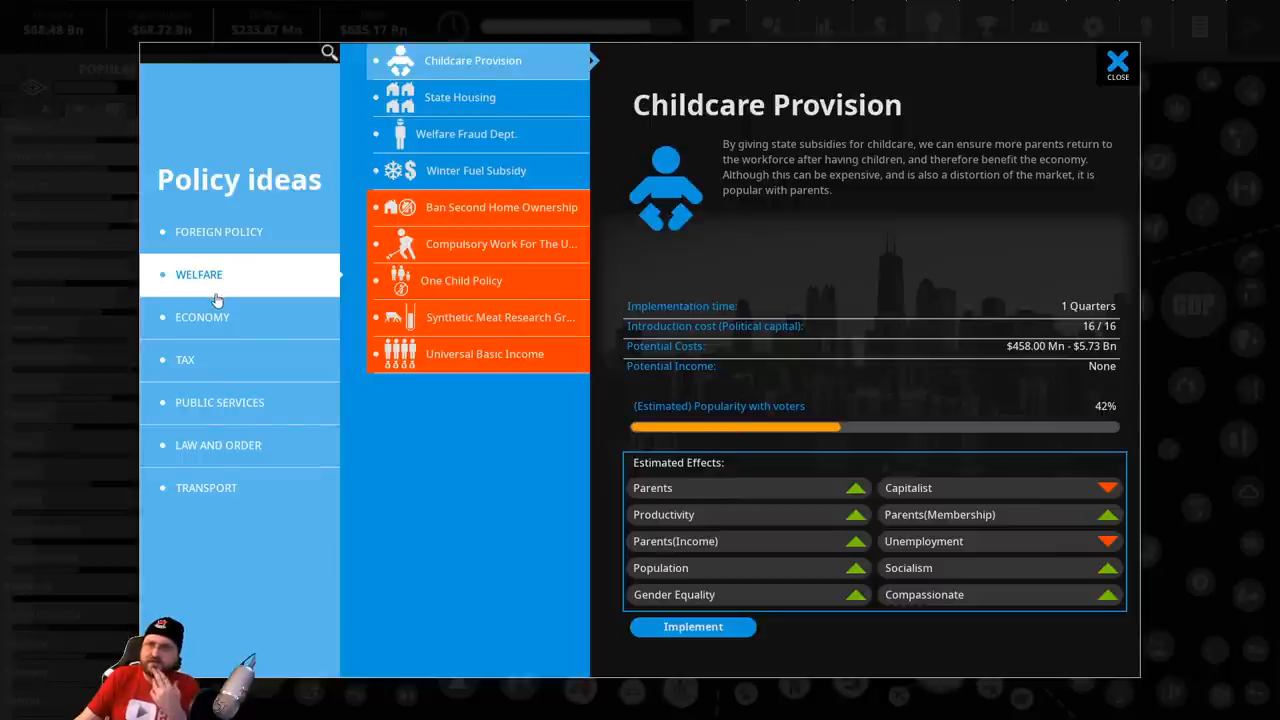
{"action": "mouse_move", "coordinate": [216, 316]}
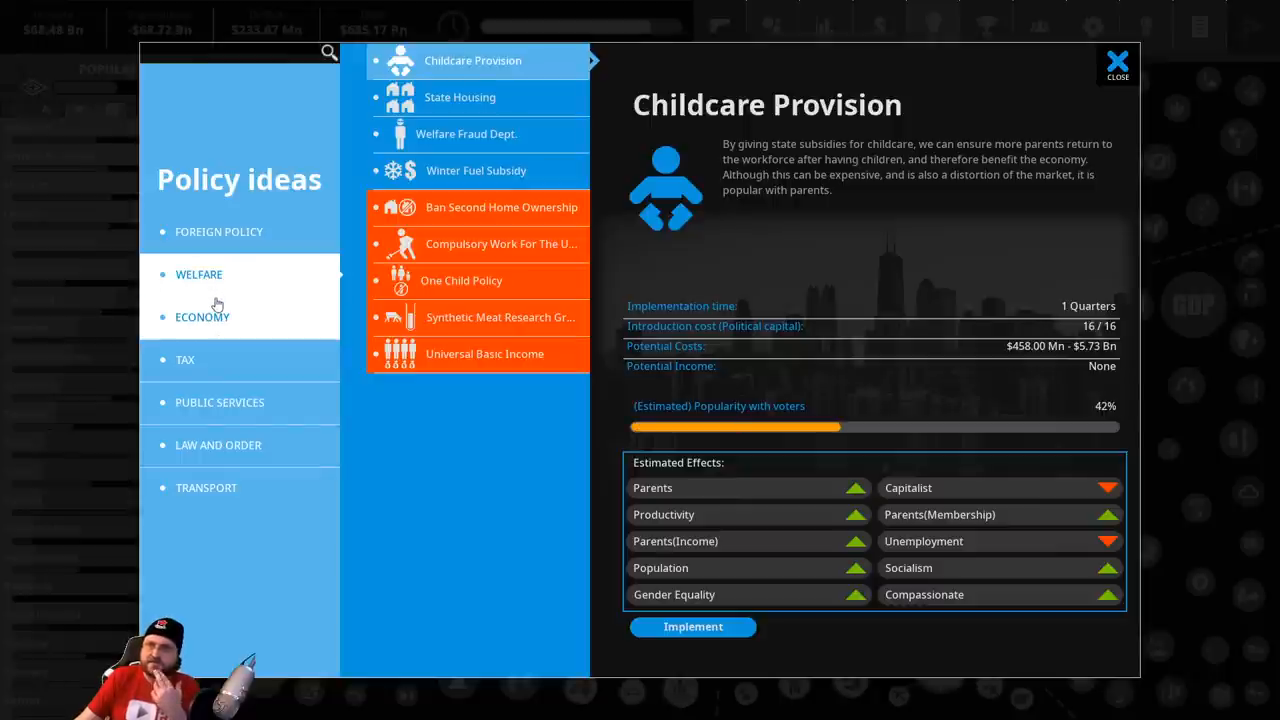
{"action": "left_click", "coordinate": [202, 316]}
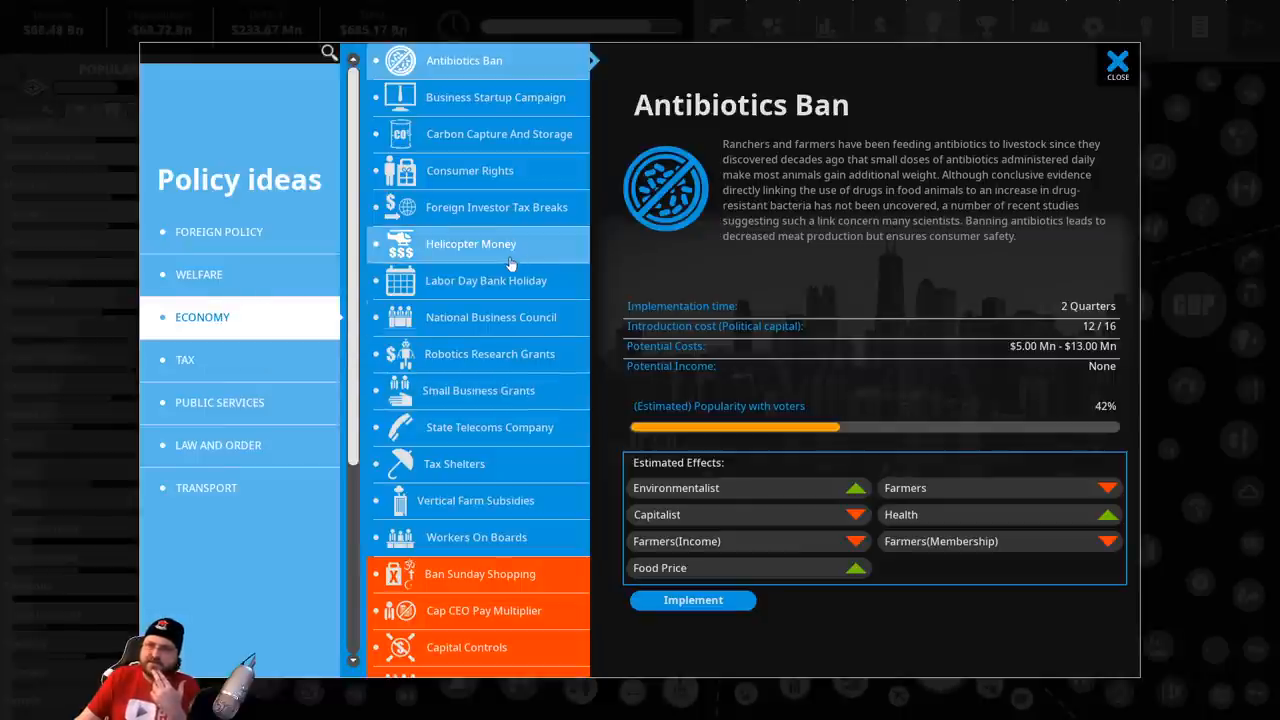
{"action": "left_click", "coordinate": [1116, 62]}
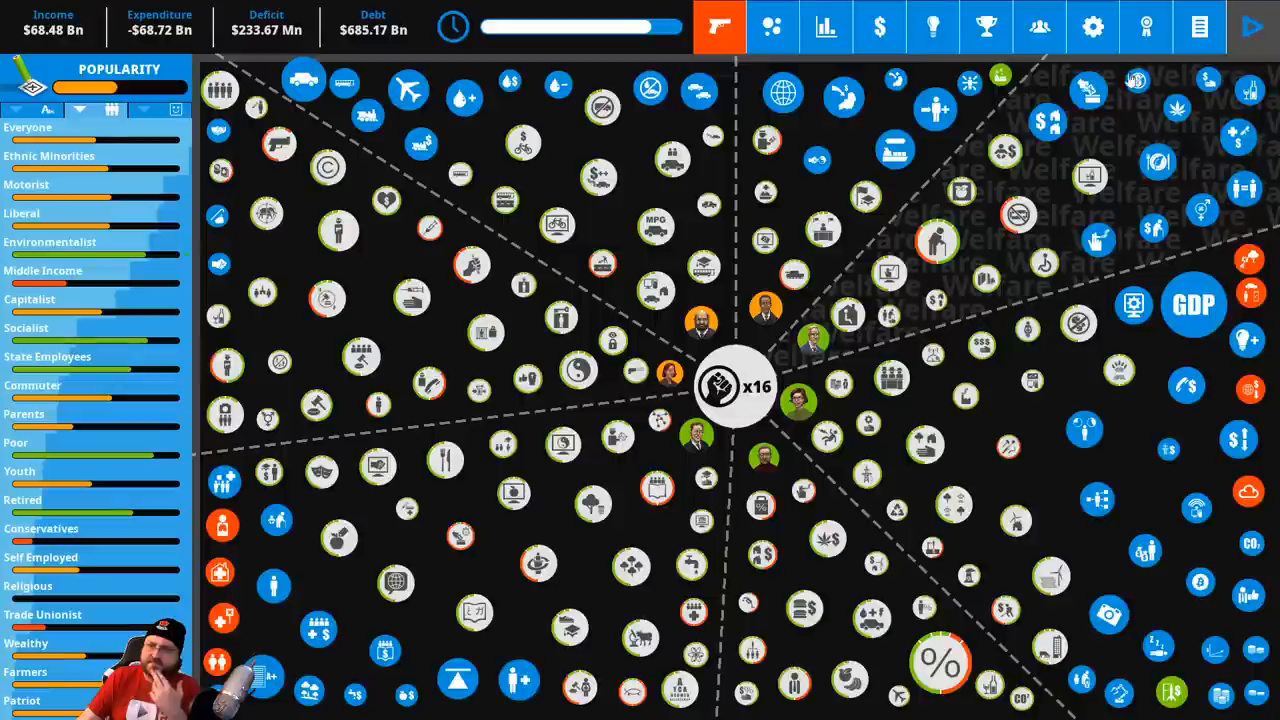
Try income tax rates down from 50% through 45-46% to 42%, then leave the Income Tax settings
{"action": "left_click", "coordinate": [938, 664]}
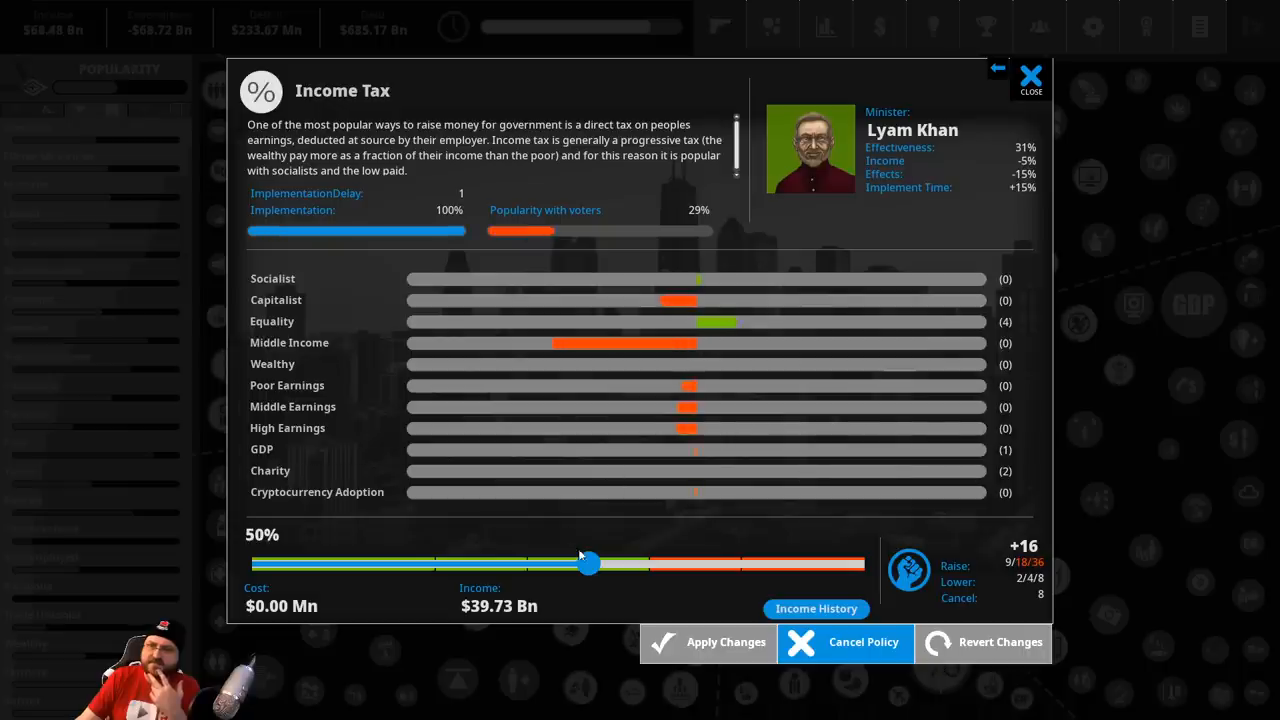
{"action": "left_click_drag", "start_coordinate": [588, 564], "coordinate": [588, 568]}
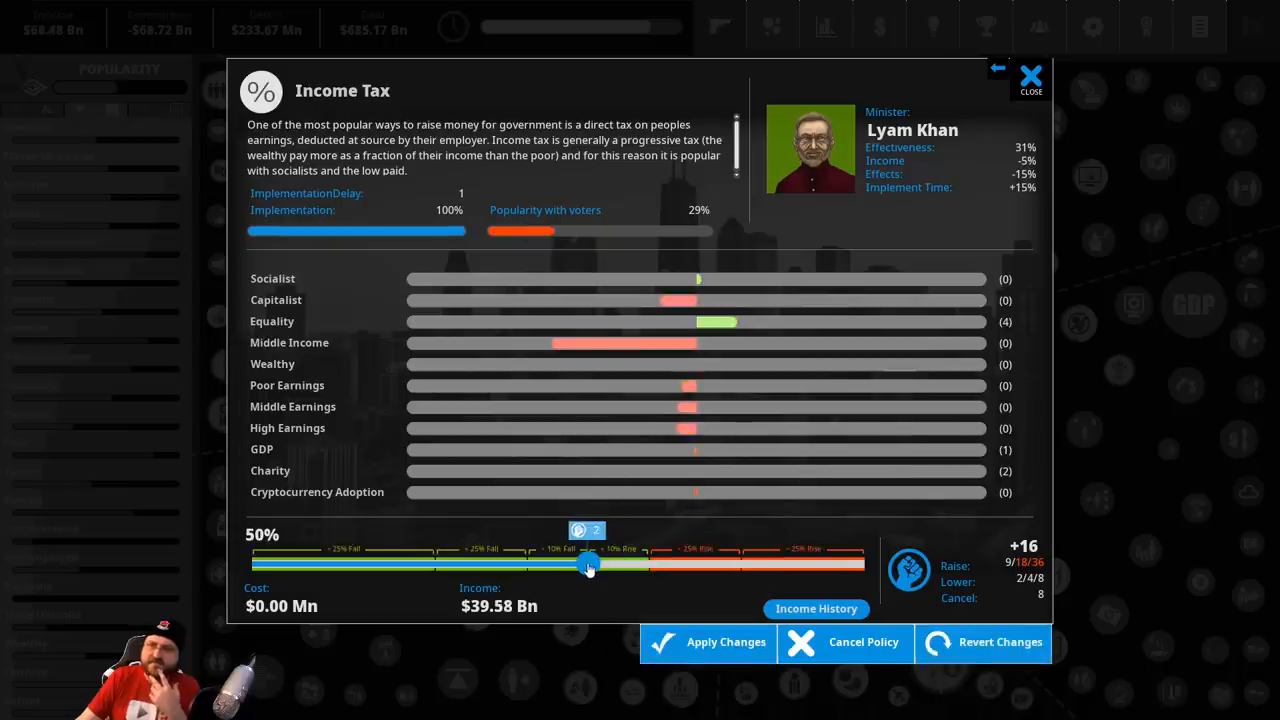
{"action": "left_click_drag", "start_coordinate": [588, 564], "coordinate": [558, 564]}
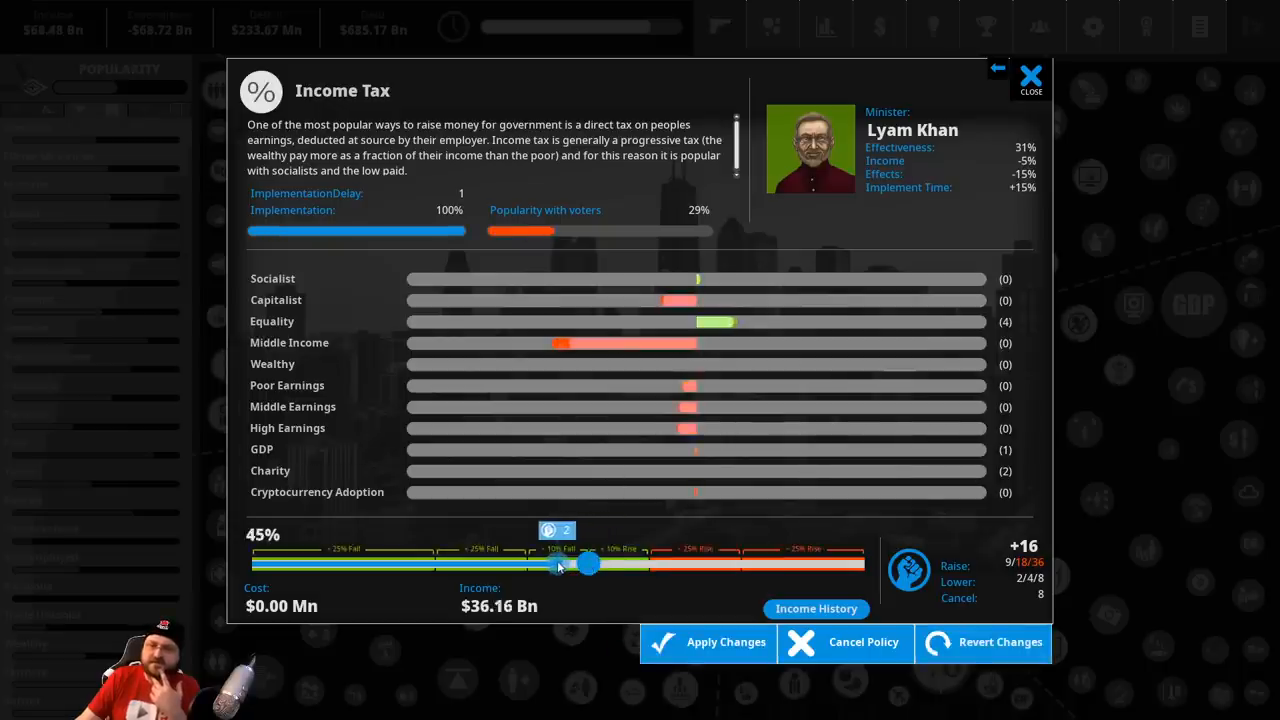
{"action": "left_click_drag", "start_coordinate": [588, 564], "coordinate": [540, 564]}
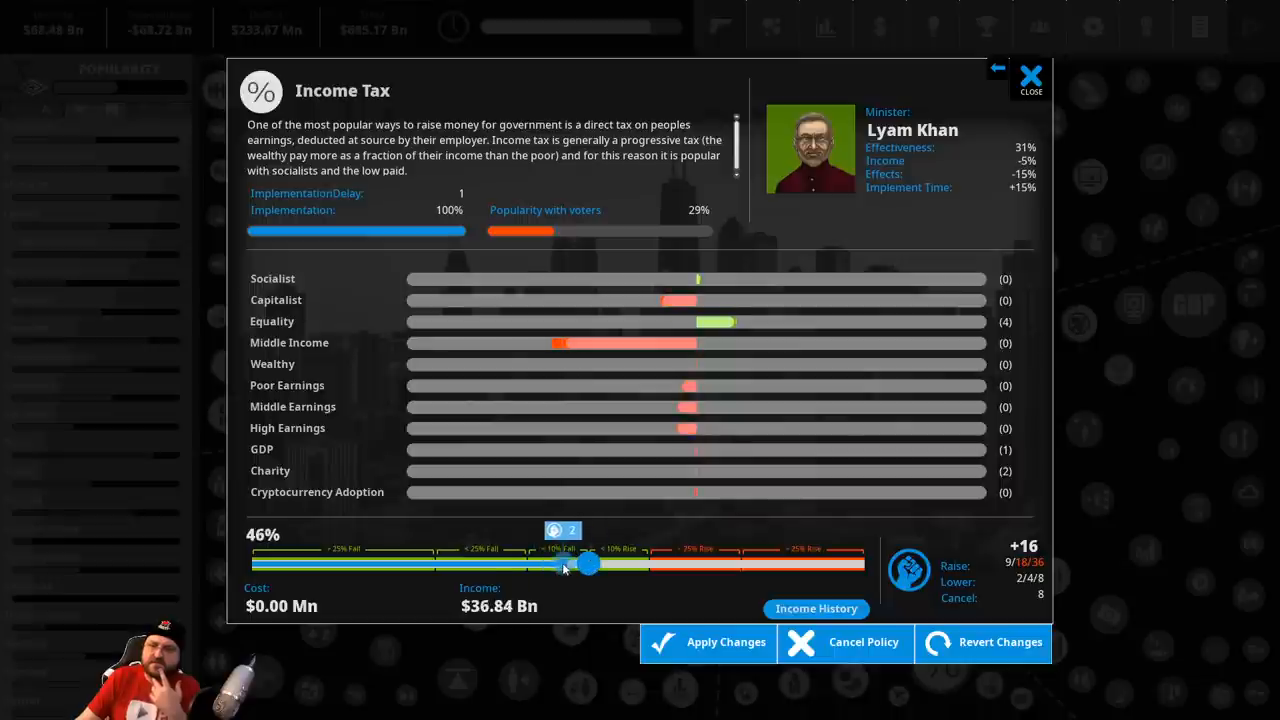
{"action": "left_click_drag", "start_coordinate": [588, 564], "coordinate": [538, 564]}
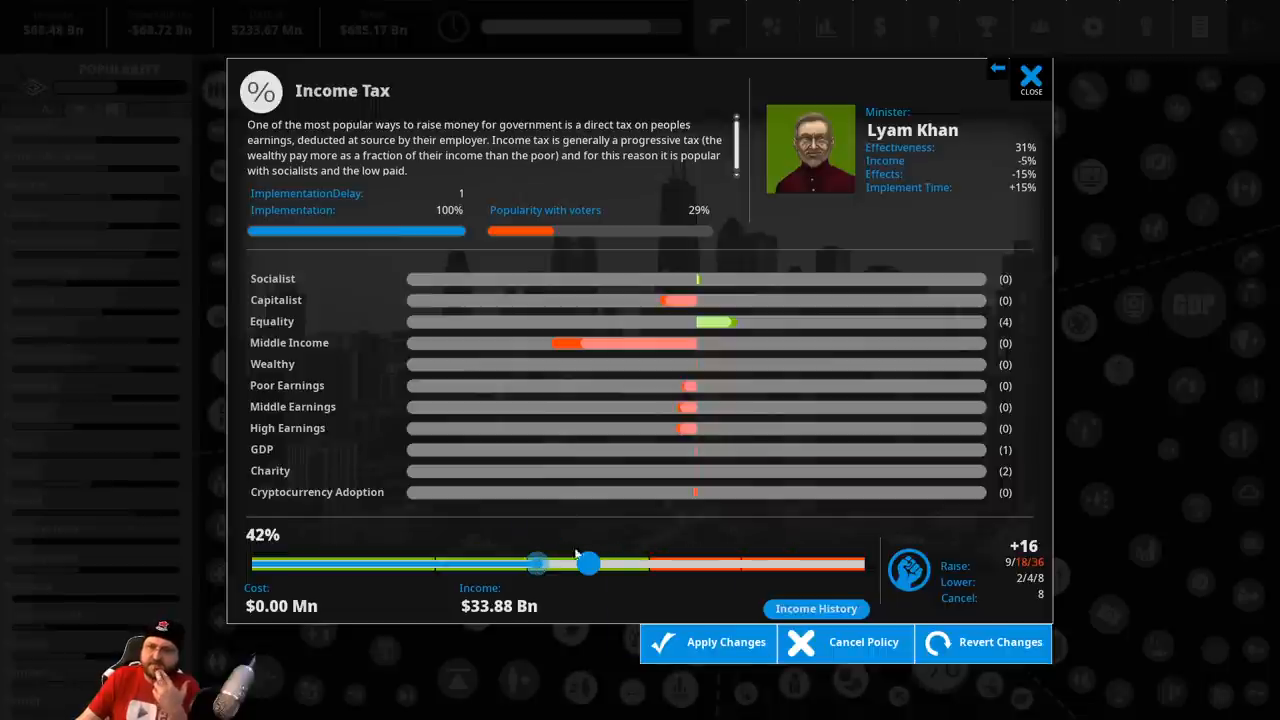
{"action": "left_click", "coordinate": [1030, 76]}
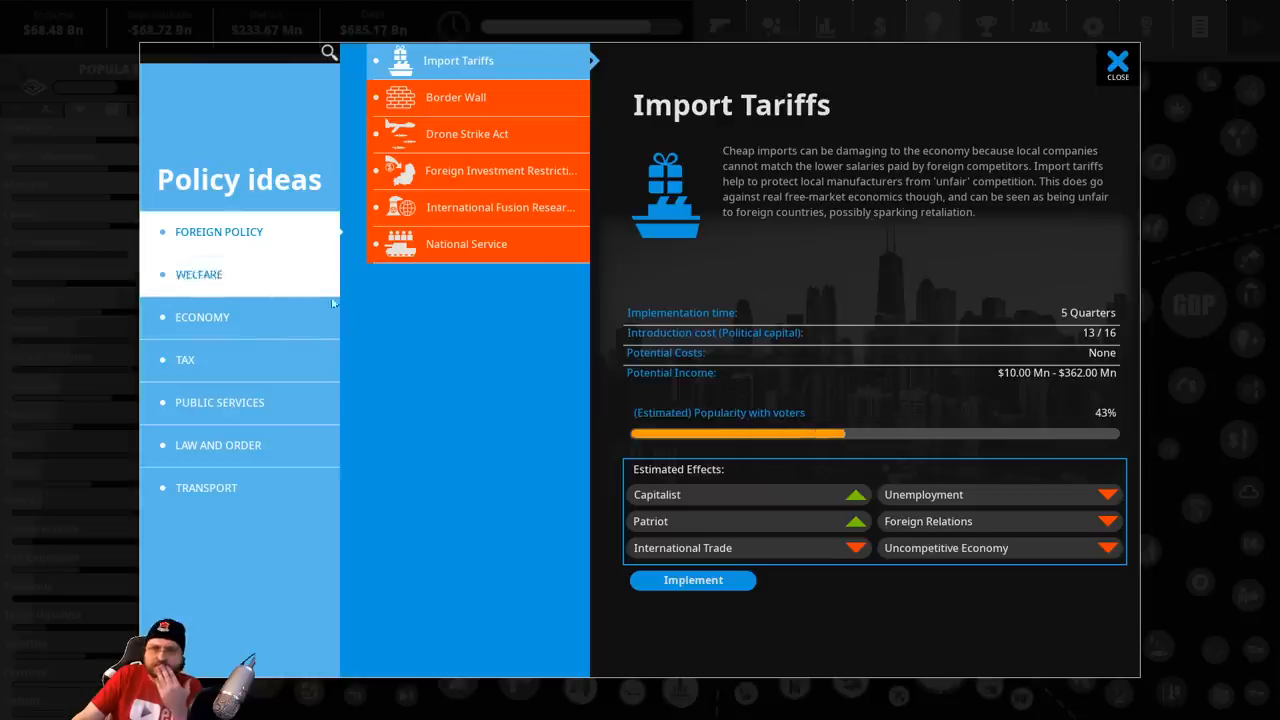
Browse public services ideas, comparing Public Libraries, Organ Donation and the tax ideas
{"action": "left_click", "coordinate": [218, 444]}
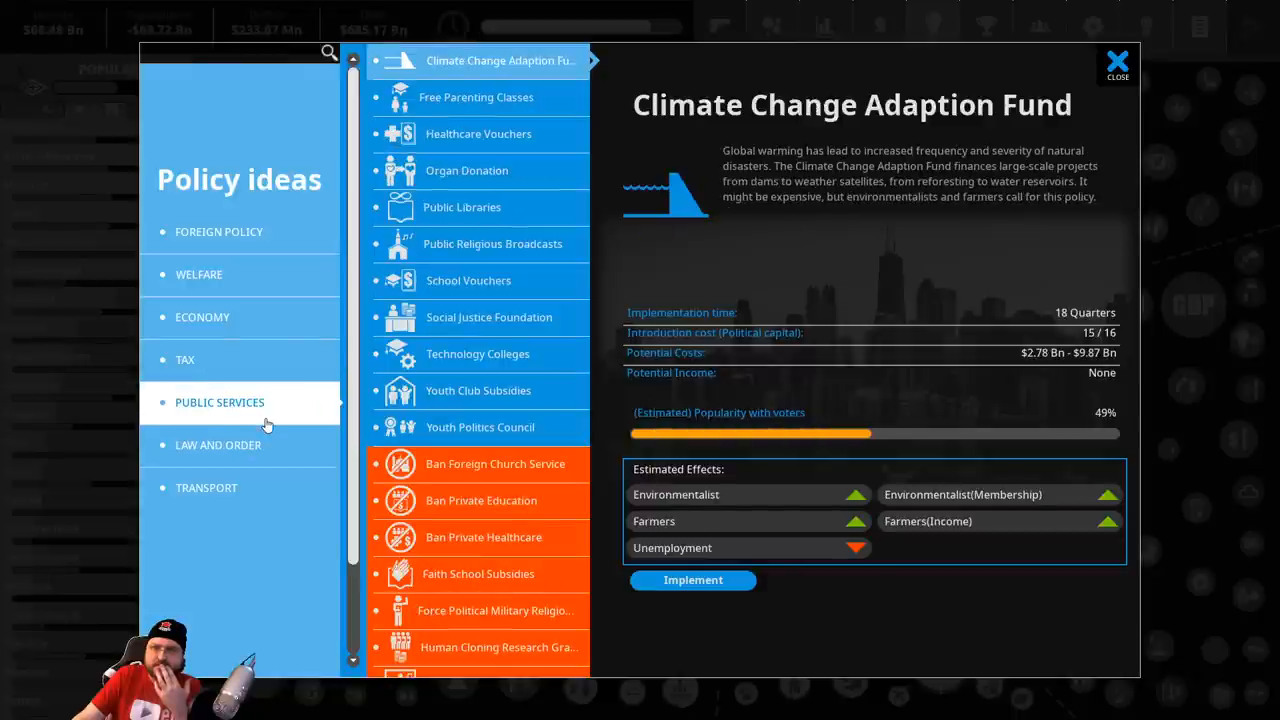
{"action": "mouse_move", "coordinate": [470, 206]}
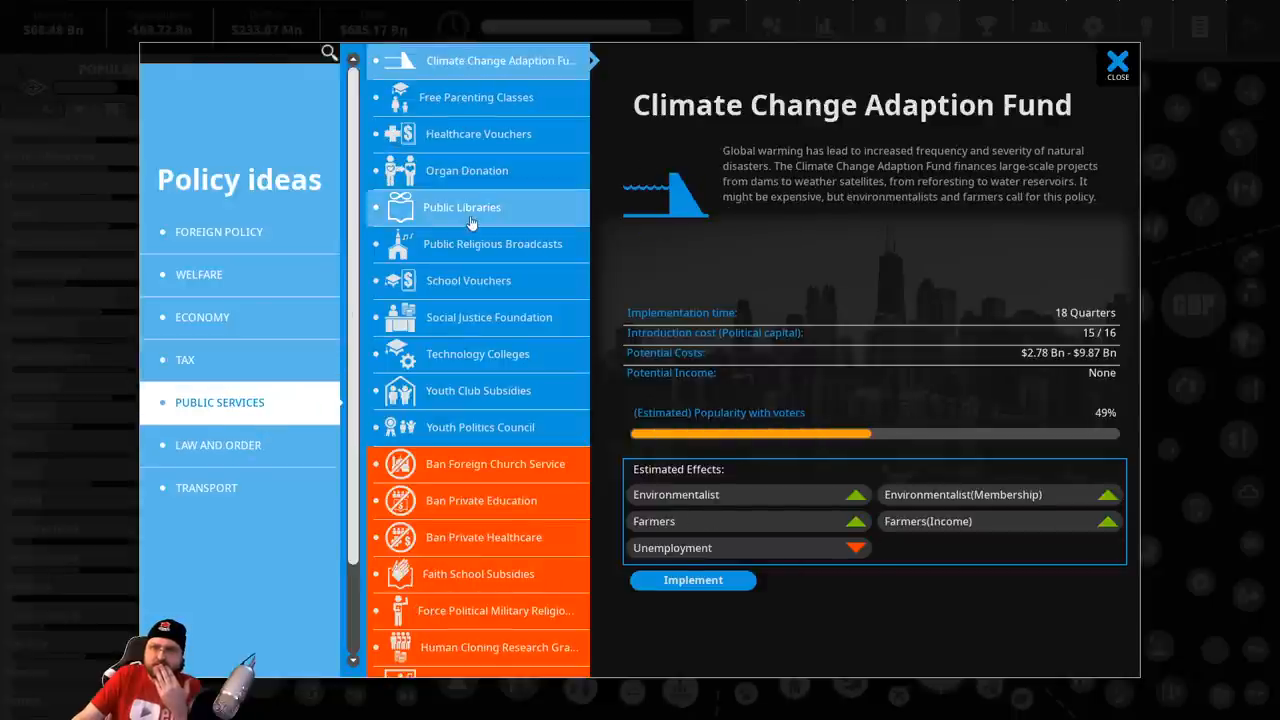
{"action": "left_click", "coordinate": [462, 206]}
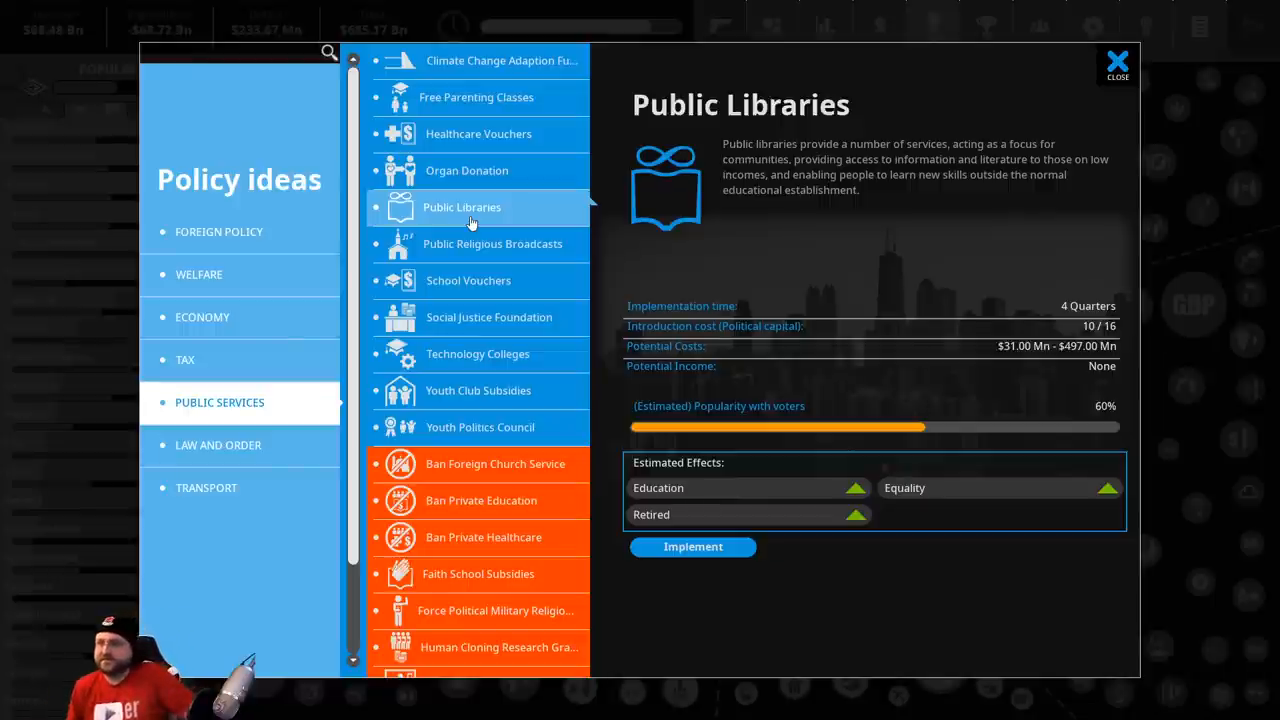
{"action": "mouse_move", "coordinate": [700, 292]}
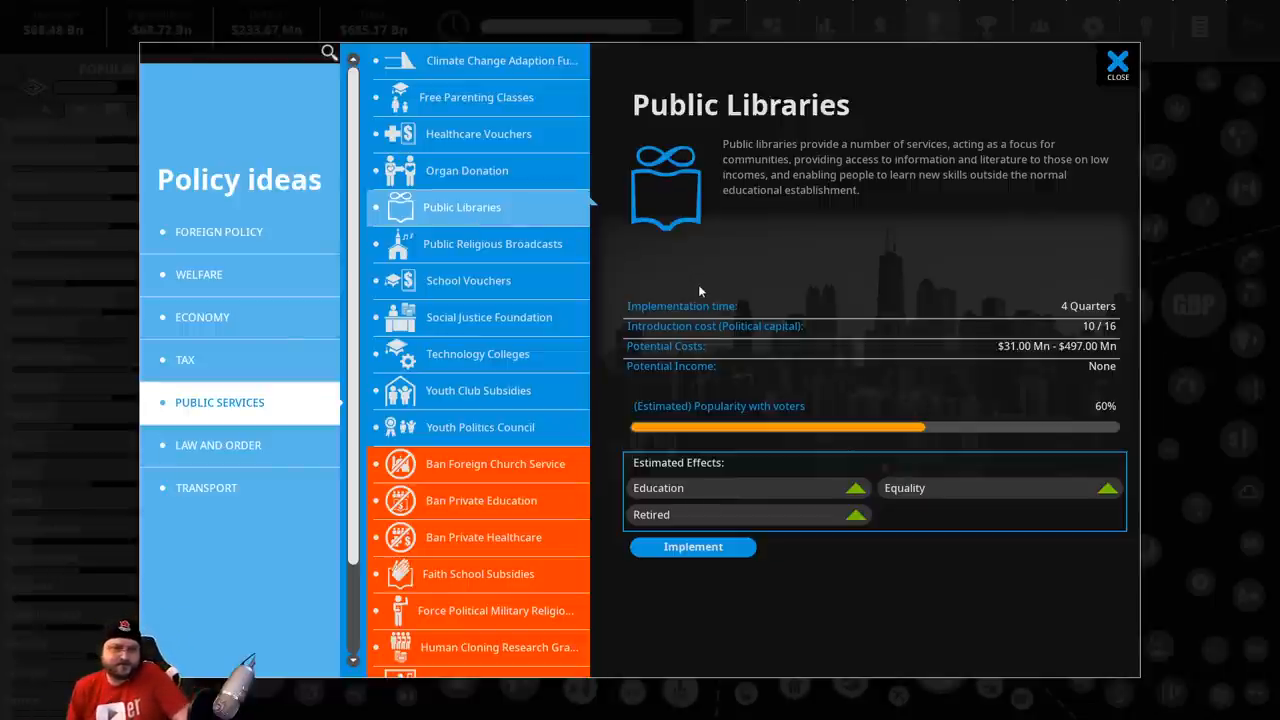
{"action": "mouse_move", "coordinate": [740, 210]}
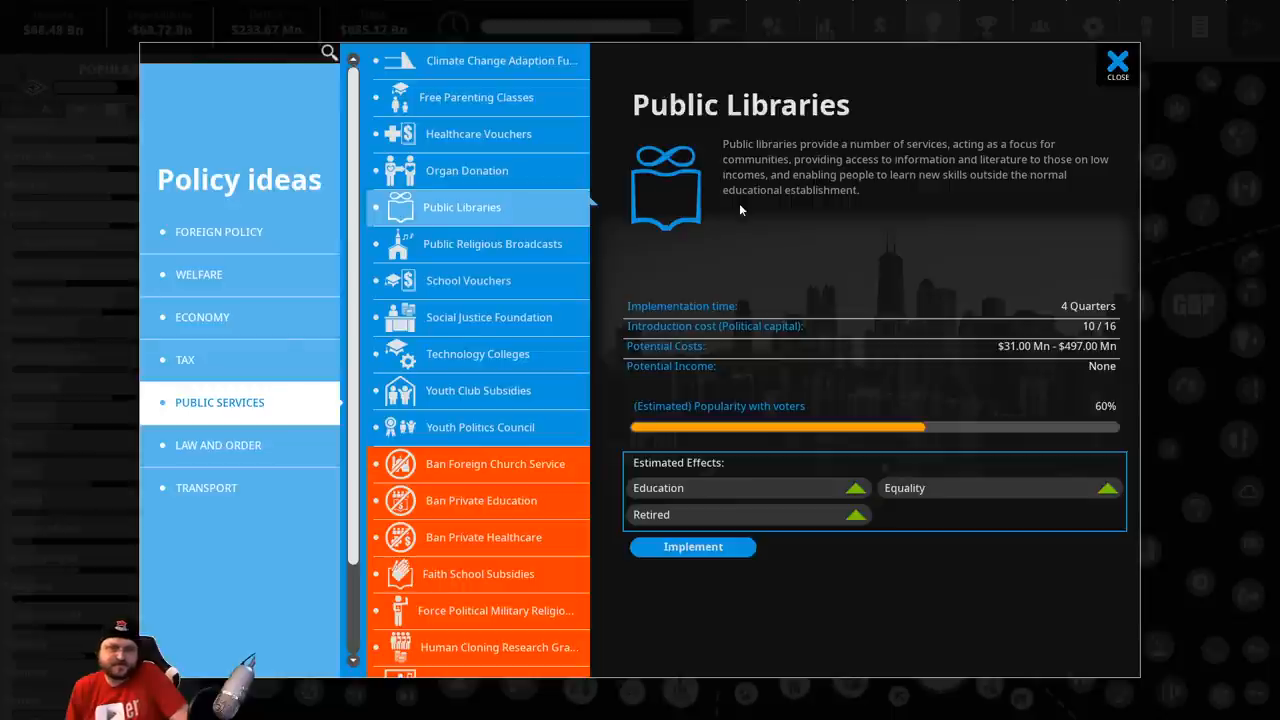
{"action": "left_click", "coordinate": [202, 316]}
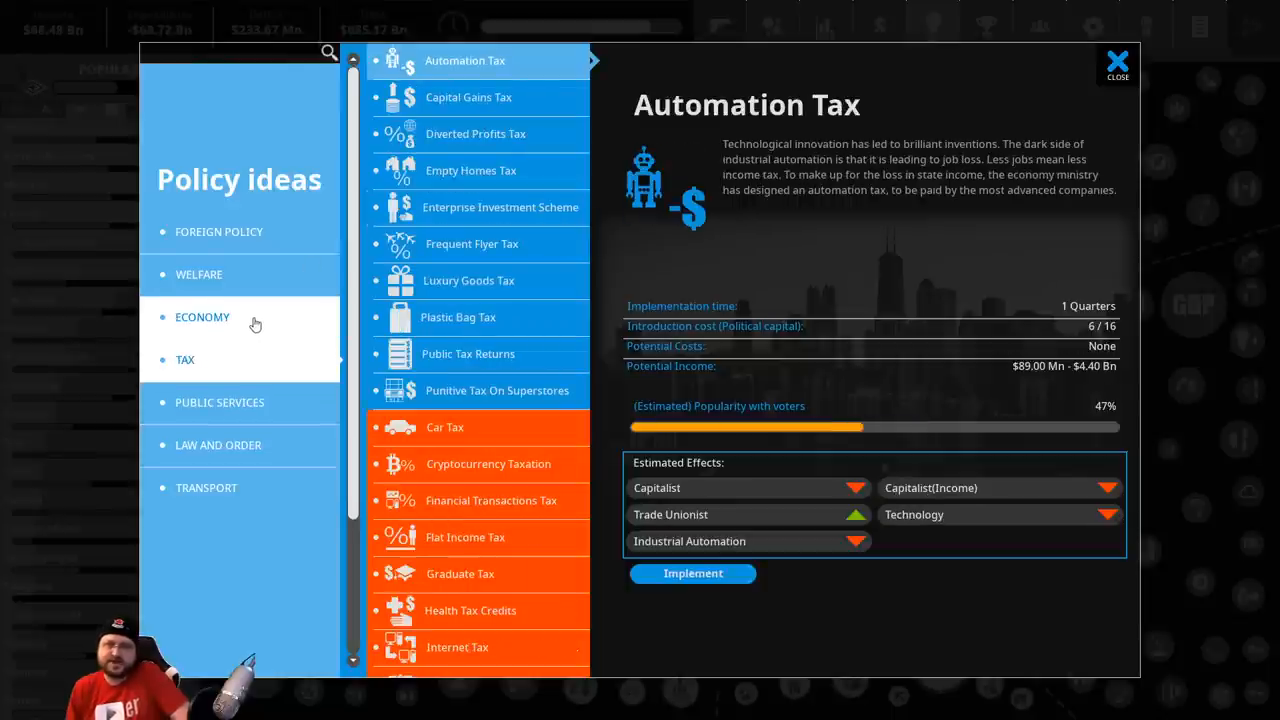
{"action": "left_click", "coordinate": [220, 402]}
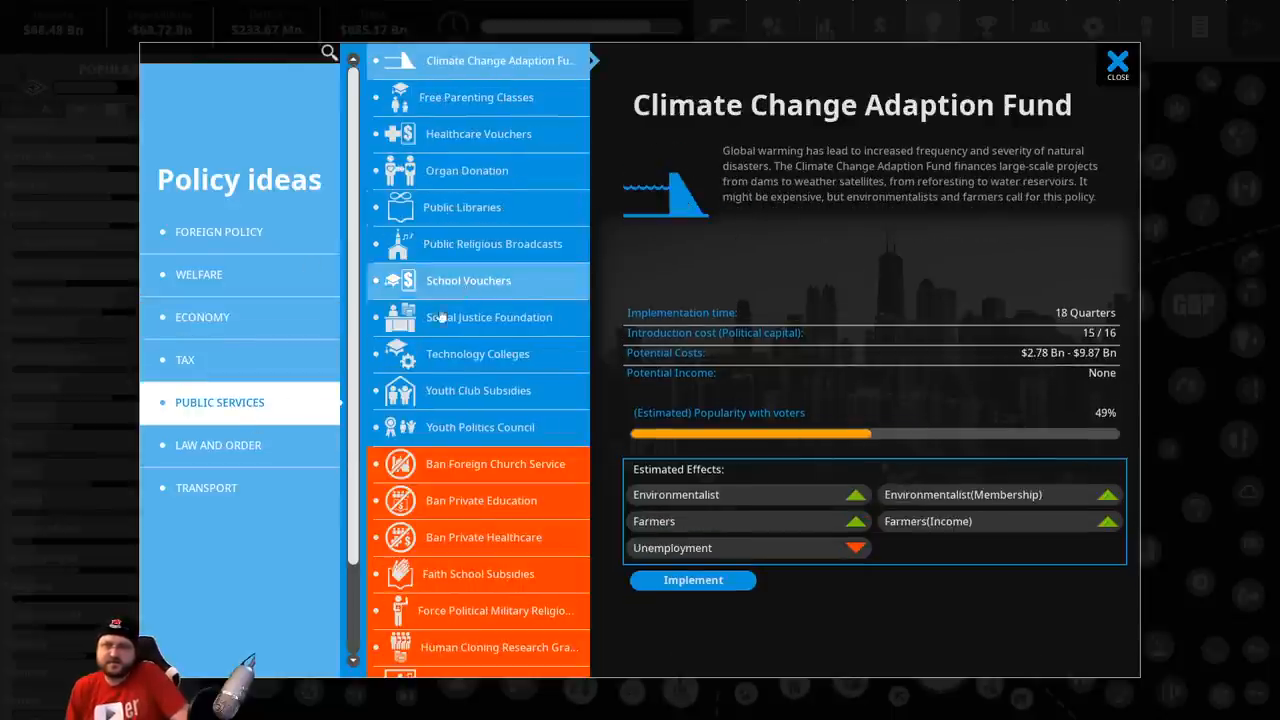
{"action": "left_click", "coordinate": [218, 444]}
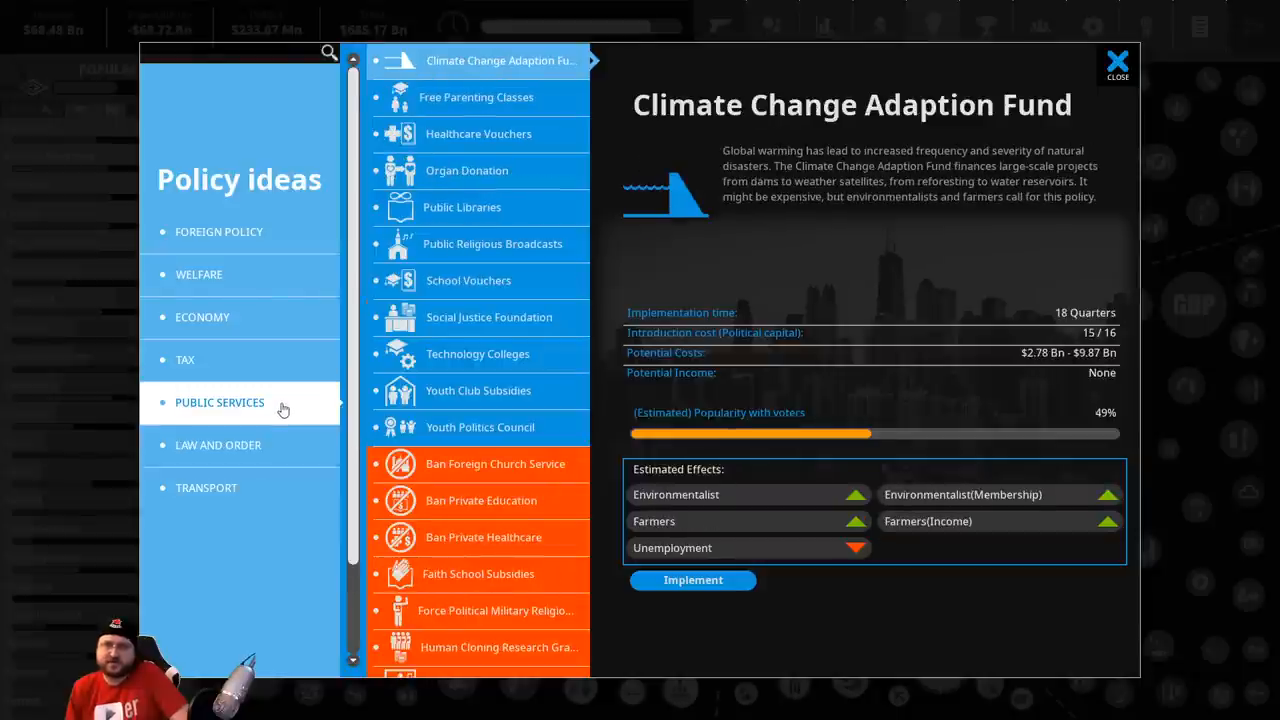
{"action": "mouse_move", "coordinate": [760, 248]}
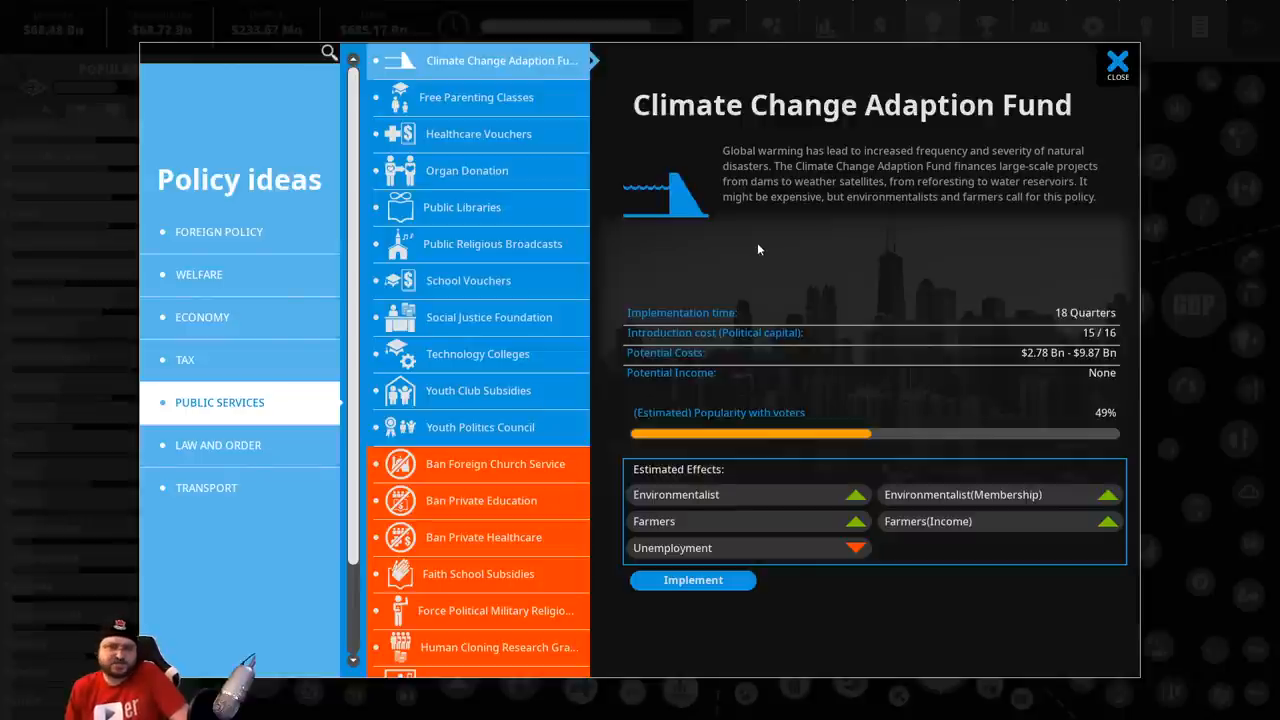
{"action": "left_click", "coordinate": [468, 170]}
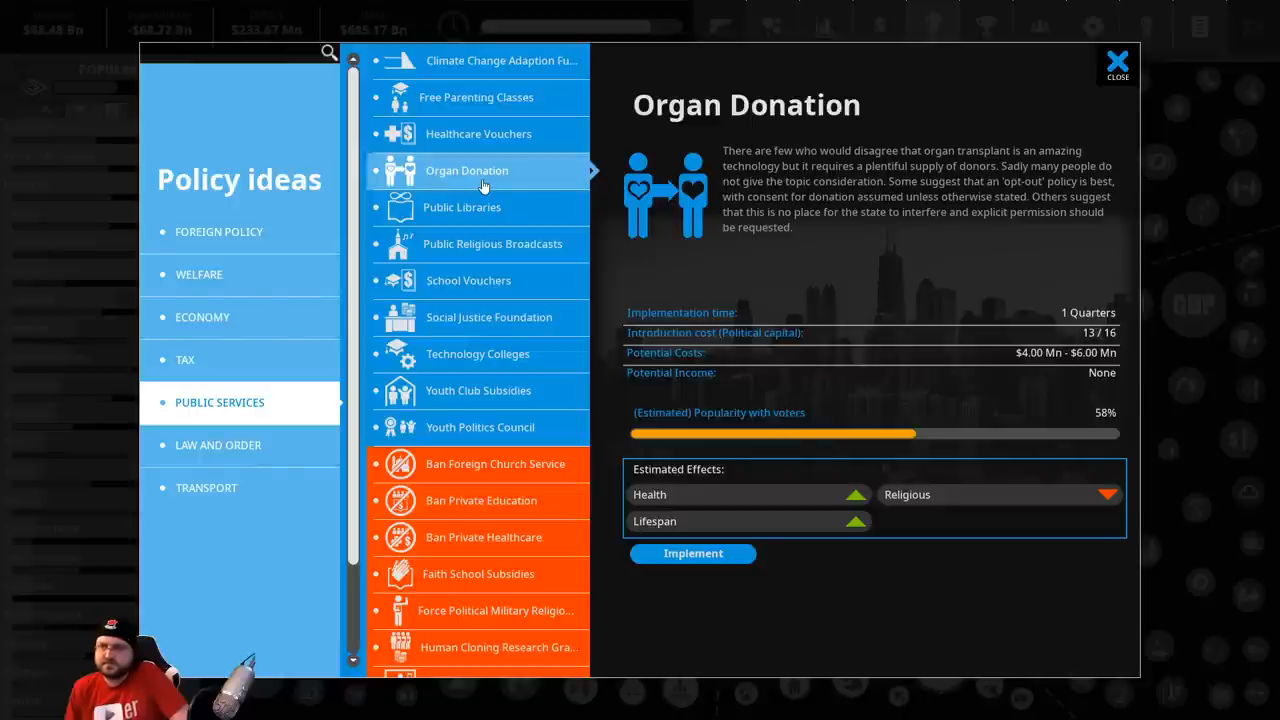
{"action": "left_click", "coordinate": [462, 206]}
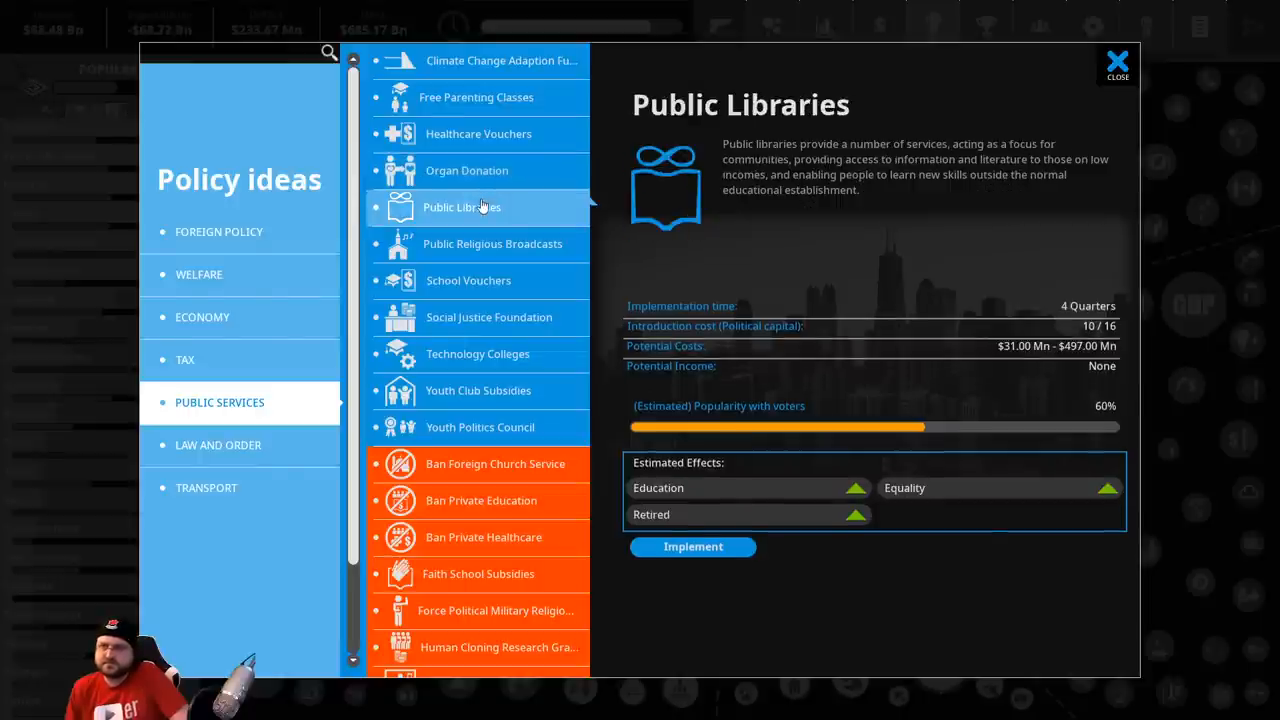
Implement Public Libraries with funding raised to the maximum and apply the change
{"action": "left_click", "coordinate": [692, 546]}
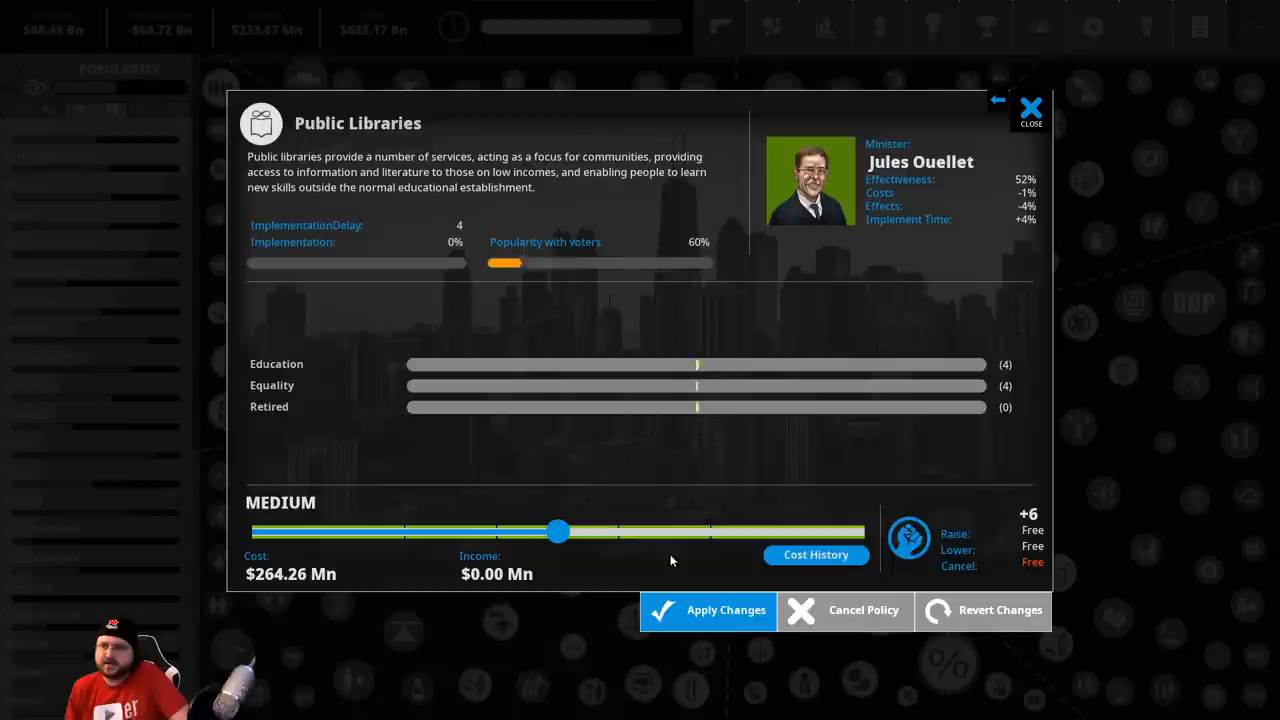
{"action": "left_click_drag", "start_coordinate": [558, 532], "coordinate": [862, 532]}
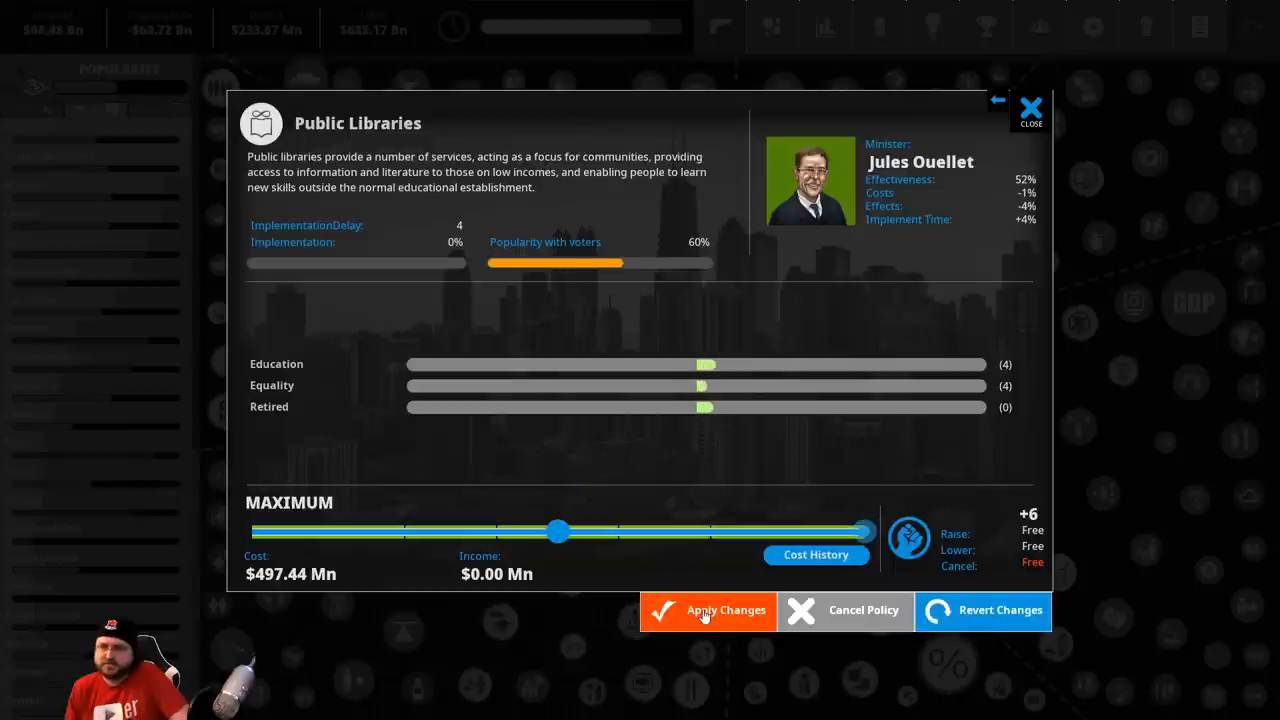
{"action": "left_click", "coordinate": [708, 610]}
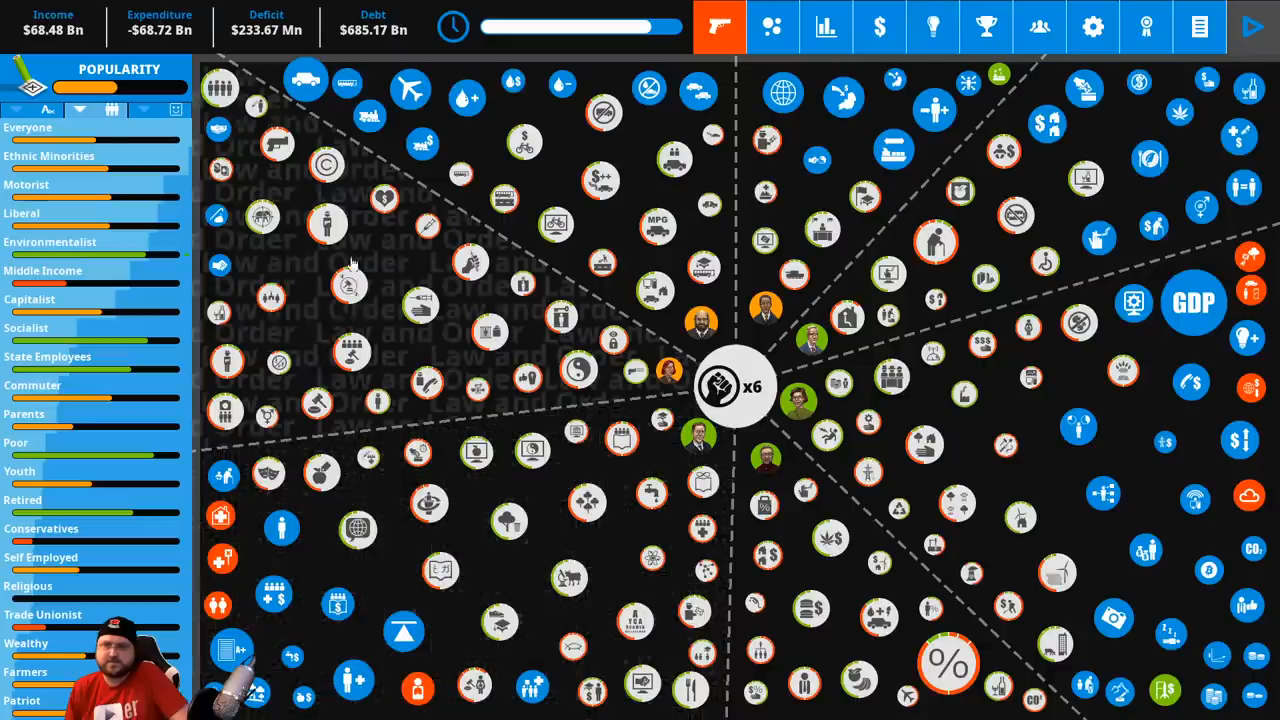
Review economy ideas (Labor Day Bank Holiday, Business Startup Campaign) and public services ideas like Youth Politics Council
{"action": "left_click", "coordinate": [880, 28]}
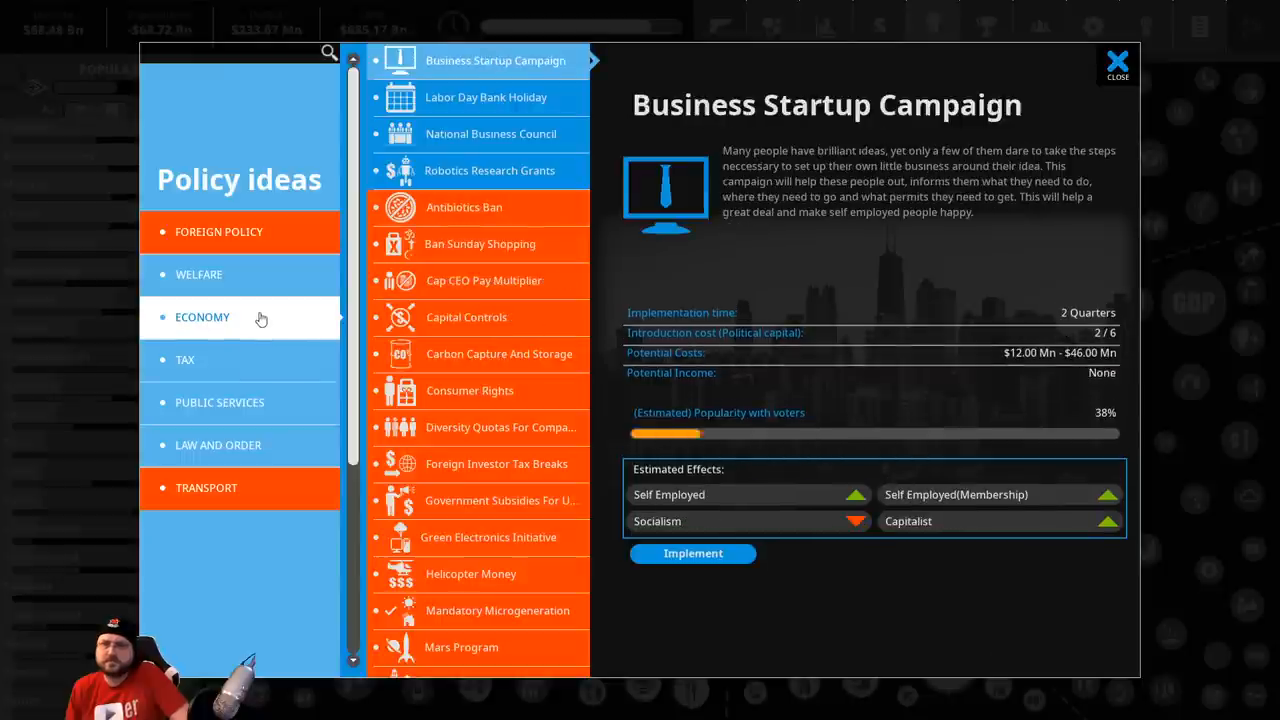
{"action": "left_click", "coordinate": [484, 96]}
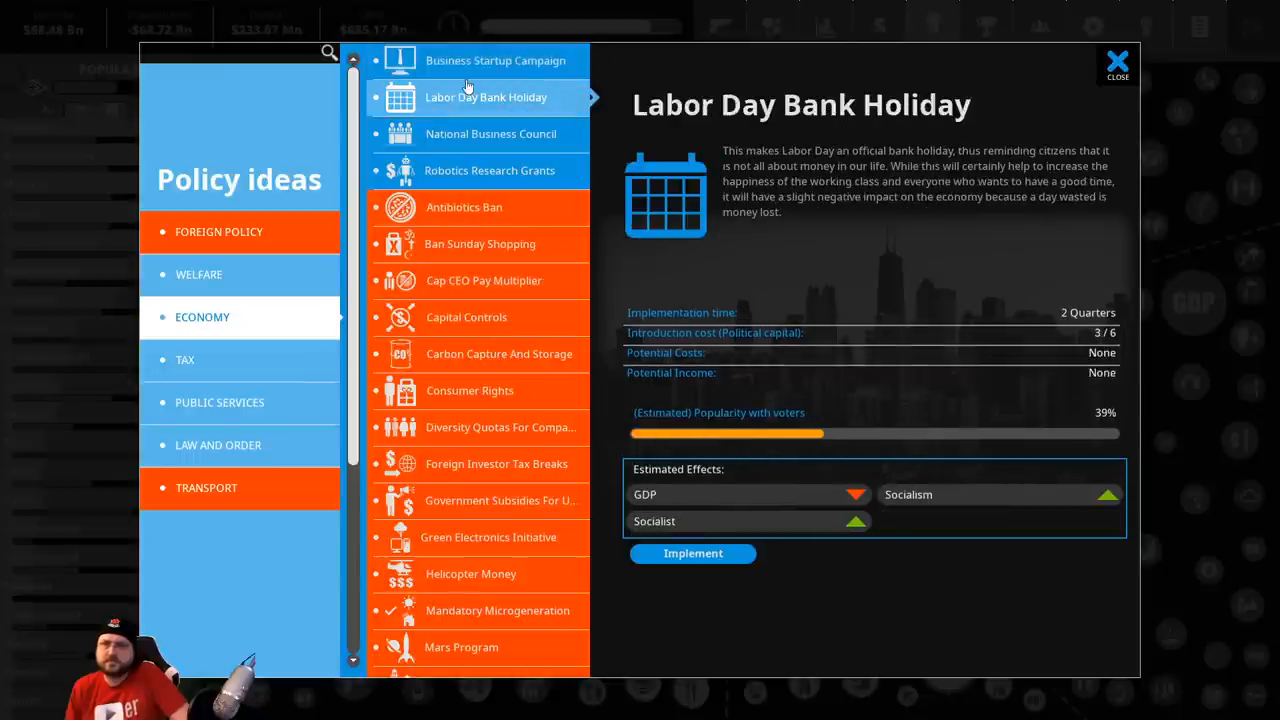
{"action": "mouse_move", "coordinate": [870, 504]}
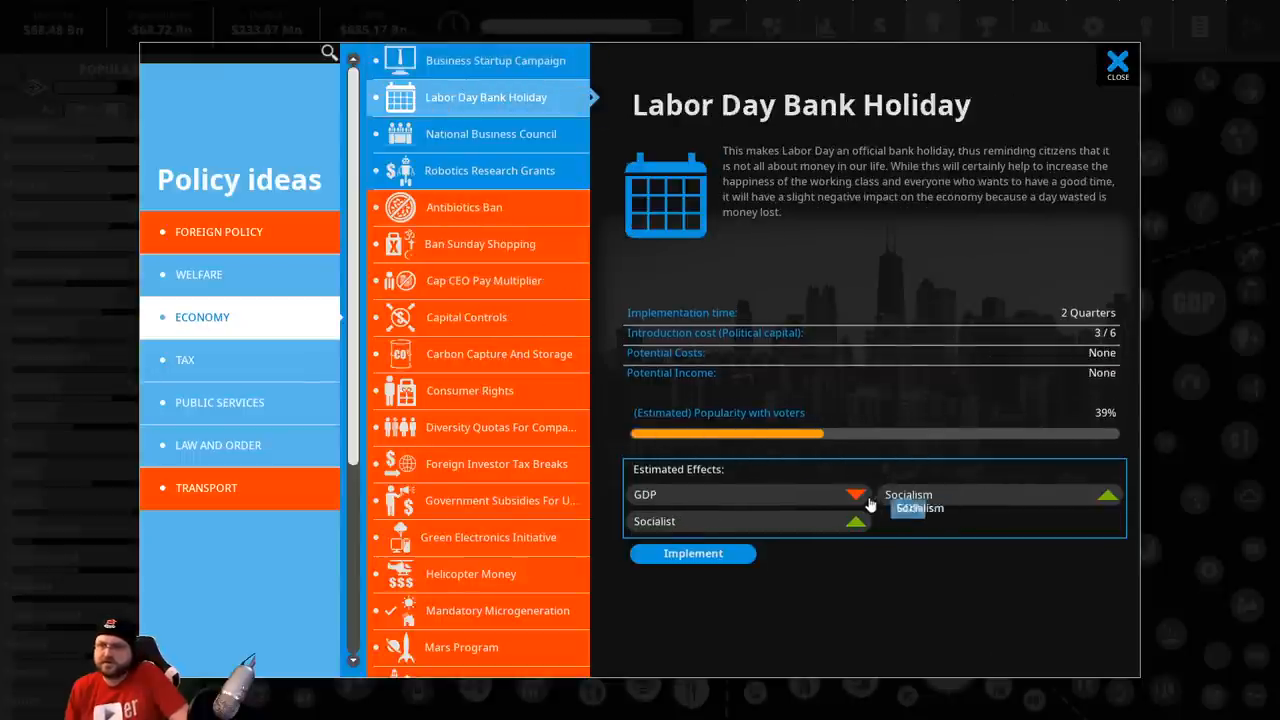
{"action": "mouse_move", "coordinate": [480, 150]}
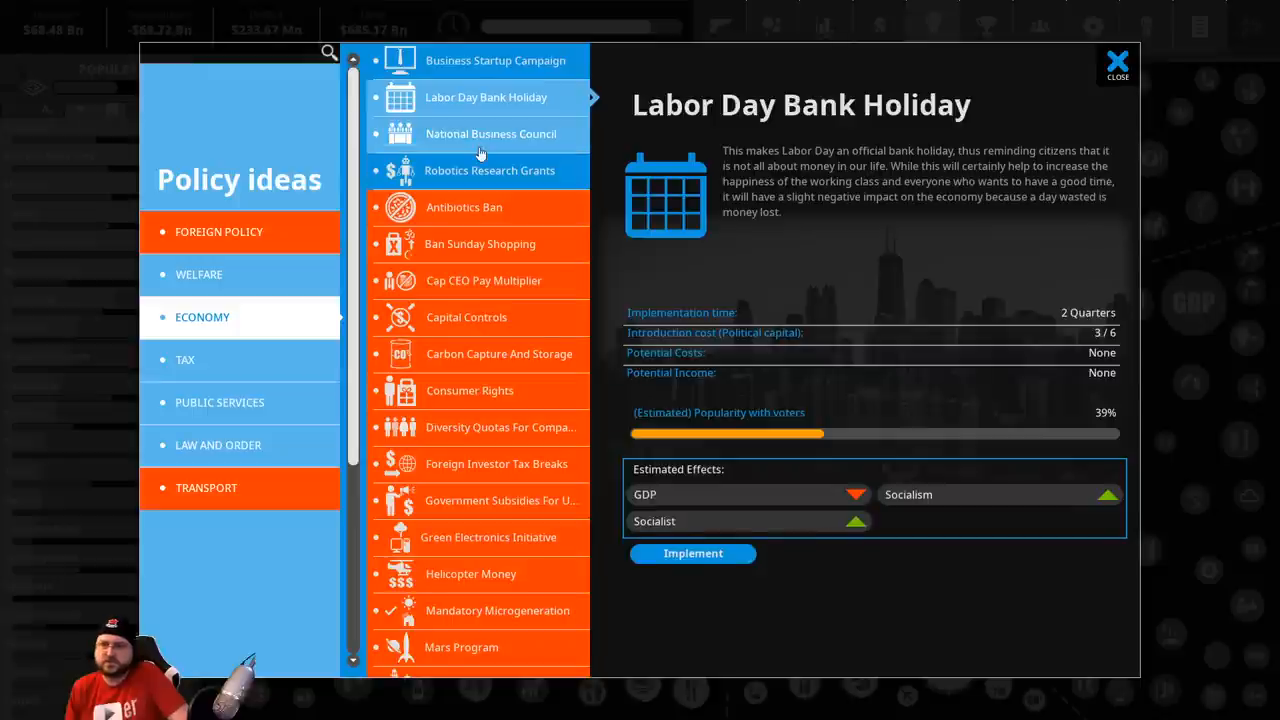
{"action": "left_click", "coordinate": [496, 60]}
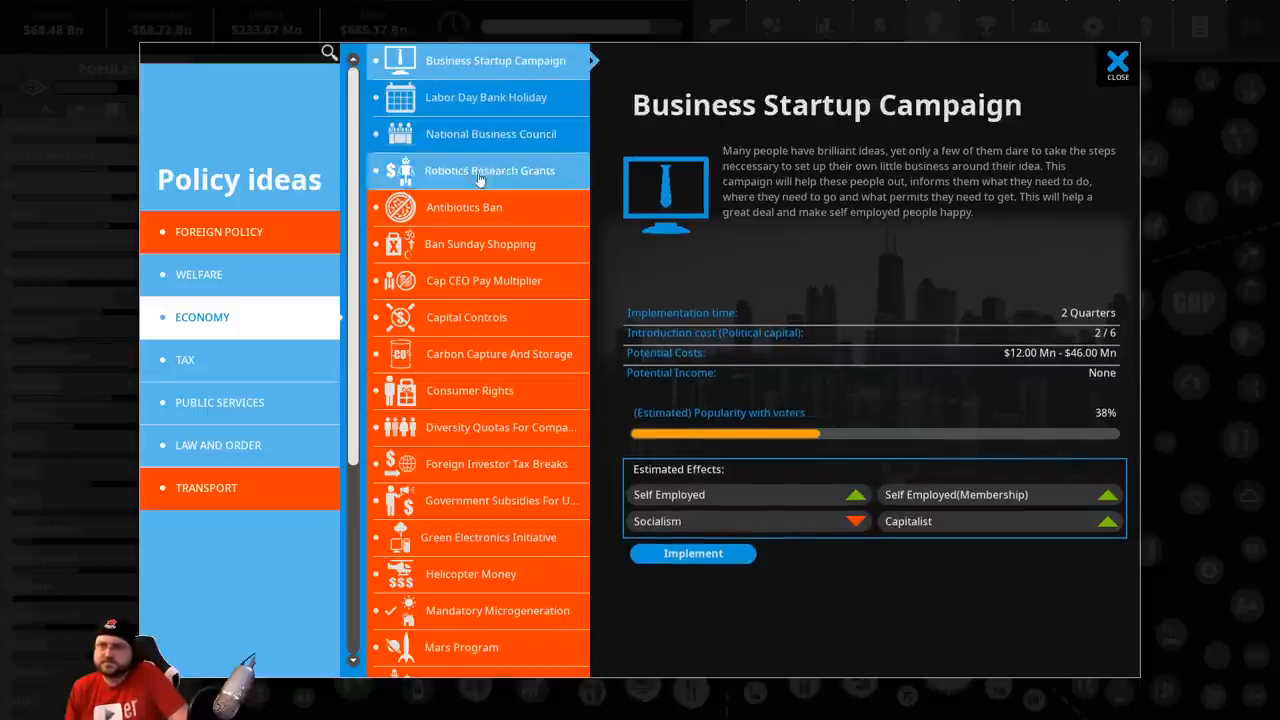
{"action": "left_click", "coordinate": [220, 402]}
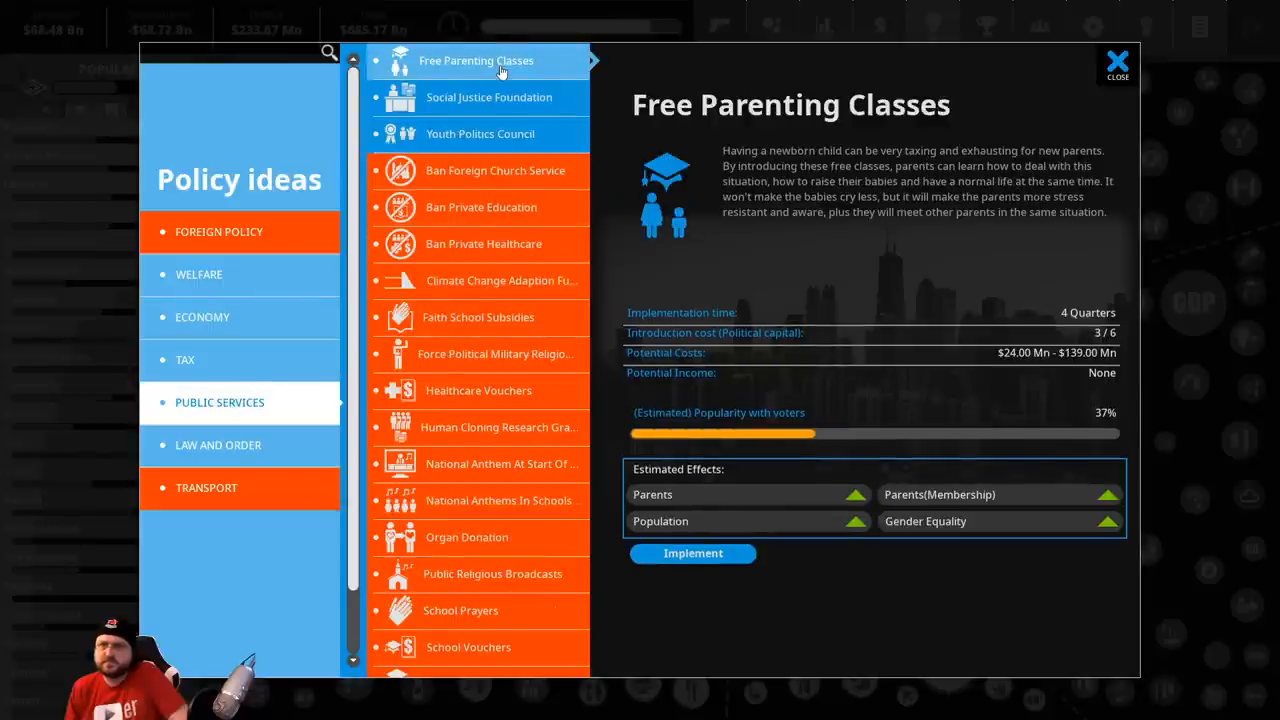
{"action": "left_click", "coordinate": [488, 96]}
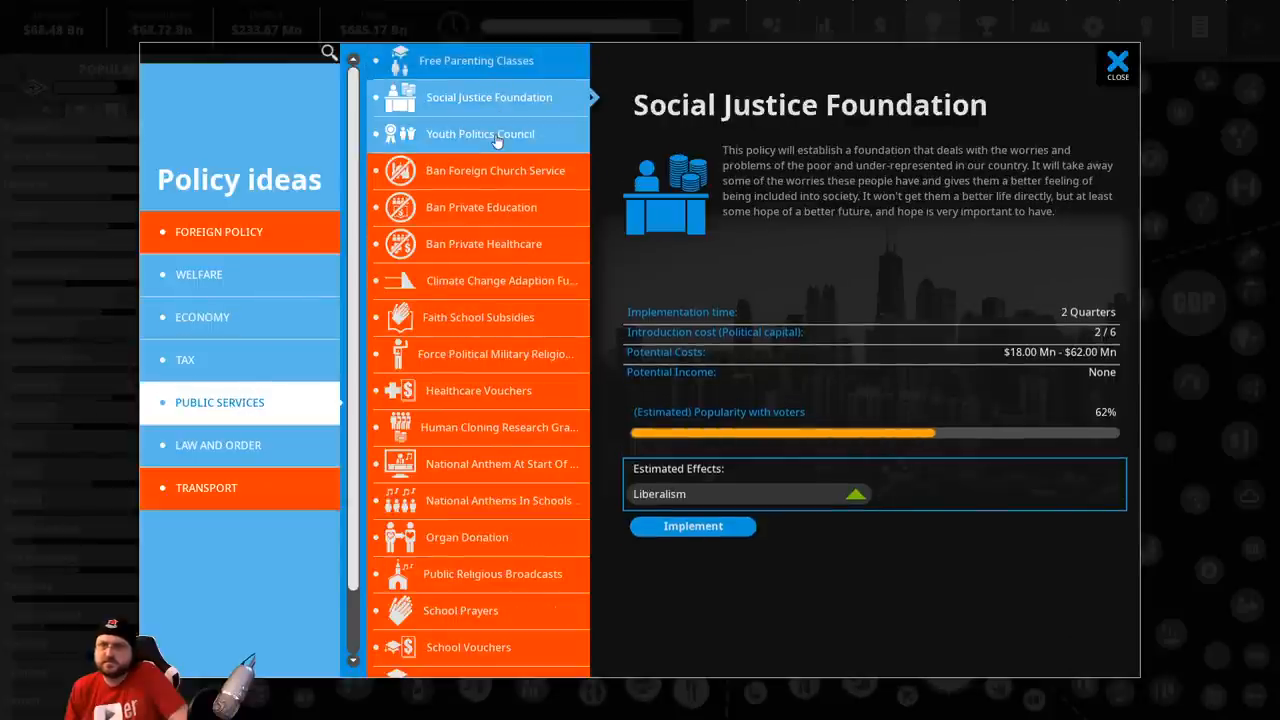
{"action": "left_click", "coordinate": [480, 132]}
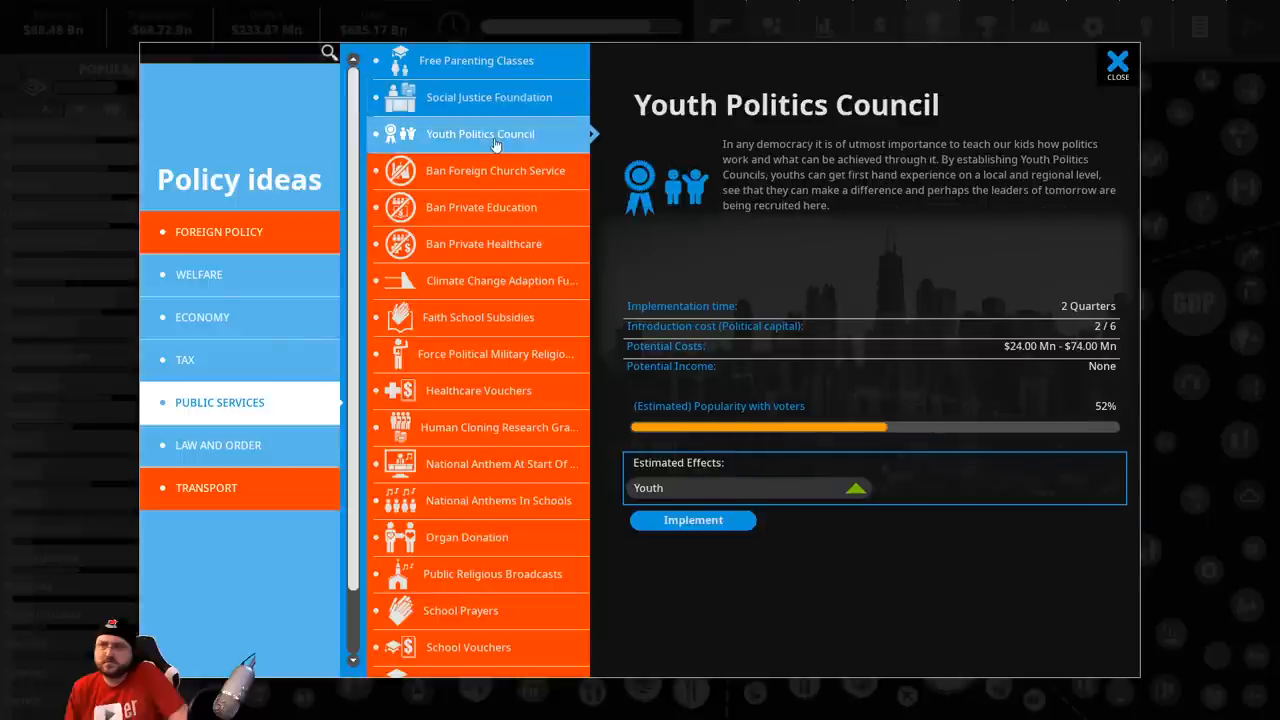
Prepare Social Justice Foundation at medium funding, then acknowledge the Housing Market Boom and Religious Plot notices
{"action": "left_click", "coordinate": [488, 96]}
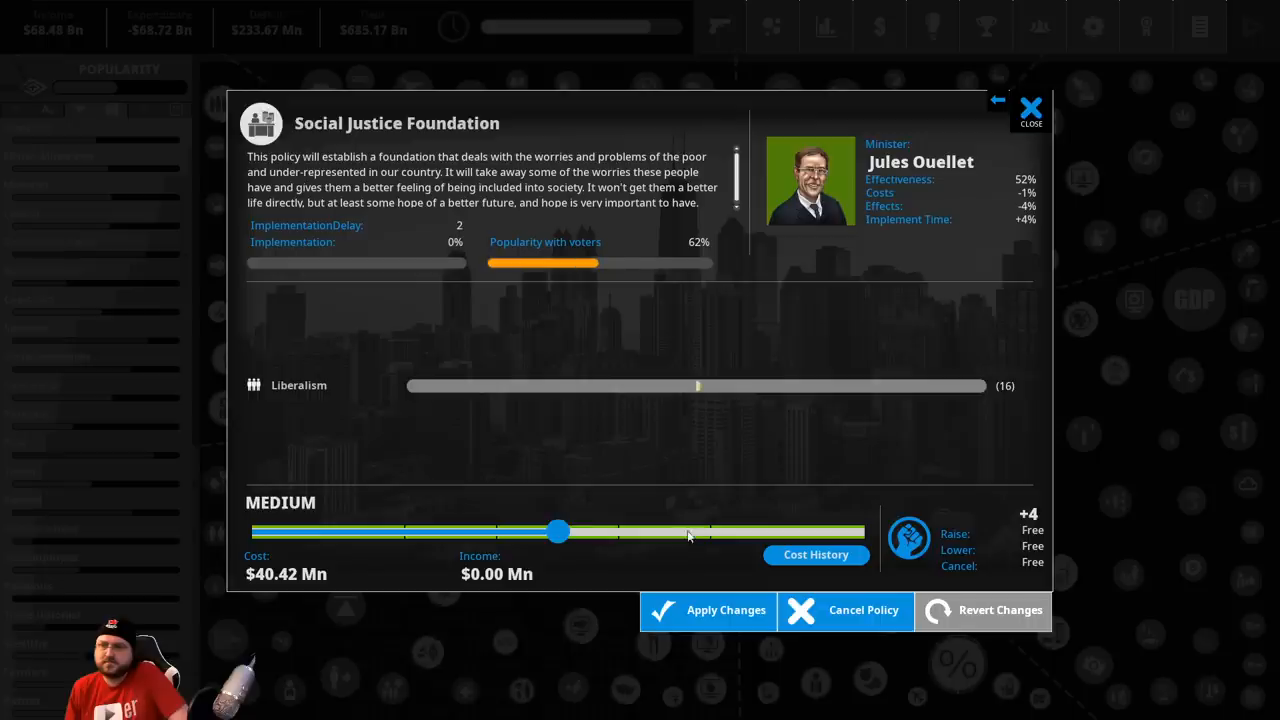
{"action": "left_click_drag", "start_coordinate": [558, 532], "coordinate": [864, 532]}
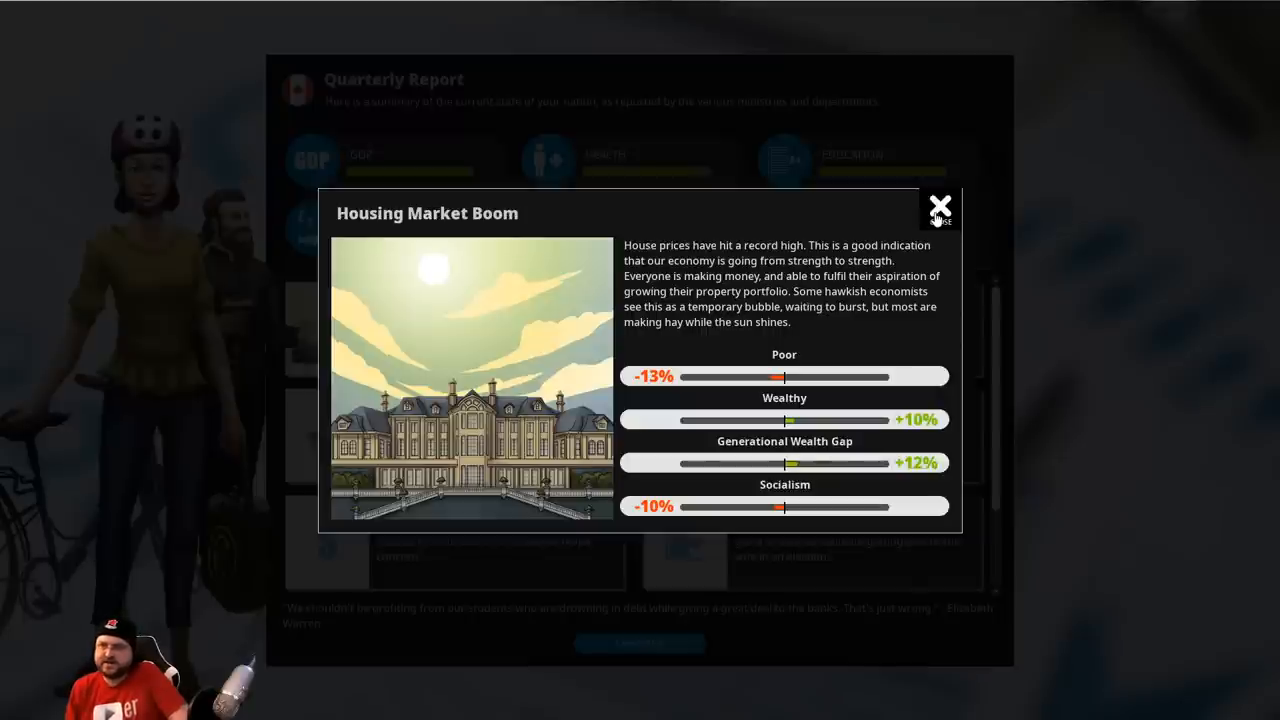
{"action": "left_click", "coordinate": [940, 204]}
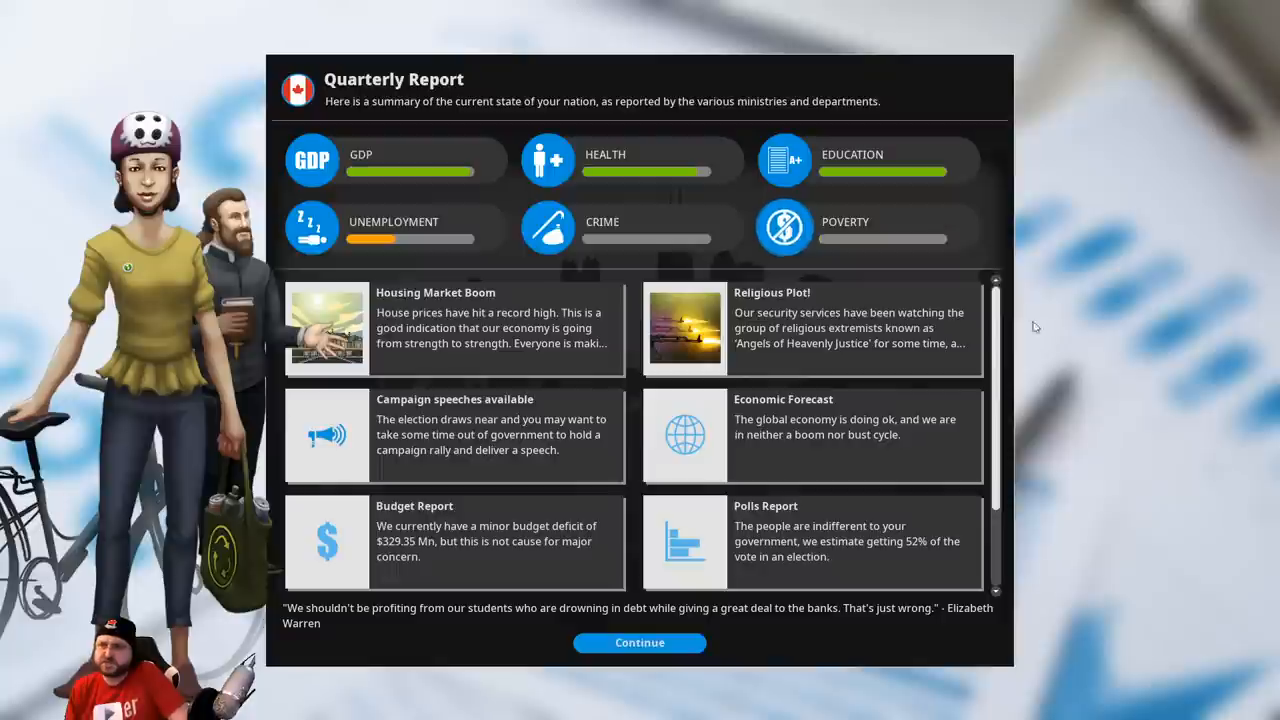
{"action": "left_click", "coordinate": [810, 328]}
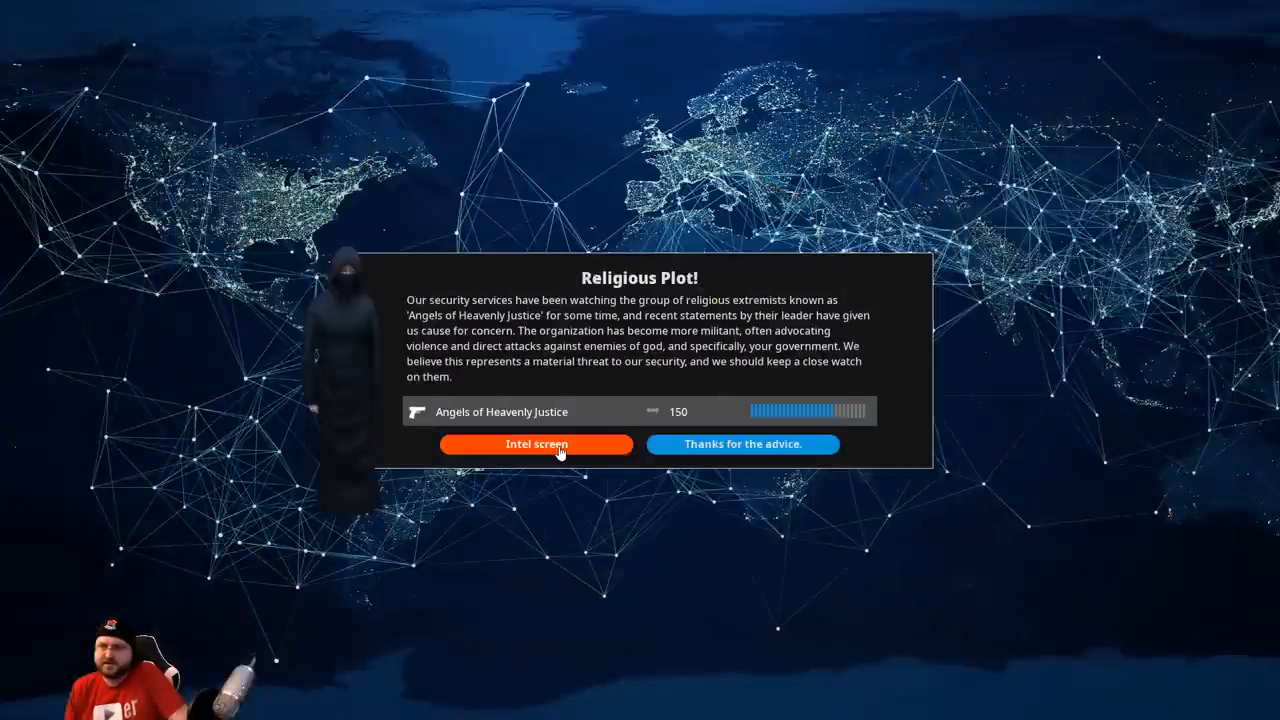
{"action": "left_click", "coordinate": [742, 444]}
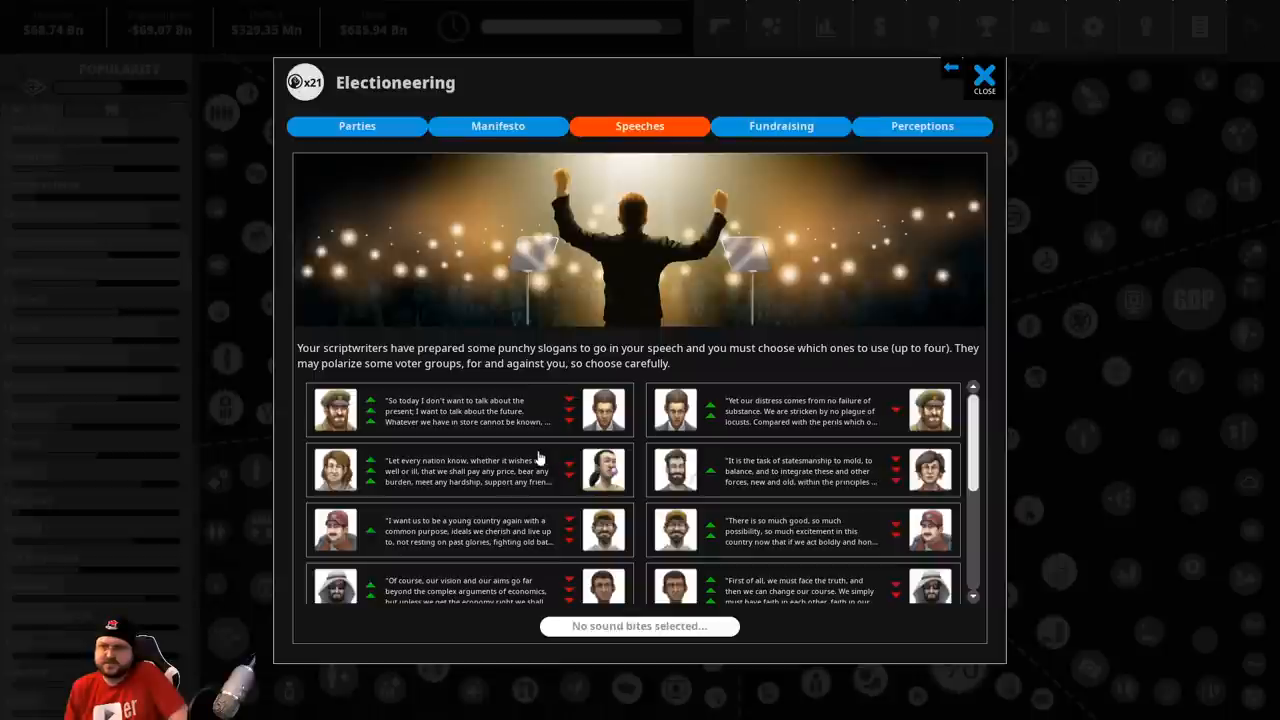
{"action": "mouse_move", "coordinate": [336, 470]}
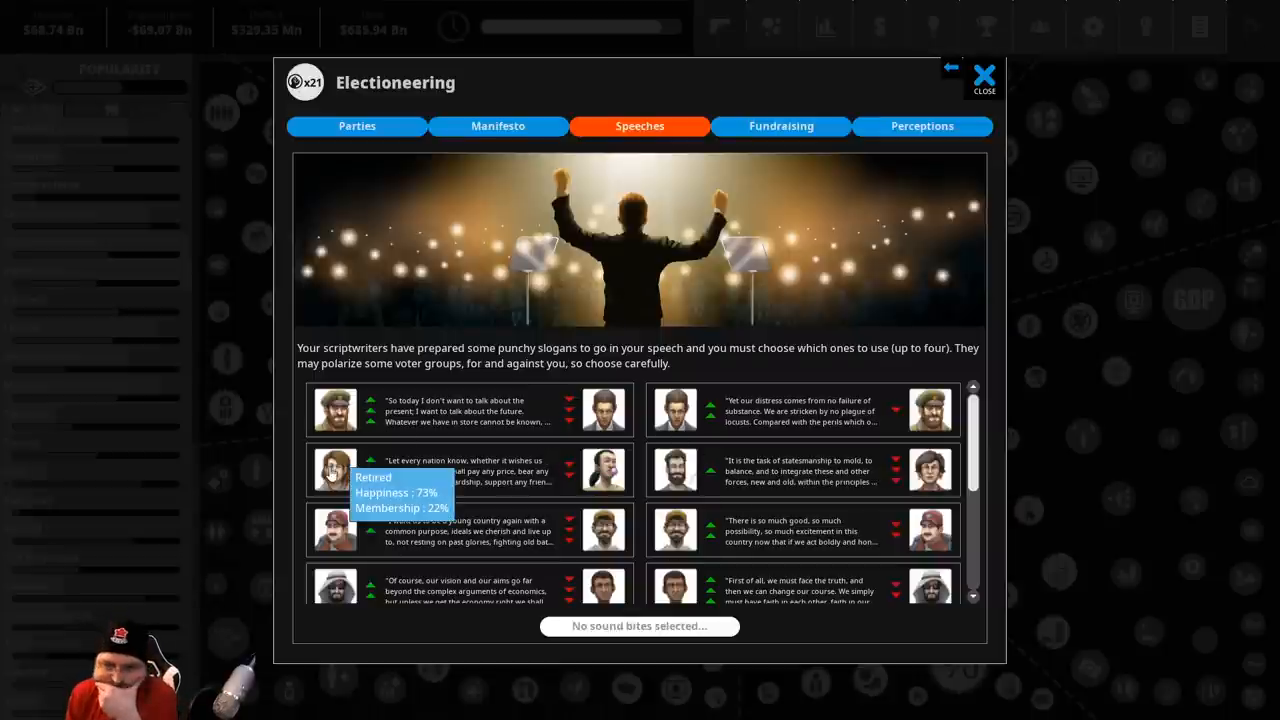
Choose sound bites favouring capitalists, state employees, farmers and patriots and give the speech
{"action": "scroll", "scroll_direction": "down", "scroll_amount": 3}
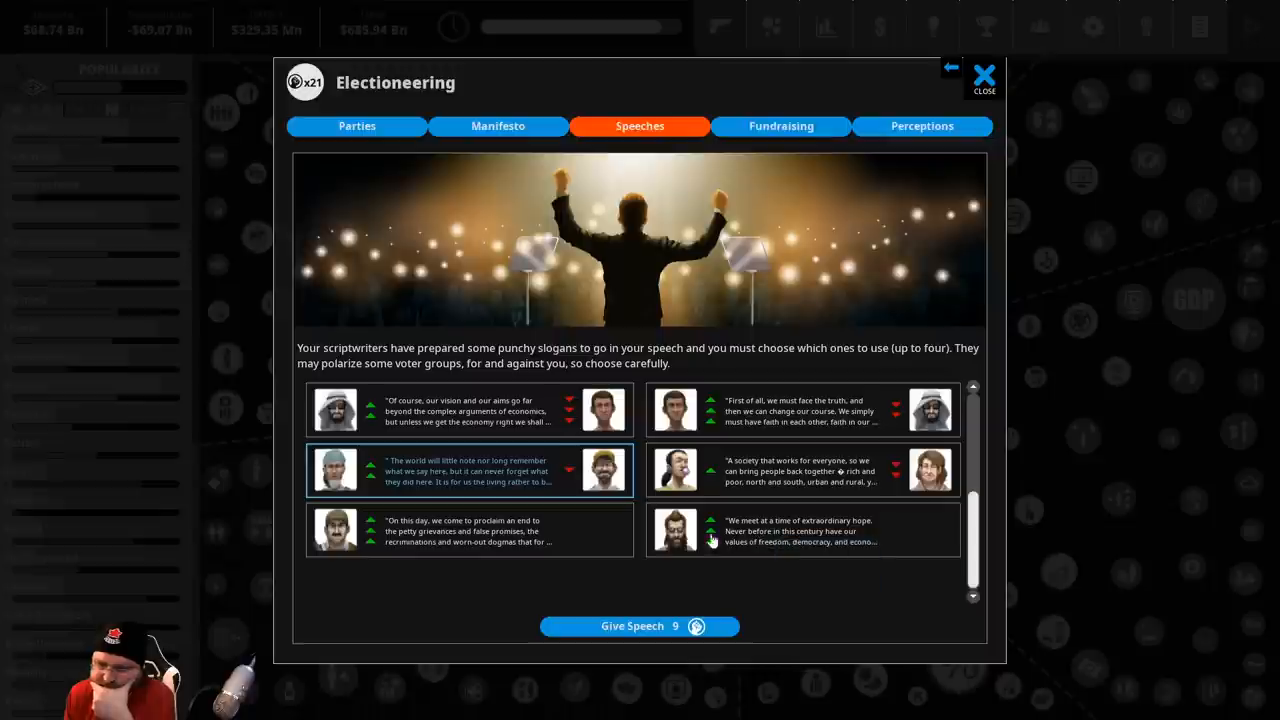
{"action": "mouse_move", "coordinate": [476, 540]}
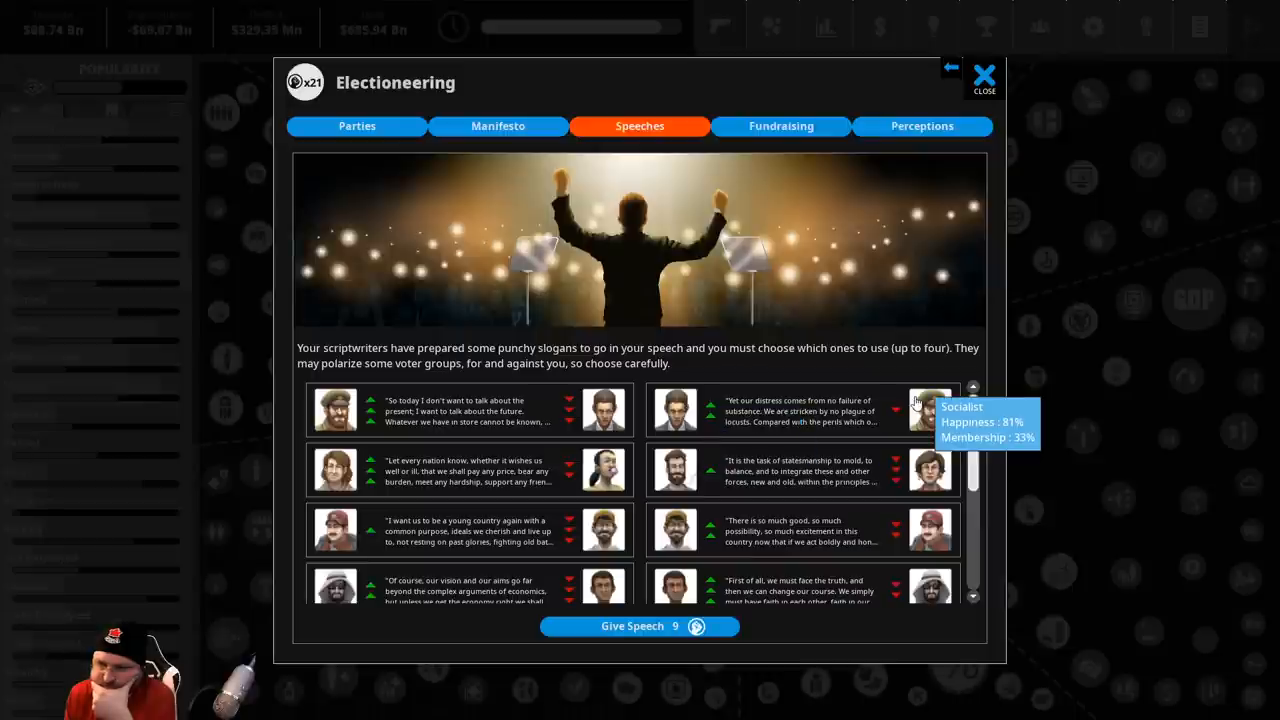
{"action": "left_click", "coordinate": [800, 410]}
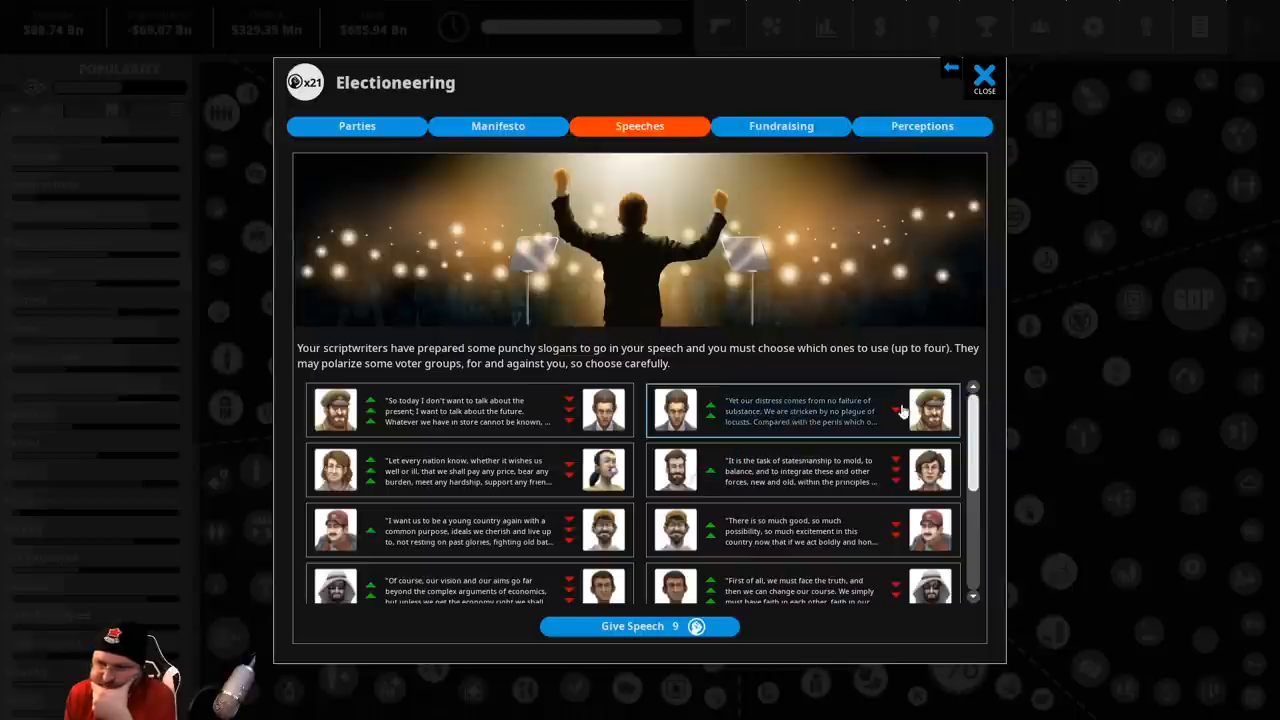
{"action": "scroll", "scroll_direction": "down", "scroll_amount": 3}
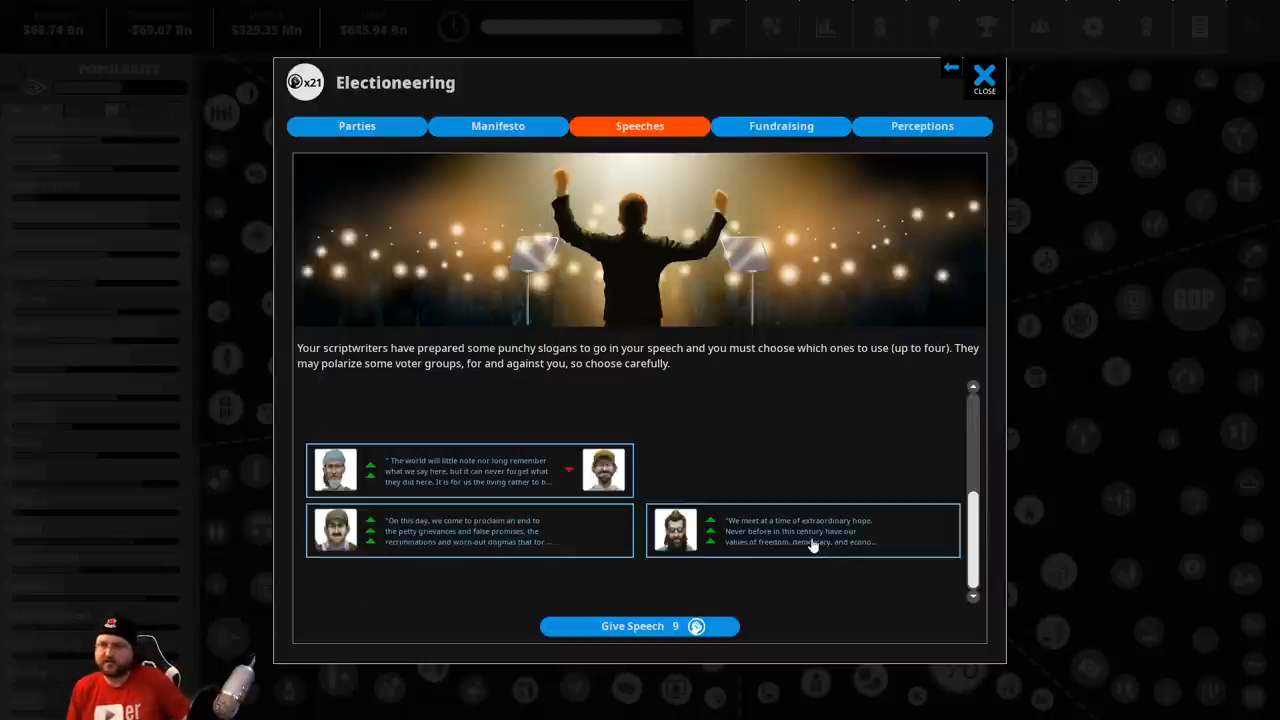
{"action": "left_click", "coordinate": [640, 624]}
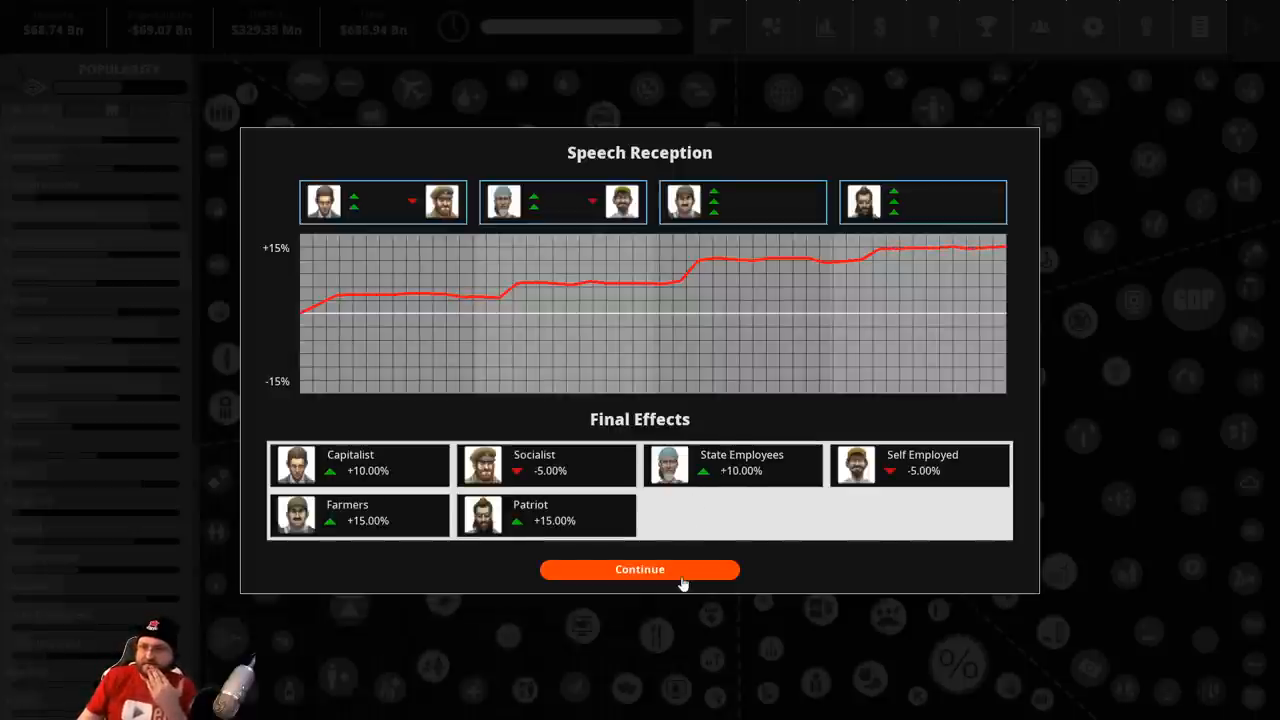
Dismiss the speech reception and review party funding and top donors under Fundraising
{"action": "left_click", "coordinate": [640, 568]}
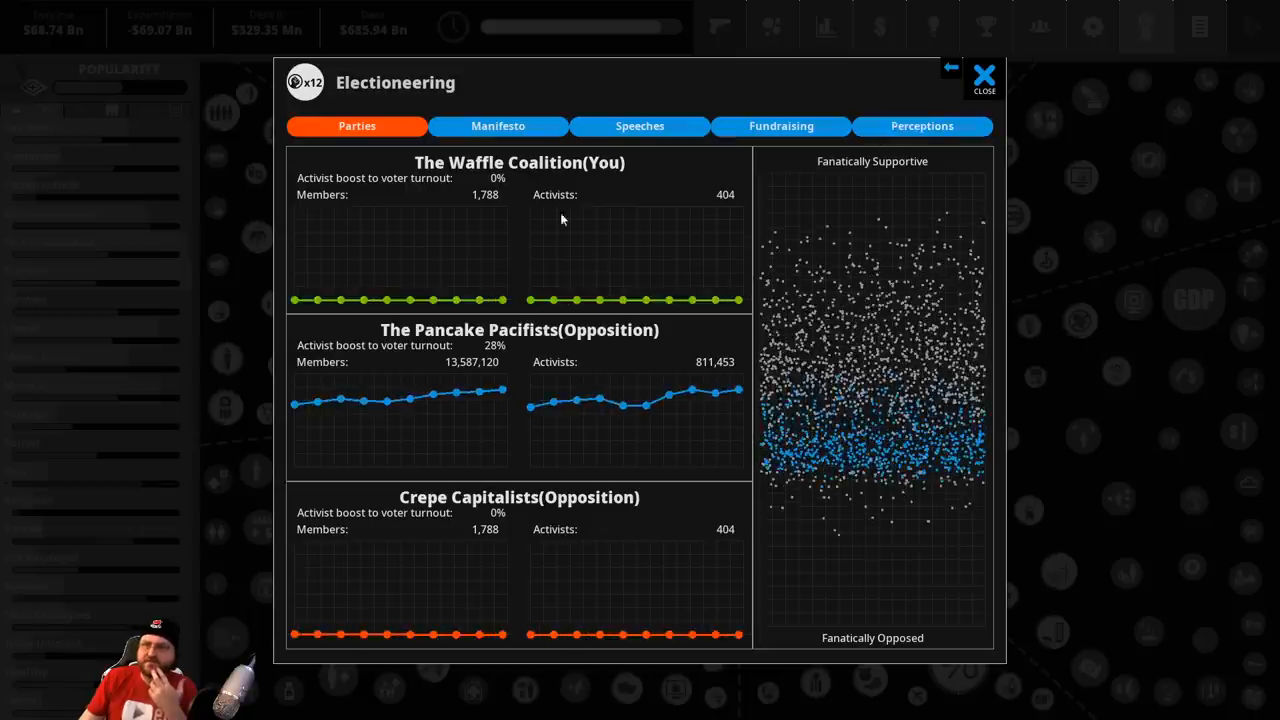
{"action": "mouse_move", "coordinate": [492, 110]}
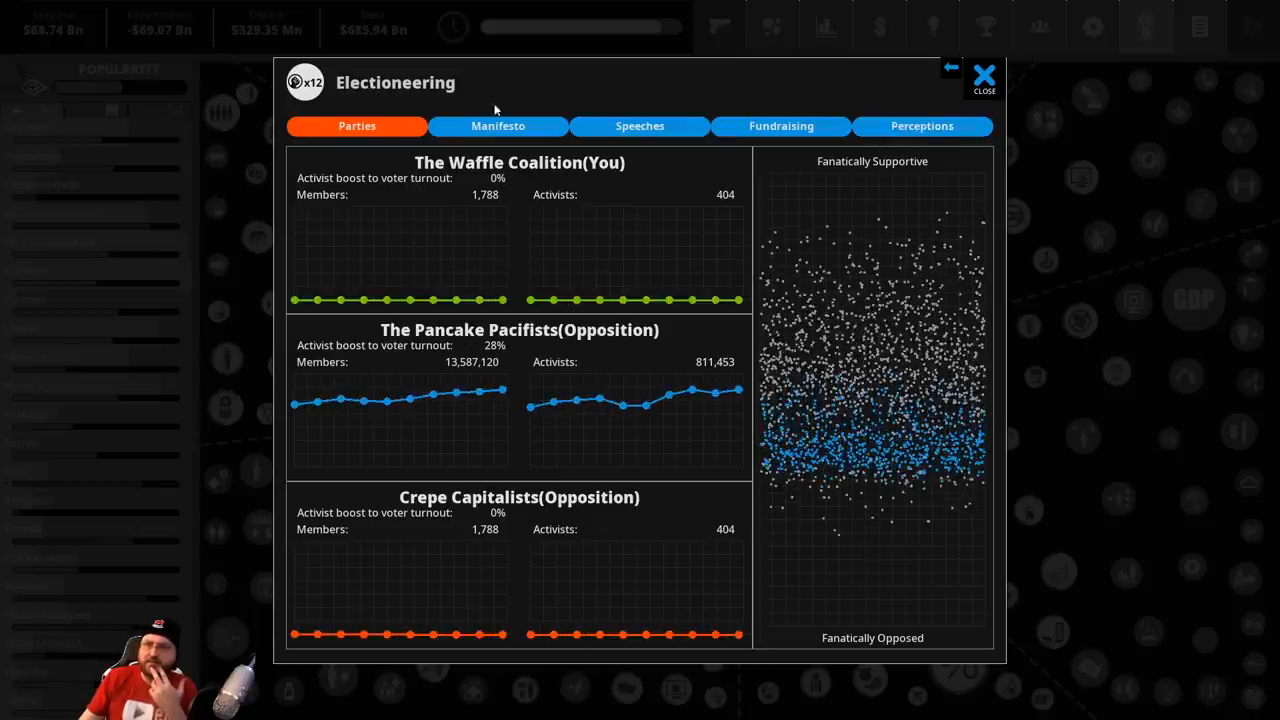
{"action": "left_click", "coordinate": [780, 124]}
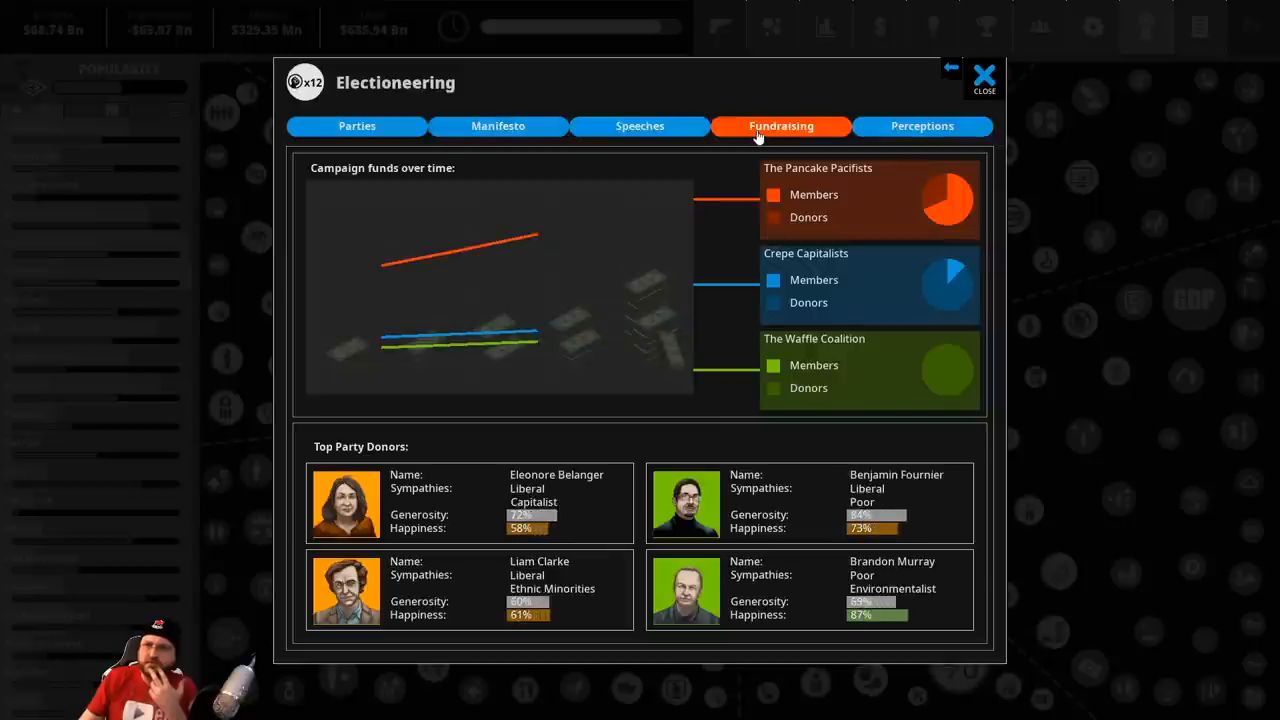
Launch a Trustworthy media stunt from Perceptions and acknowledge that it backfired
{"action": "left_click", "coordinate": [920, 124]}
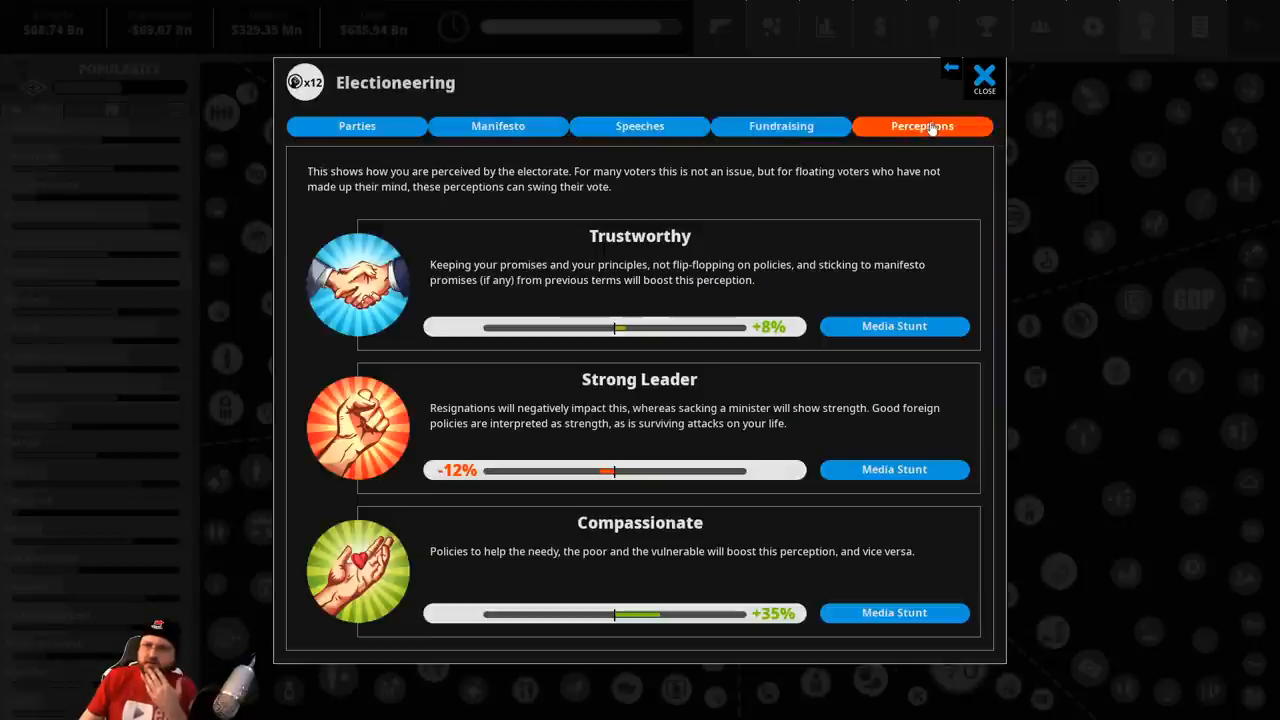
{"action": "left_click", "coordinate": [892, 326]}
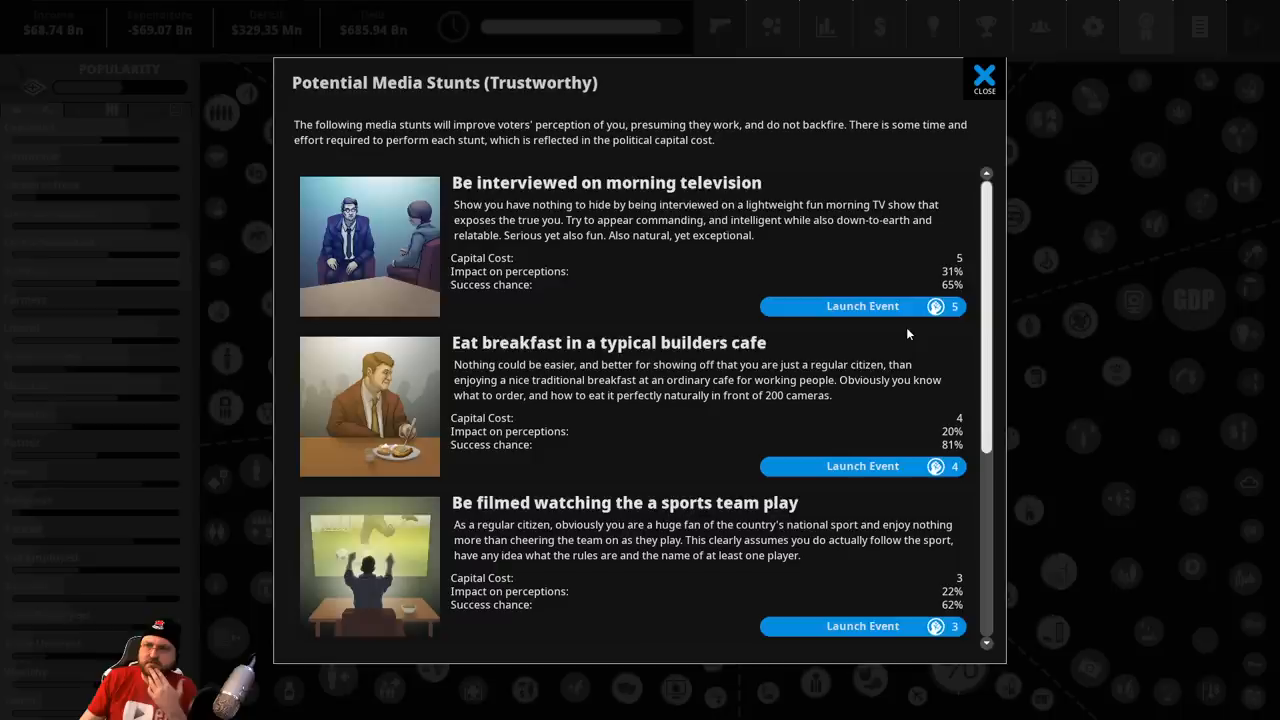
{"action": "mouse_move", "coordinate": [862, 466]}
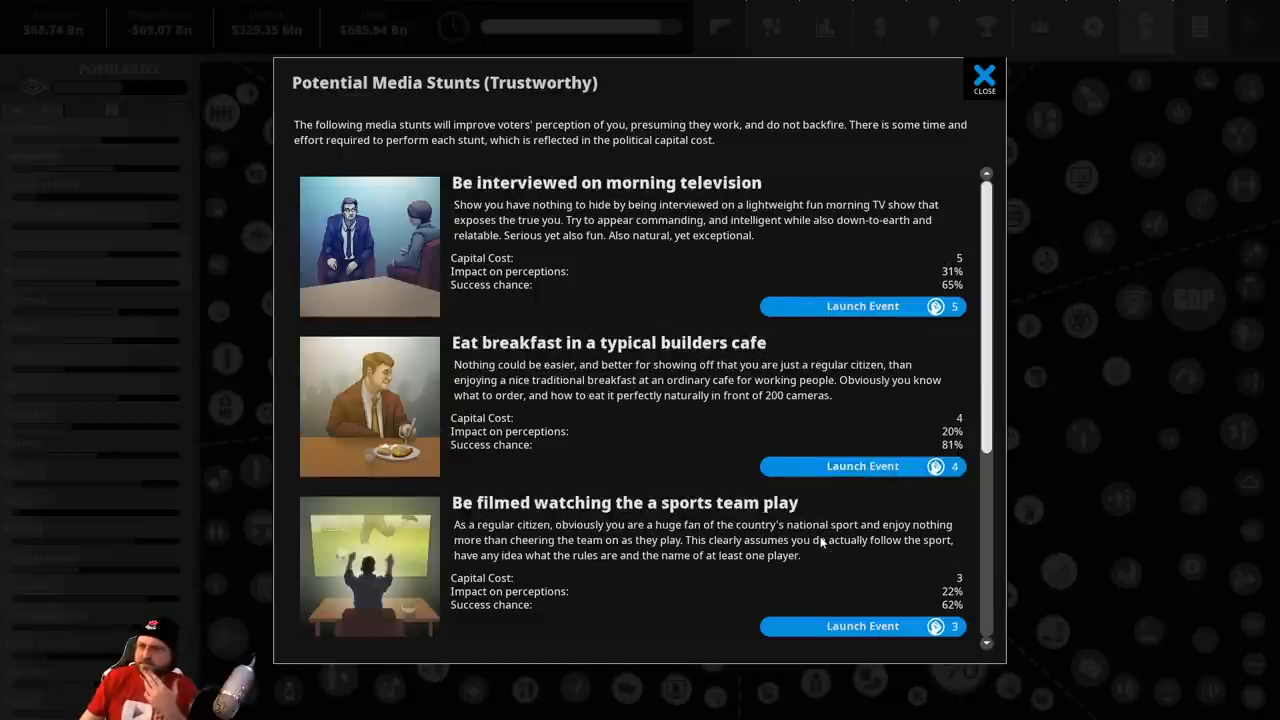
{"action": "left_click", "coordinate": [862, 306]}
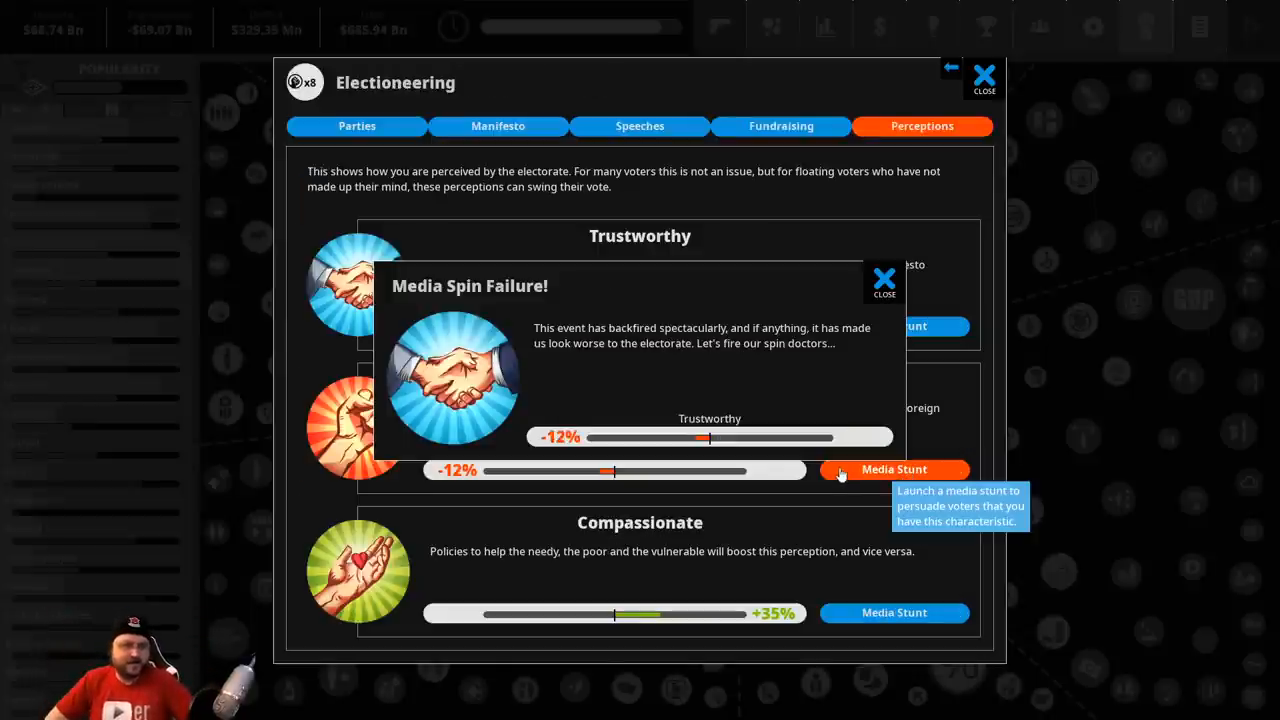
{"action": "left_click", "coordinate": [884, 284]}
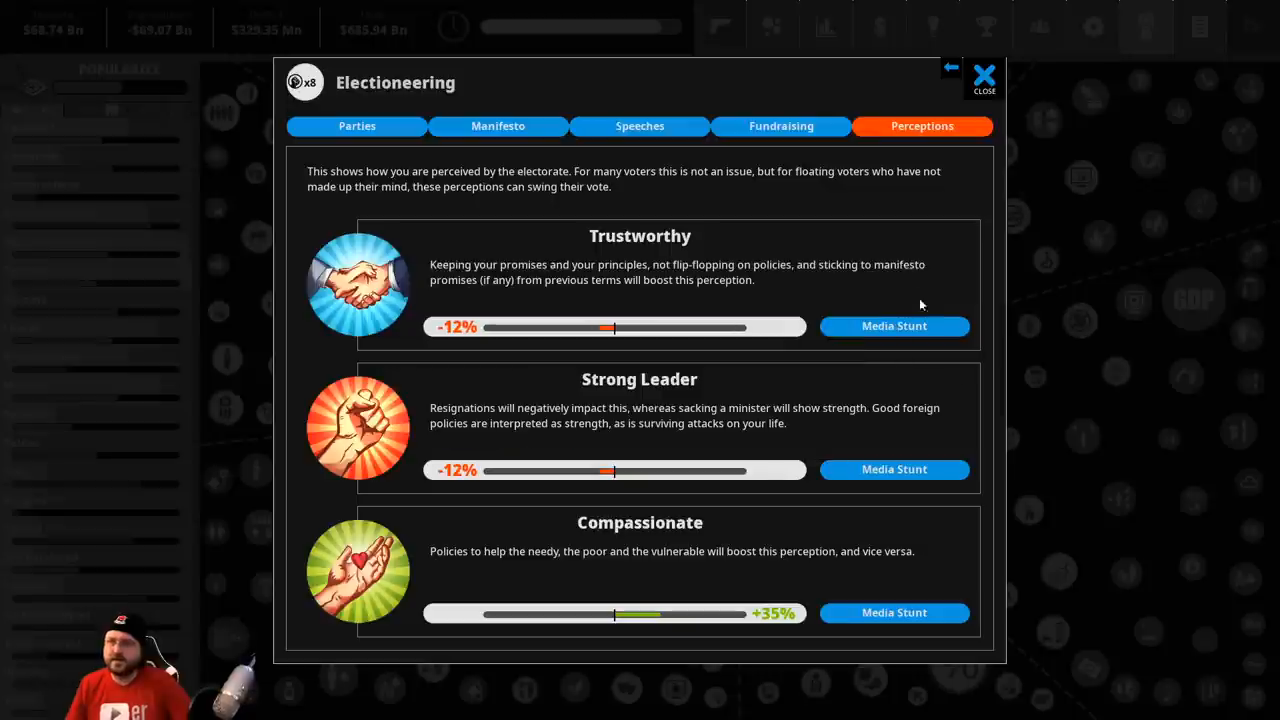
{"action": "mouse_move", "coordinate": [880, 348]}
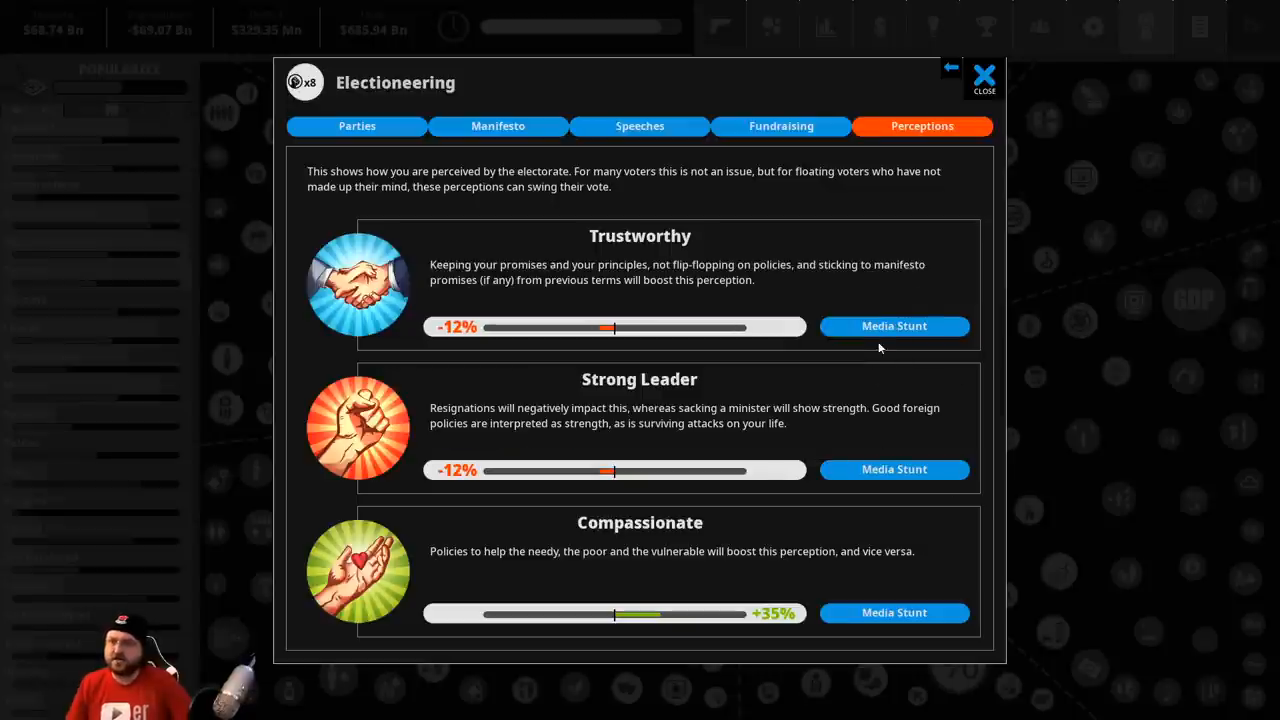
Retry the Trustworthy stunt successfully, lifting perception to 0%, and leave electioneering
{"action": "left_click", "coordinate": [892, 326]}
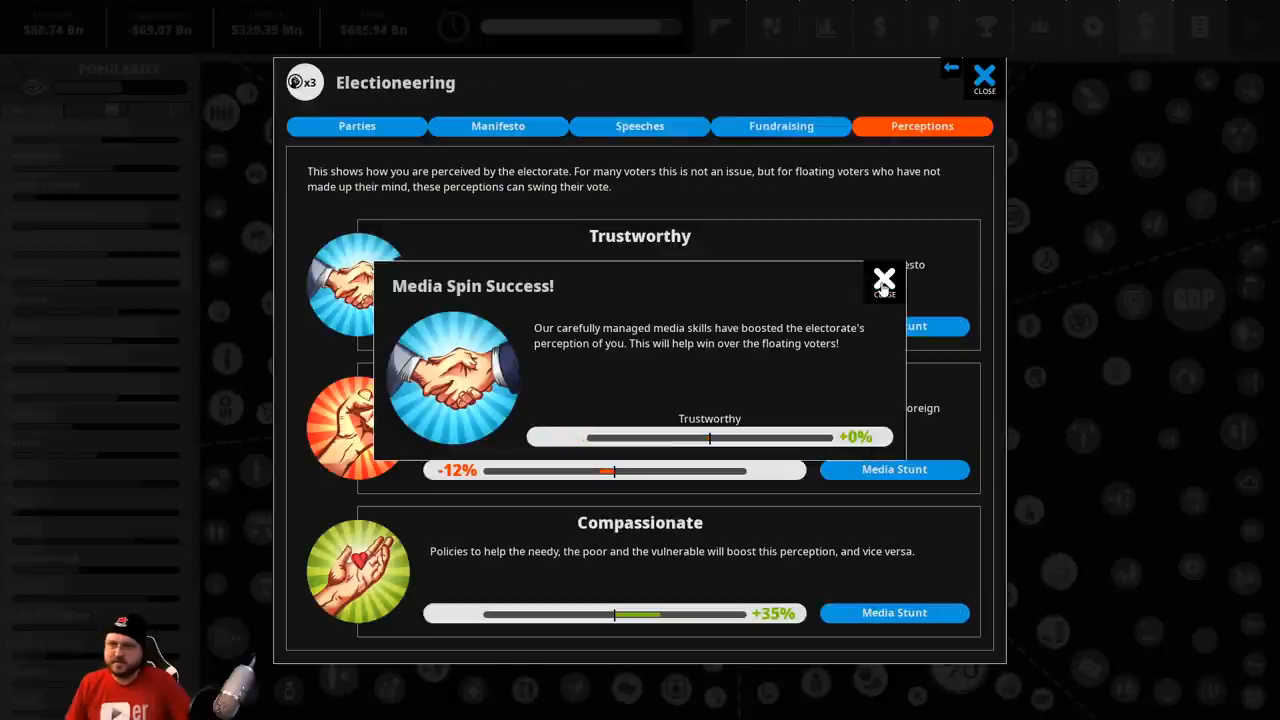
{"action": "left_click", "coordinate": [884, 278]}
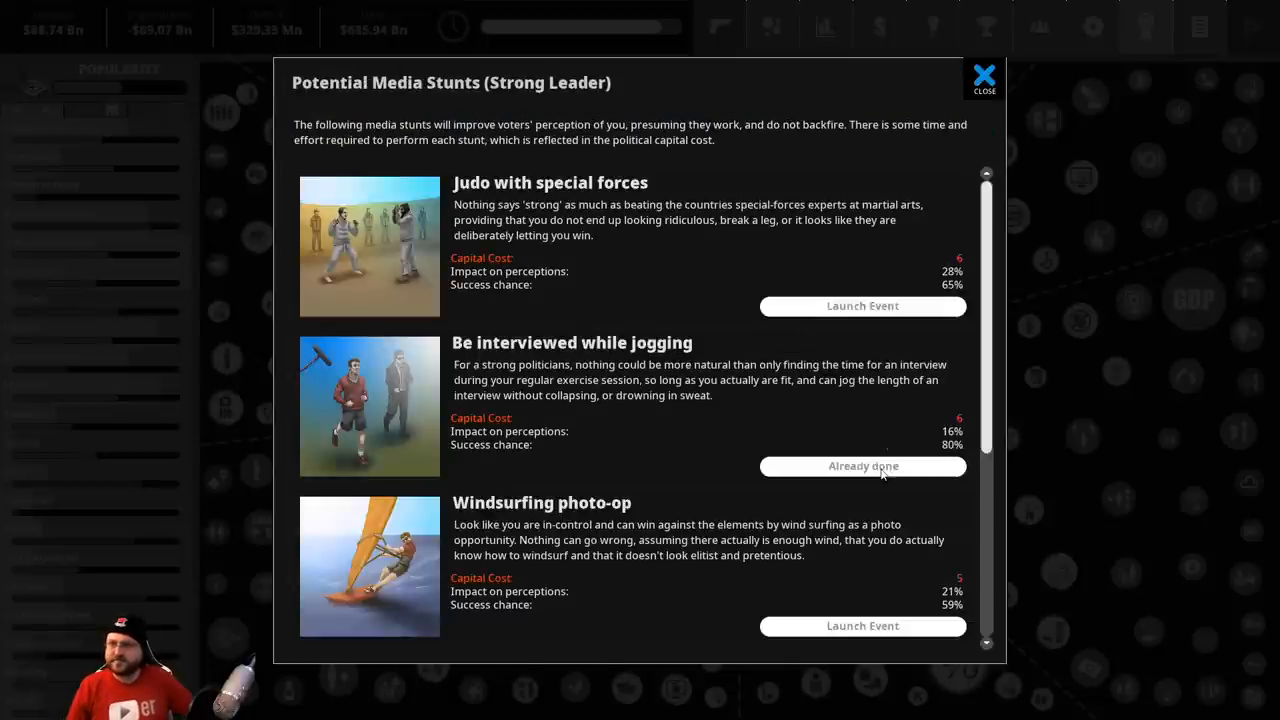
{"action": "left_click", "coordinate": [948, 68]}
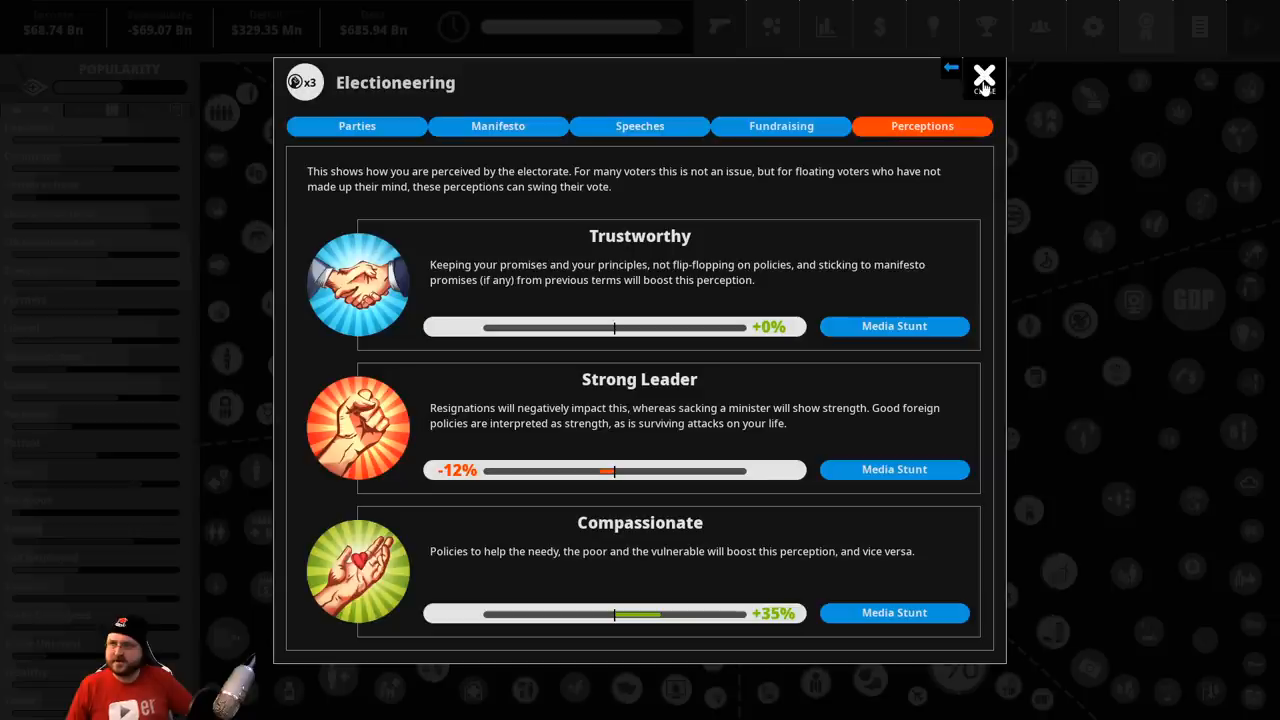
{"action": "left_click", "coordinate": [984, 78]}
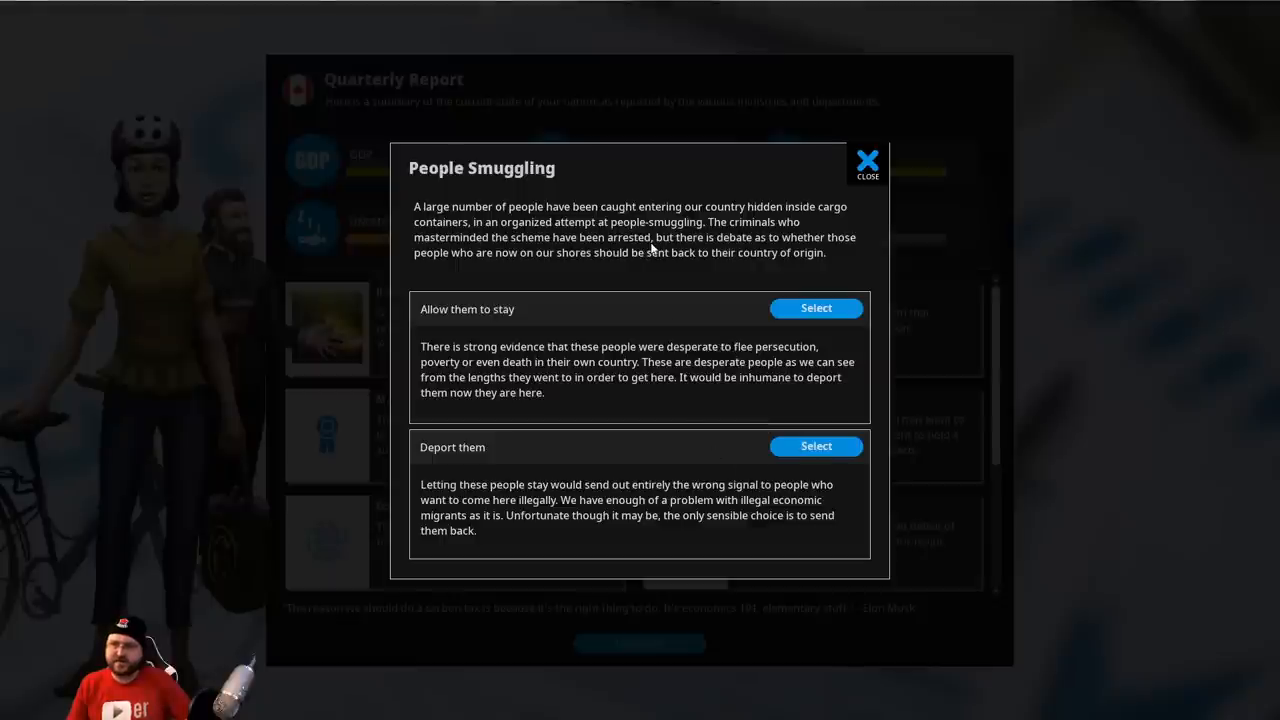
{"action": "mouse_move", "coordinate": [464, 412]}
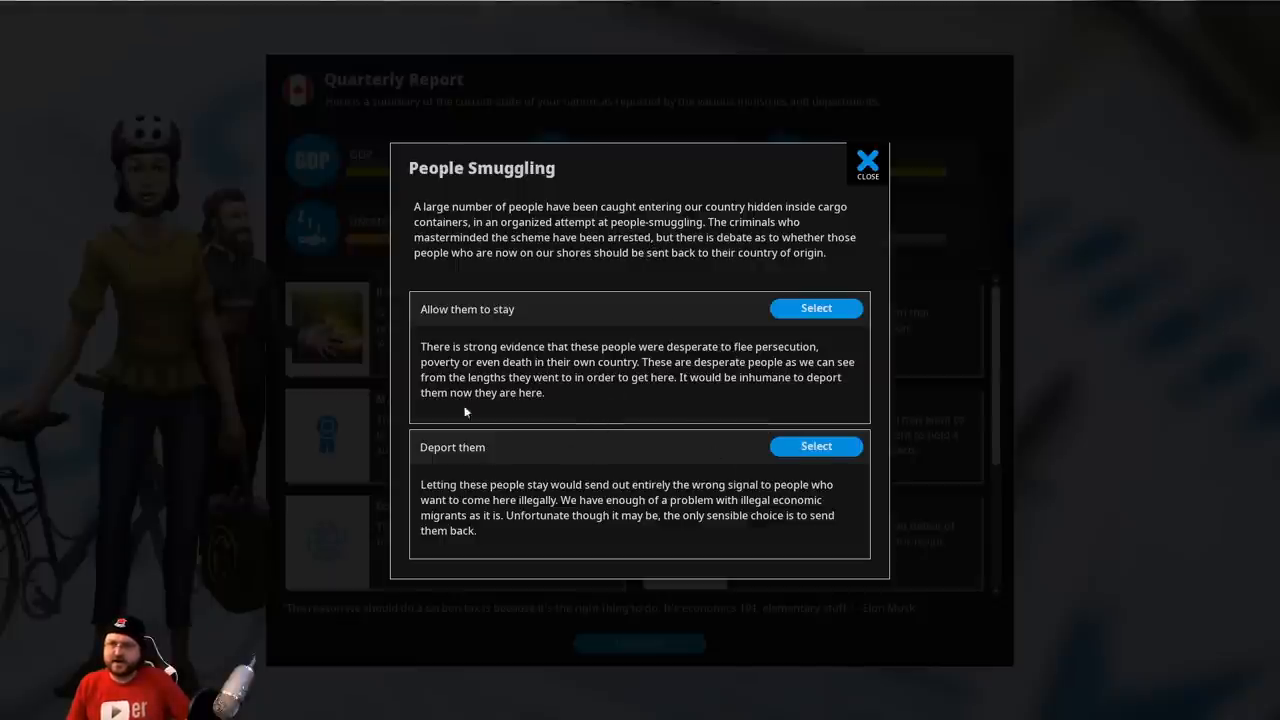
{"action": "mouse_move", "coordinate": [796, 364]}
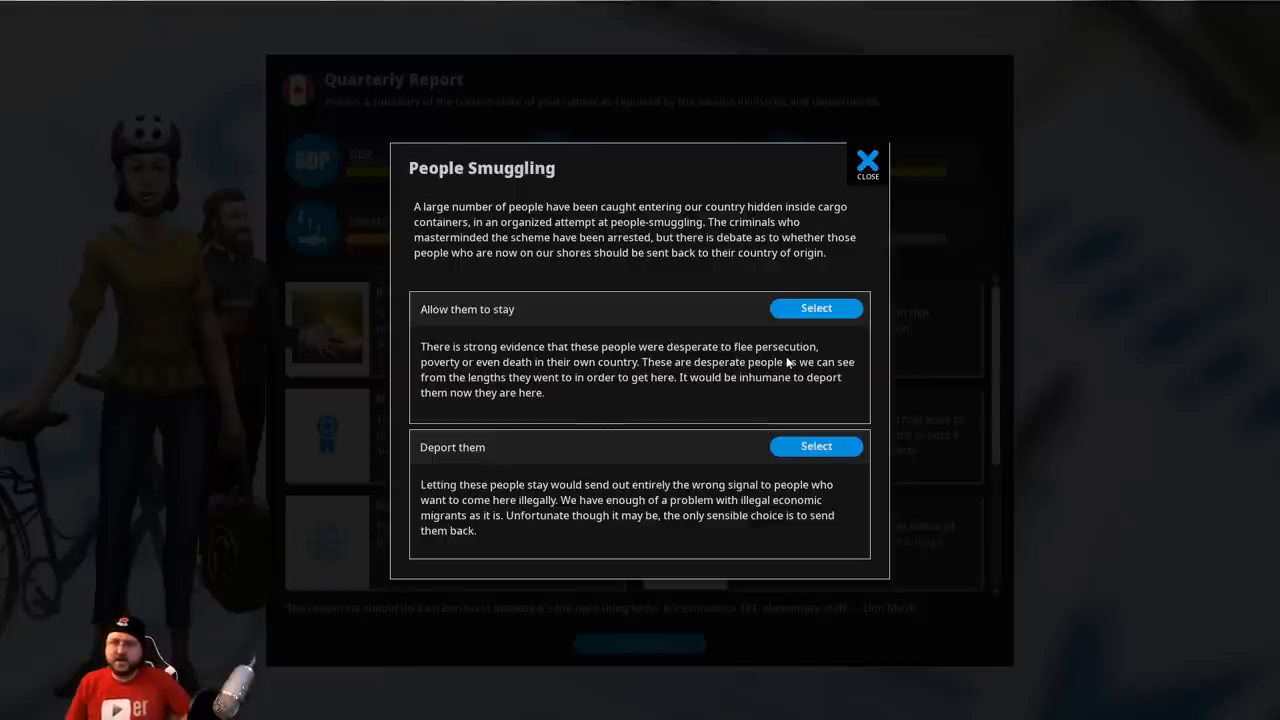
{"action": "mouse_move", "coordinate": [816, 308]}
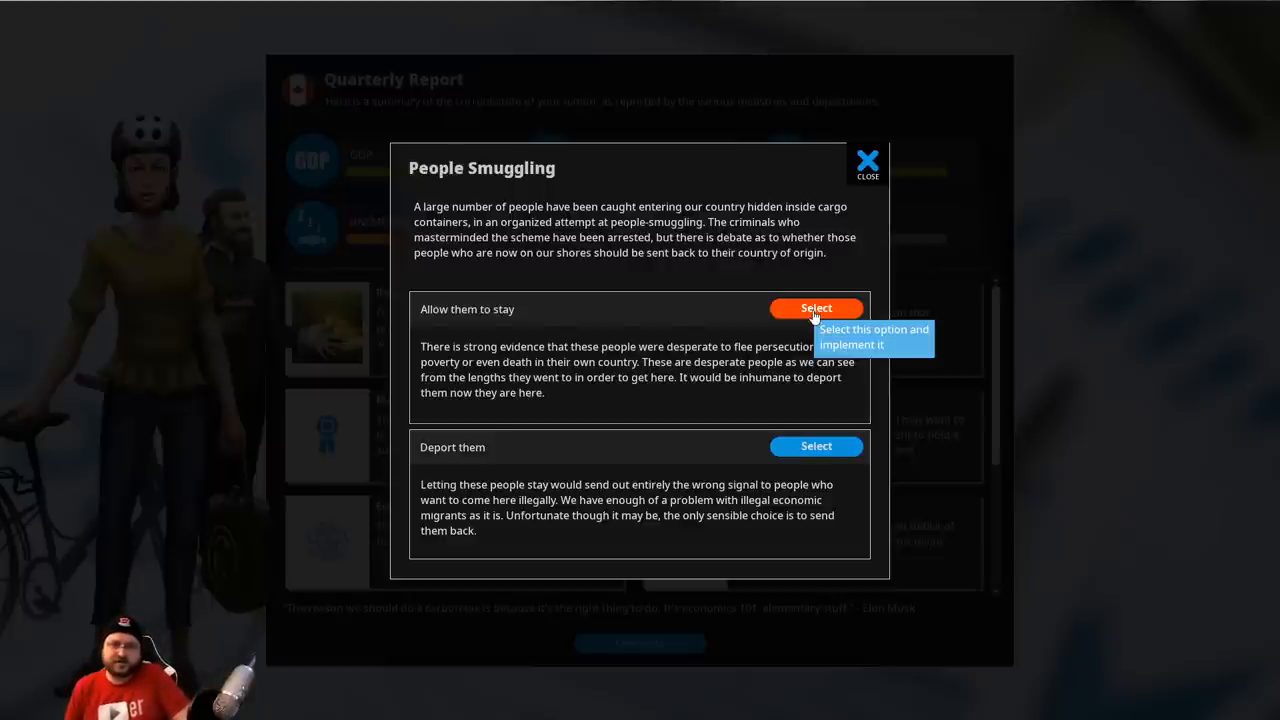
Resolve the People Smuggling dilemma by allowing the migrants to stay
{"action": "left_click", "coordinate": [816, 308]}
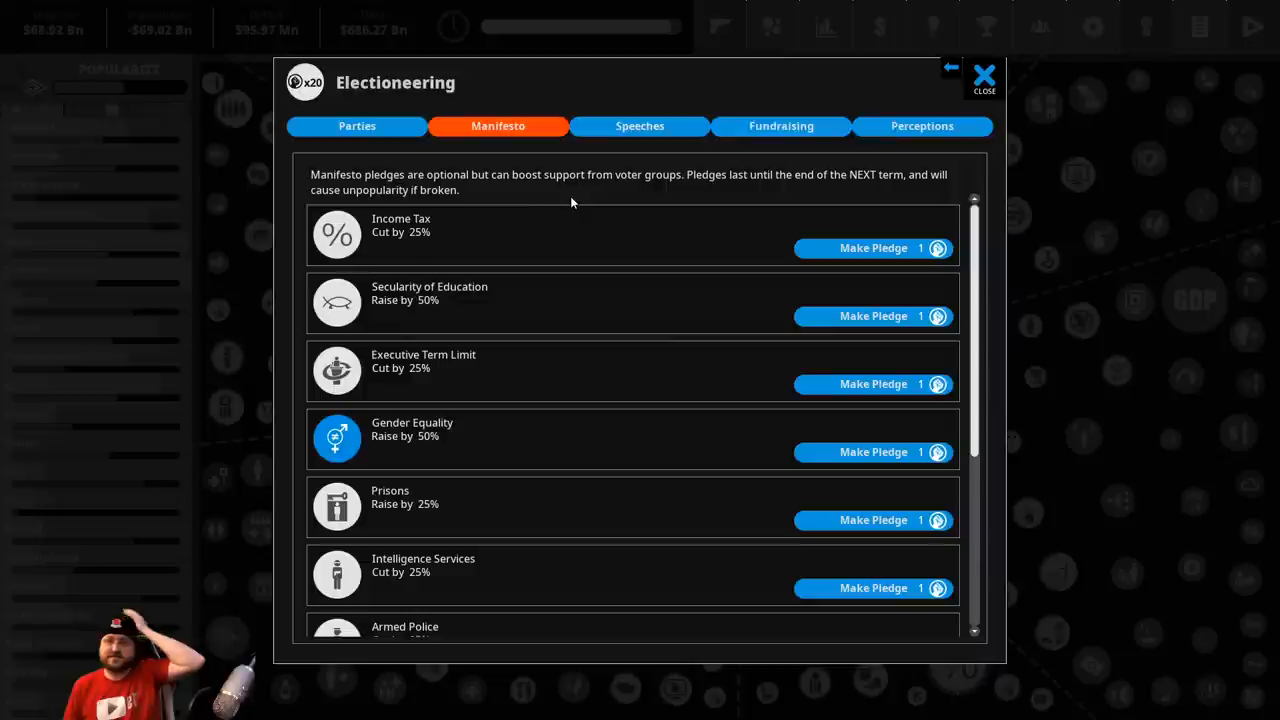
{"action": "mouse_move", "coordinate": [470, 234]}
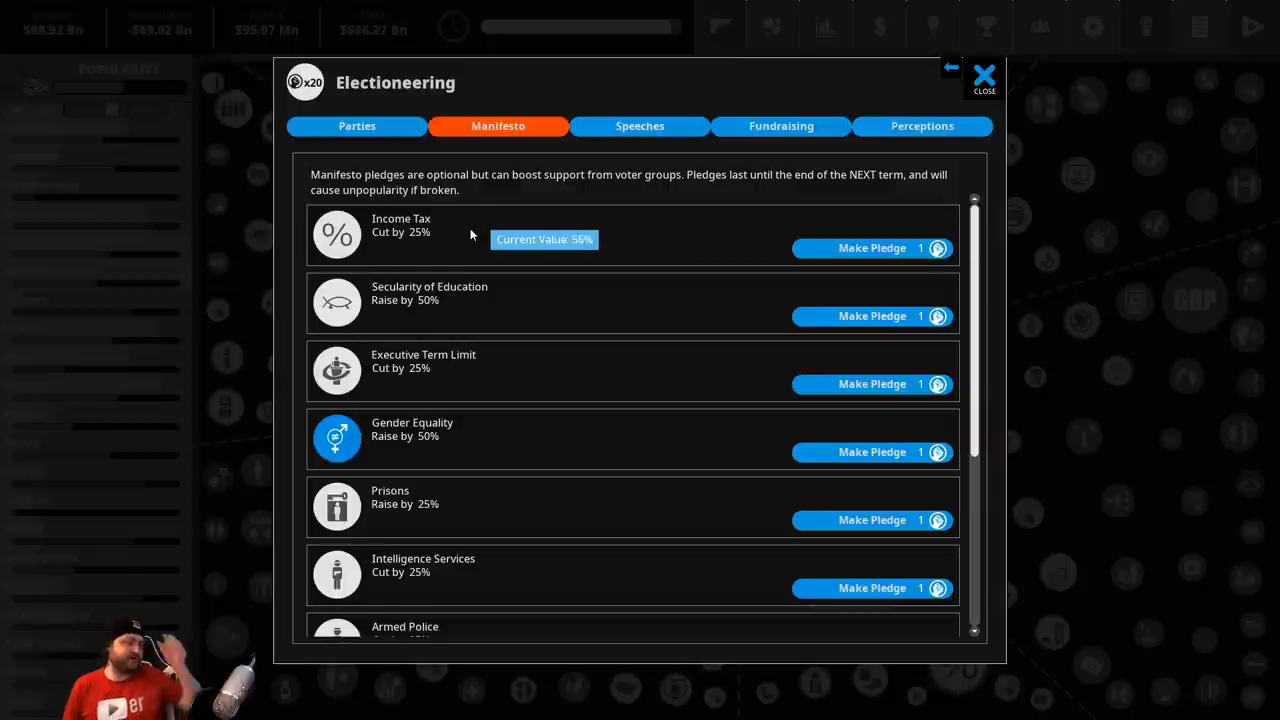
{"action": "mouse_move", "coordinate": [400, 240]}
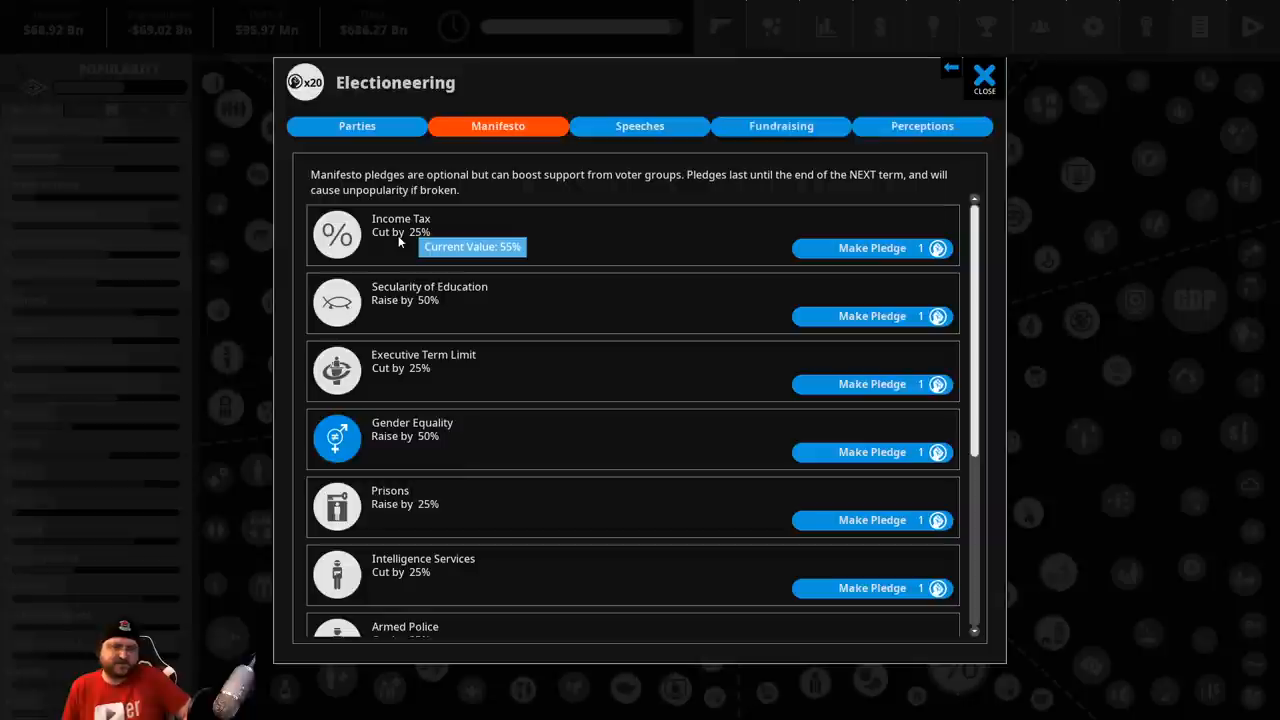
{"action": "scroll", "scroll_direction": "down", "scroll_amount": 3}
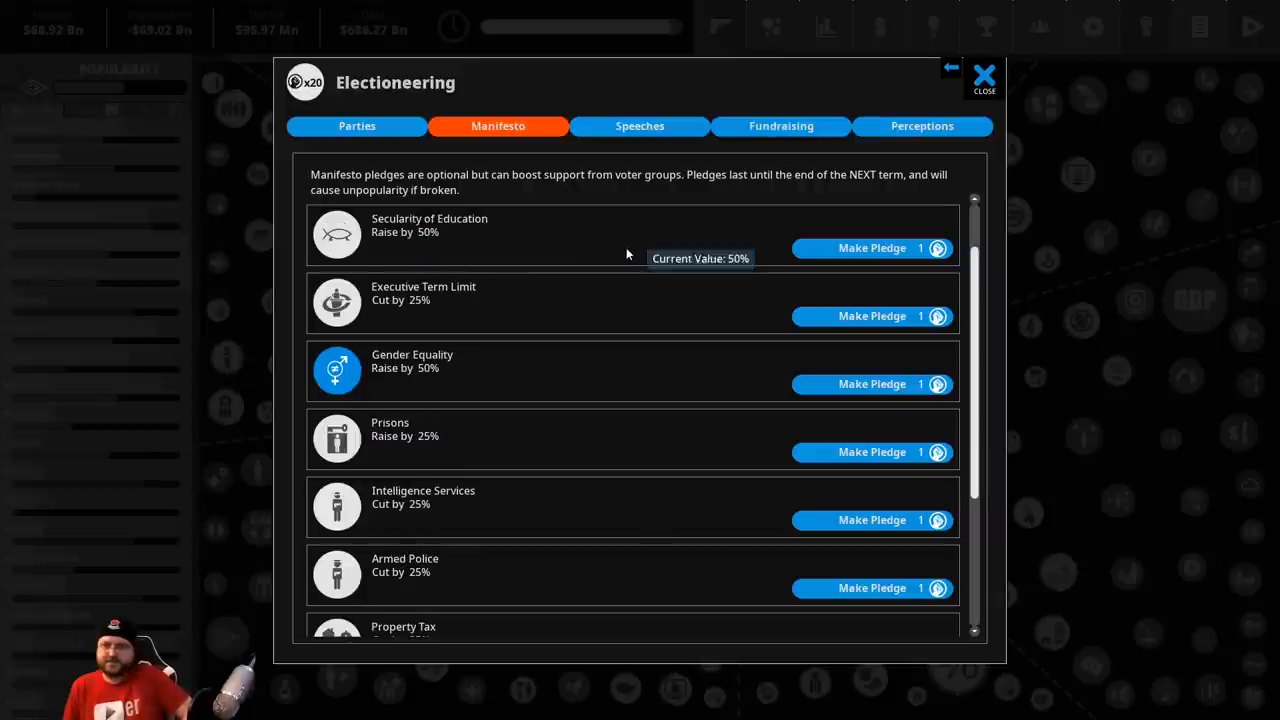
{"action": "scroll", "scroll_direction": "down", "scroll_amount": 3}
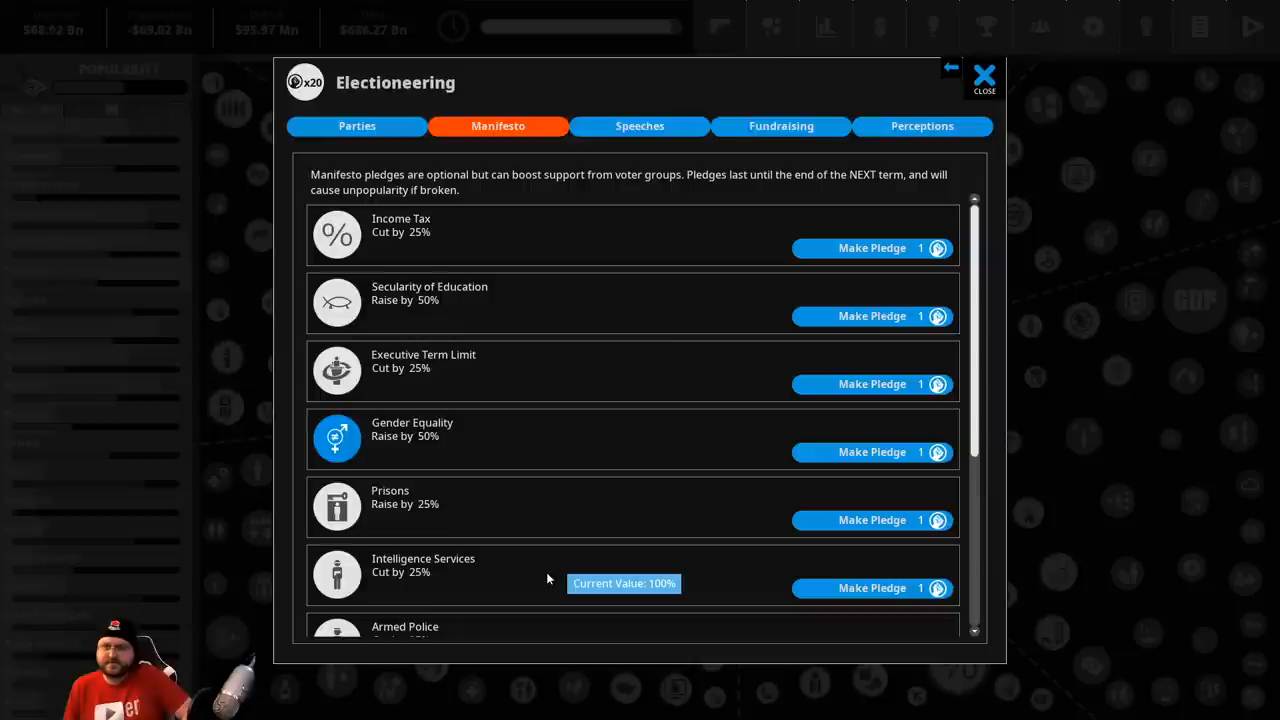
{"action": "mouse_move", "coordinate": [476, 376]}
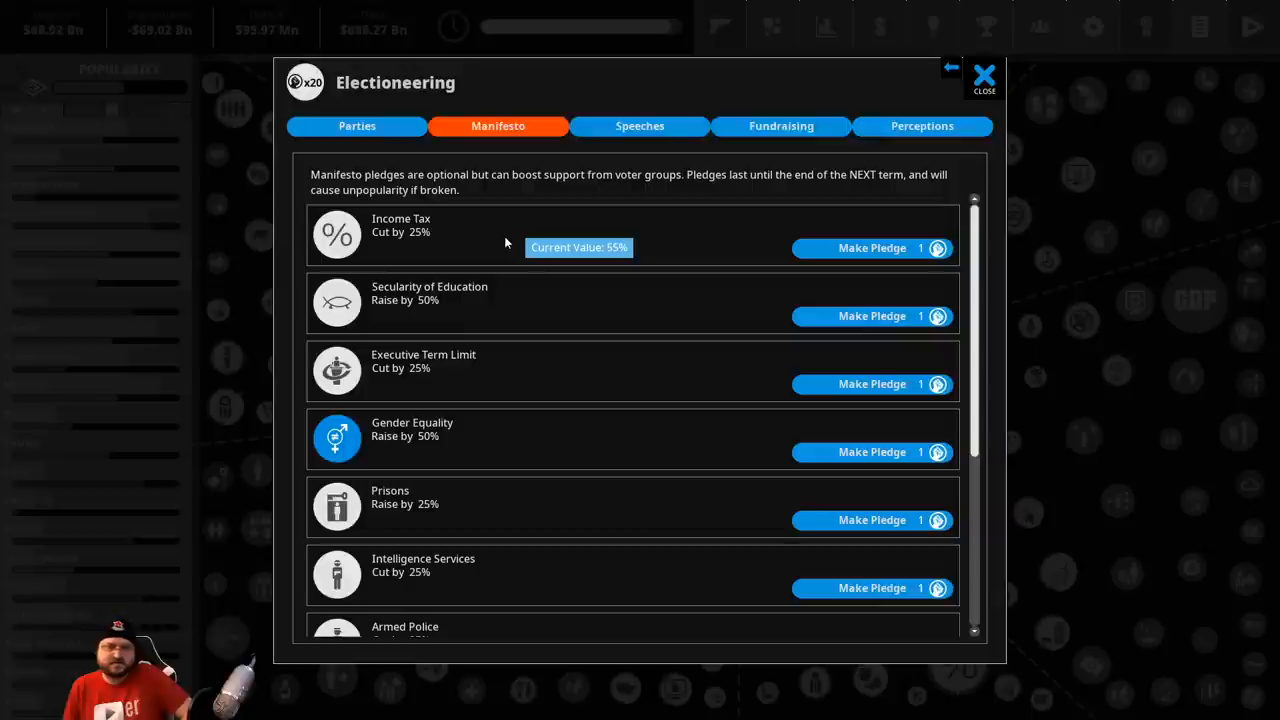
{"action": "mouse_move", "coordinate": [358, 440]}
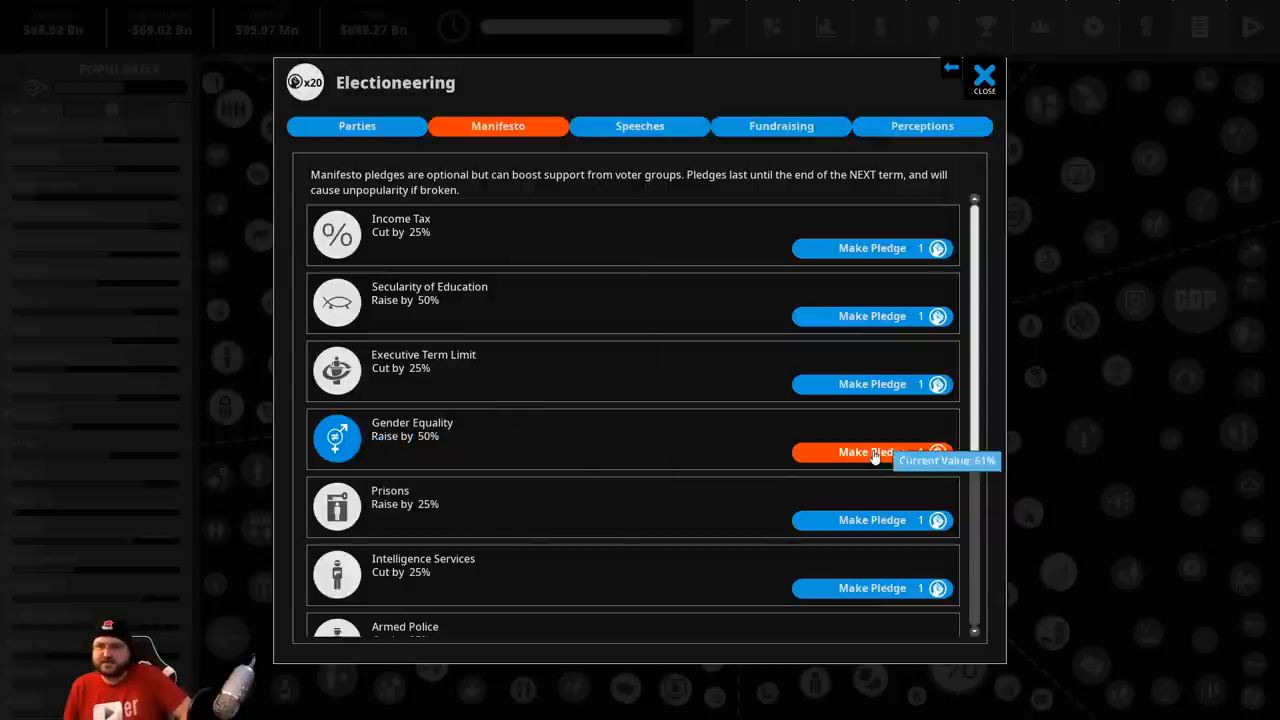
Pledge to raise Gender Equality and Secularity of Education, acknowledging each pledge's effects
{"action": "left_click", "coordinate": [872, 452]}
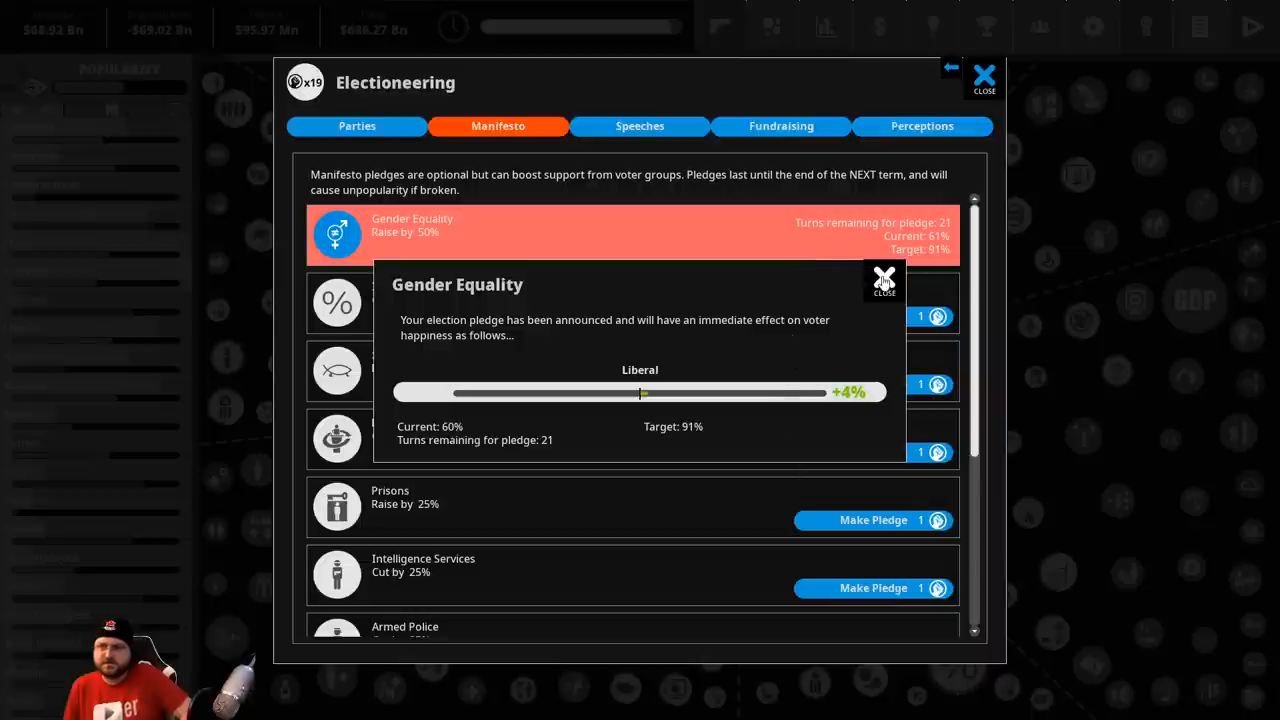
{"action": "left_click", "coordinate": [884, 280]}
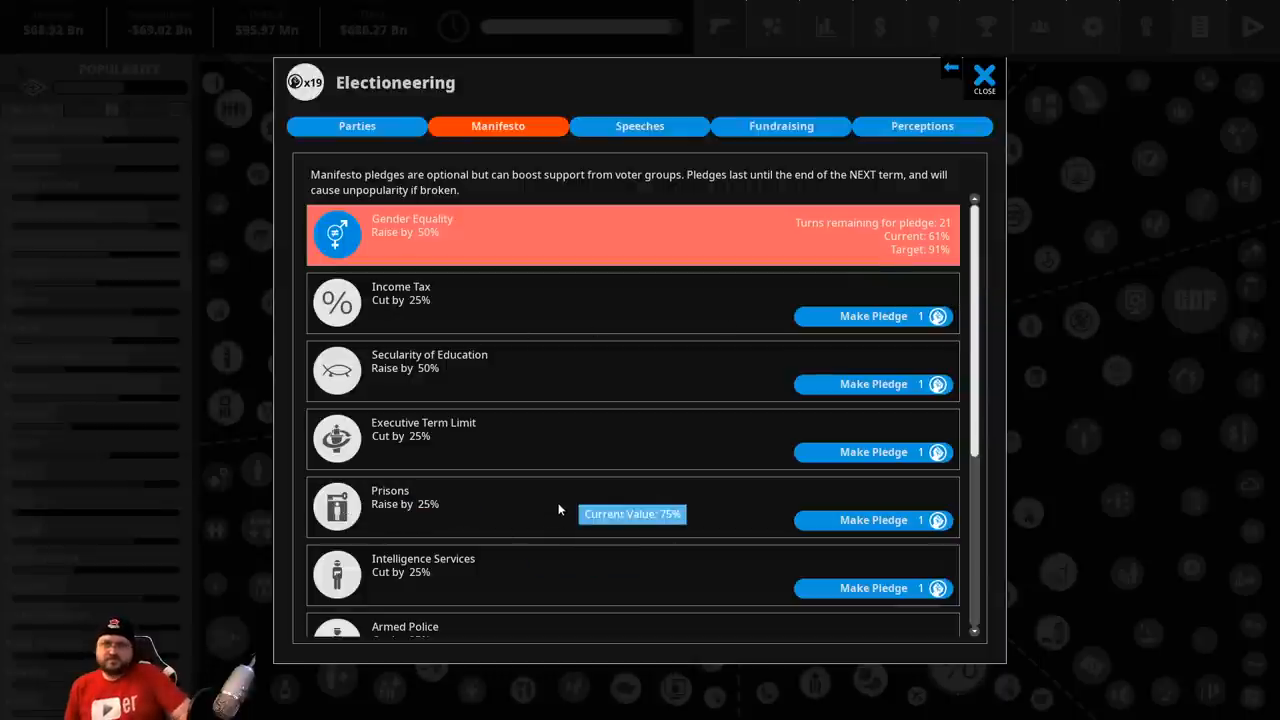
{"action": "mouse_move", "coordinate": [484, 368]}
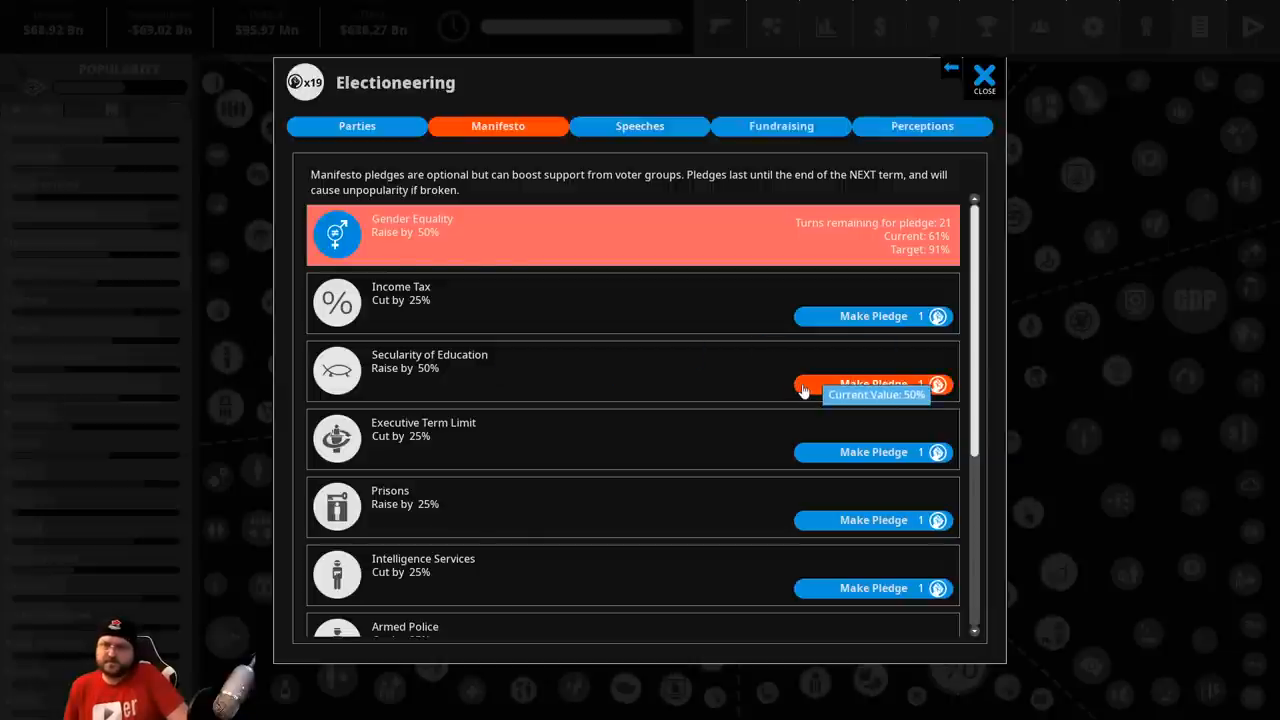
{"action": "left_click", "coordinate": [872, 384]}
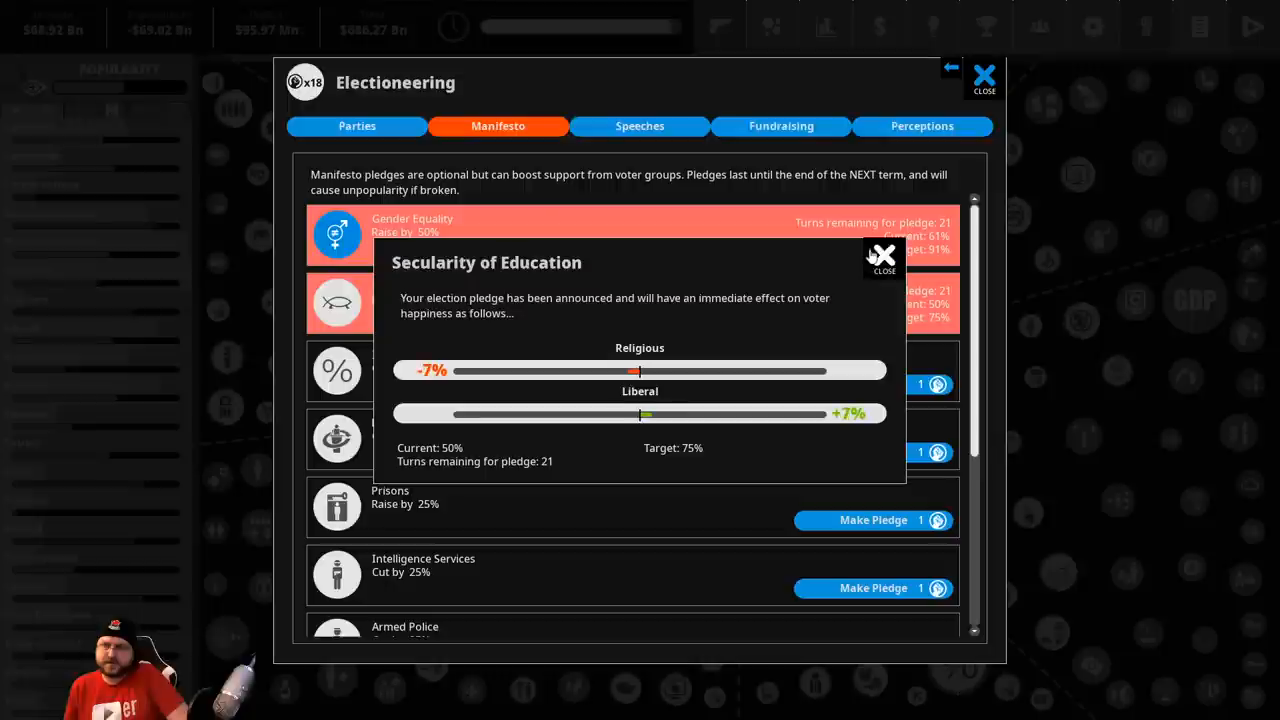
{"action": "left_click", "coordinate": [882, 256]}
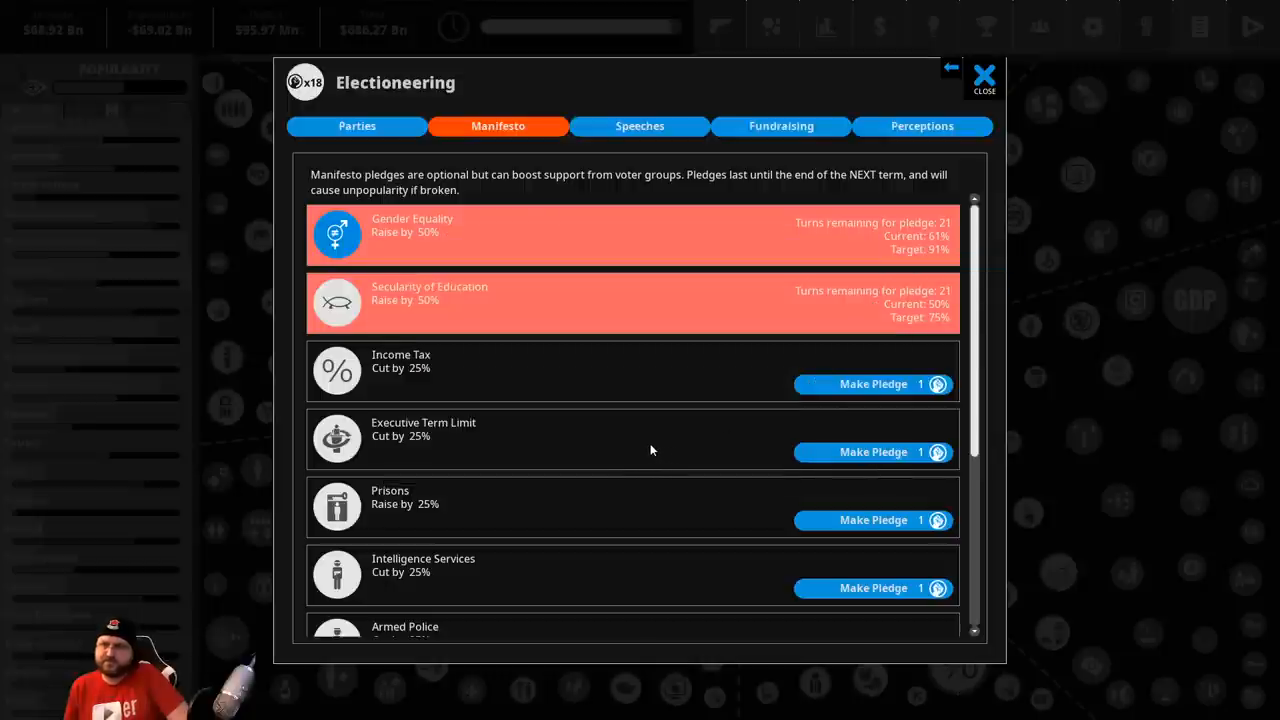
{"action": "mouse_move", "coordinate": [790, 378]}
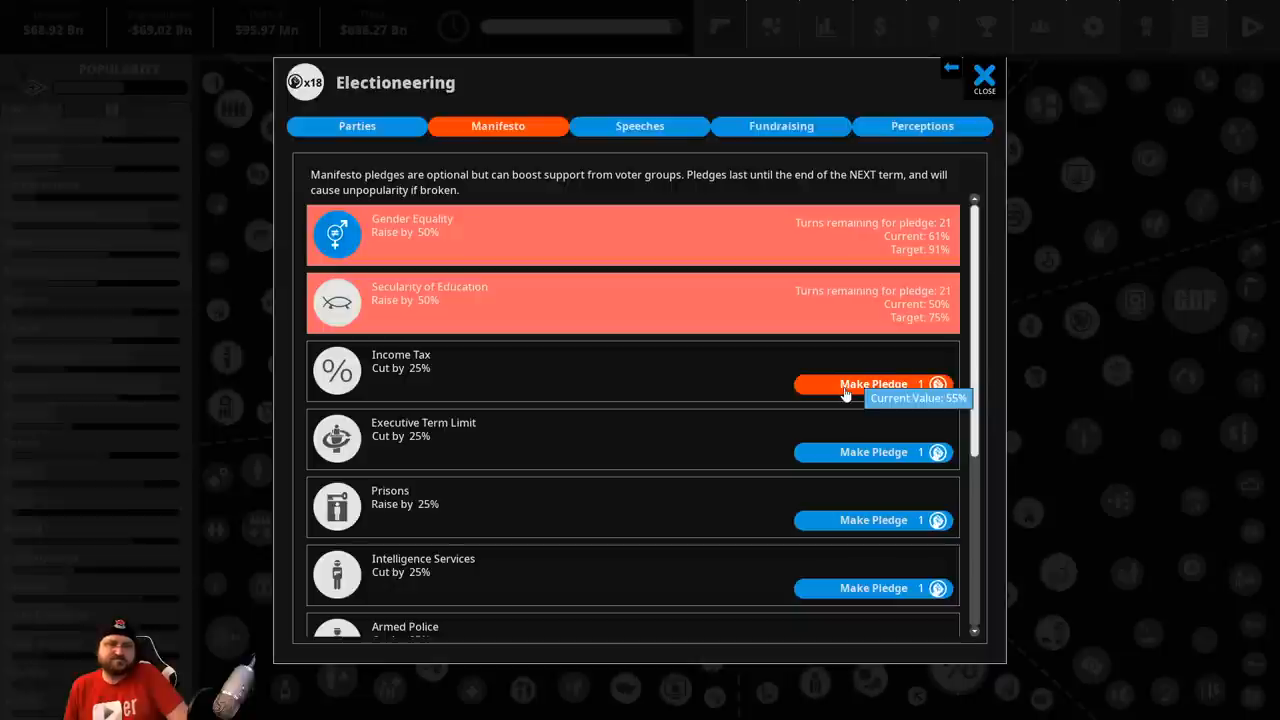
Pledge to cut Income Tax and Intelligence Services, then return to the policy map
{"action": "left_click", "coordinate": [872, 384]}
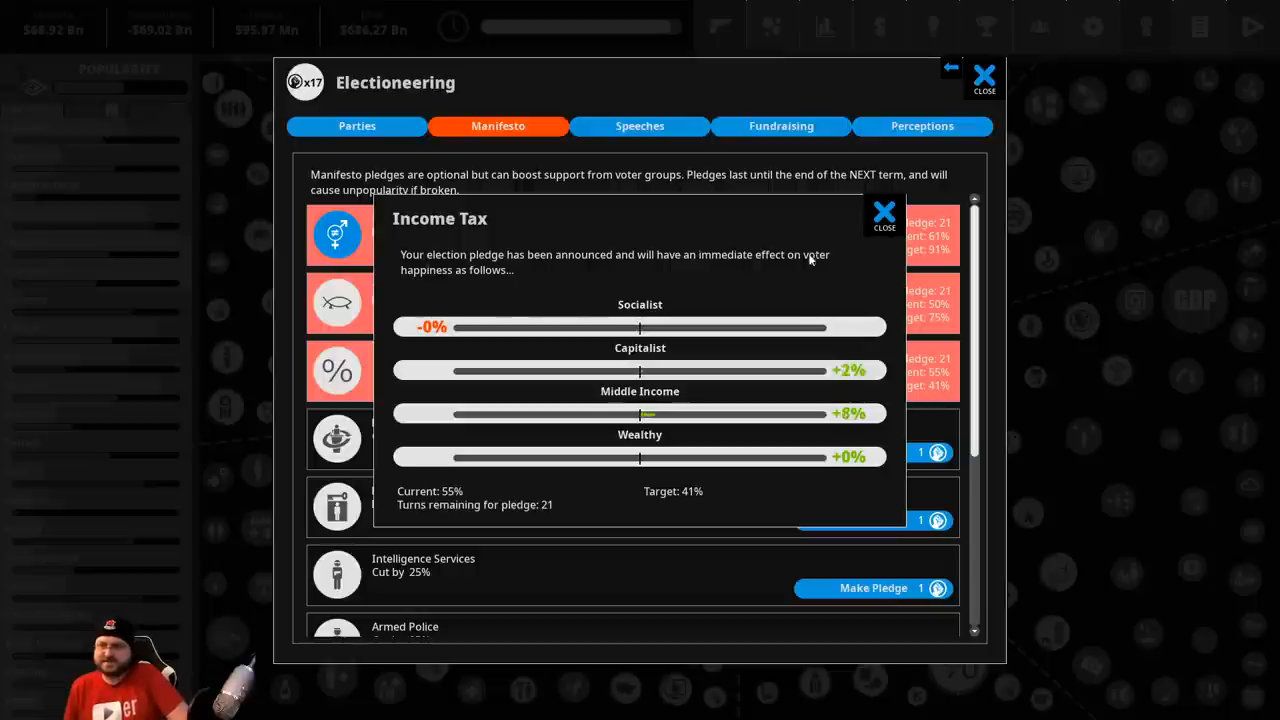
{"action": "left_click", "coordinate": [884, 212]}
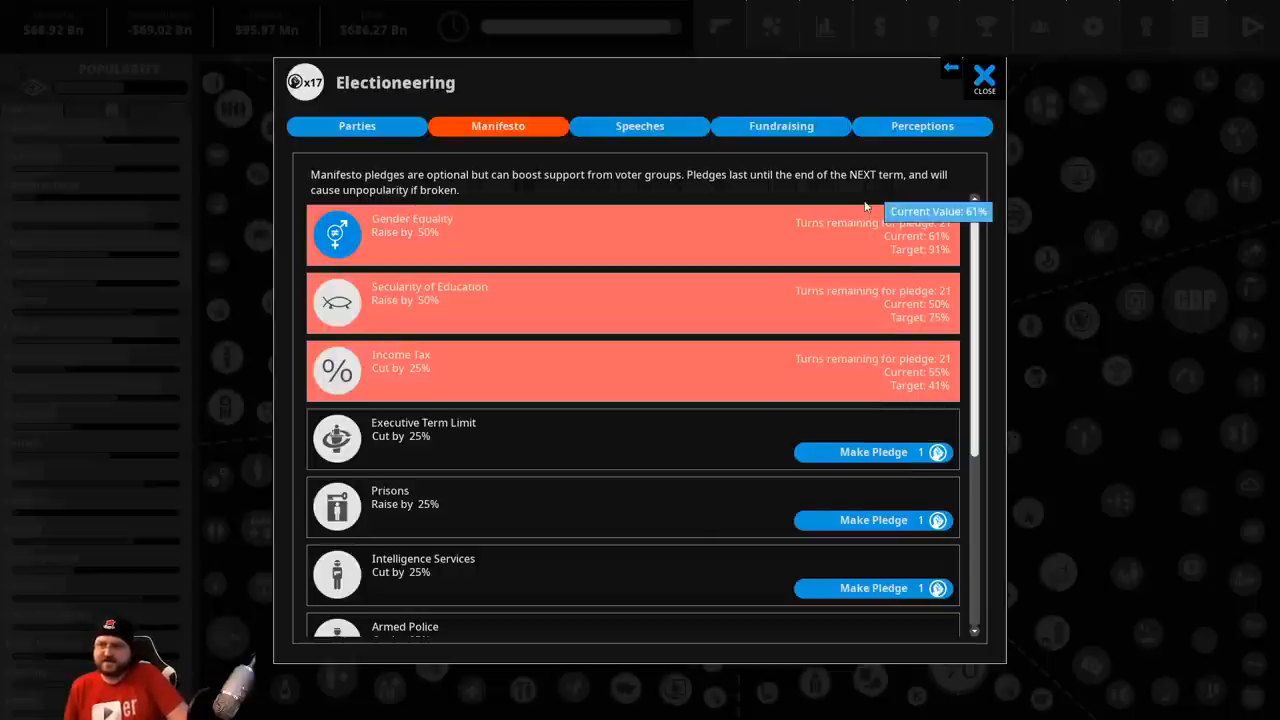
{"action": "scroll", "scroll_direction": "down", "scroll_amount": 3}
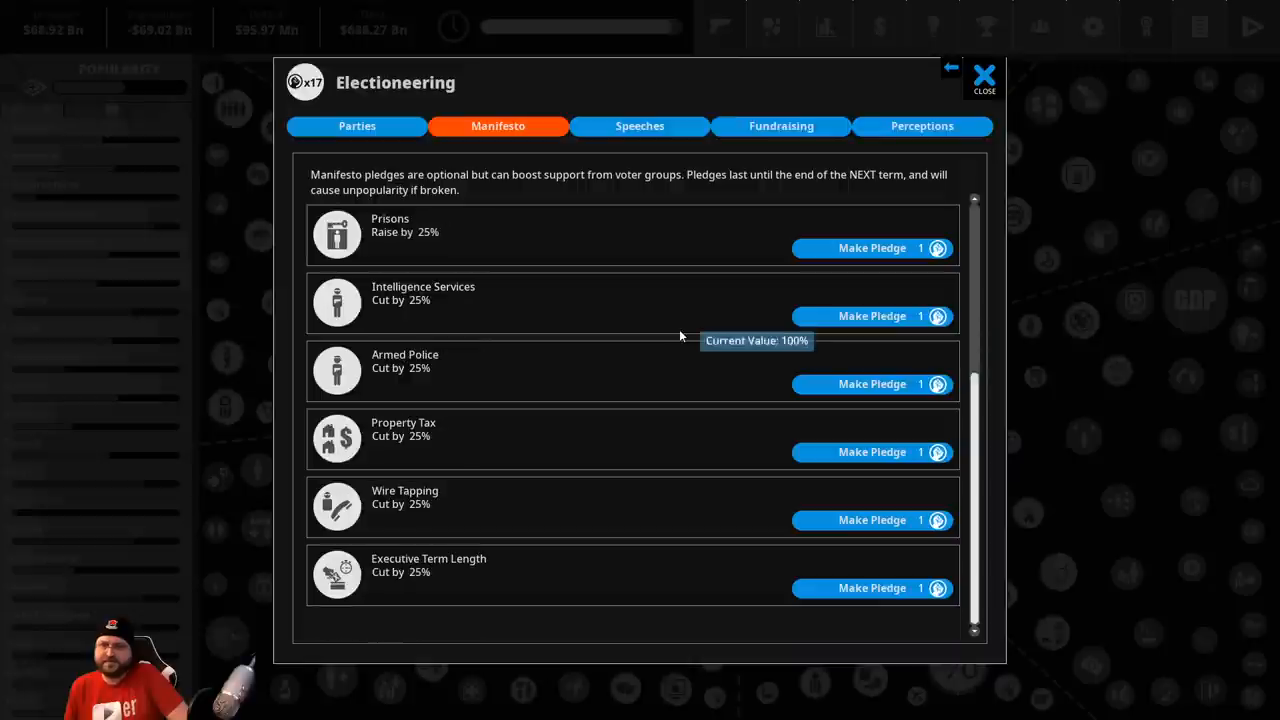
{"action": "mouse_move", "coordinate": [656, 368]}
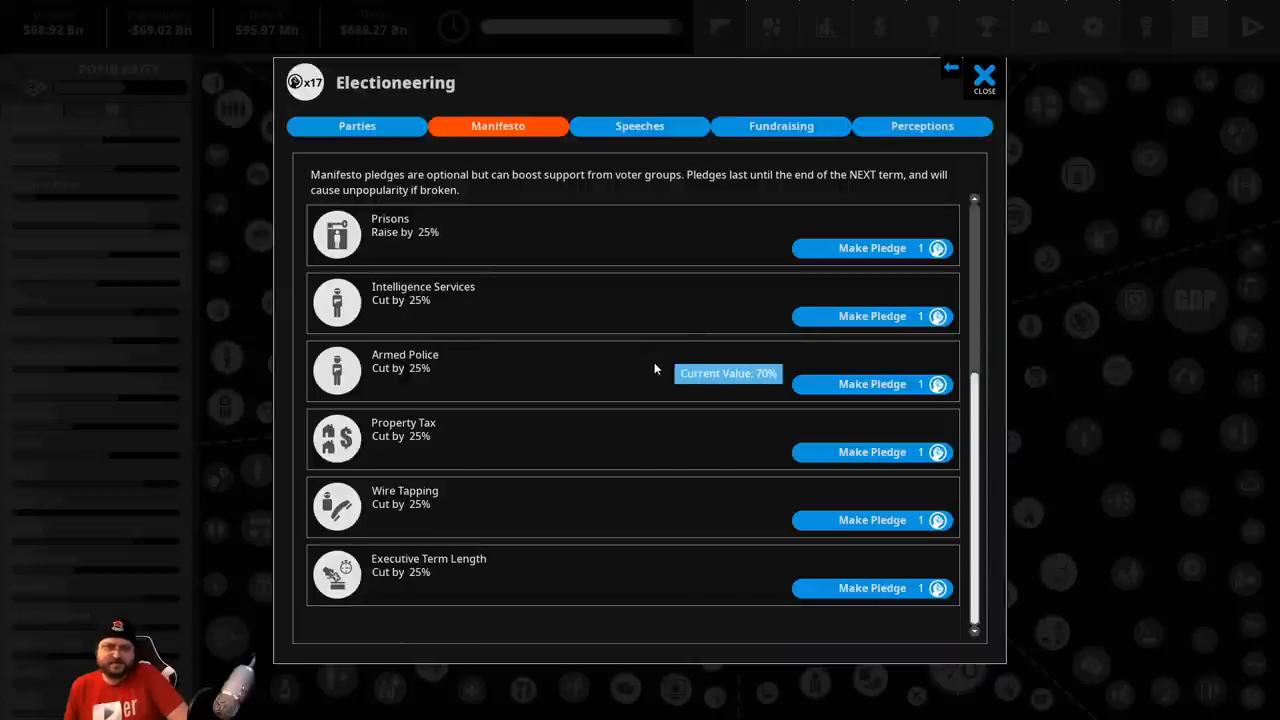
{"action": "mouse_move", "coordinate": [644, 388]}
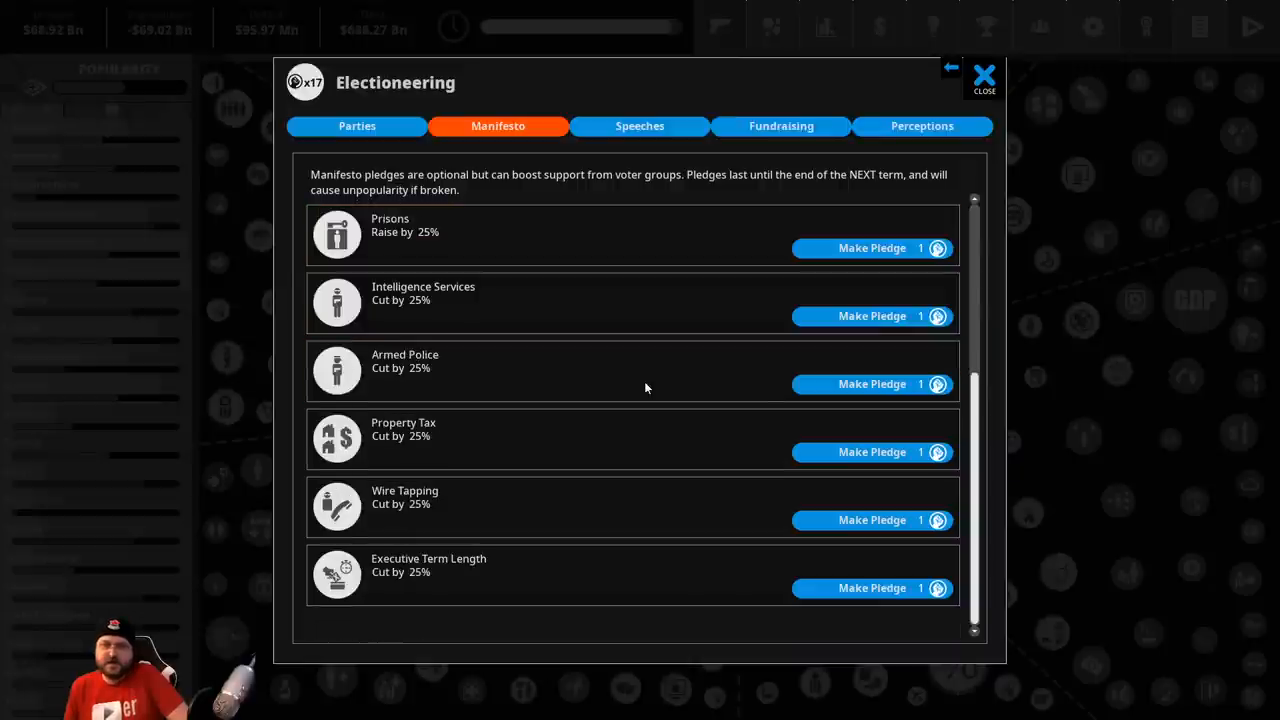
{"action": "left_click", "coordinate": [872, 316]}
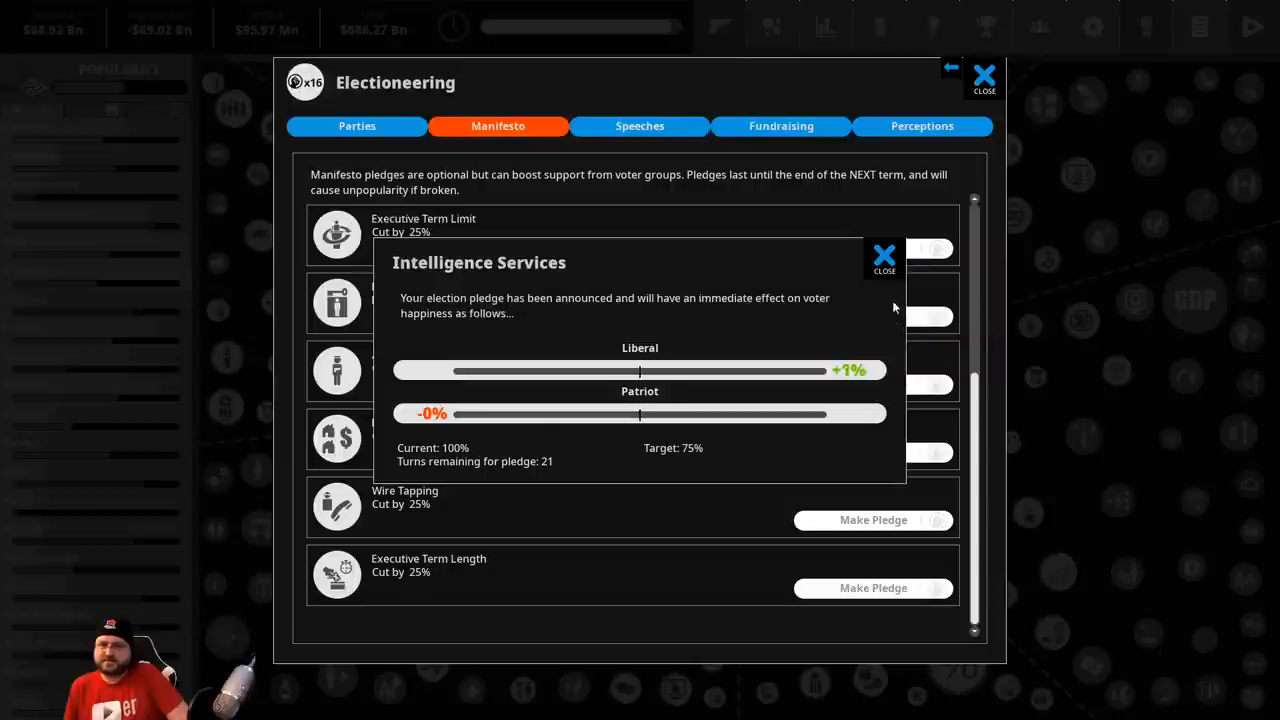
{"action": "left_click", "coordinate": [884, 256]}
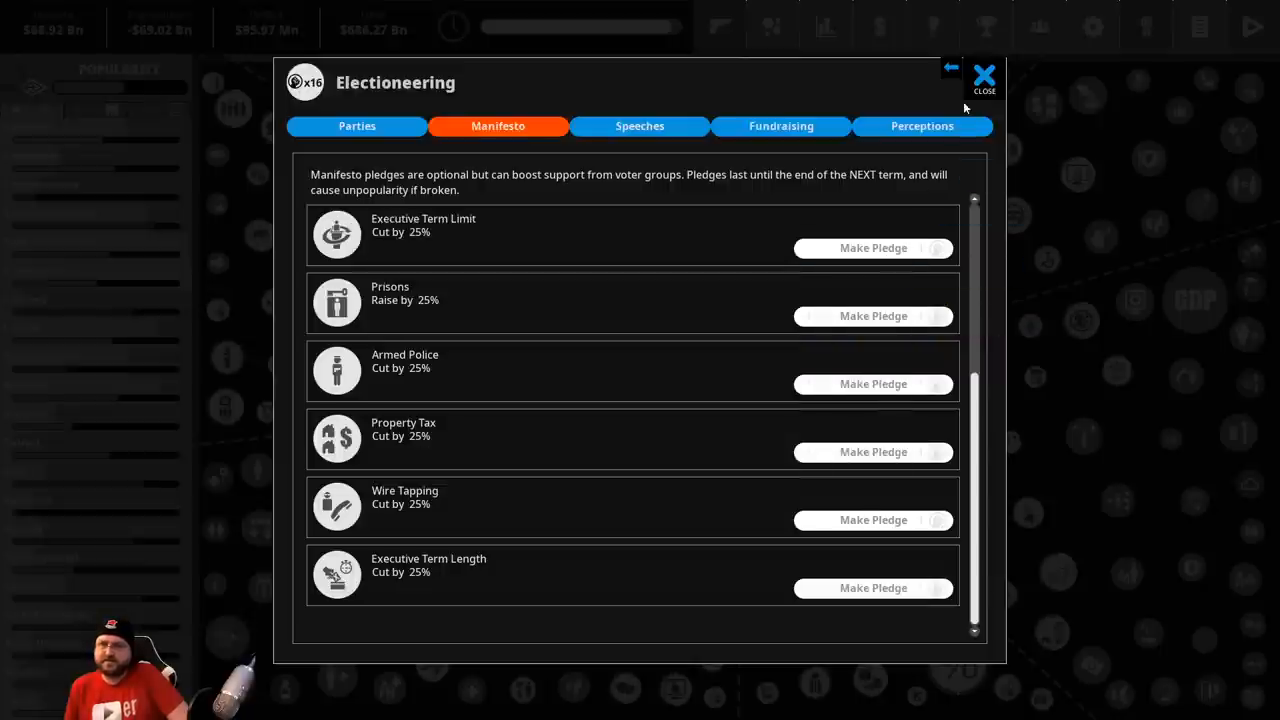
{"action": "left_click", "coordinate": [984, 76]}
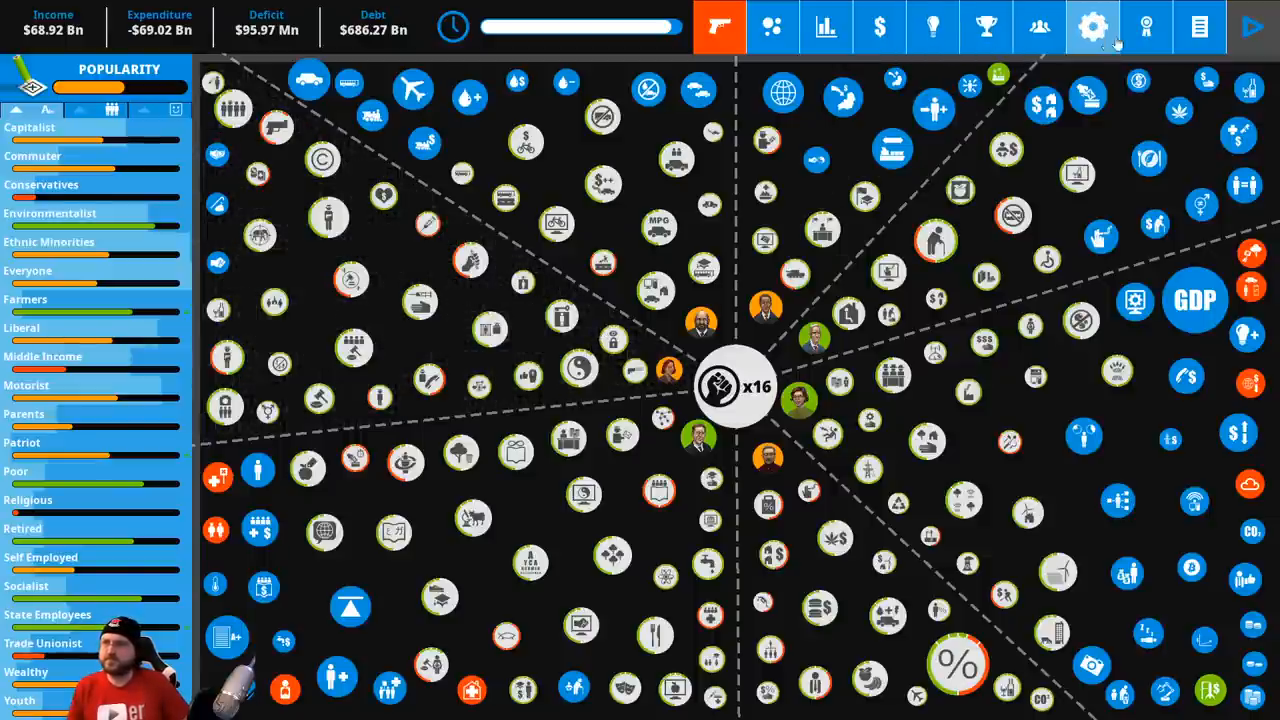
Deliver a four-slogan speech lifting socialists, capitalists, middle income and ethnic minorities, then dismiss the results
{"action": "left_click", "coordinate": [736, 388]}
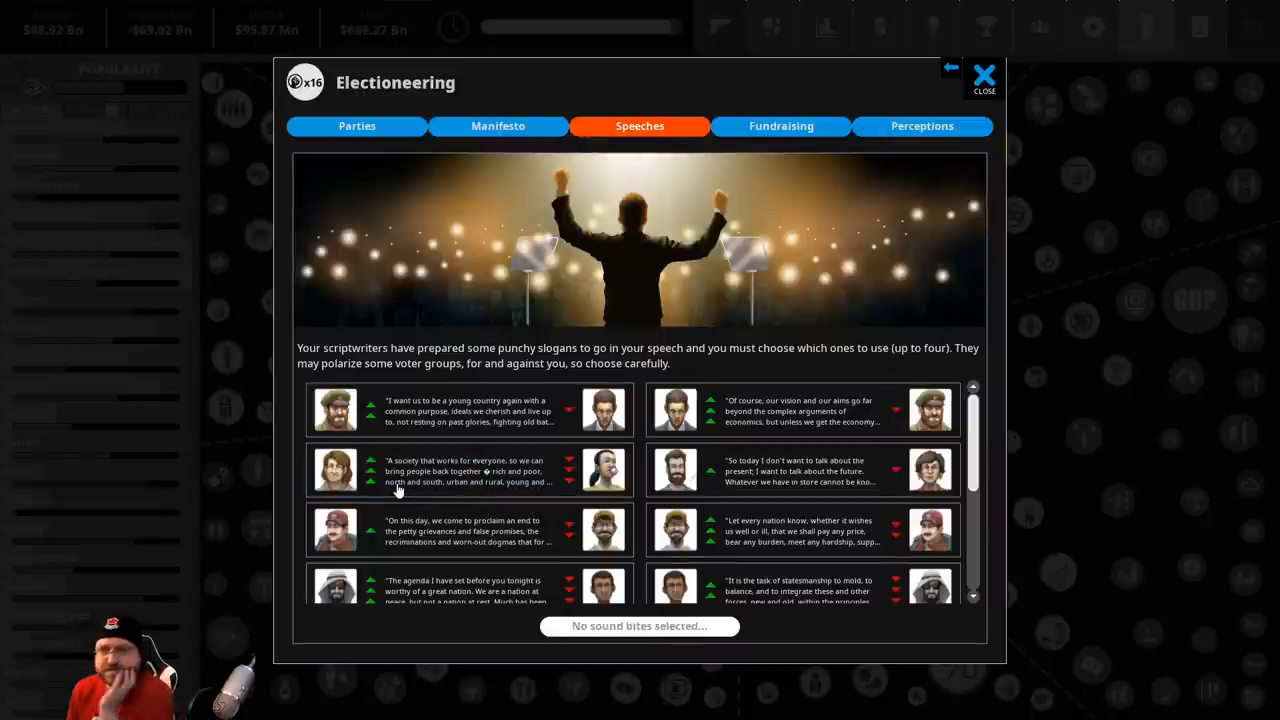
{"action": "mouse_move", "coordinate": [676, 410]}
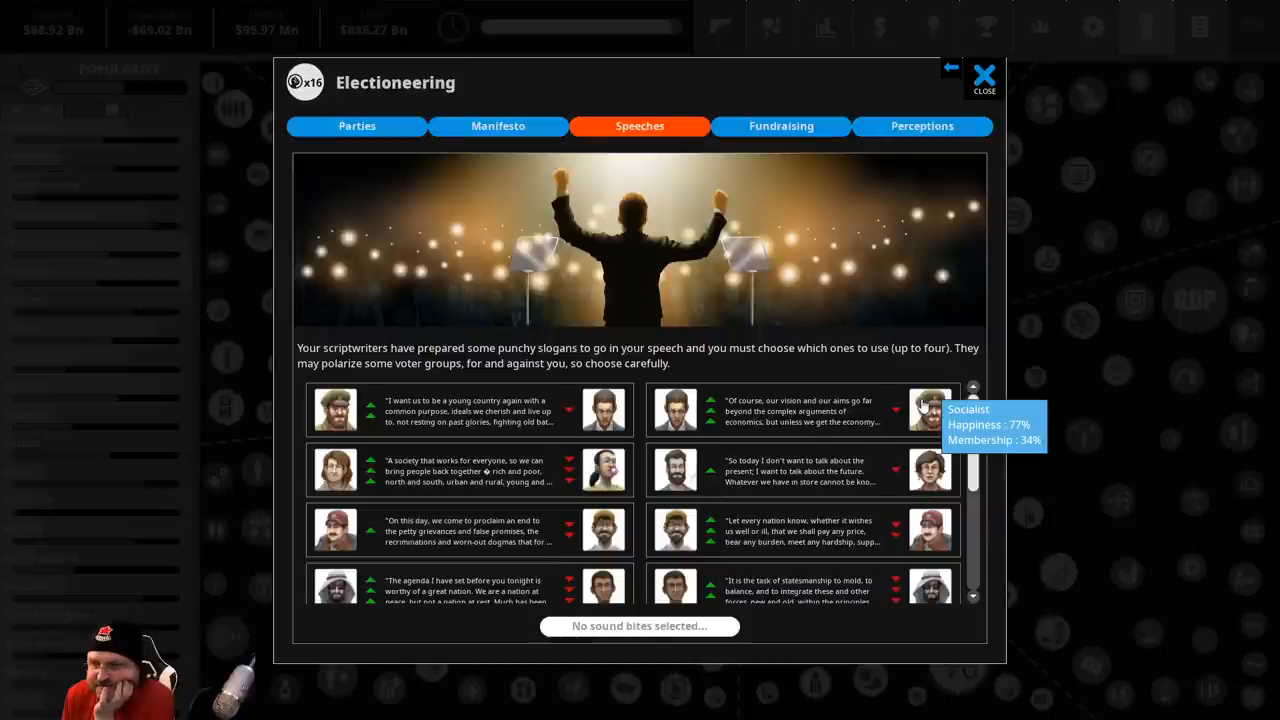
{"action": "left_click", "coordinate": [800, 410]}
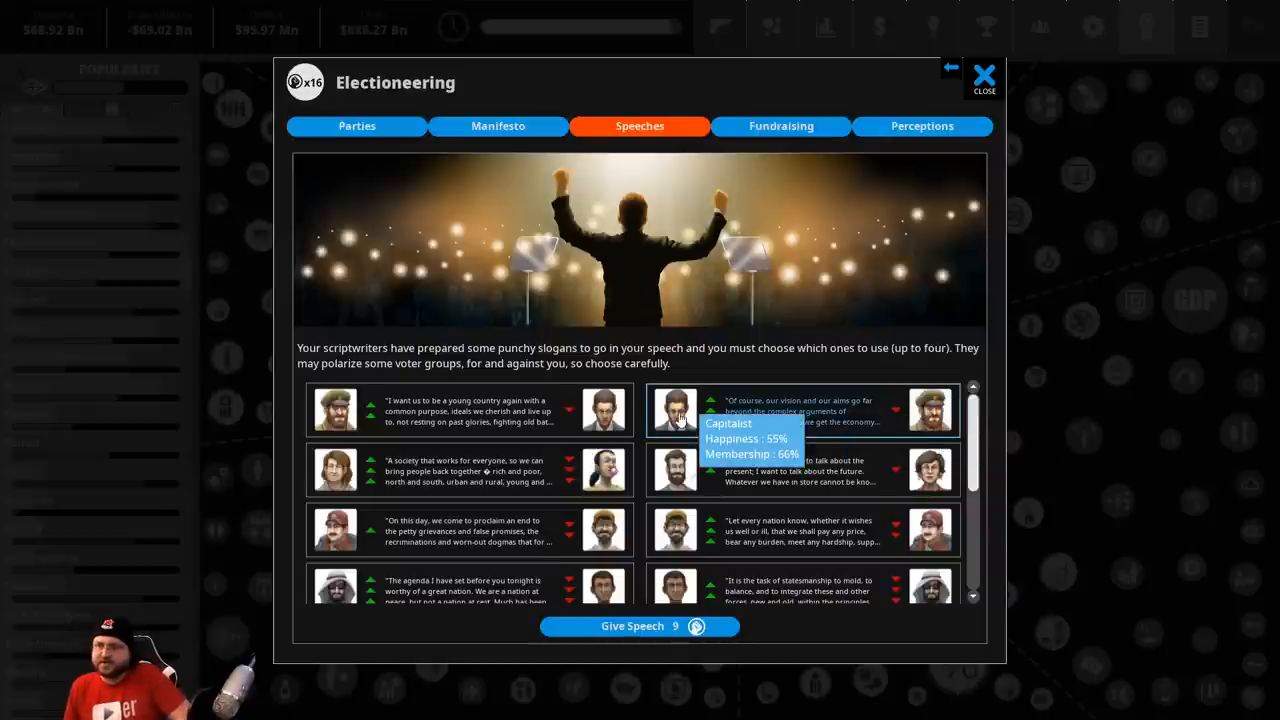
{"action": "scroll", "scroll_direction": "down", "scroll_amount": 3}
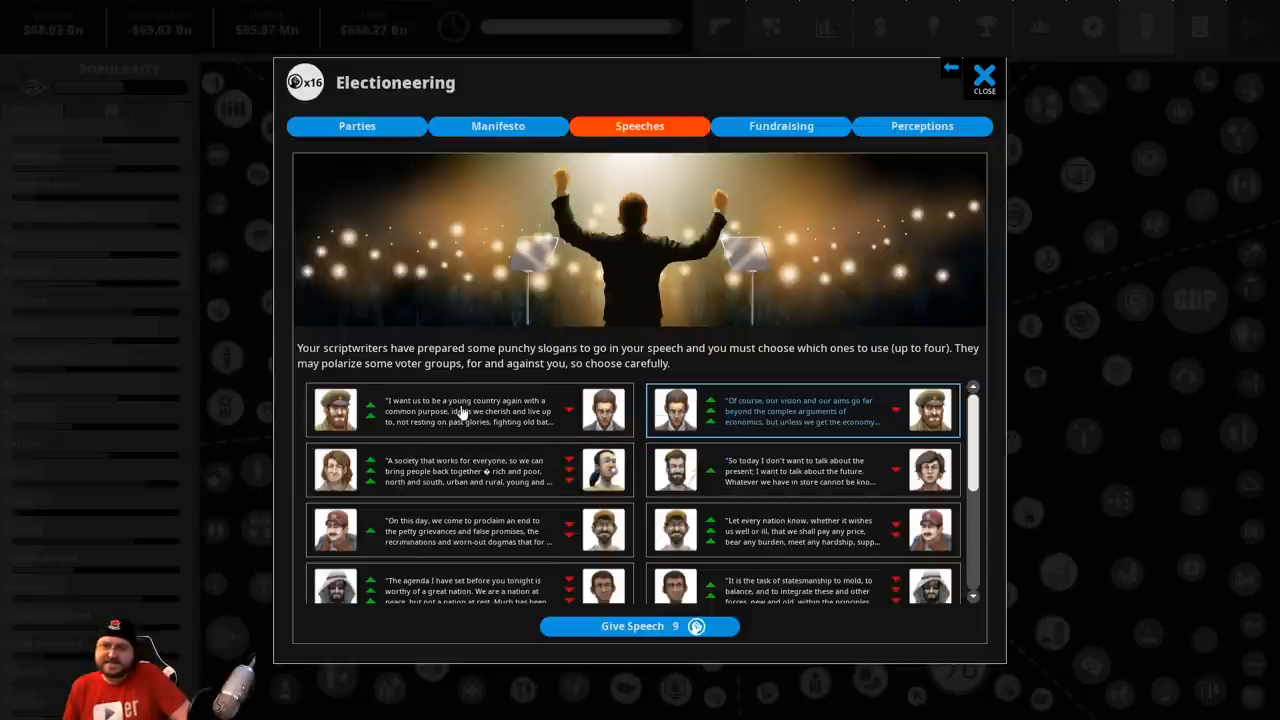
{"action": "mouse_move", "coordinate": [336, 410]}
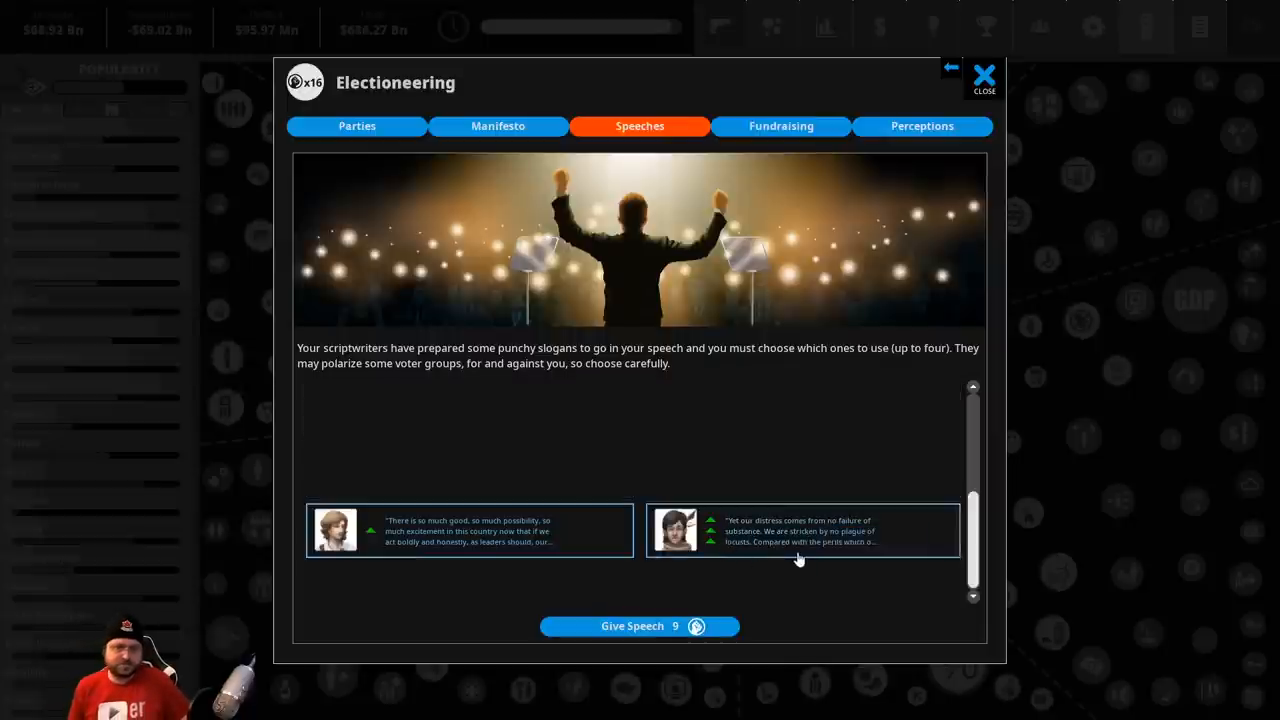
{"action": "left_click", "coordinate": [640, 624]}
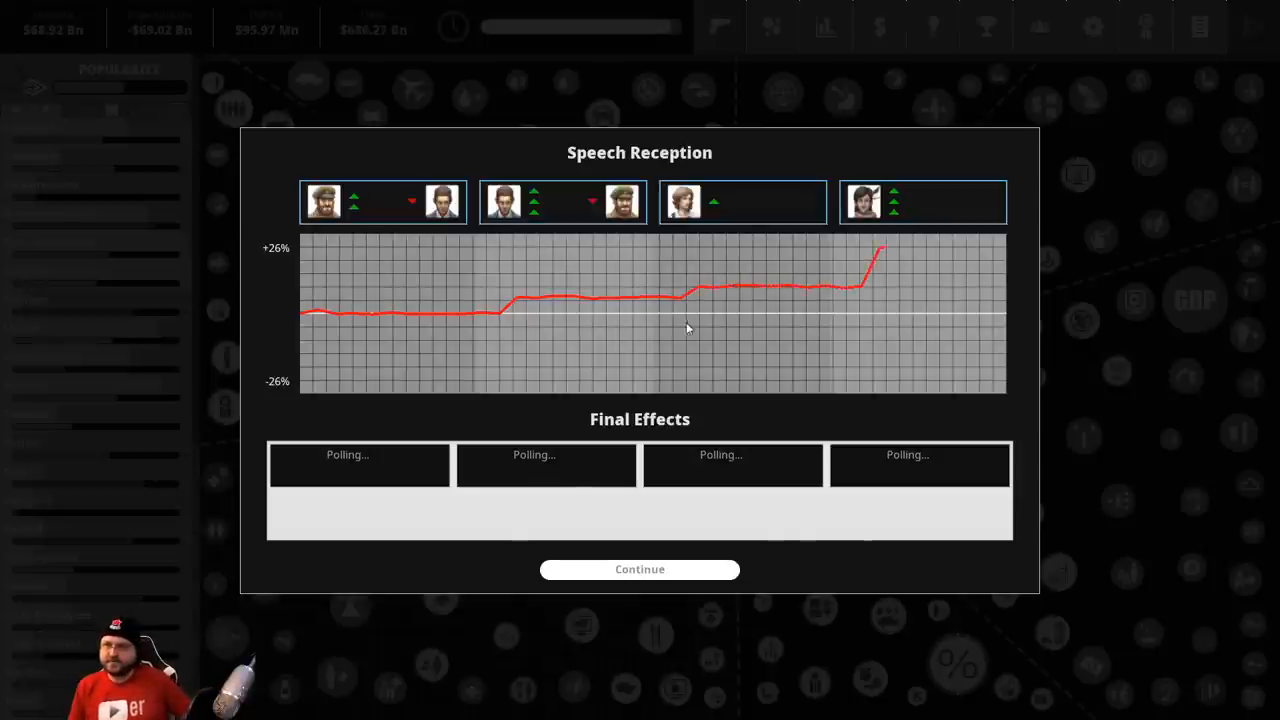
{"action": "mouse_move", "coordinate": [924, 204]}
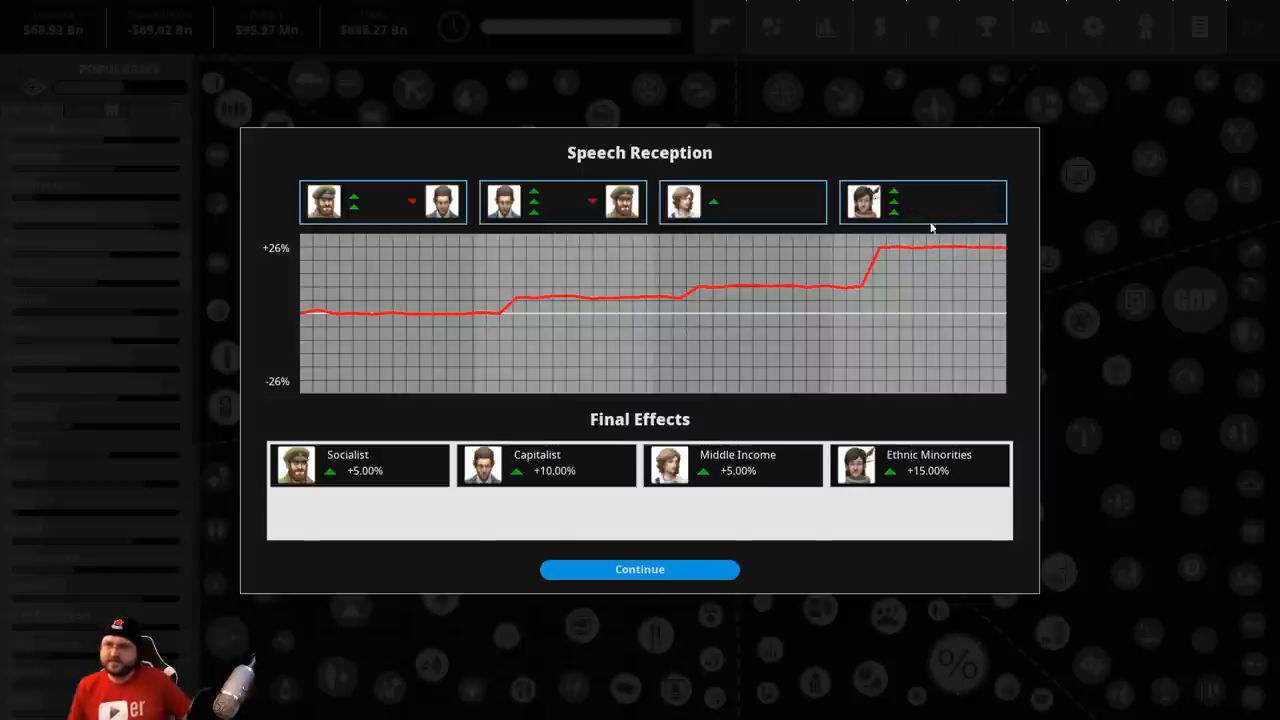
{"action": "mouse_move", "coordinate": [980, 468]}
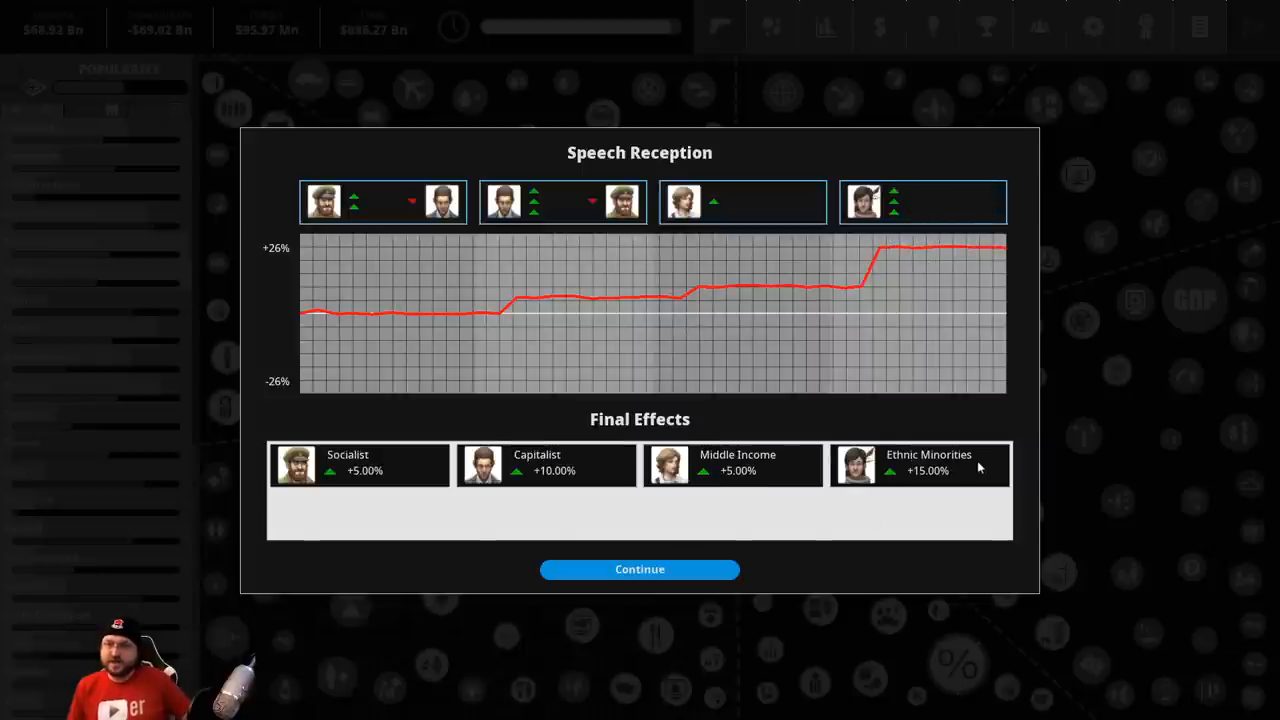
{"action": "left_click", "coordinate": [640, 568]}
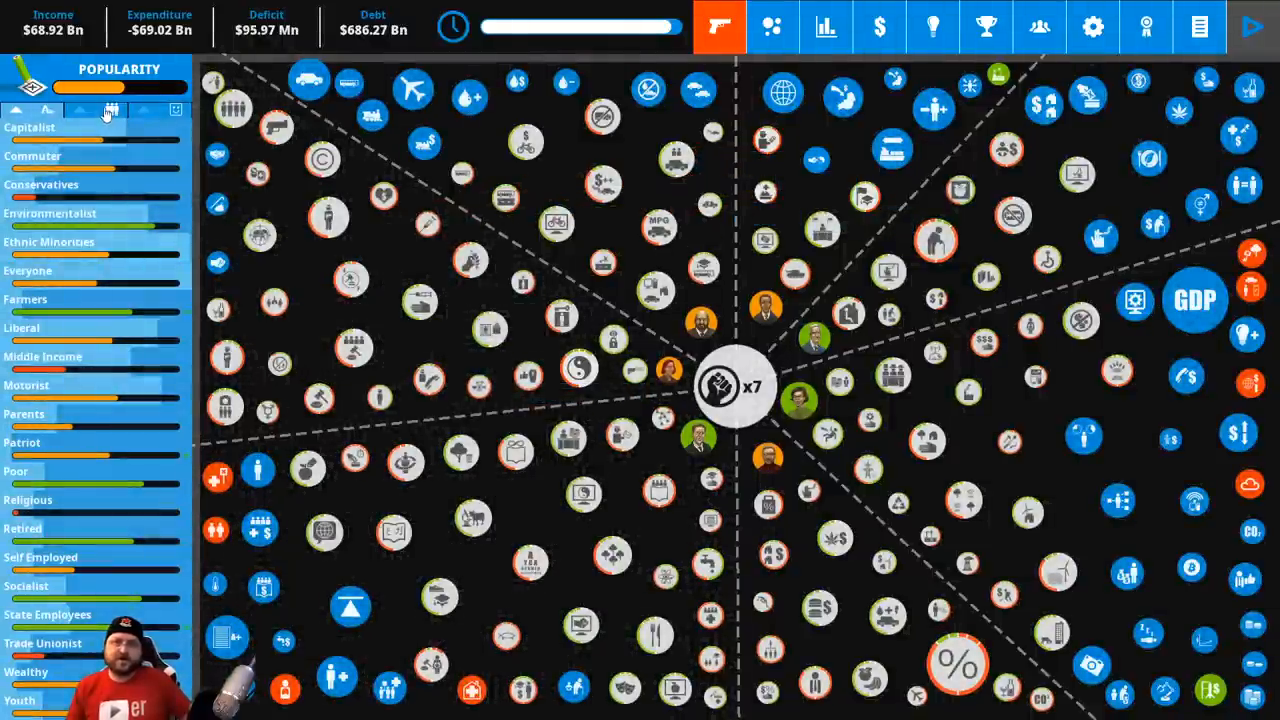
Review Ethnic Minorities' happiness influences and close the Obesity situation before the term ends
{"action": "left_click", "coordinate": [48, 242]}
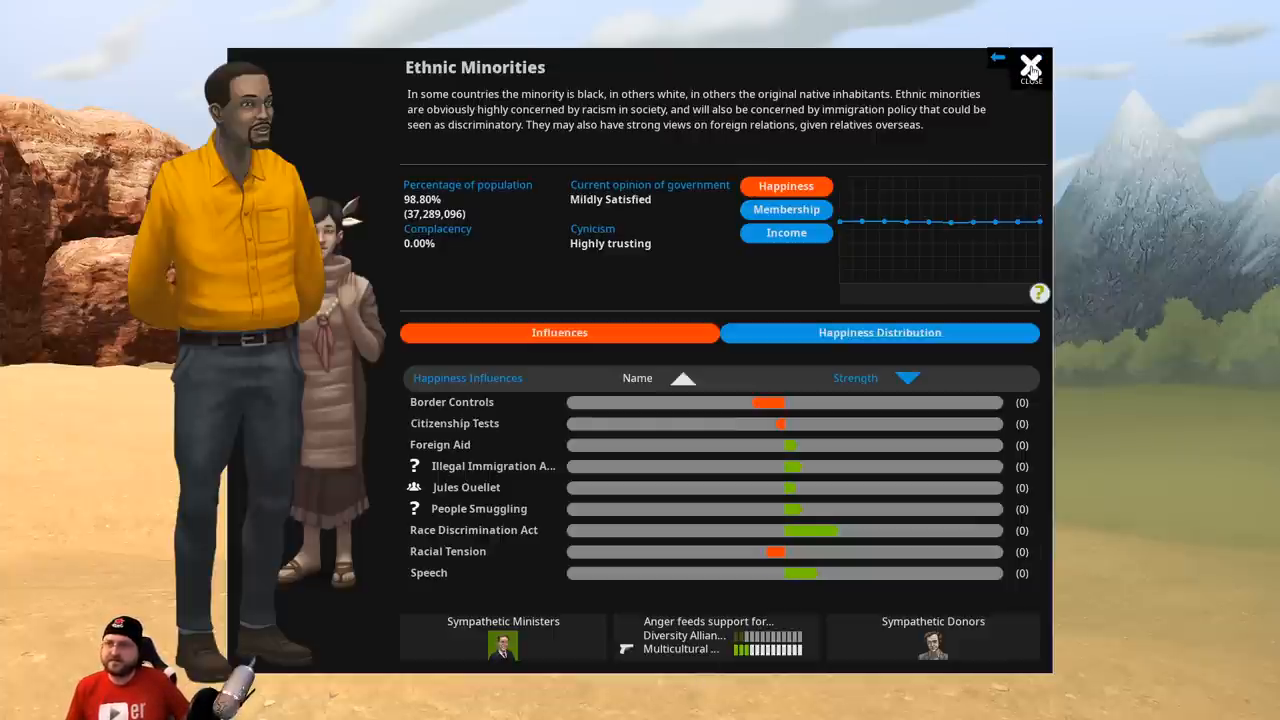
{"action": "left_click", "coordinate": [1032, 64]}
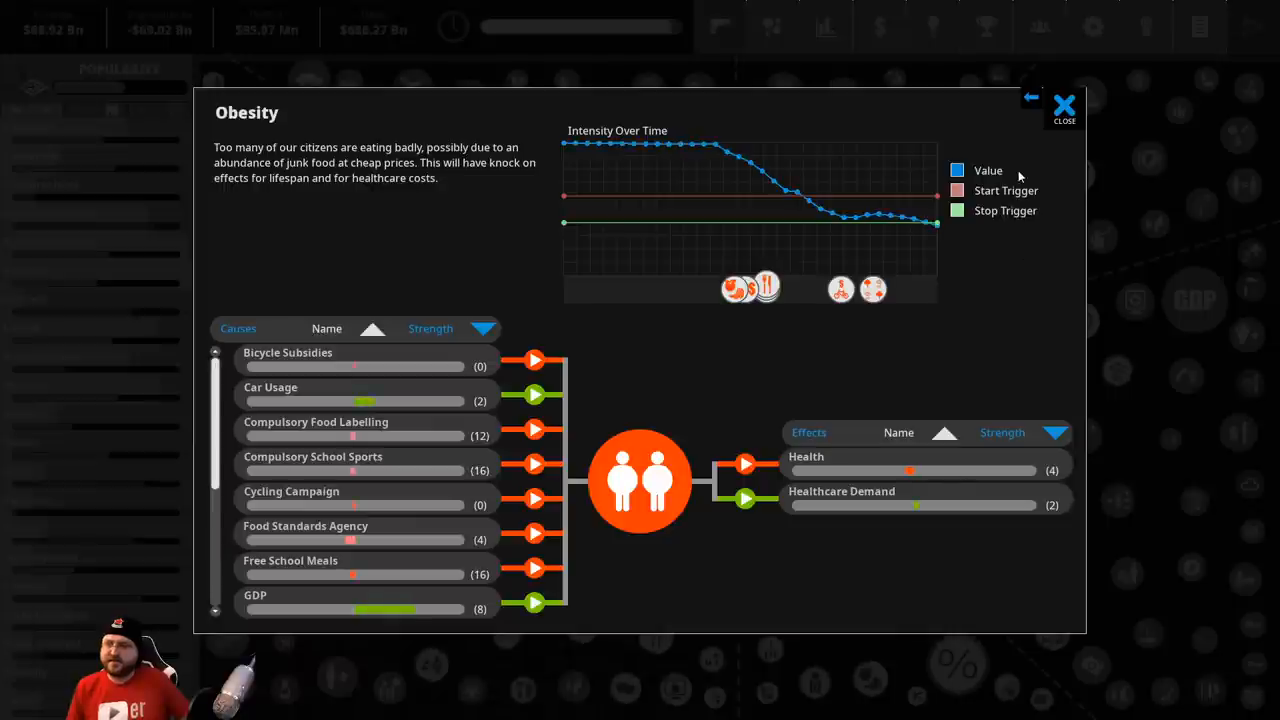
{"action": "left_click", "coordinate": [1064, 108]}
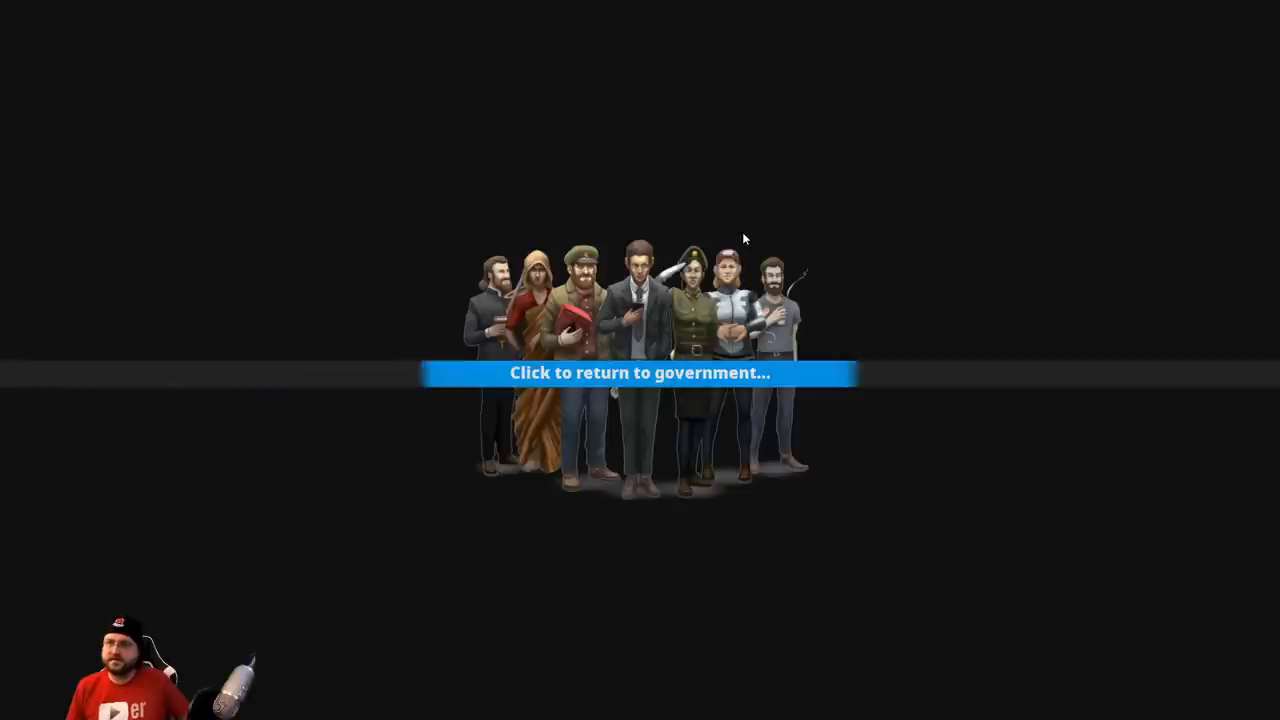
Return to government, count the election votes and begin the next term after the 51% win
{"action": "left_click", "coordinate": [640, 372]}
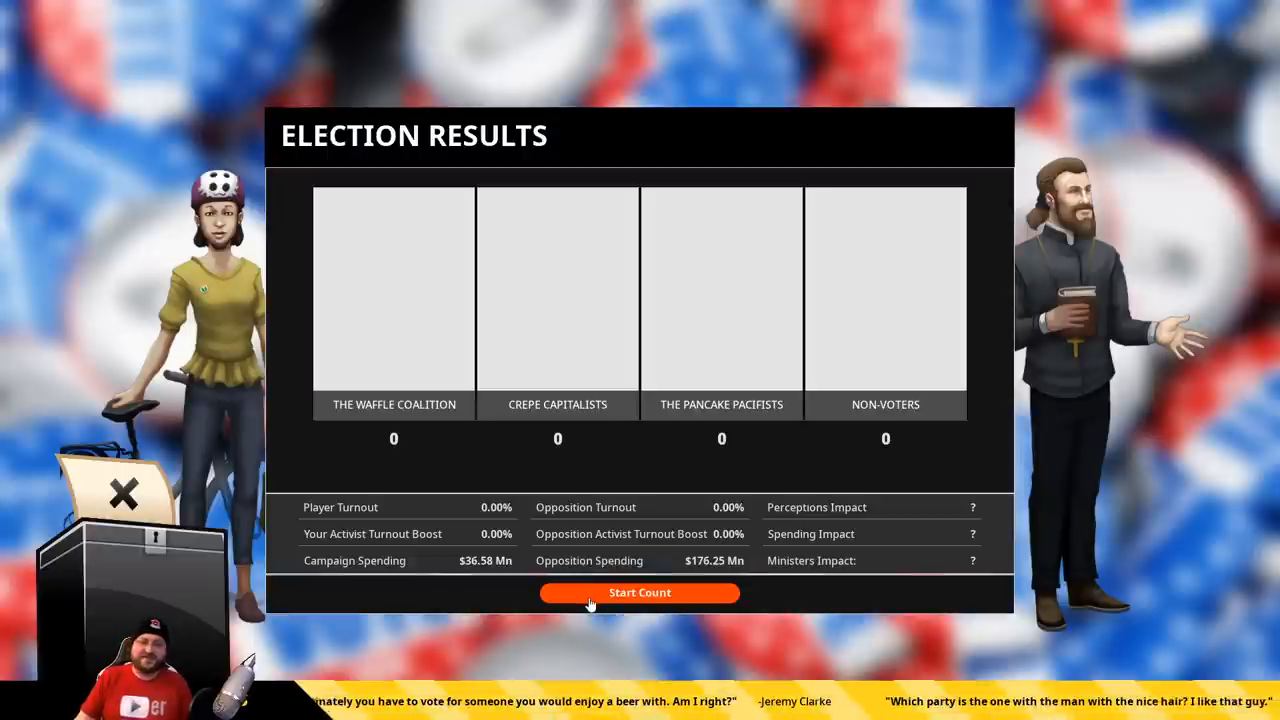
{"action": "left_click", "coordinate": [640, 592]}
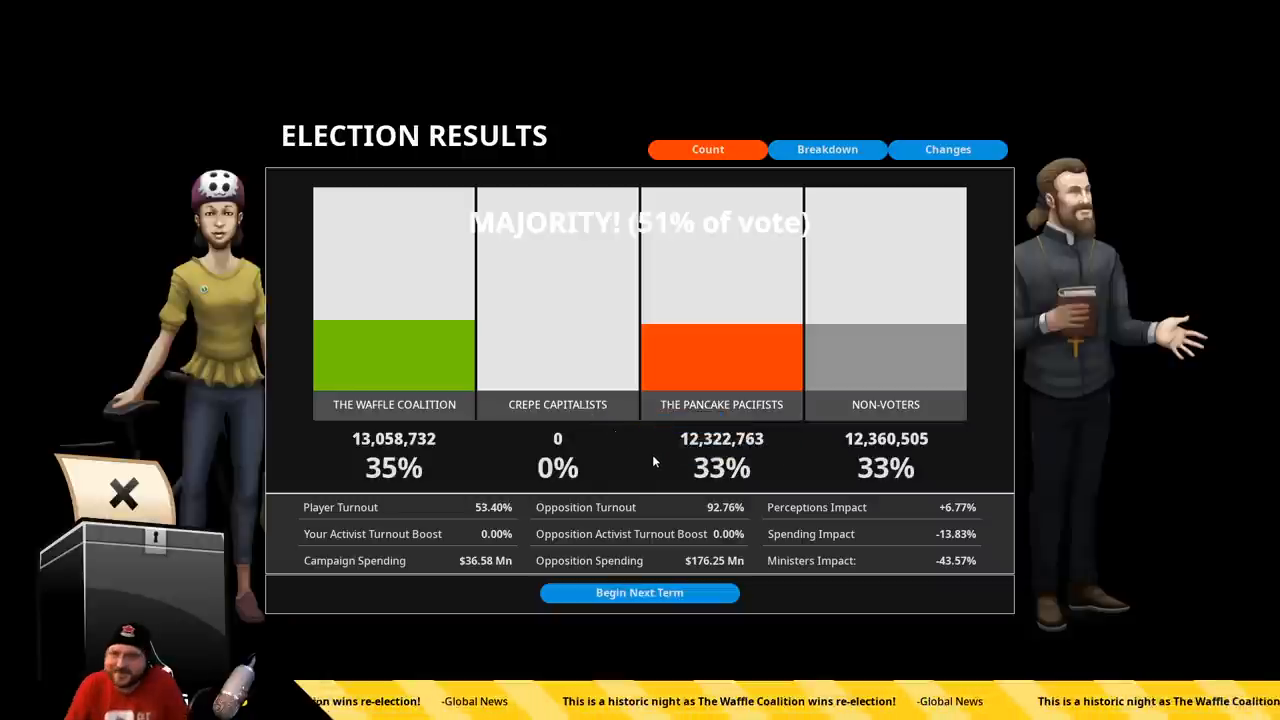
{"action": "mouse_move", "coordinate": [628, 476]}
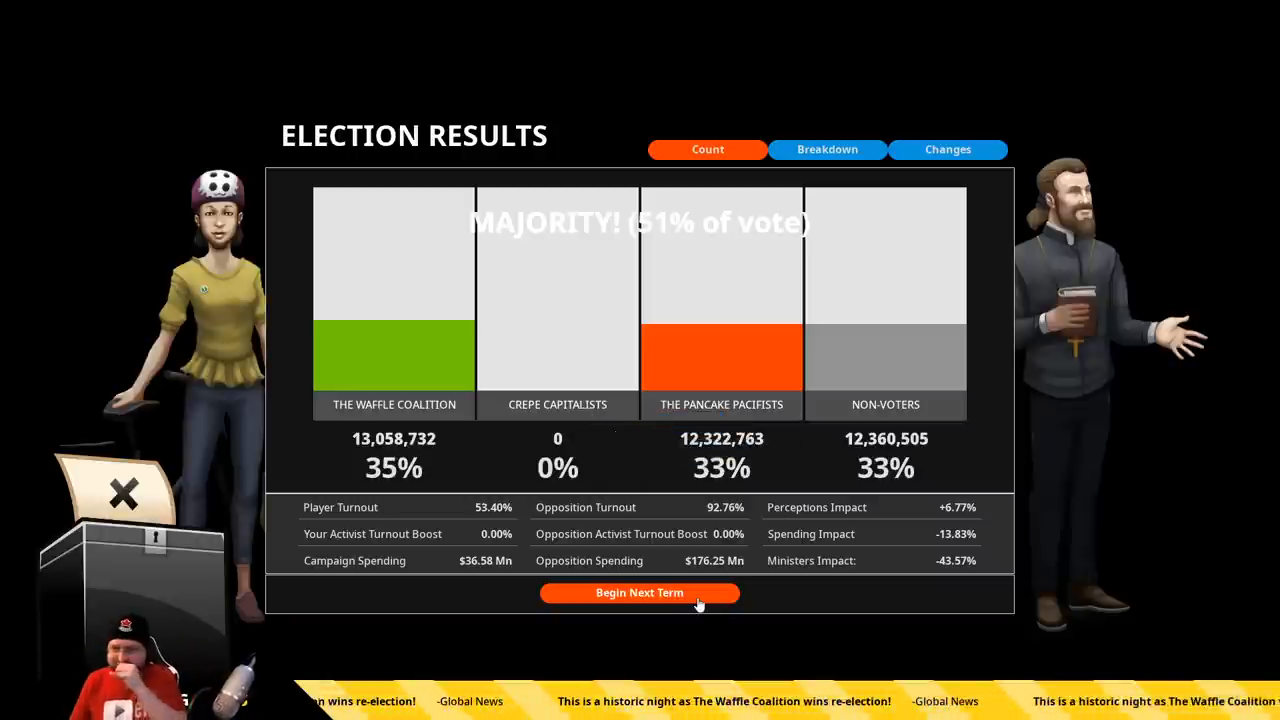
{"action": "left_click", "coordinate": [640, 592]}
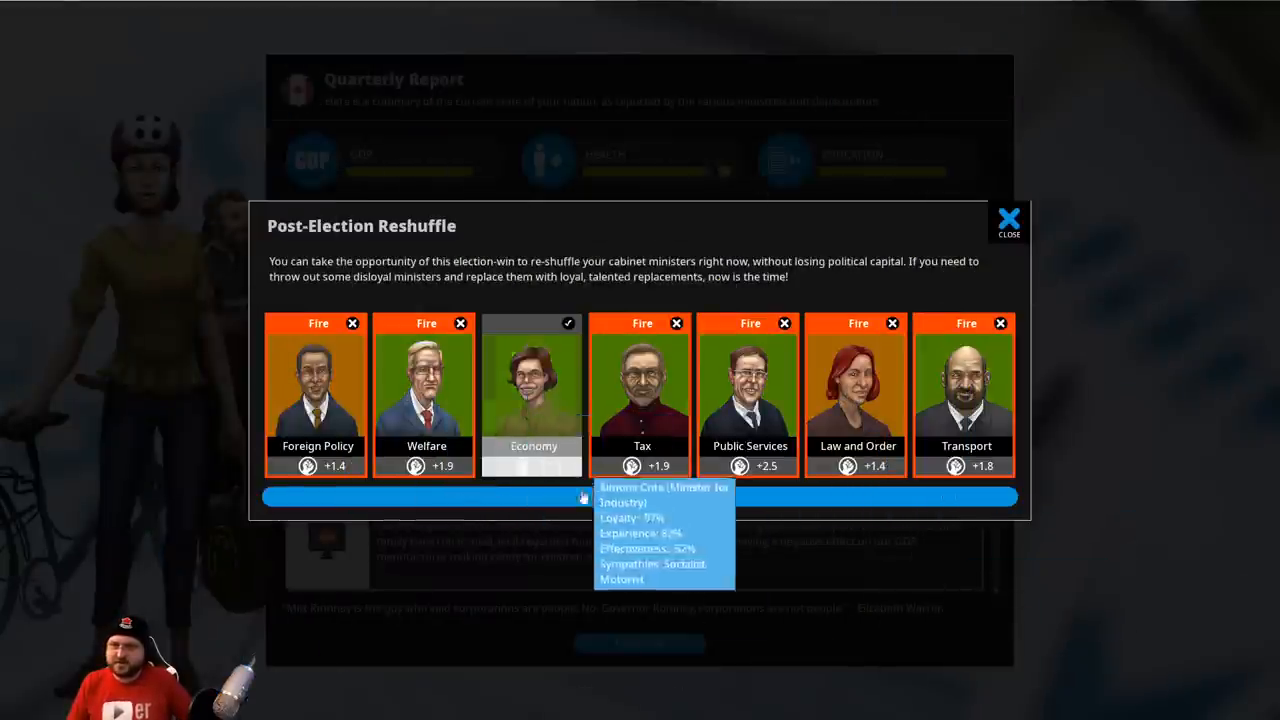
Keep the Public Services minister, carry out the reshuffle and browse Foreign Policy recruits
{"action": "left_click", "coordinate": [784, 324]}
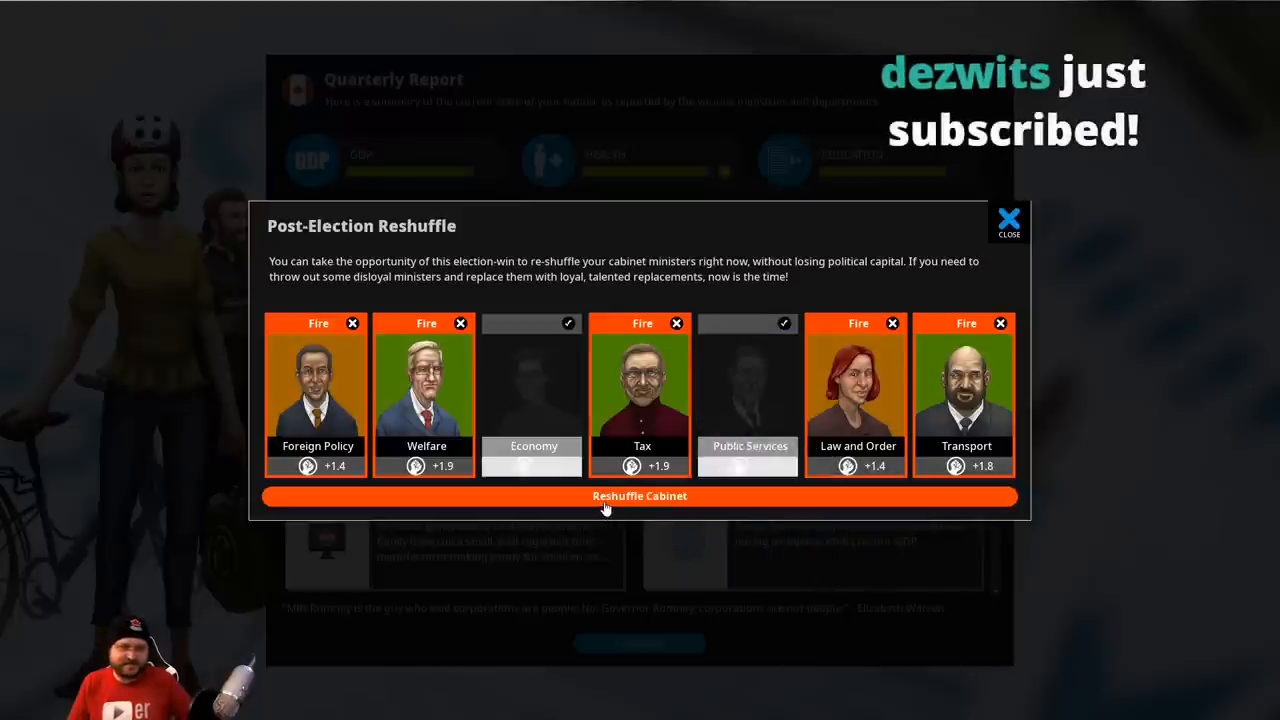
{"action": "left_click", "coordinate": [640, 496]}
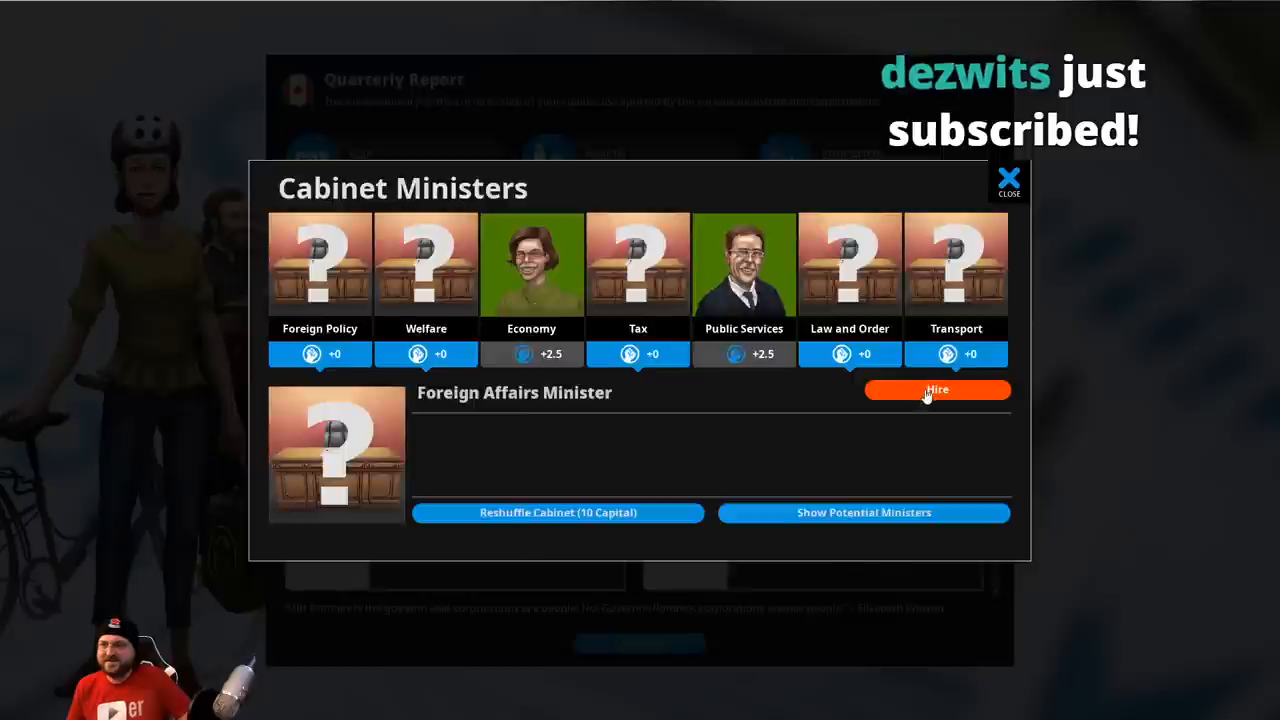
{"action": "left_click", "coordinate": [936, 390]}
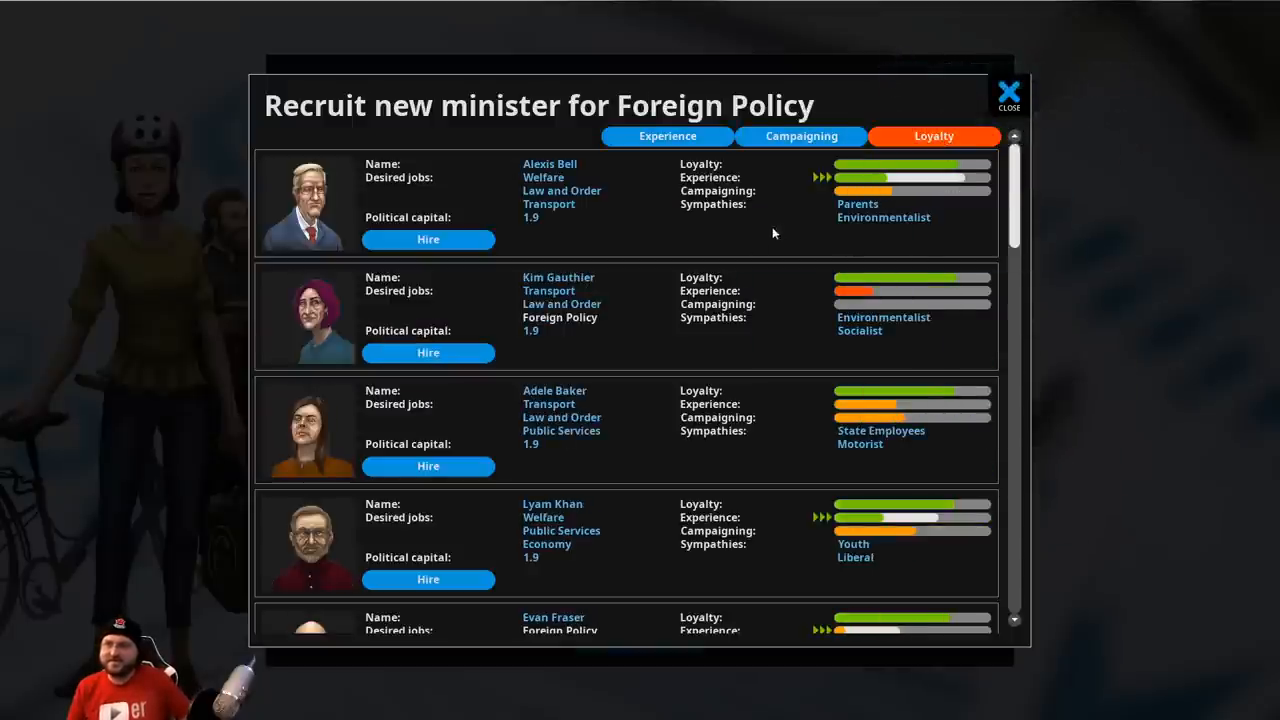
{"action": "mouse_move", "coordinate": [678, 356]}
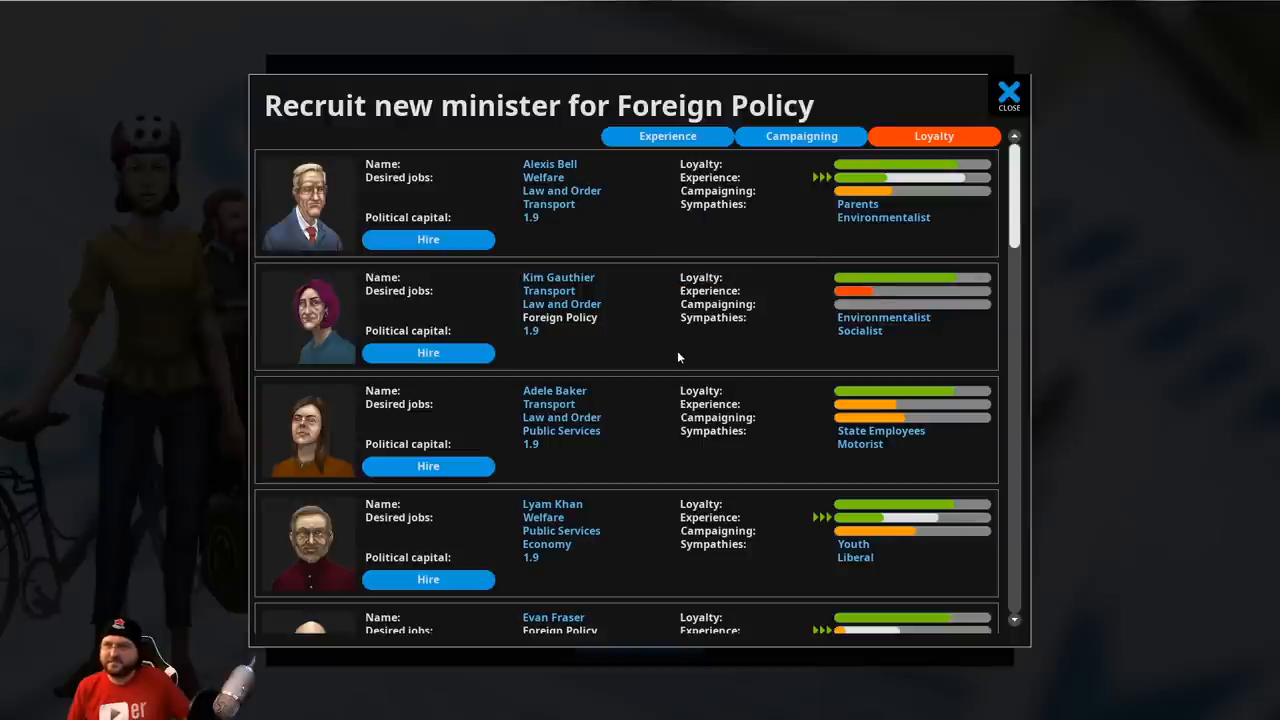
{"action": "mouse_move", "coordinate": [712, 316]}
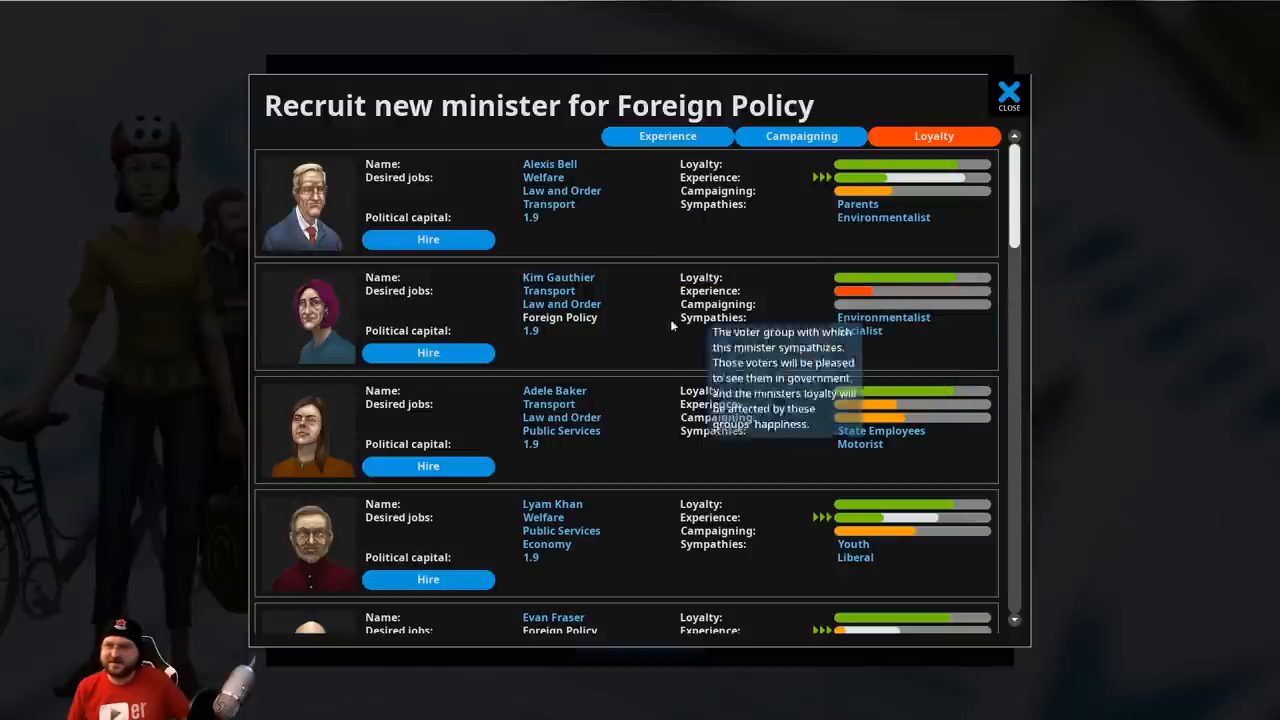
{"action": "scroll", "scroll_direction": "down", "scroll_amount": 3}
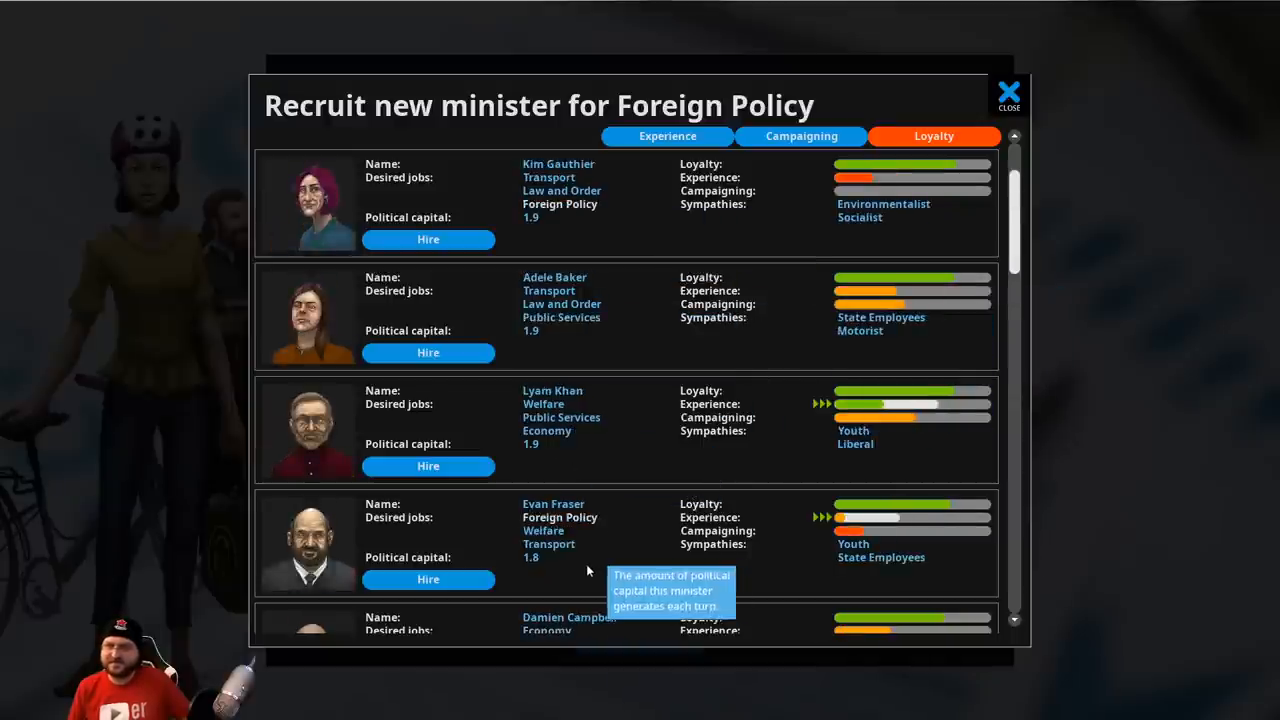
{"action": "mouse_move", "coordinate": [878, 560]}
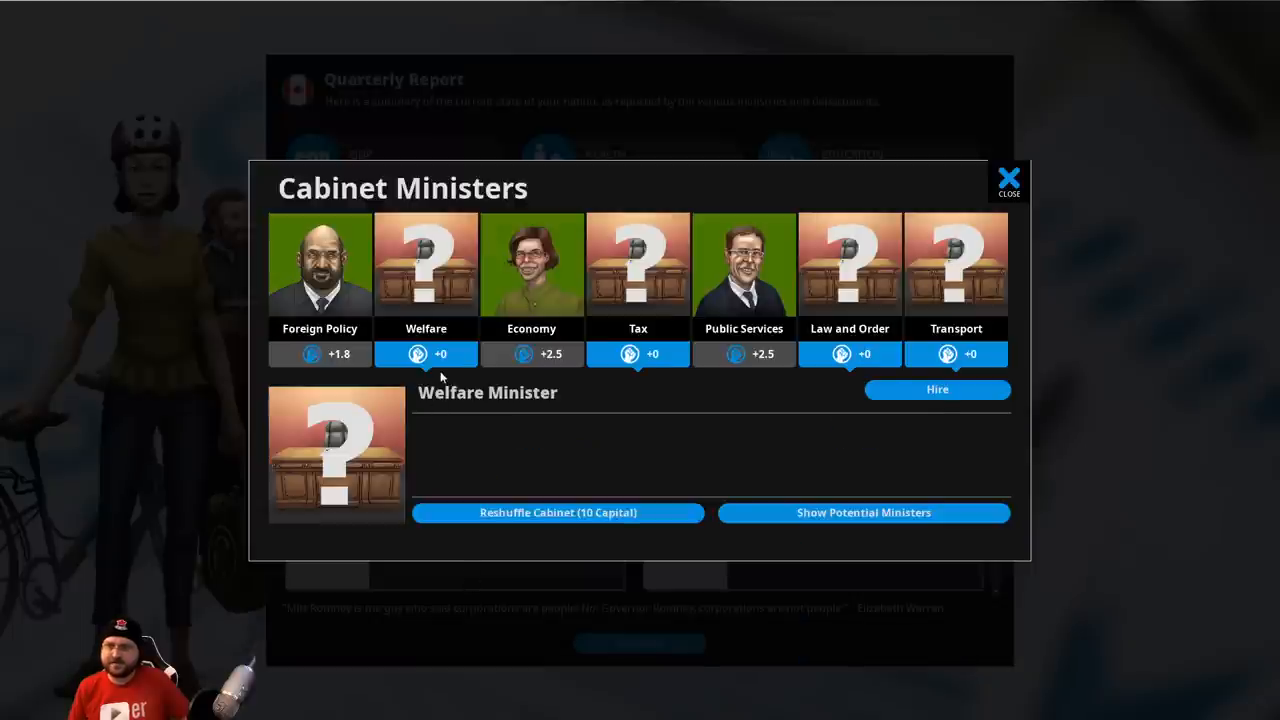
Review Welfare and Tax recruits by loyalty and hire candidates for Transport and Law and Order
{"action": "left_click", "coordinate": [864, 512]}
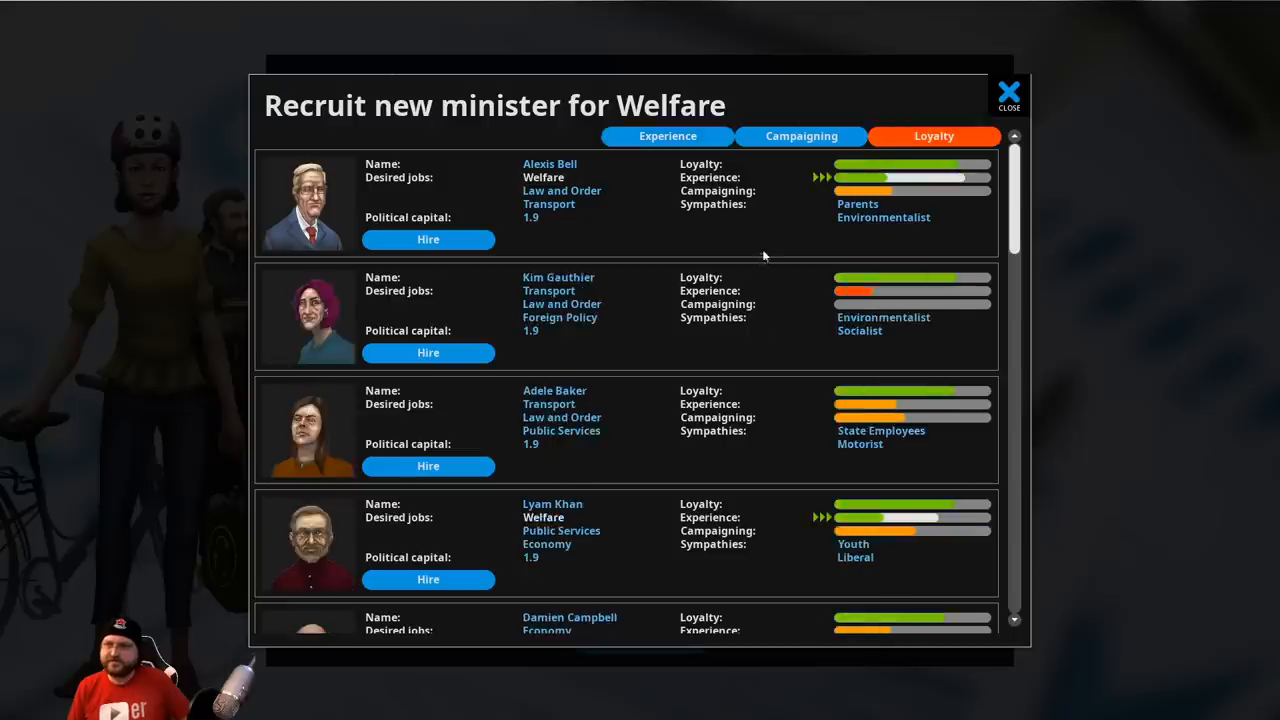
{"action": "mouse_move", "coordinate": [616, 236]}
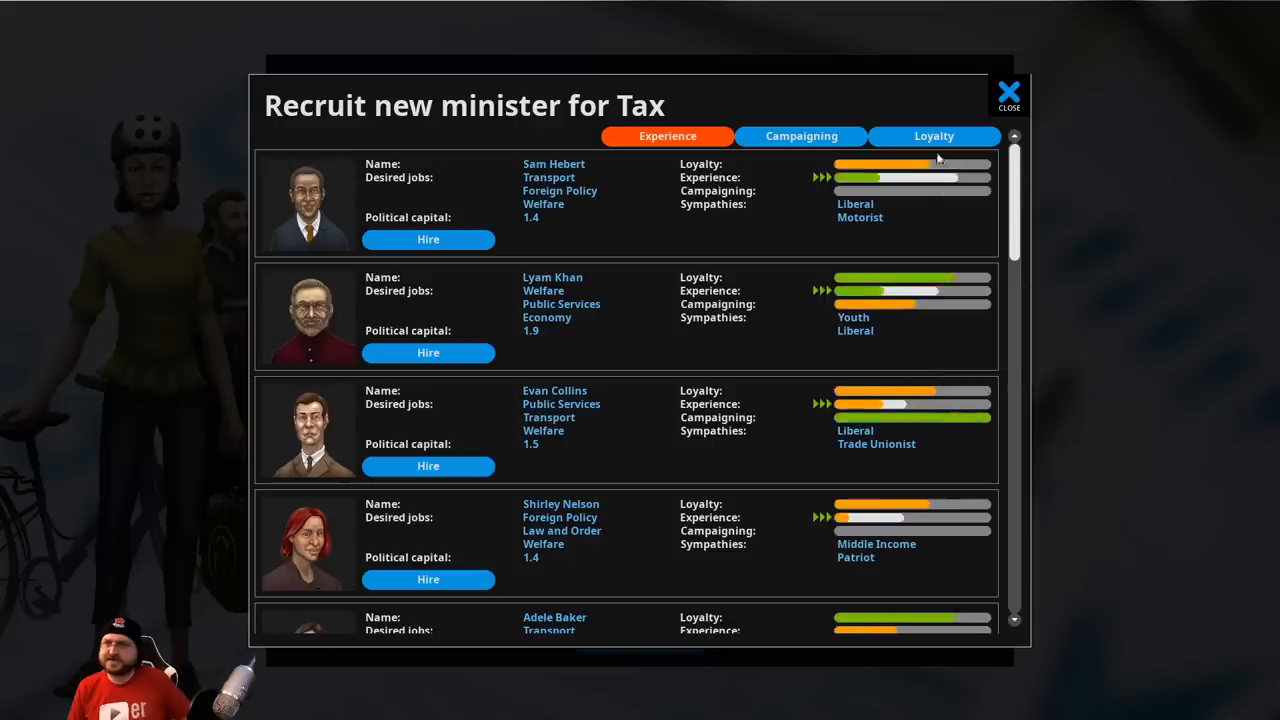
{"action": "left_click", "coordinate": [932, 136]}
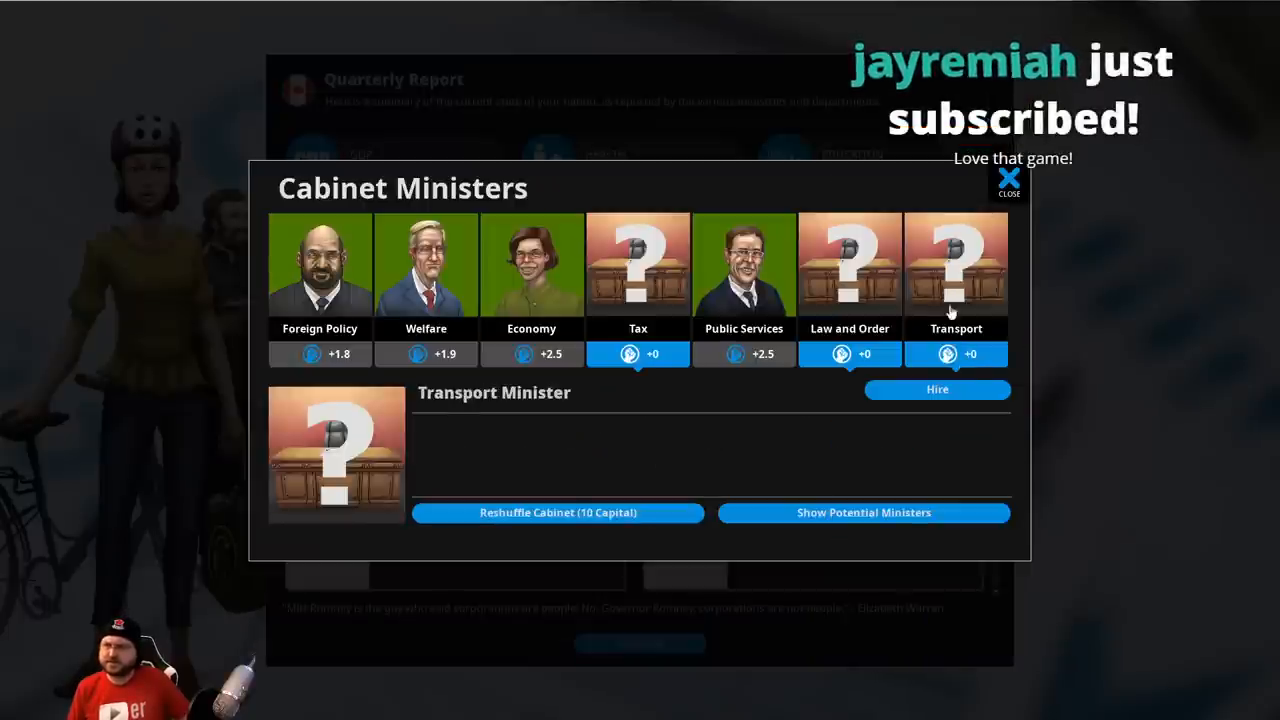
{"action": "left_click", "coordinate": [862, 512]}
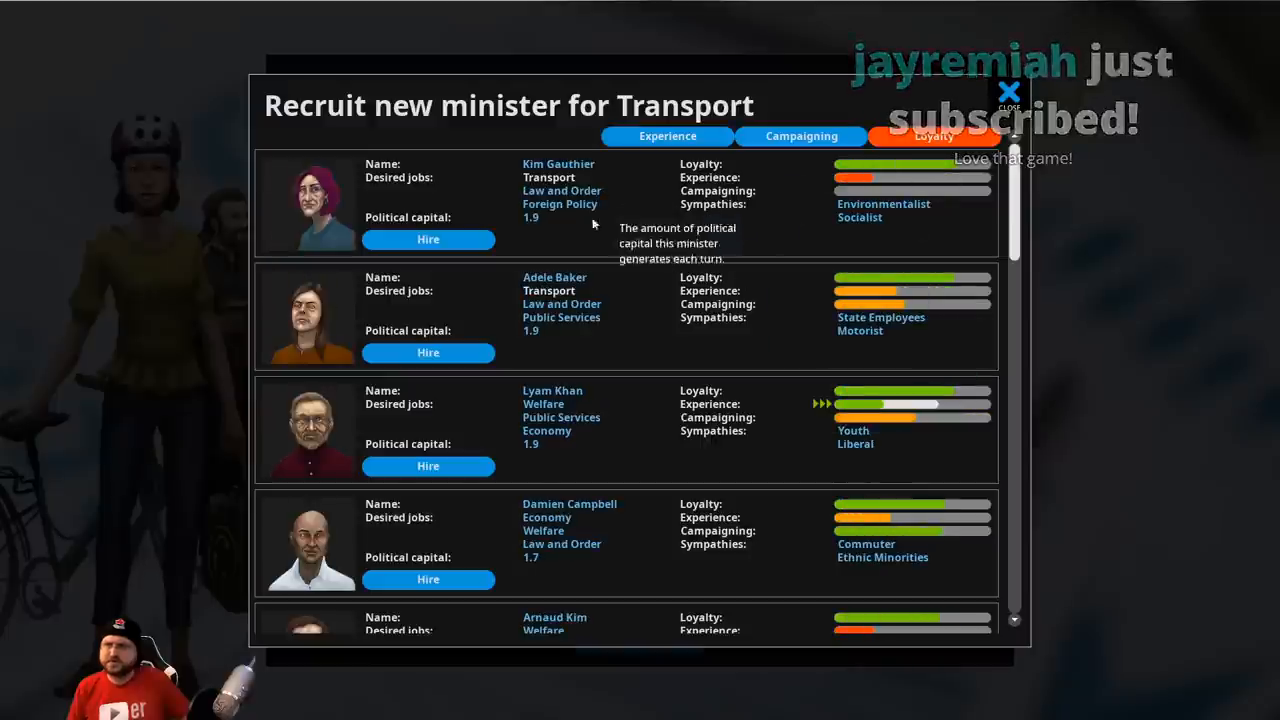
{"action": "mouse_move", "coordinate": [712, 430]}
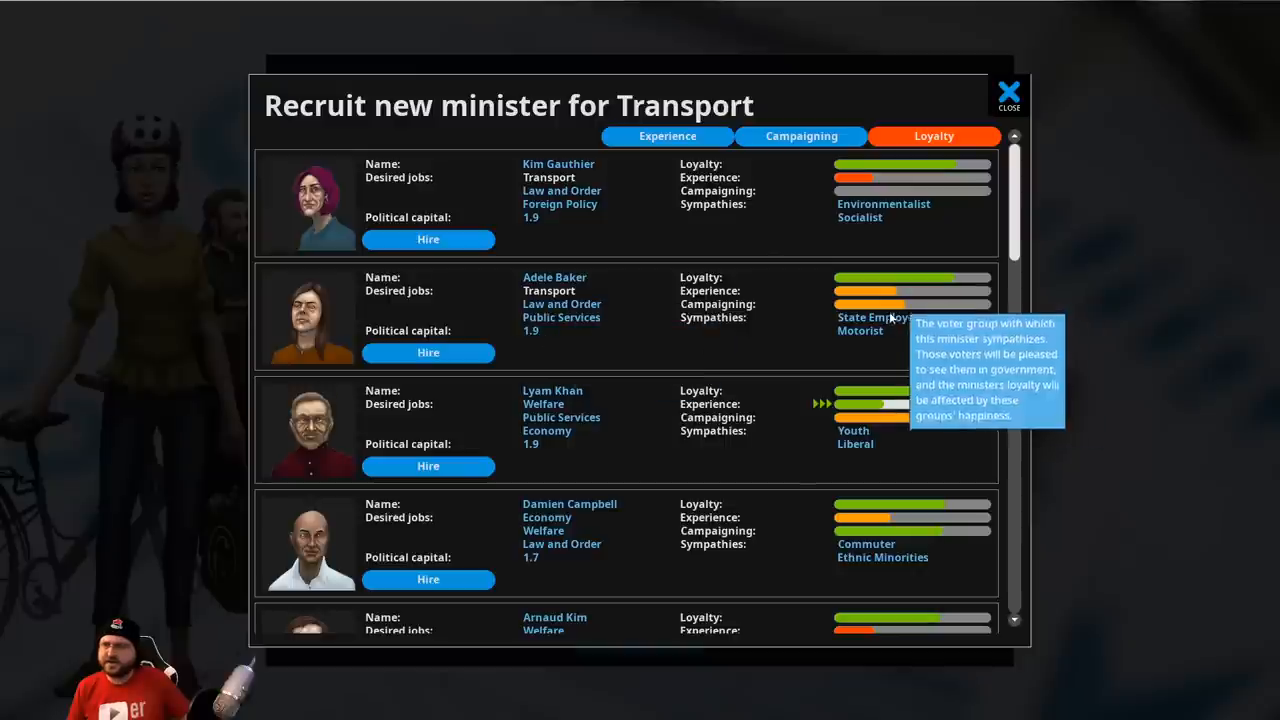
{"action": "mouse_move", "coordinate": [616, 456]}
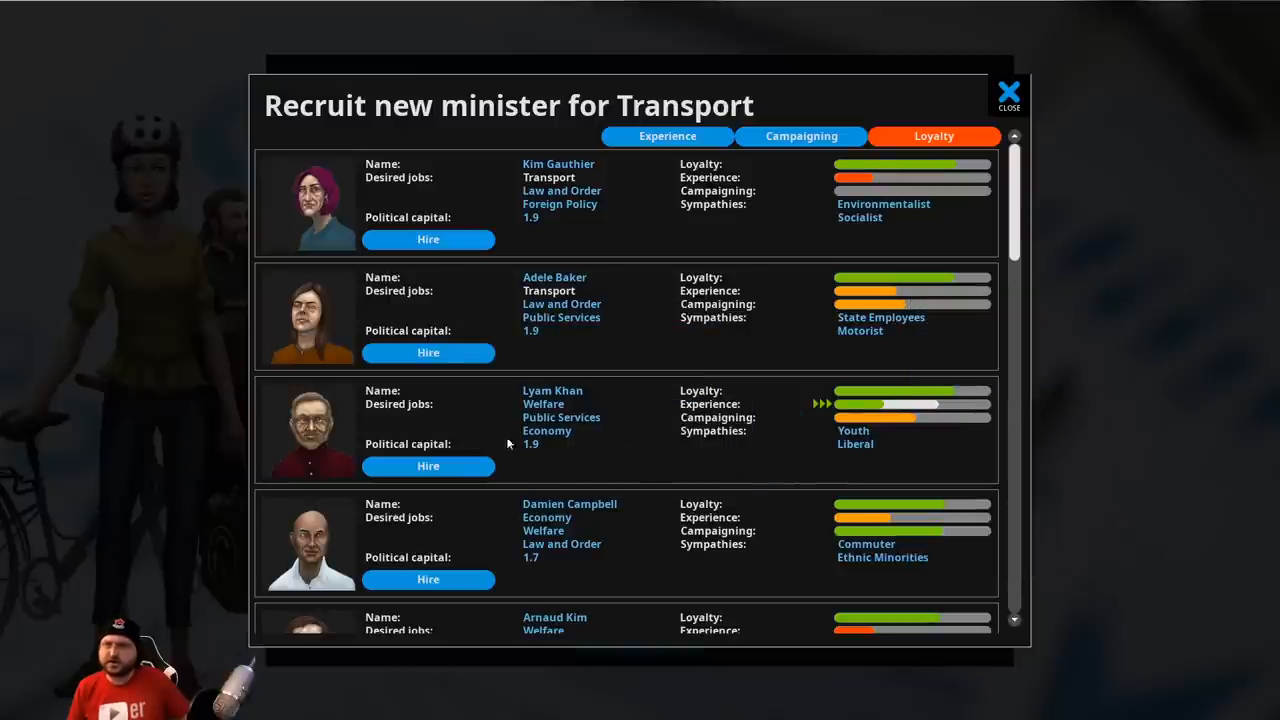
{"action": "left_click", "coordinate": [1008, 90]}
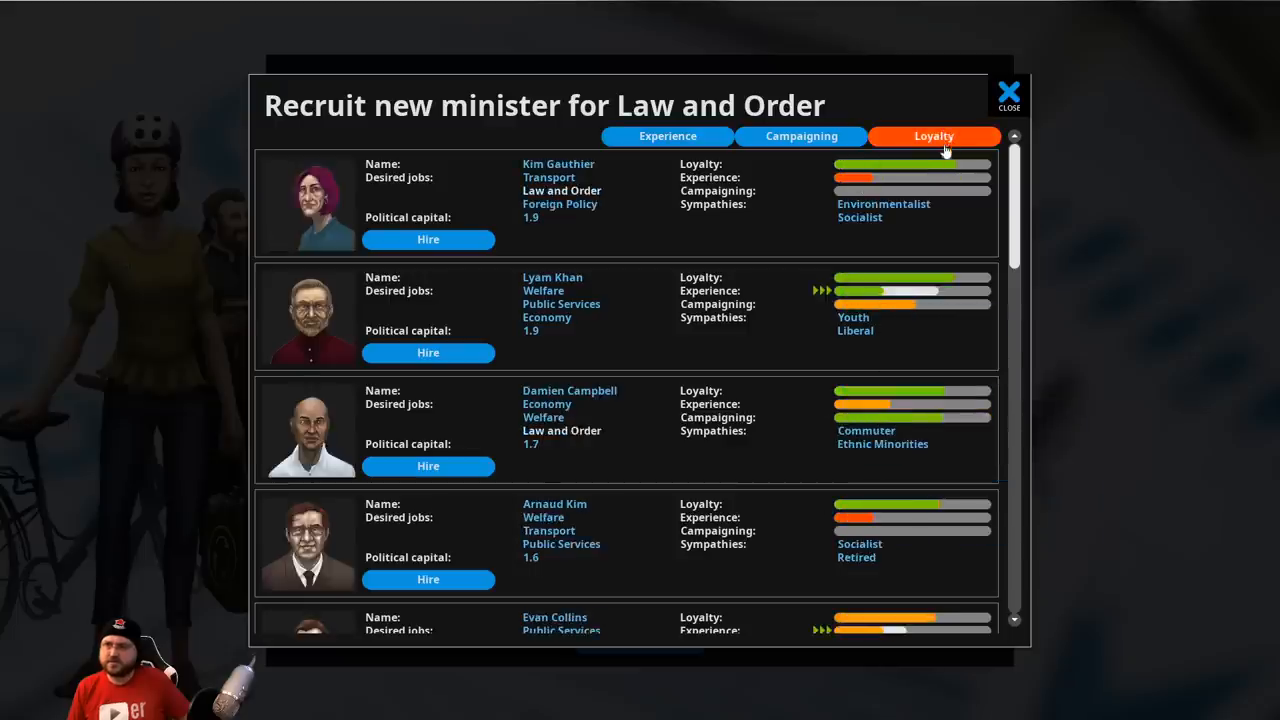
{"action": "mouse_move", "coordinate": [596, 232]}
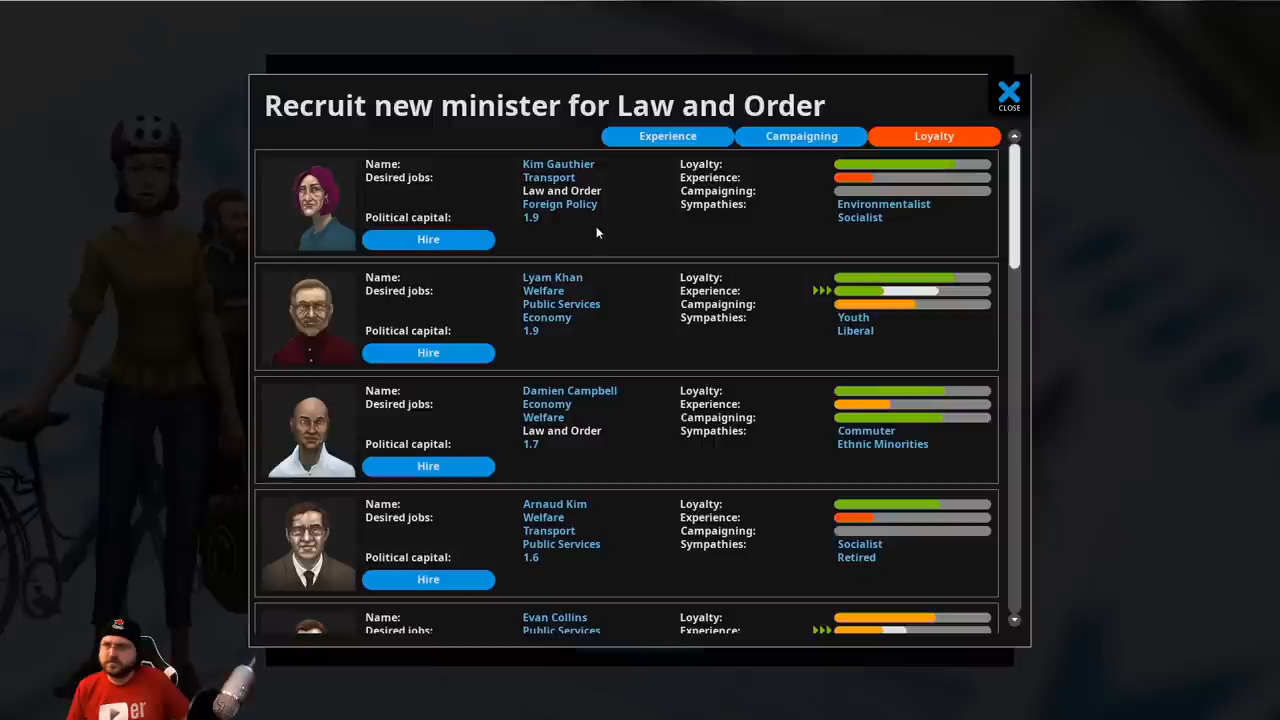
{"action": "mouse_move", "coordinate": [560, 304]}
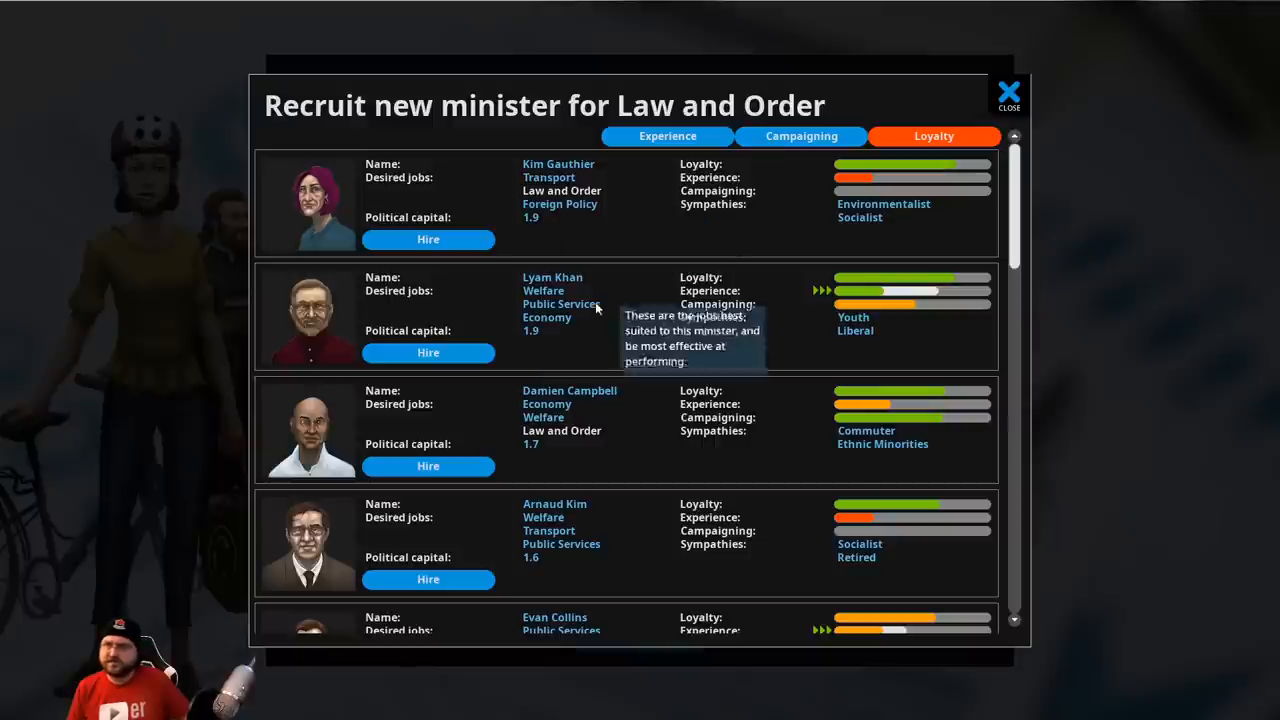
{"action": "left_click", "coordinate": [1008, 92]}
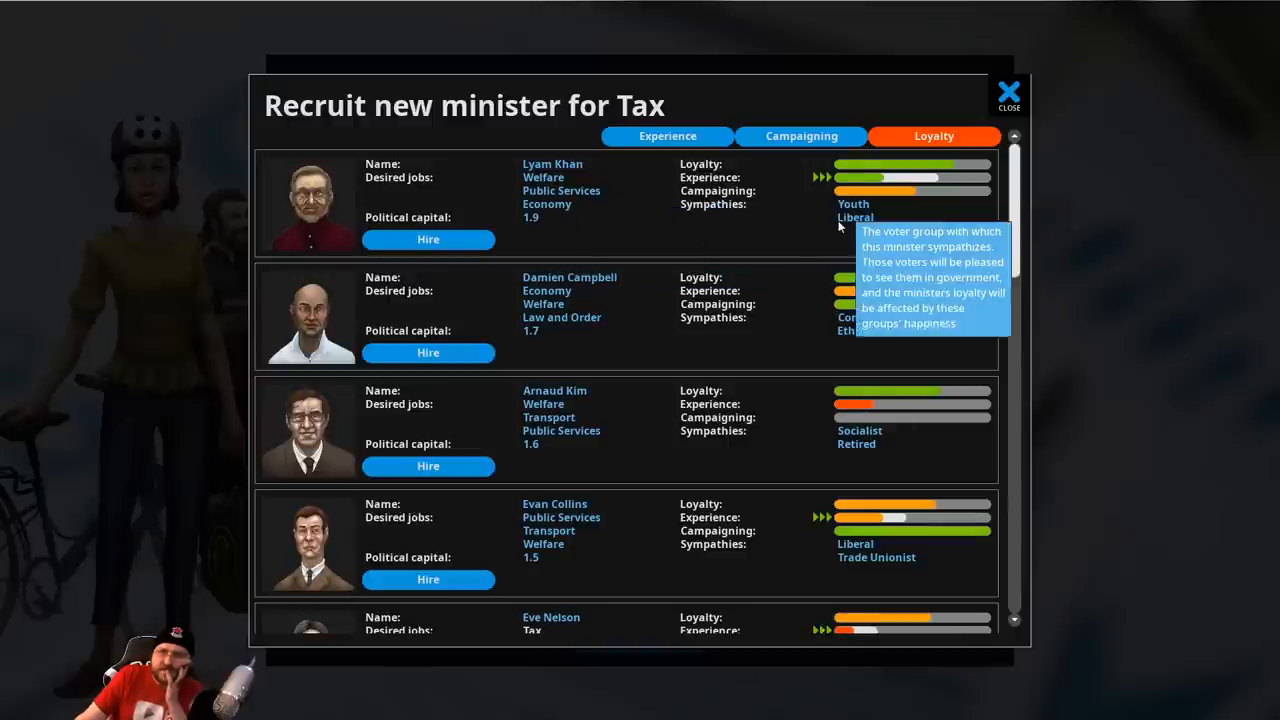
{"action": "mouse_move", "coordinate": [428, 240]}
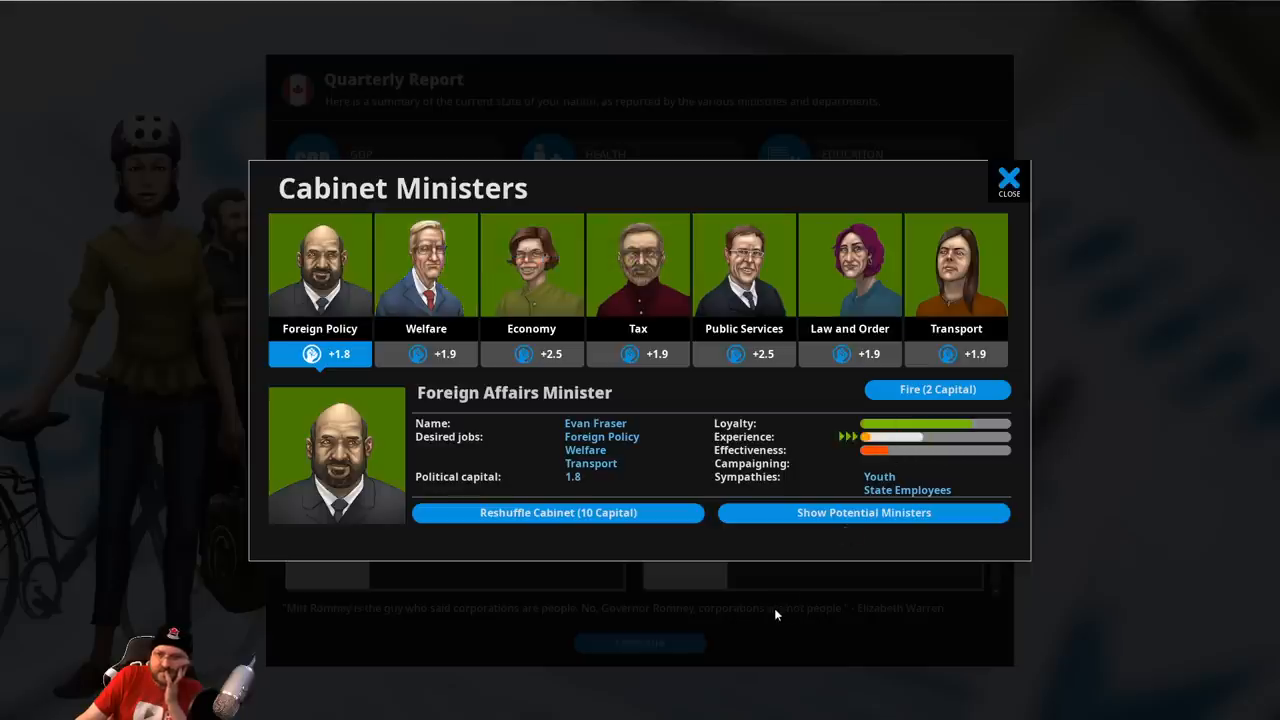
Leave the Cabinet Ministers window and choose 'Sign the treaty' on the Nuclear Test Ban event
{"action": "left_click", "coordinate": [1008, 178]}
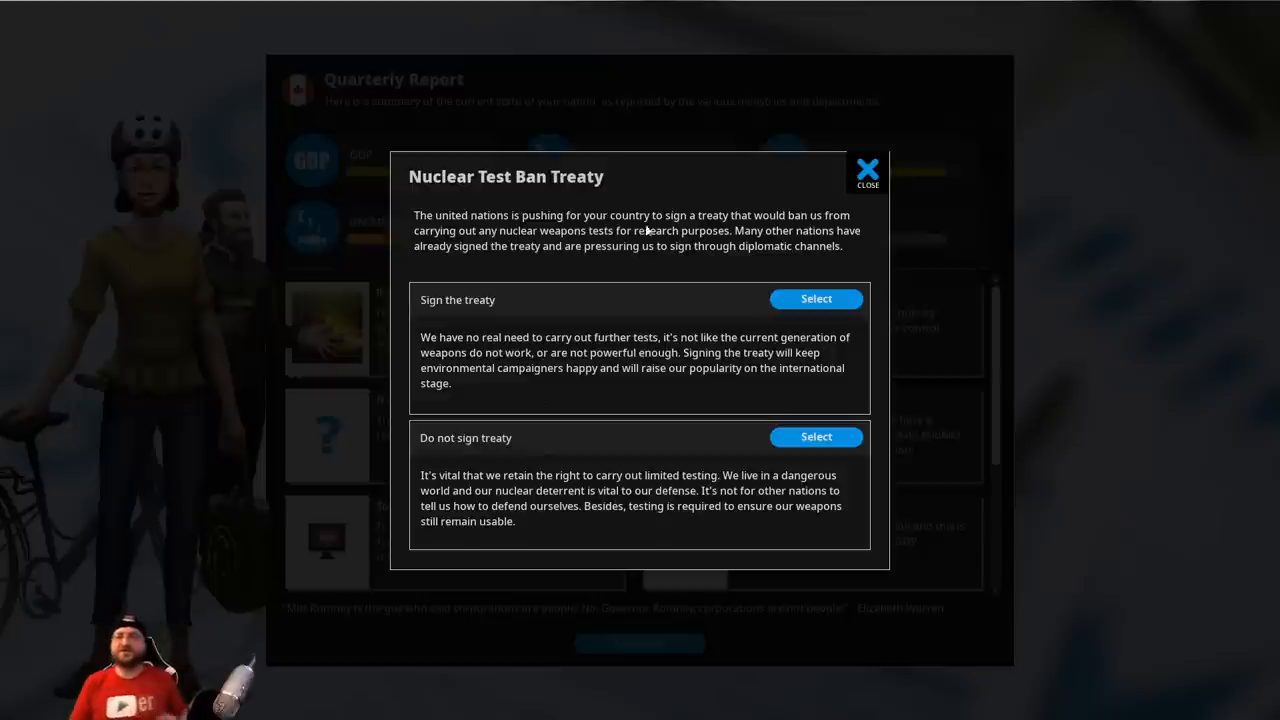
{"action": "mouse_move", "coordinate": [632, 252]}
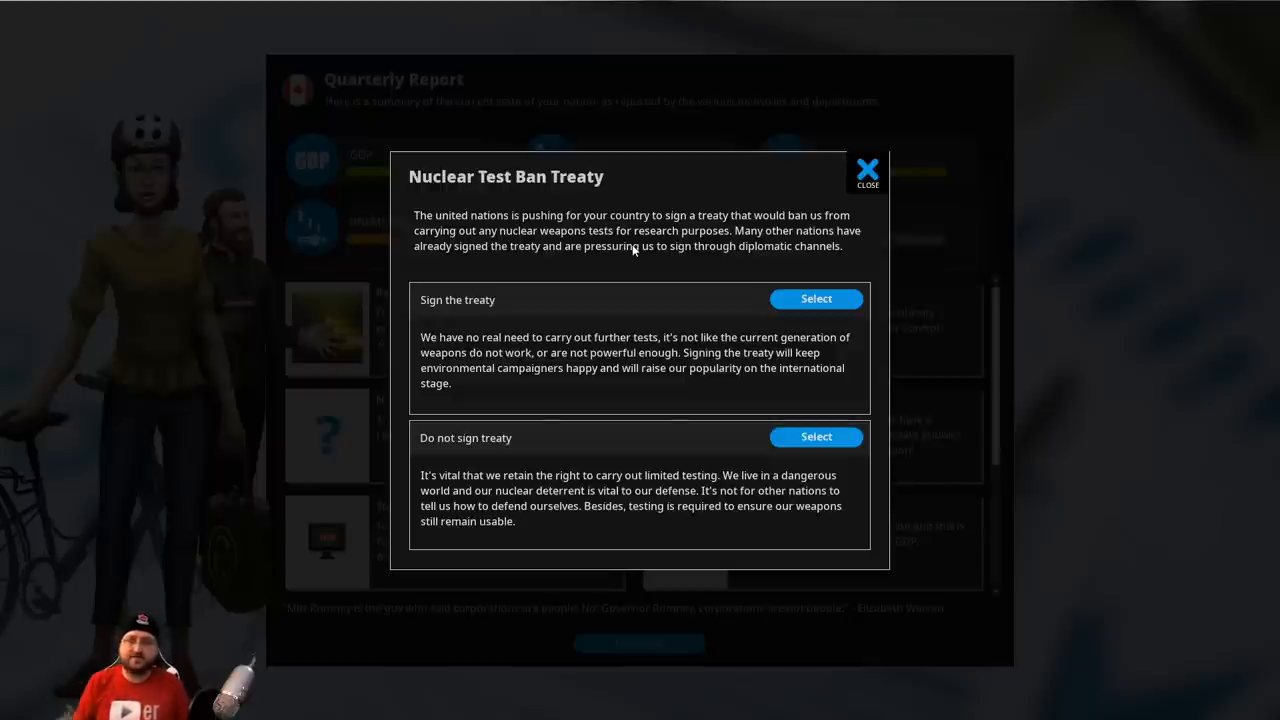
{"action": "mouse_move", "coordinate": [816, 300]}
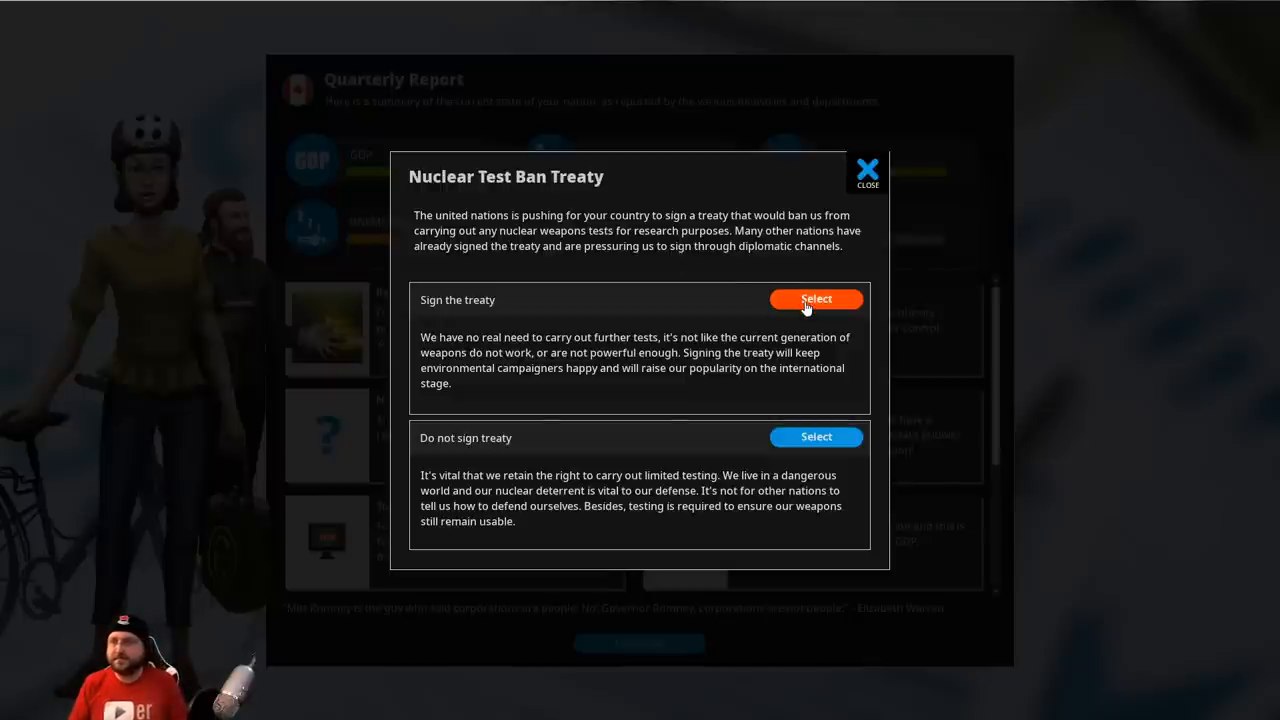
{"action": "mouse_move", "coordinate": [816, 300]}
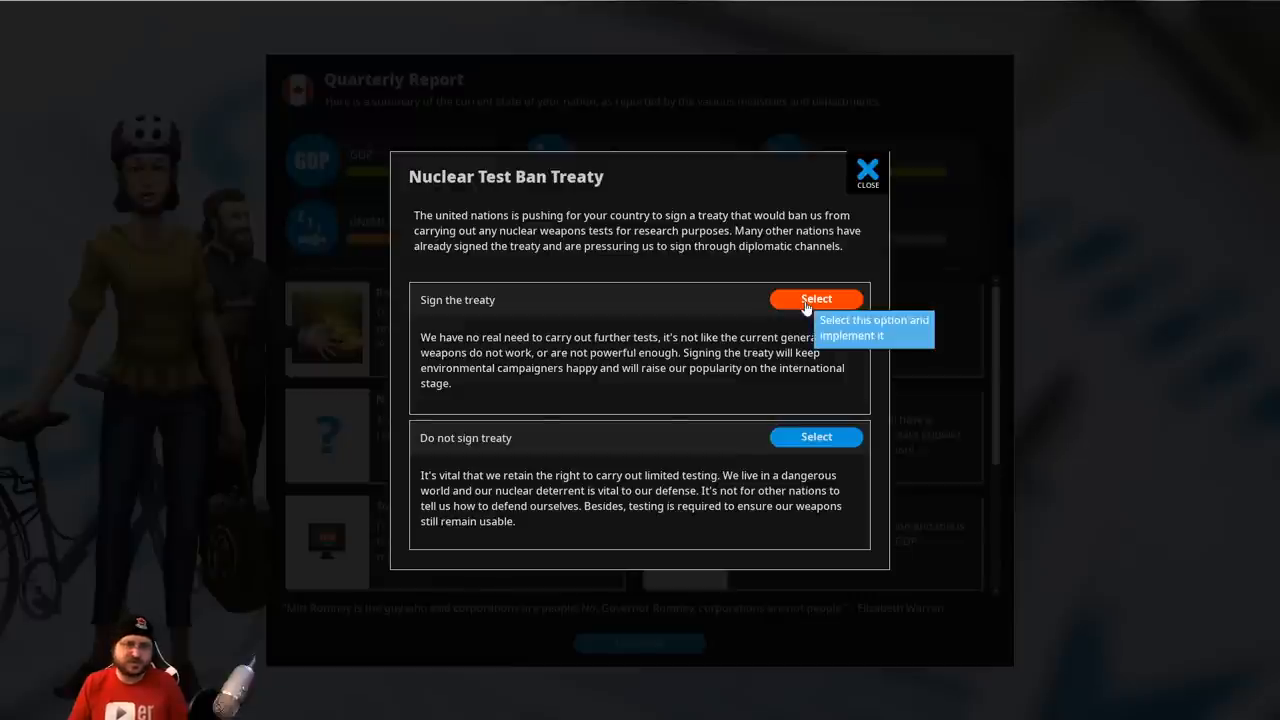
{"action": "left_click", "coordinate": [816, 298]}
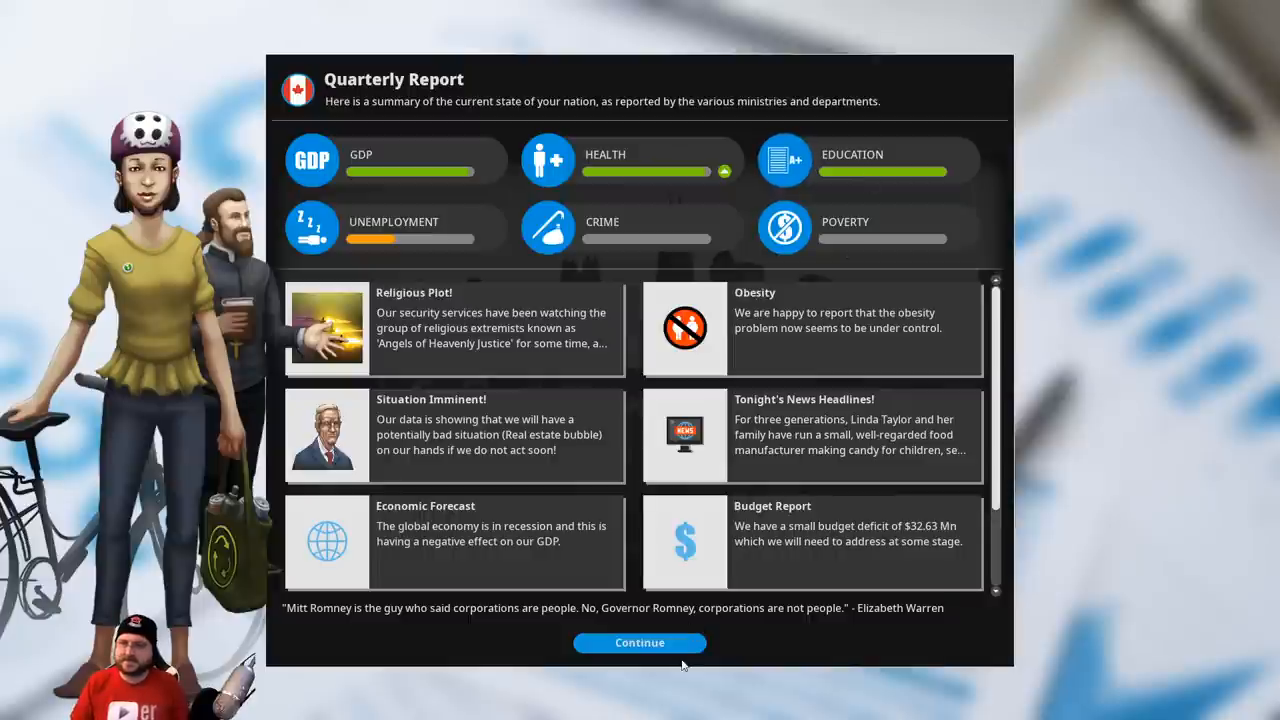
{"action": "mouse_move", "coordinate": [656, 668]}
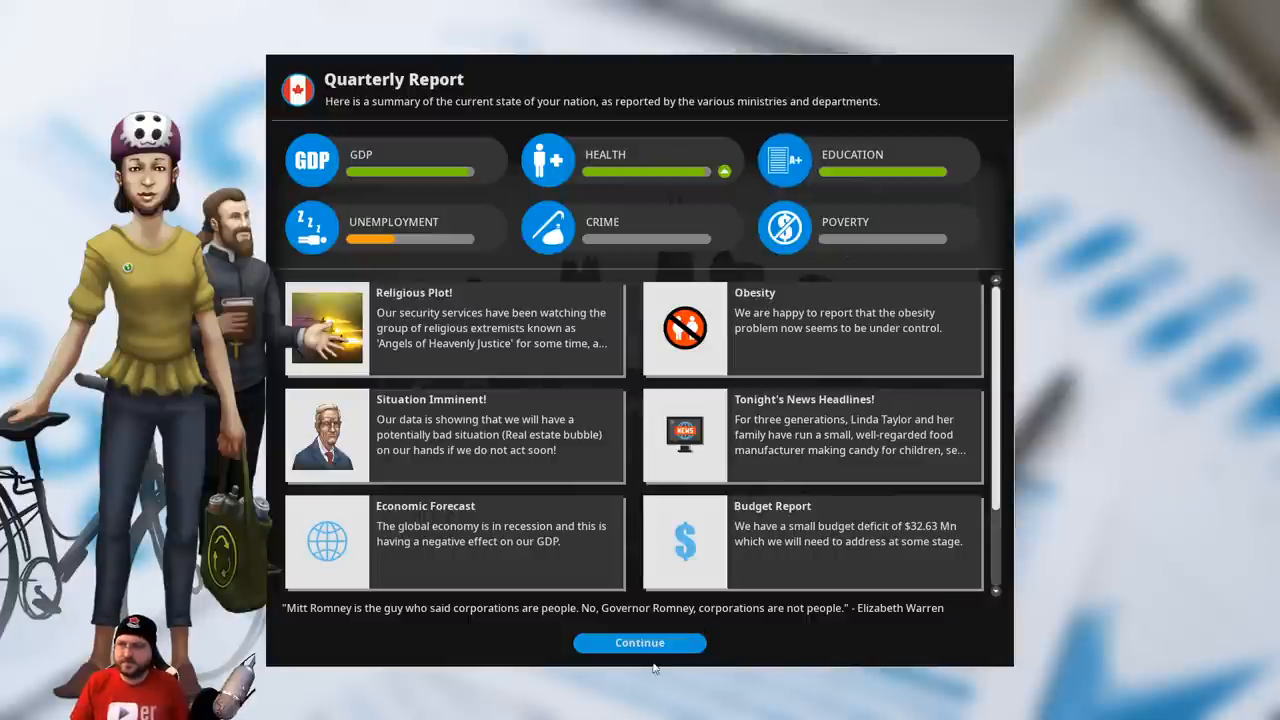
Dismiss the budget charts and the Hospital Overcrowding panel to reach the electioneering overview
{"action": "scroll", "scroll_direction": "down", "scroll_amount": 3}
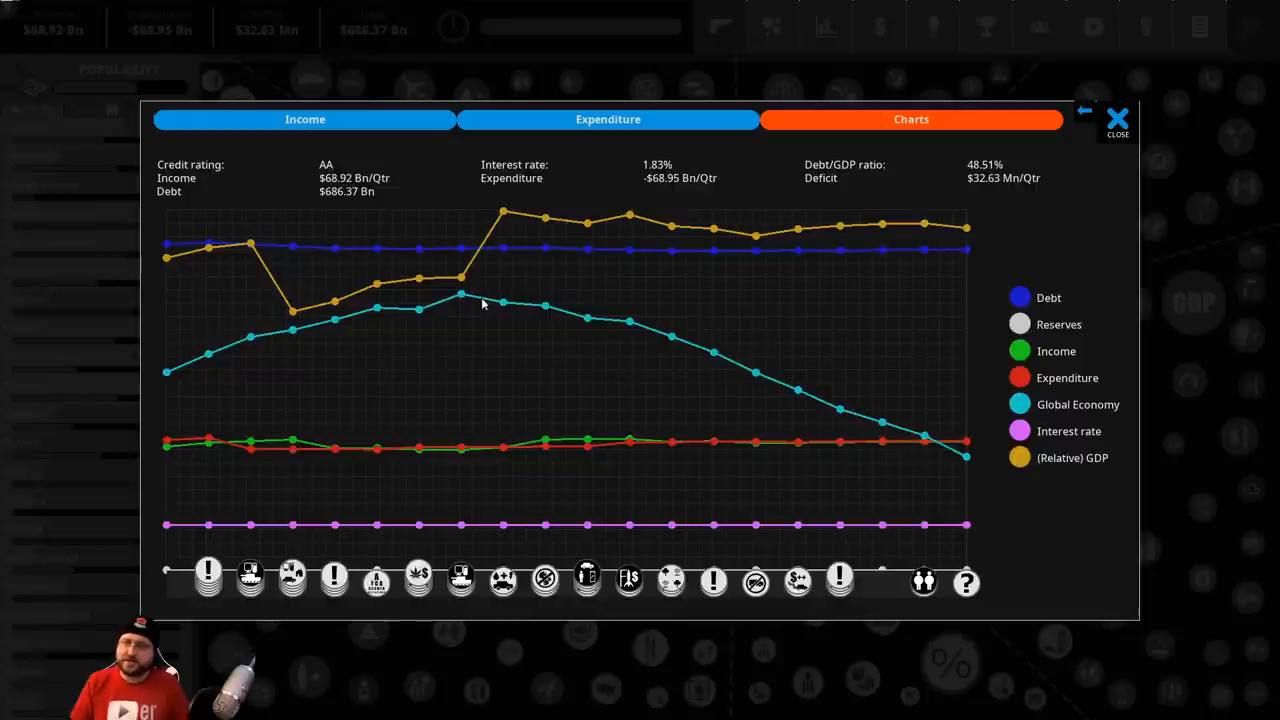
{"action": "mouse_move", "coordinate": [924, 436]}
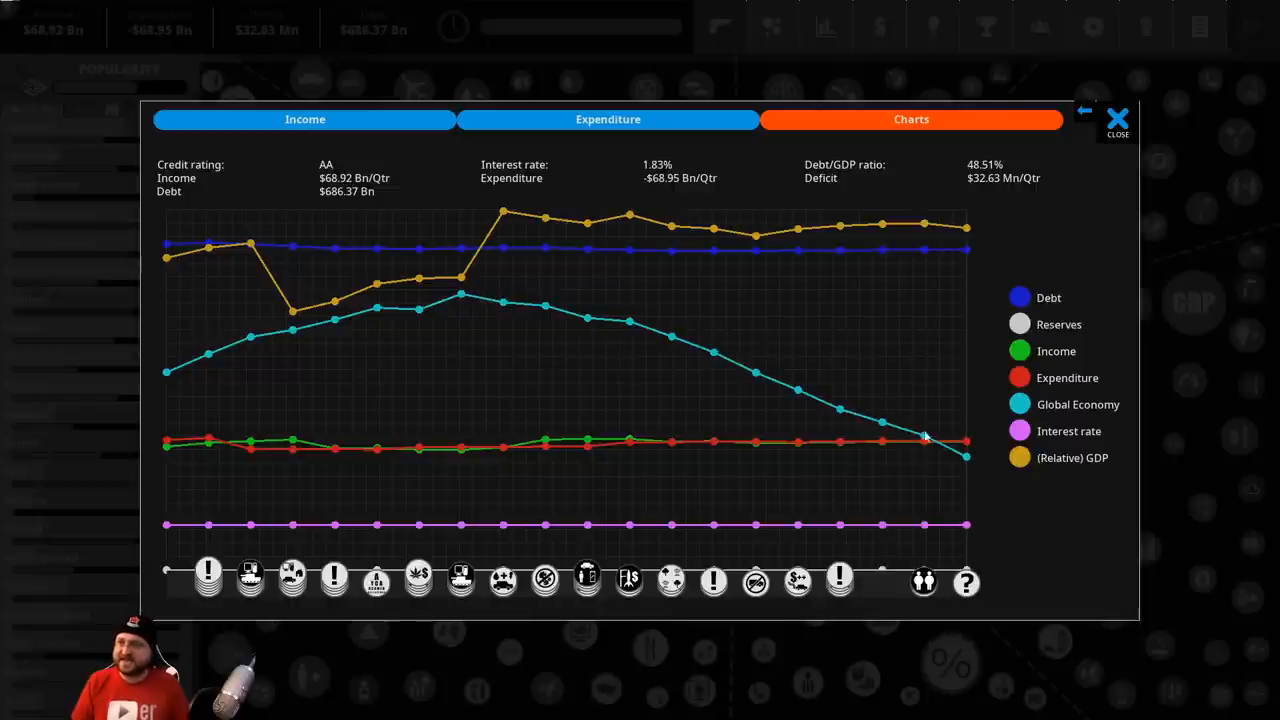
{"action": "mouse_move", "coordinate": [490, 220]}
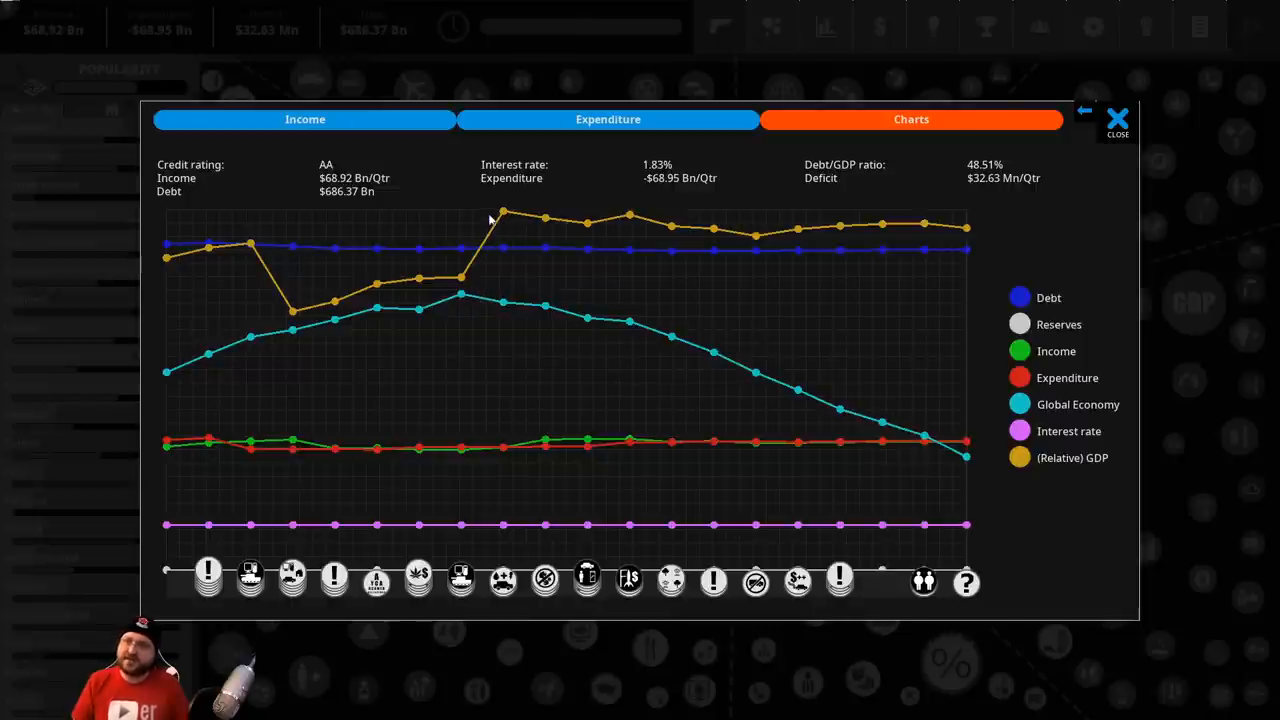
{"action": "left_click", "coordinate": [1116, 120]}
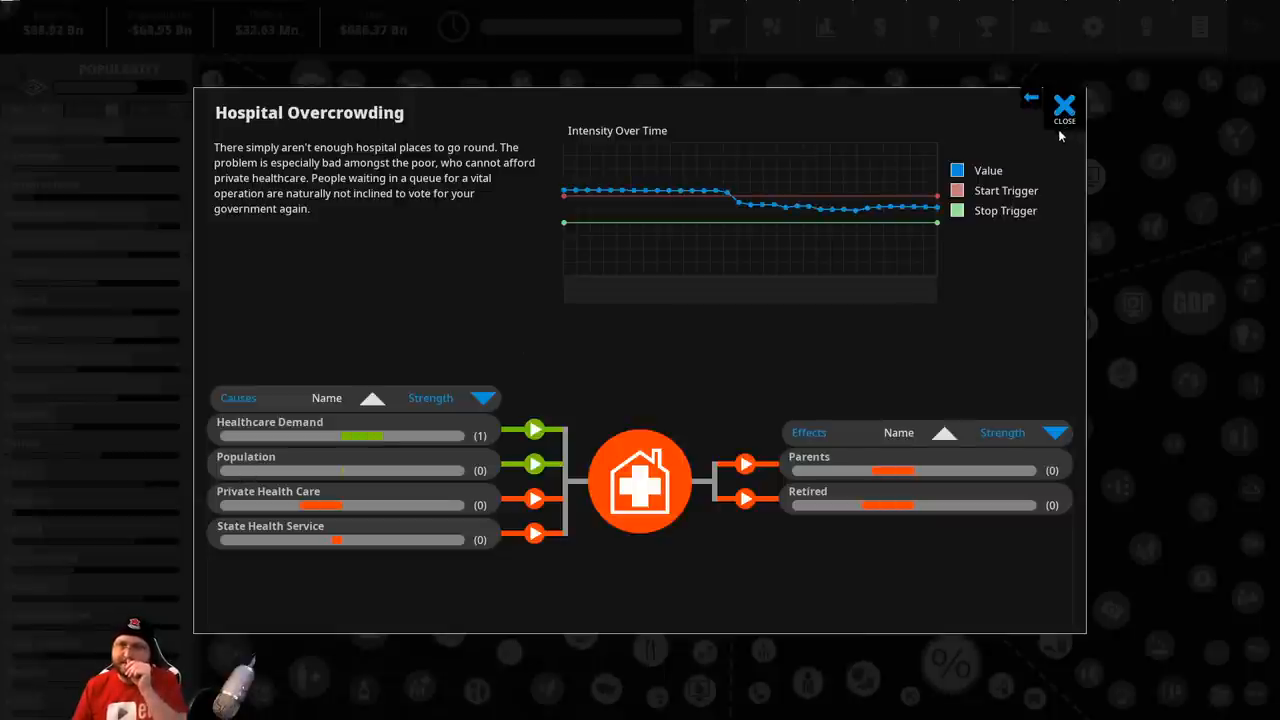
{"action": "left_click", "coordinate": [1064, 104]}
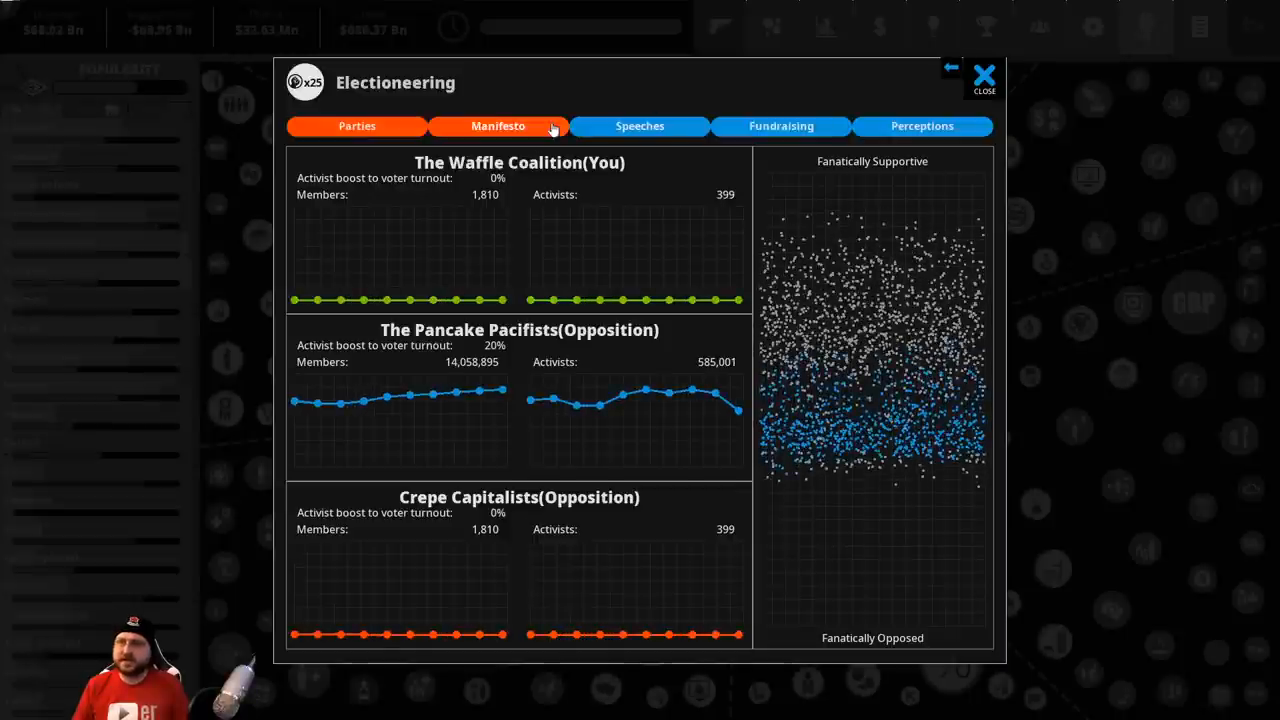
From the manifesto, lower Intelligence Services to High Tech Spy Service and apply the cut with political capital
{"action": "left_click", "coordinate": [498, 126]}
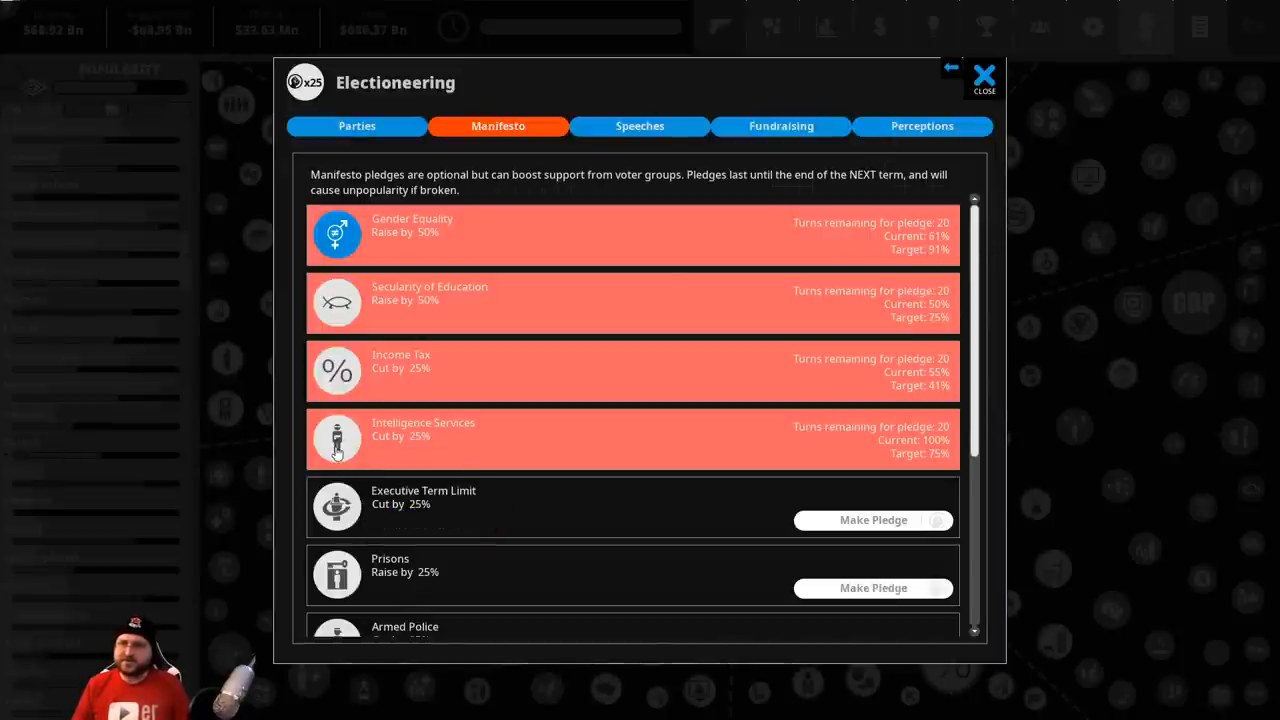
{"action": "mouse_move", "coordinate": [348, 452]}
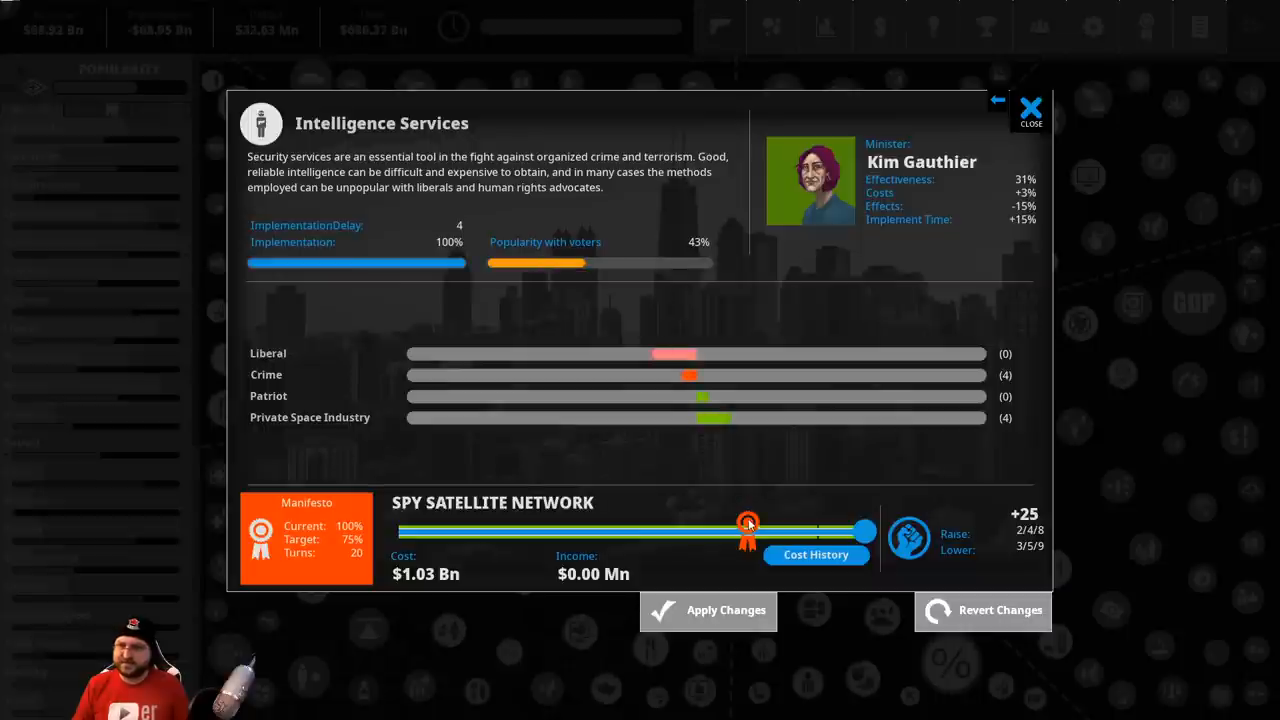
{"action": "left_click_drag", "start_coordinate": [748, 530], "coordinate": [744, 540]}
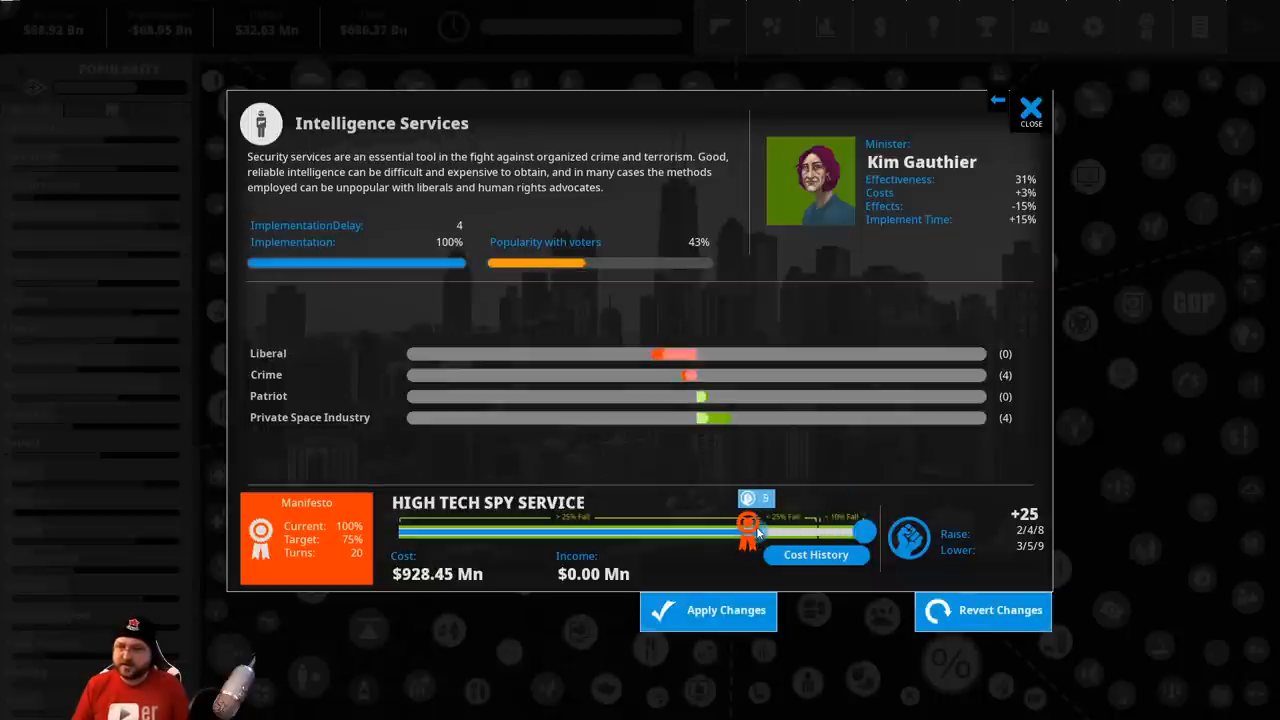
{"action": "left_click_drag", "start_coordinate": [750, 530], "coordinate": [742, 530]}
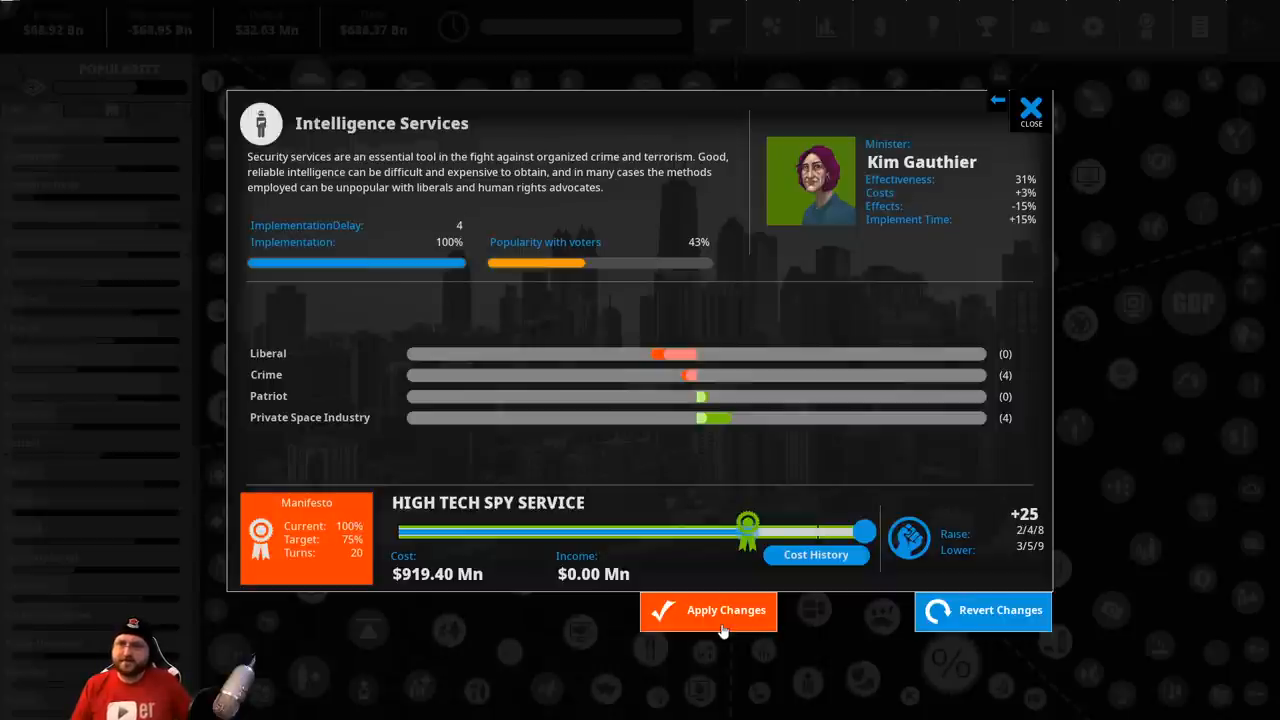
{"action": "left_click", "coordinate": [708, 610]}
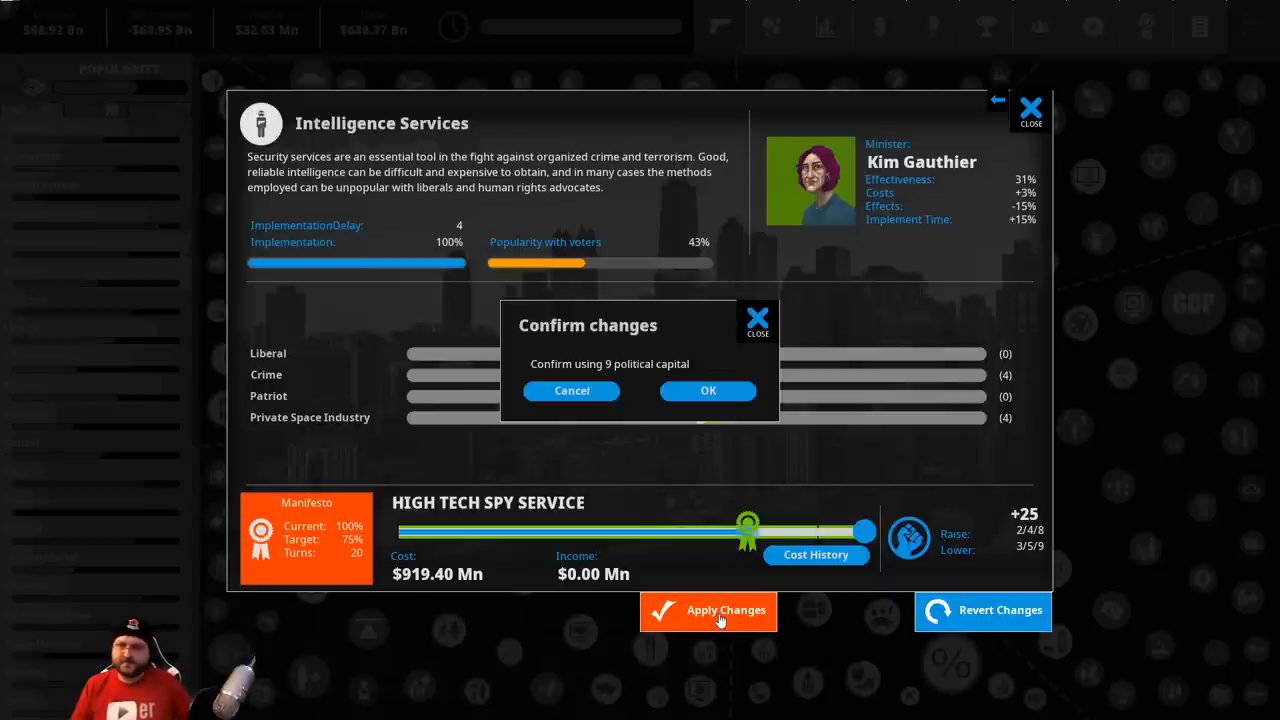
{"action": "left_click", "coordinate": [708, 390]}
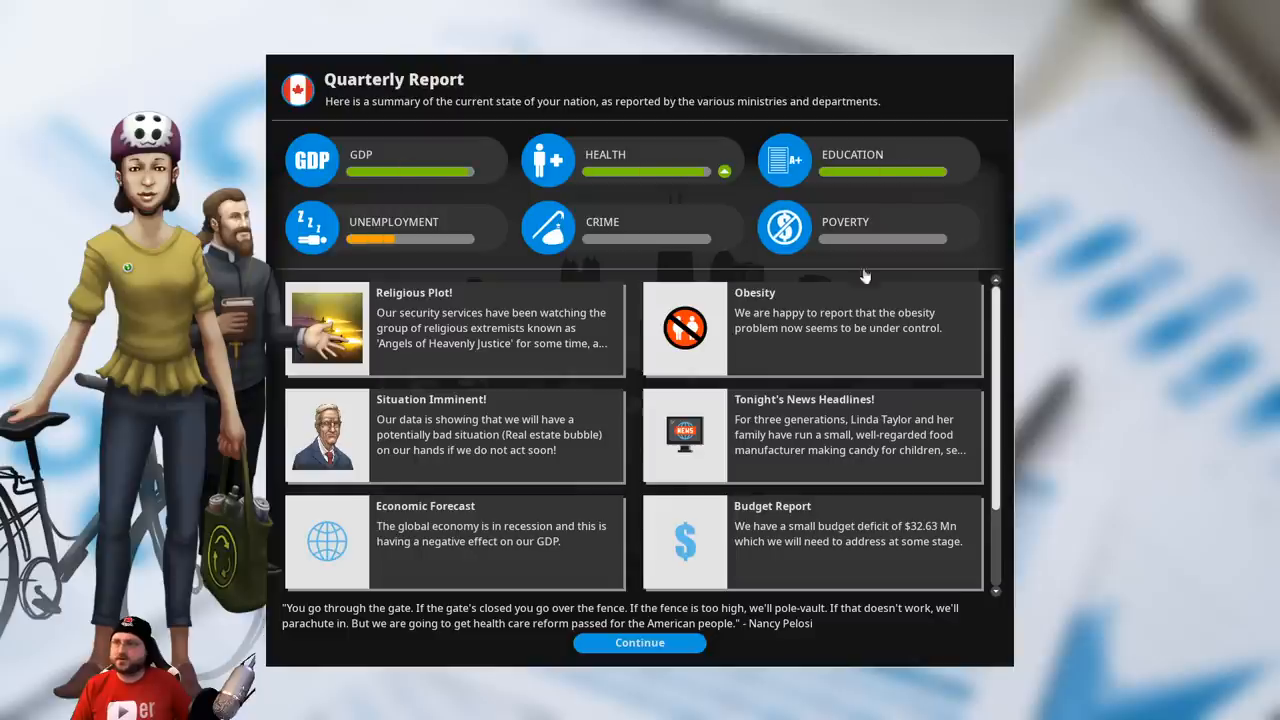
Review the Real Estate Bubble imminent-situation warning, then continue past the quarterly report
{"action": "left_click", "coordinate": [430, 434]}
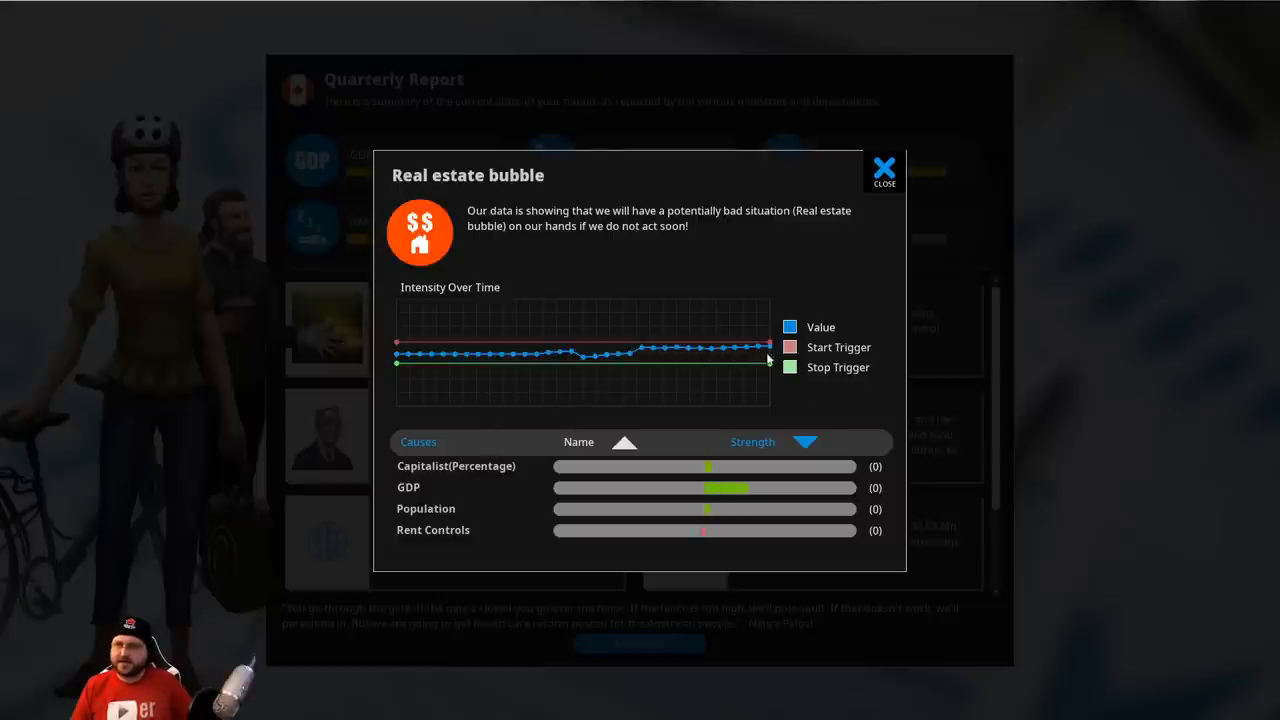
{"action": "mouse_move", "coordinate": [684, 516]}
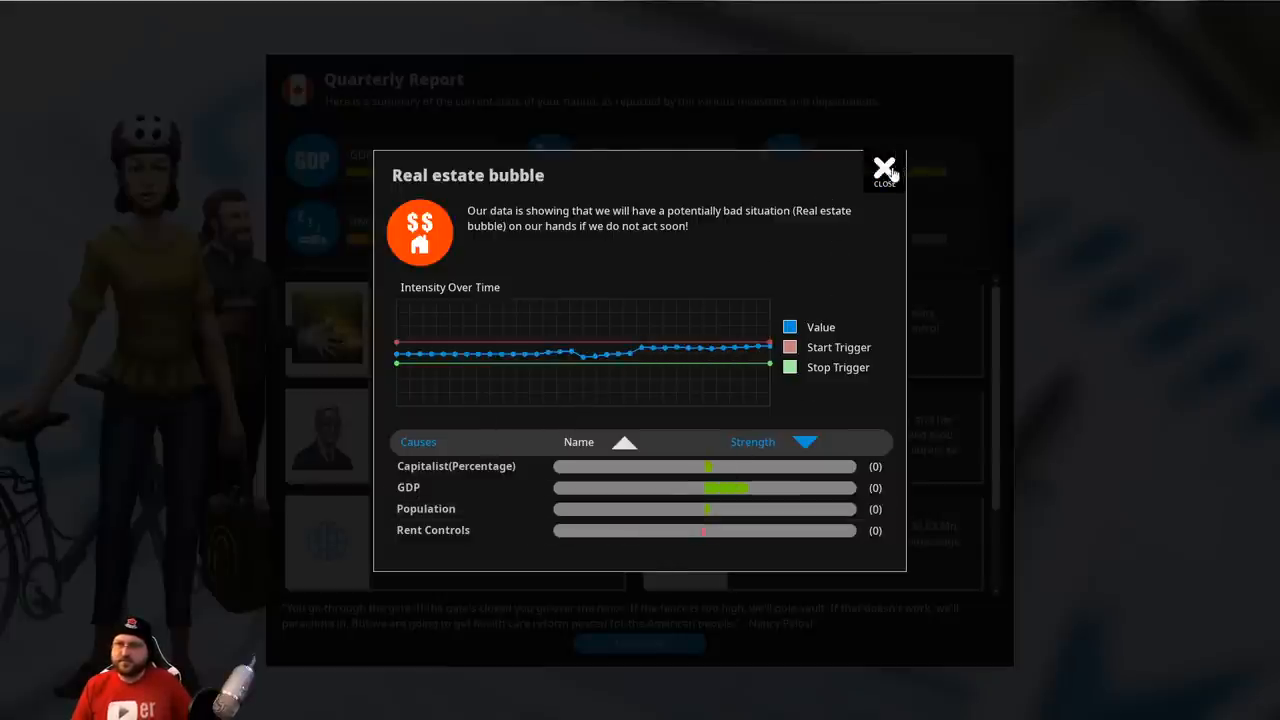
{"action": "mouse_move", "coordinate": [656, 540]}
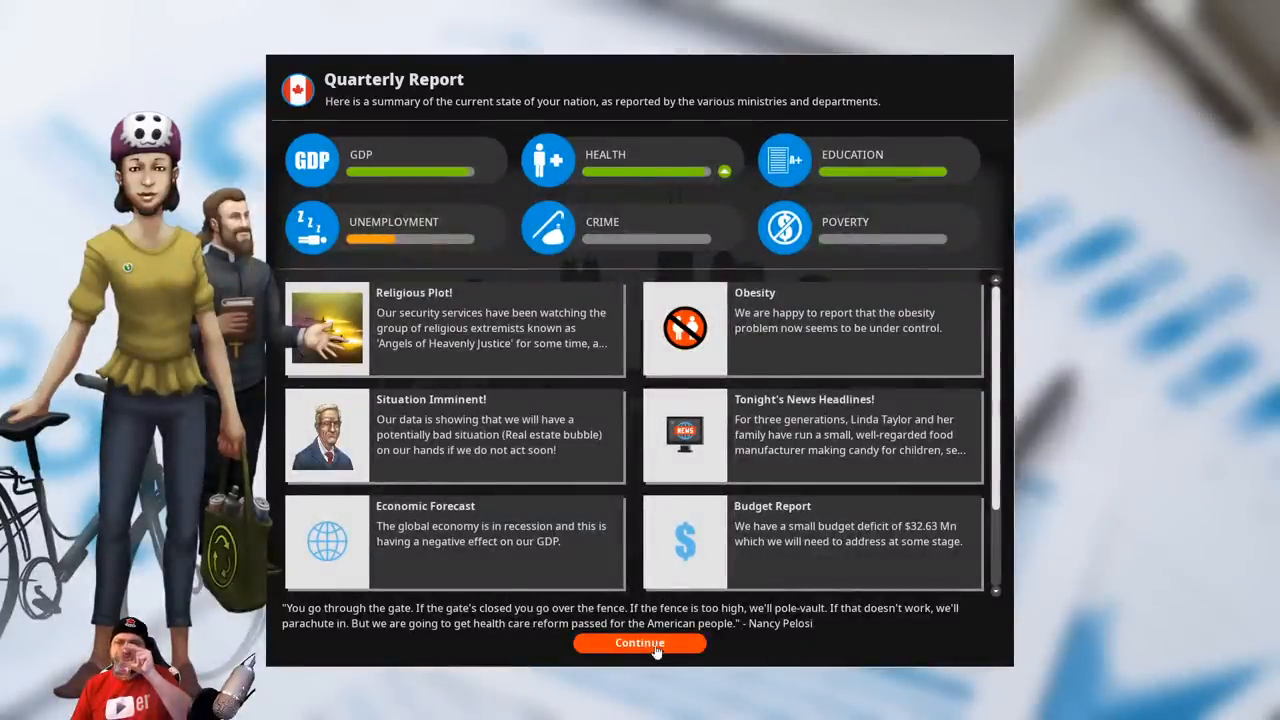
{"action": "left_click", "coordinate": [640, 642]}
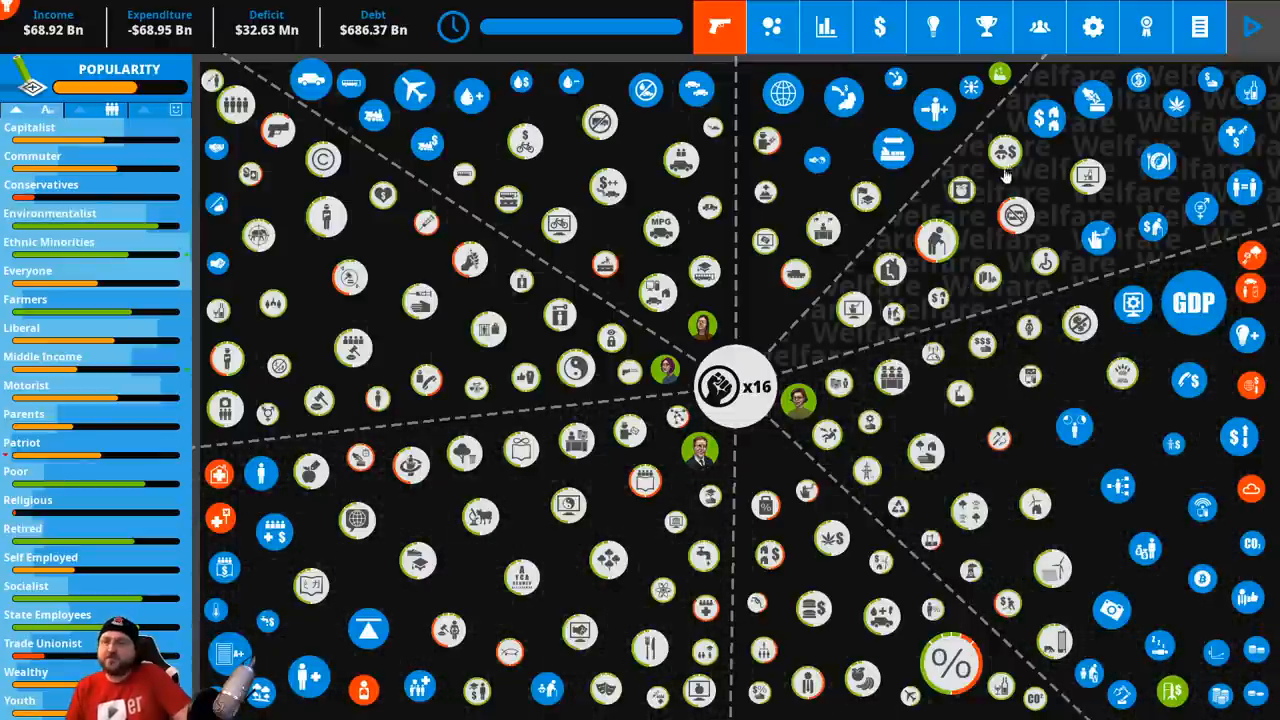
{"action": "mouse_move", "coordinate": [1040, 194]}
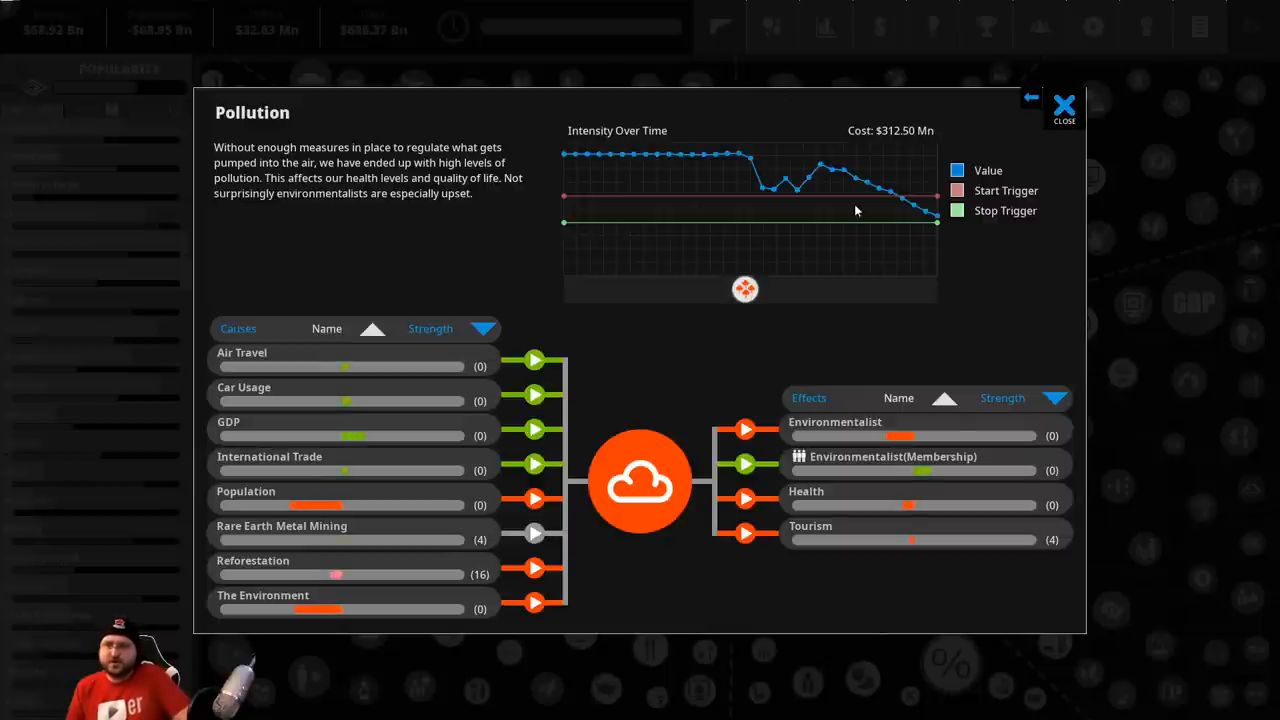
{"action": "mouse_move", "coordinate": [404, 568]}
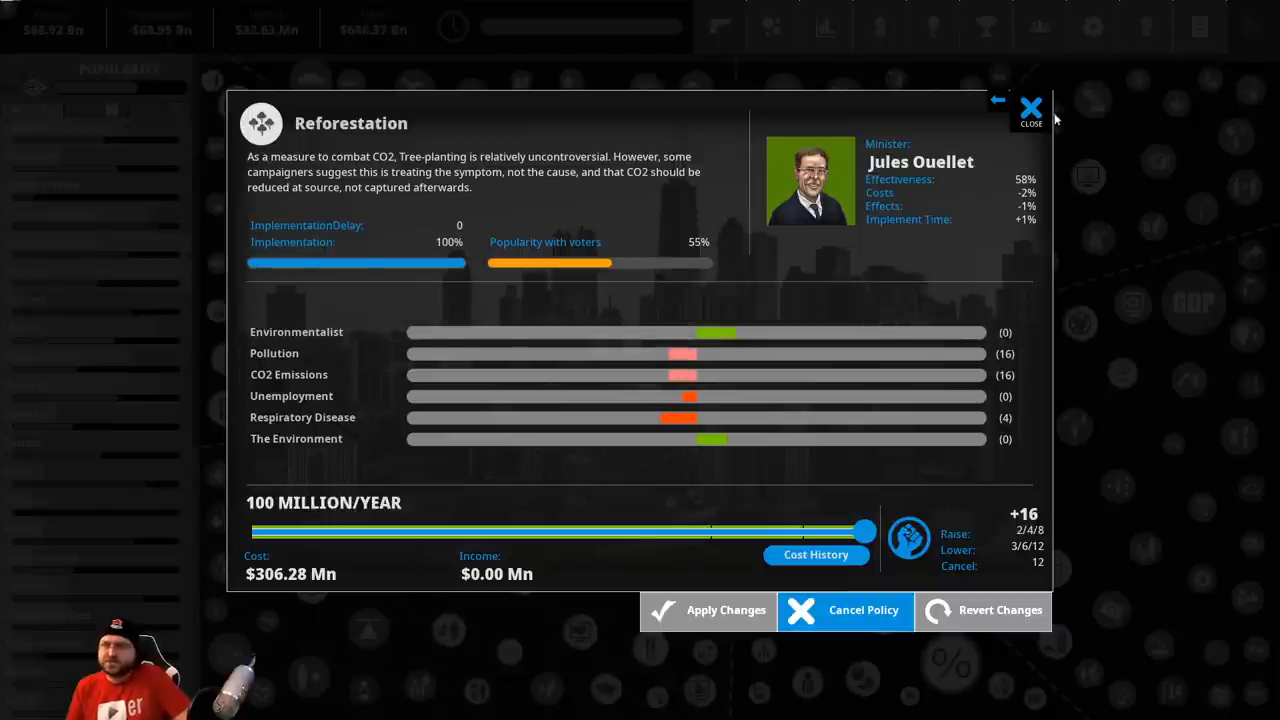
{"action": "left_click", "coordinate": [1032, 106]}
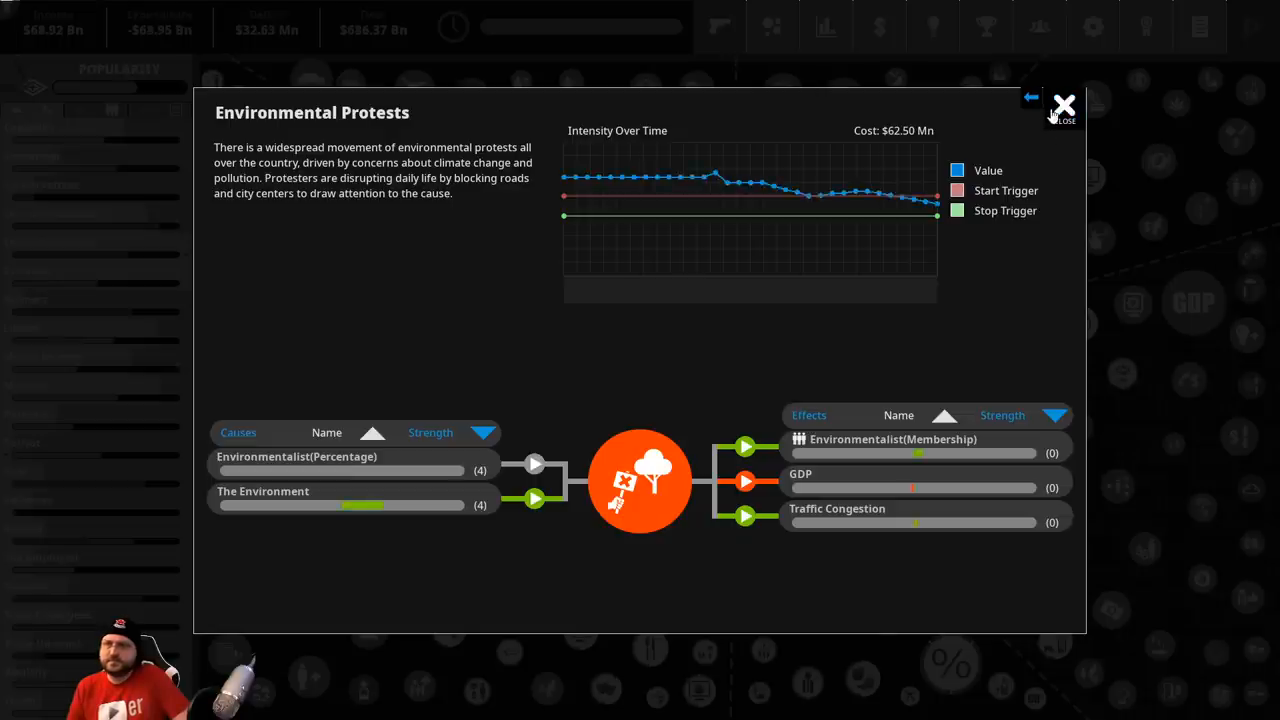
{"action": "left_click", "coordinate": [1062, 106]}
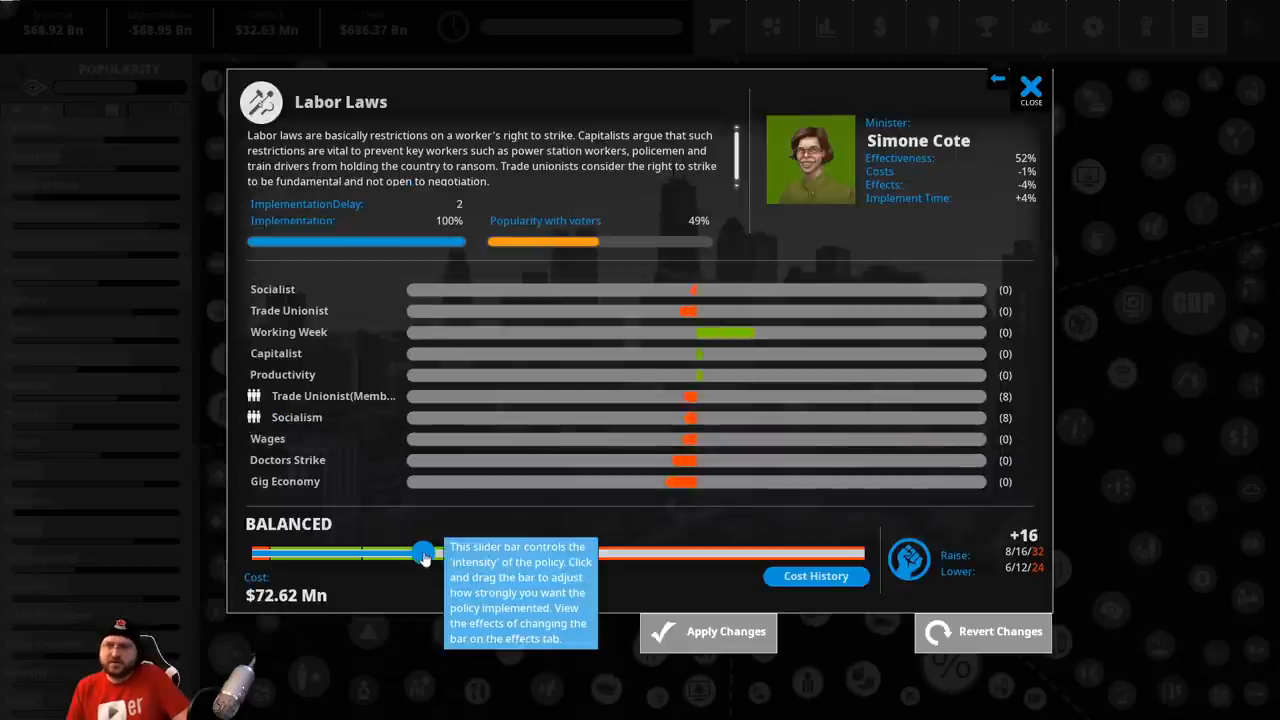
{"action": "left_click_drag", "start_coordinate": [424, 552], "coordinate": [584, 552]}
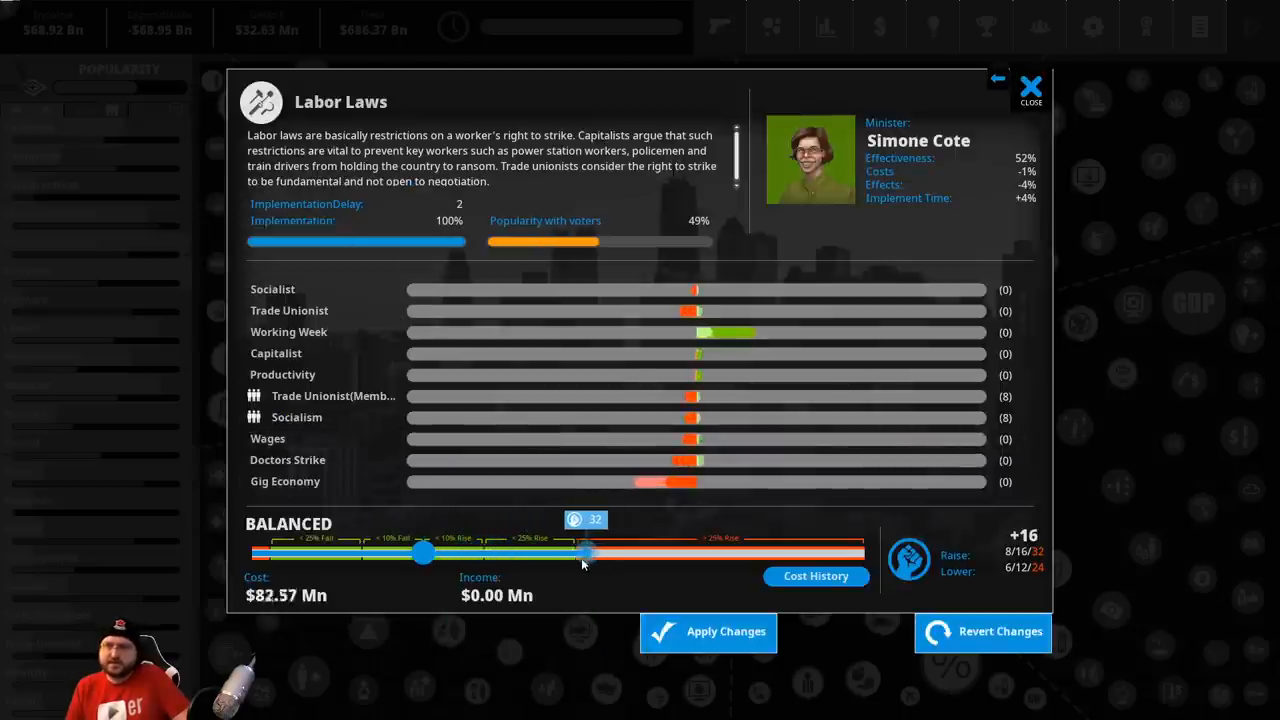
{"action": "left_click_drag", "start_coordinate": [584, 552], "coordinate": [496, 552]}
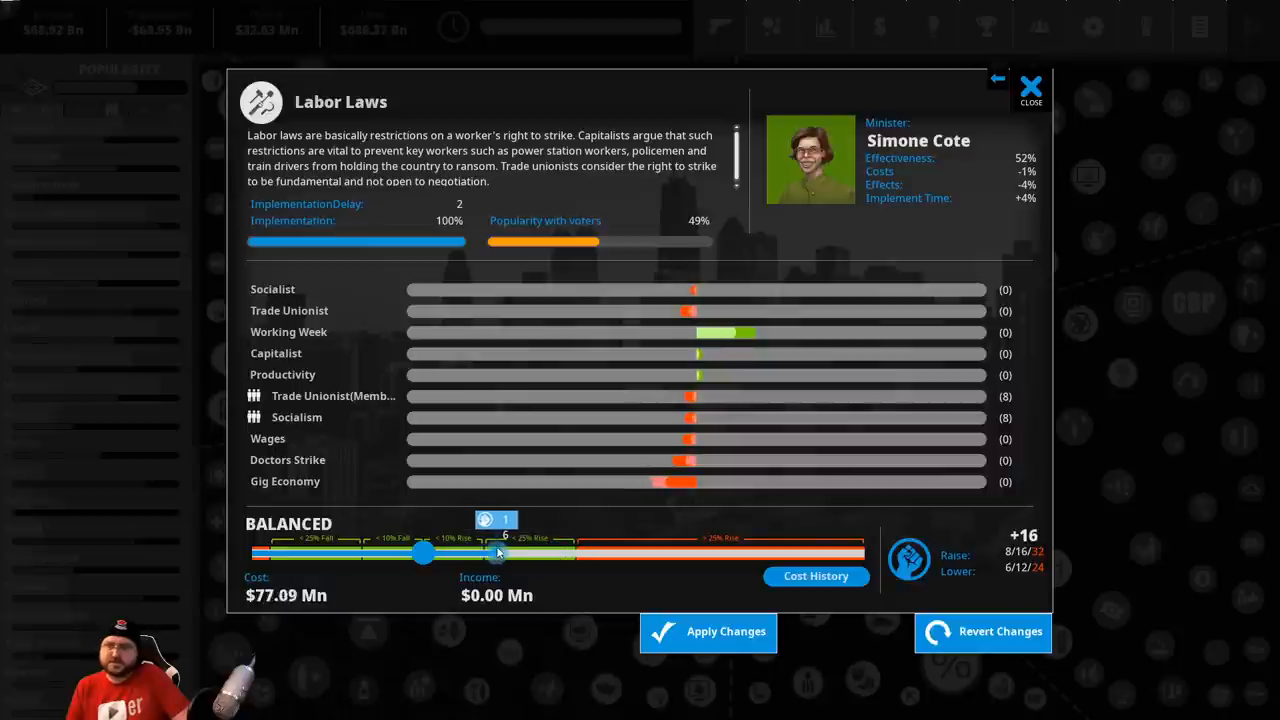
{"action": "left_click_drag", "start_coordinate": [424, 552], "coordinate": [490, 552]}
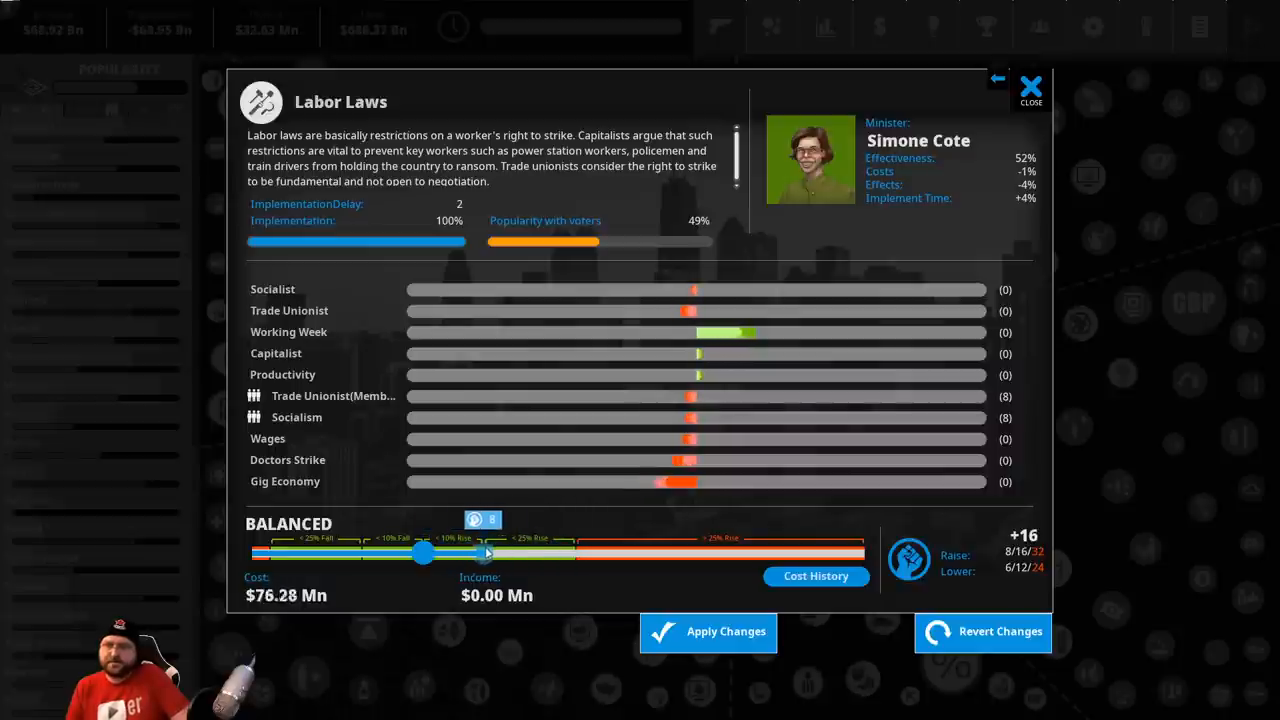
{"action": "left_click_drag", "start_coordinate": [420, 552], "coordinate": [422, 552]}
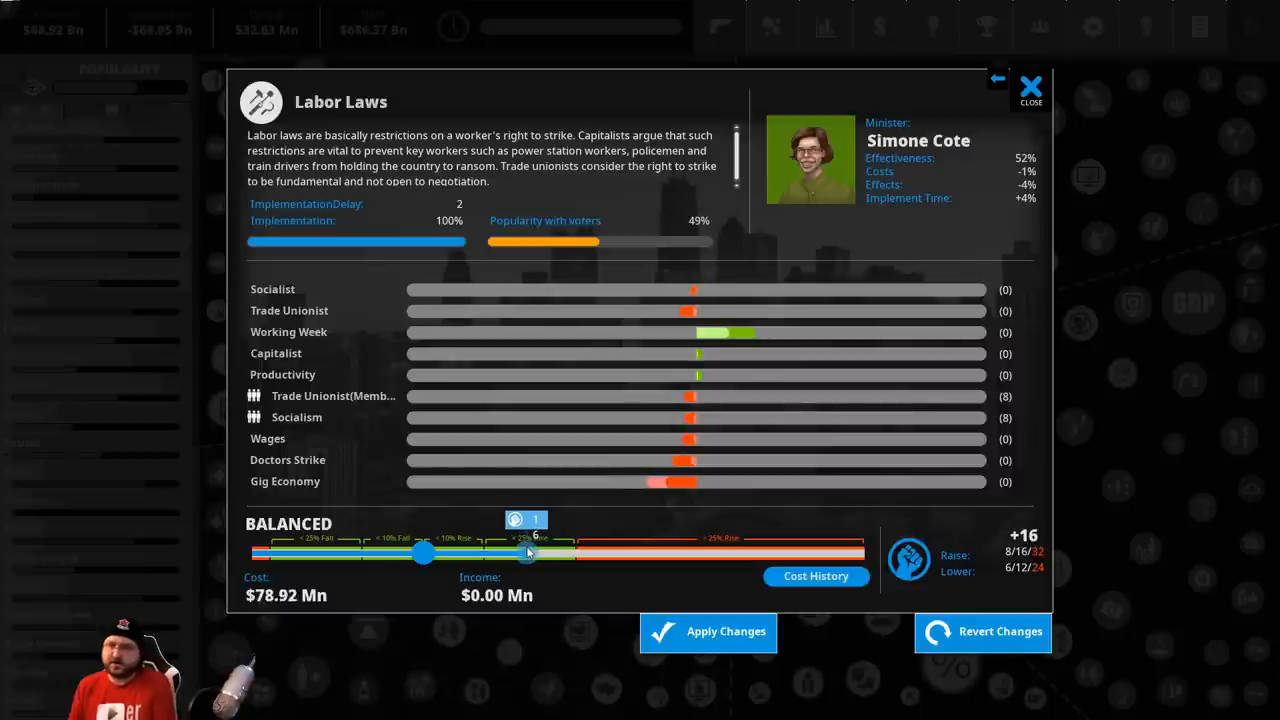
{"action": "left_click_drag", "start_coordinate": [528, 552], "coordinate": [458, 552]}
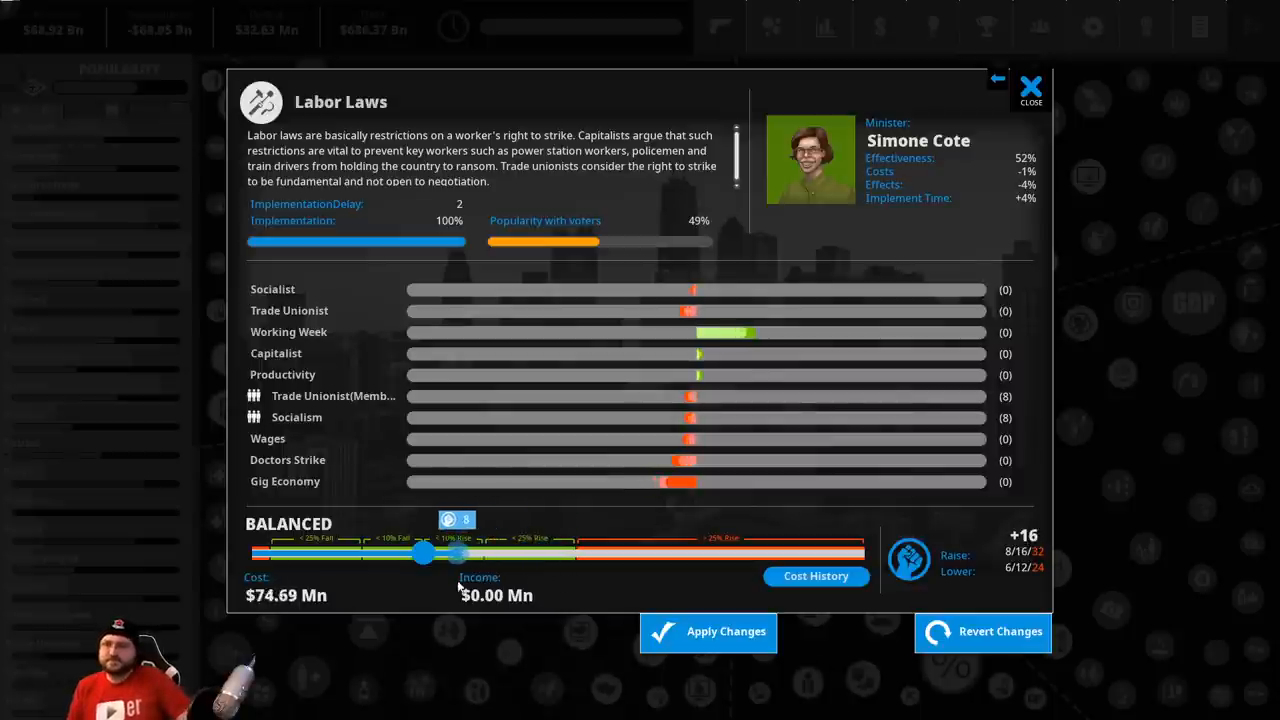
{"action": "left_click_drag", "start_coordinate": [456, 552], "coordinate": [512, 552]}
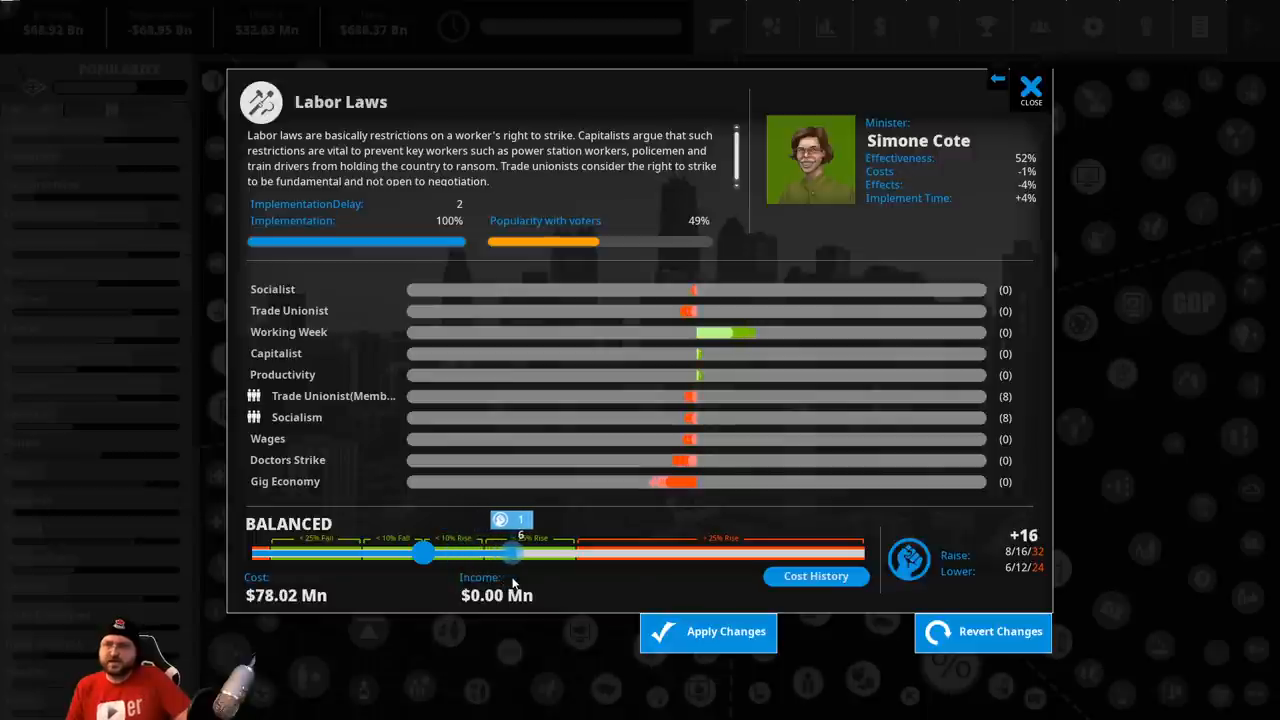
{"action": "left_click_drag", "start_coordinate": [512, 552], "coordinate": [508, 552]}
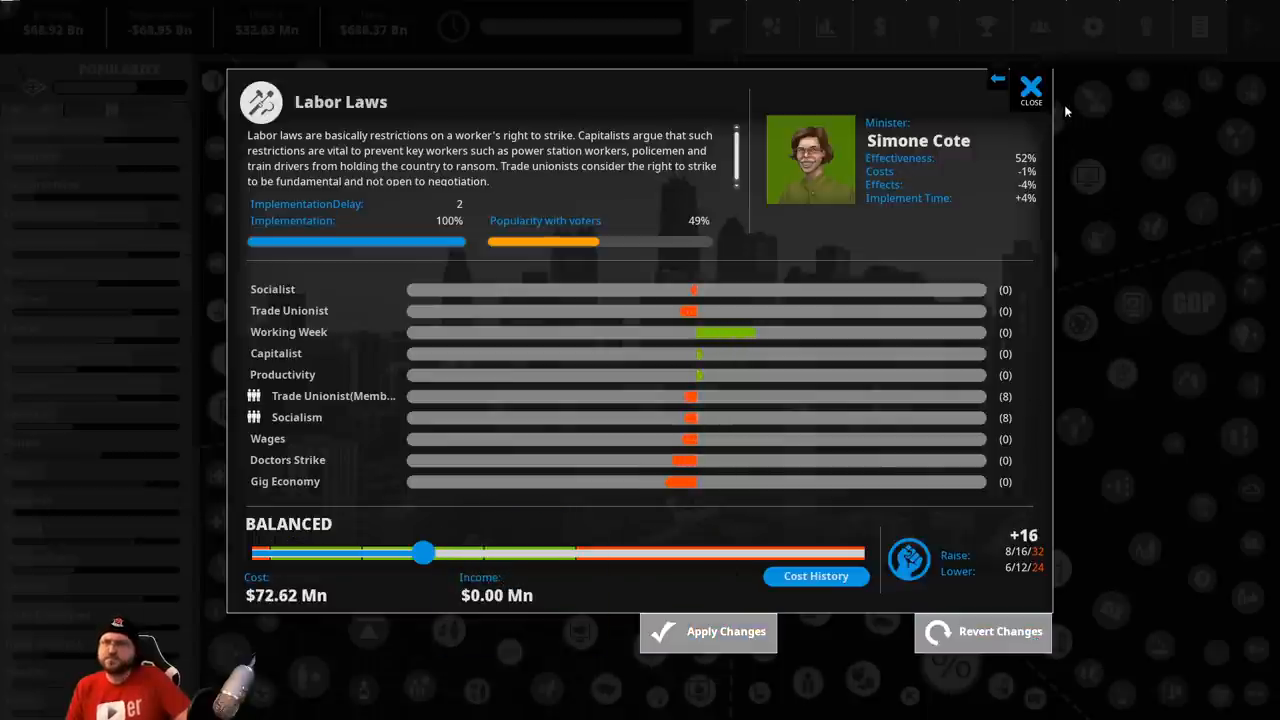
{"action": "left_click", "coordinate": [1030, 88]}
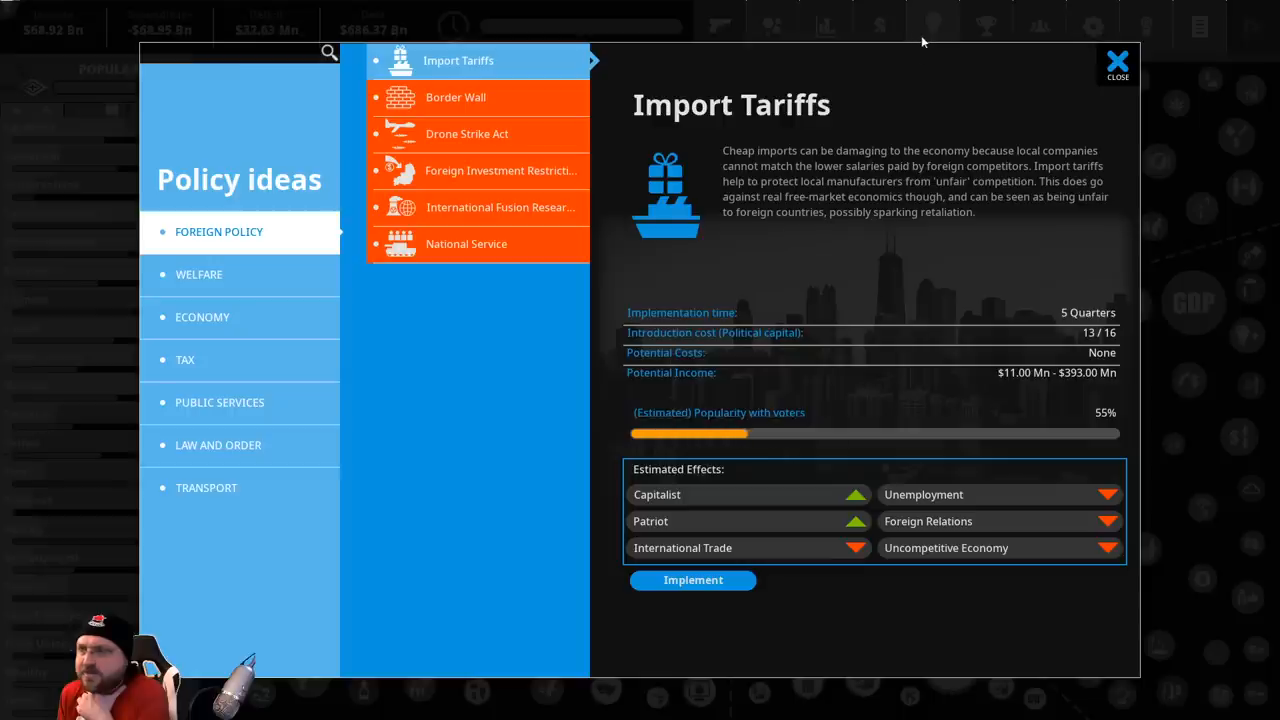
Browse welfare ideas, start State Housing at medium funding and leave its details
{"action": "left_click", "coordinate": [200, 274]}
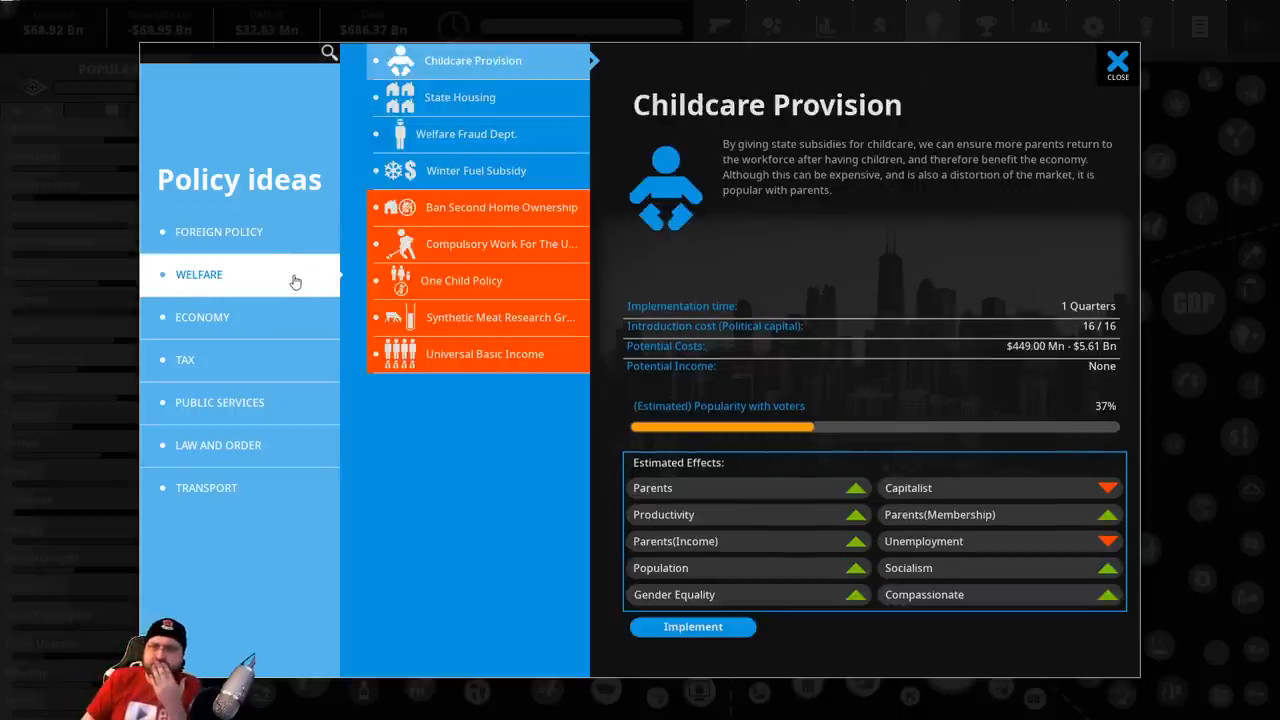
{"action": "left_click", "coordinate": [460, 96]}
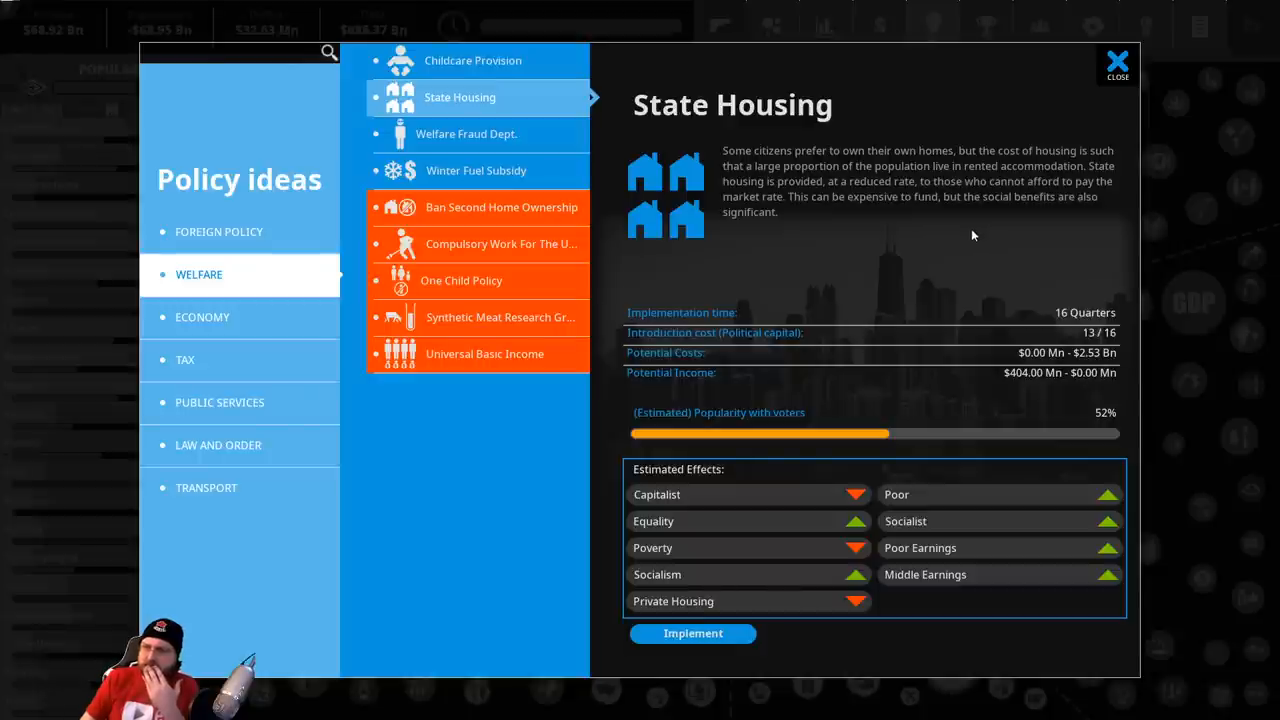
{"action": "mouse_move", "coordinate": [972, 240]}
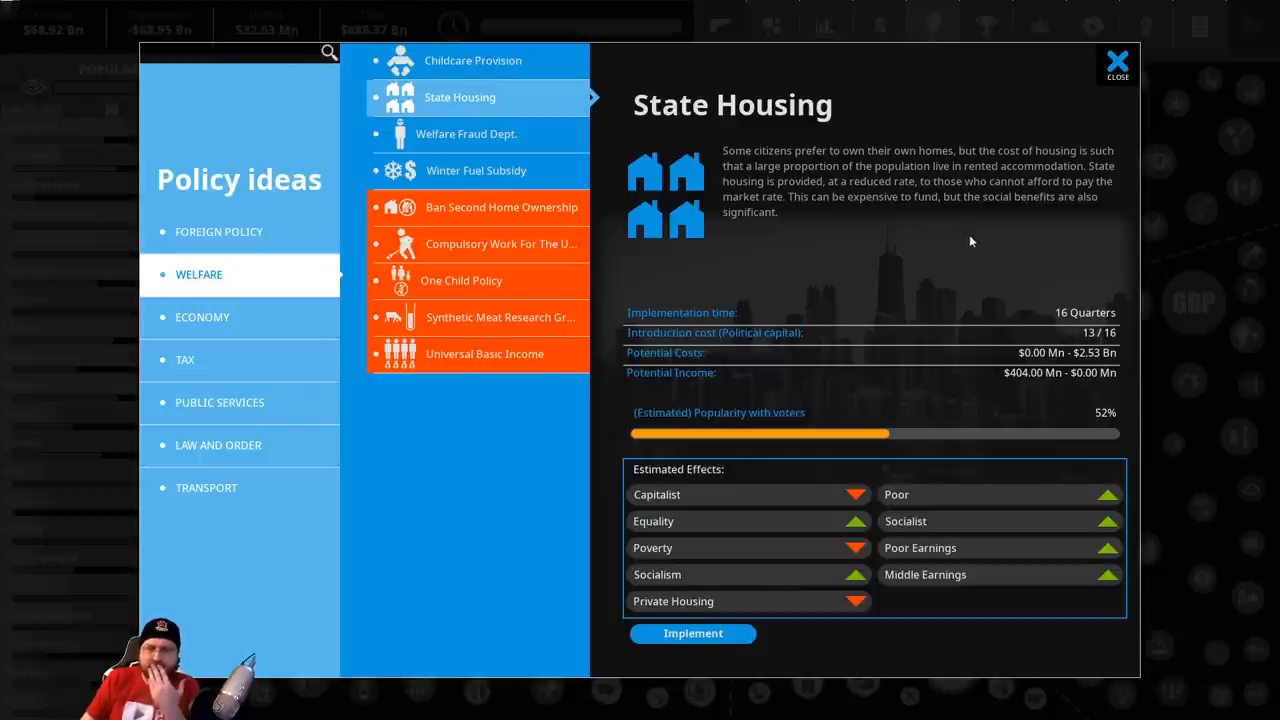
{"action": "left_click", "coordinate": [692, 632]}
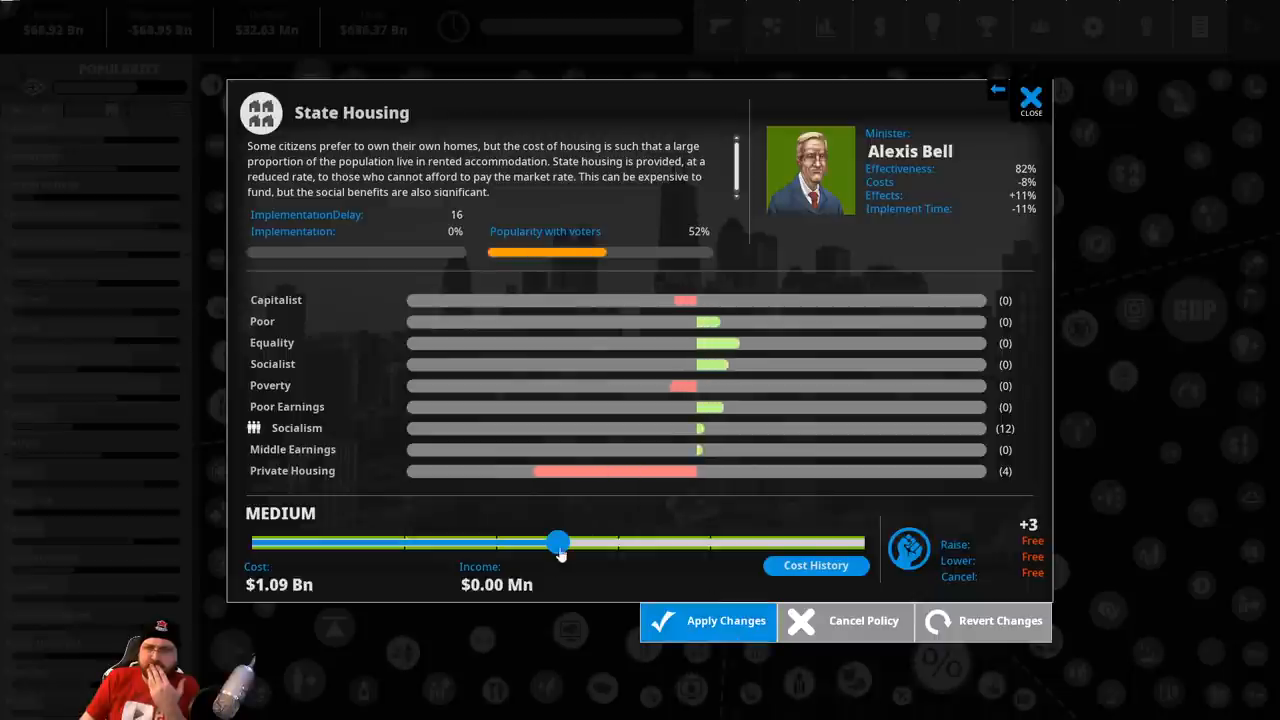
{"action": "mouse_move", "coordinate": [732, 504]}
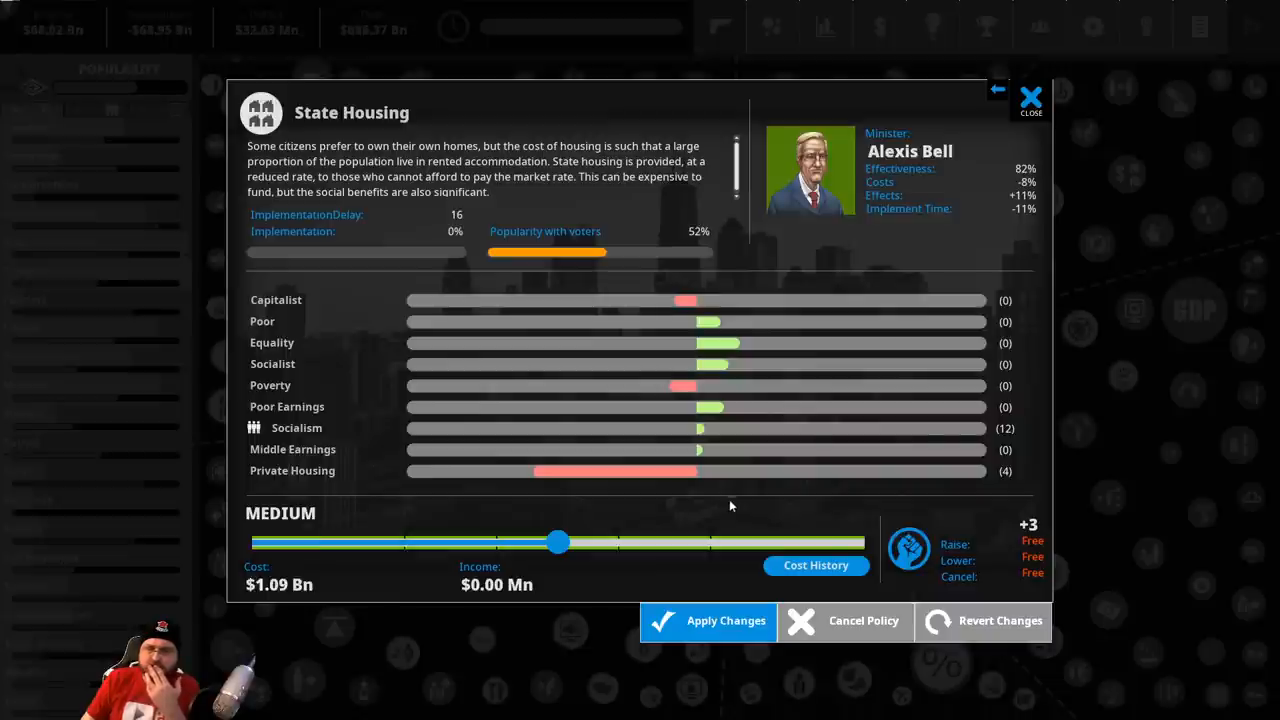
{"action": "left_click", "coordinate": [1030, 96]}
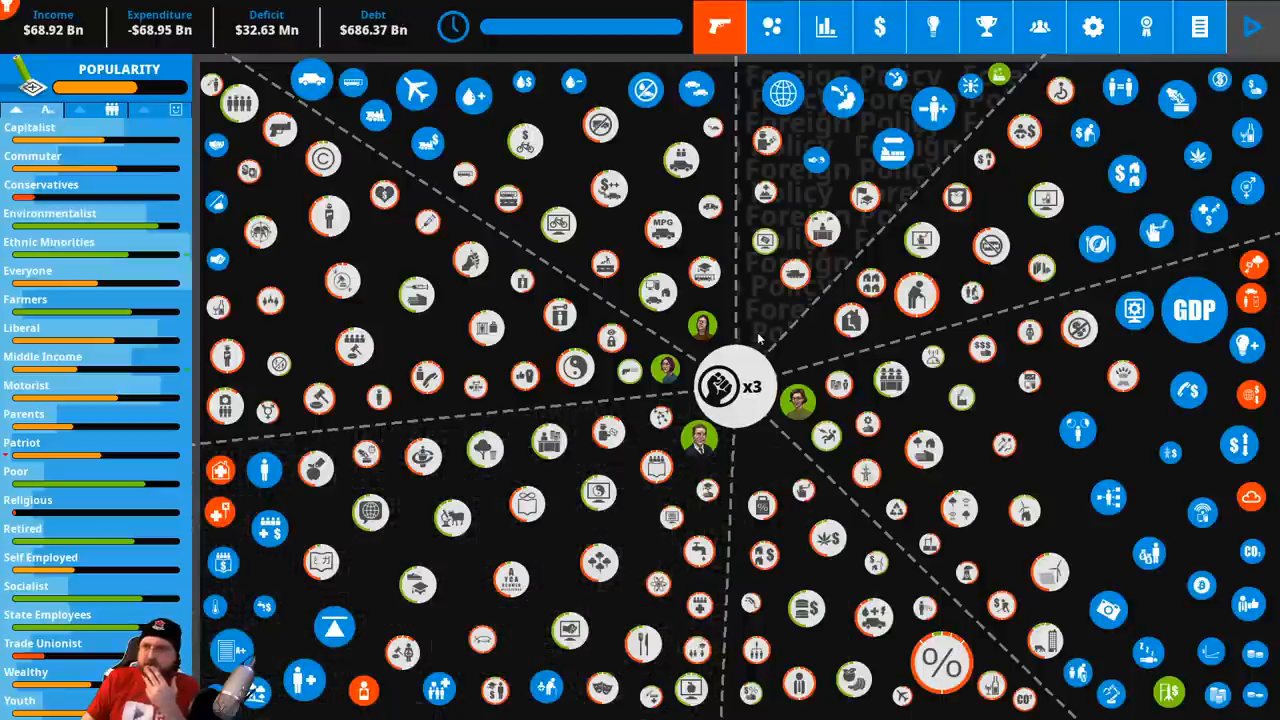
Check the cabinet ministers overview, then switch to the electioneering overview
{"action": "left_click", "coordinate": [1040, 28]}
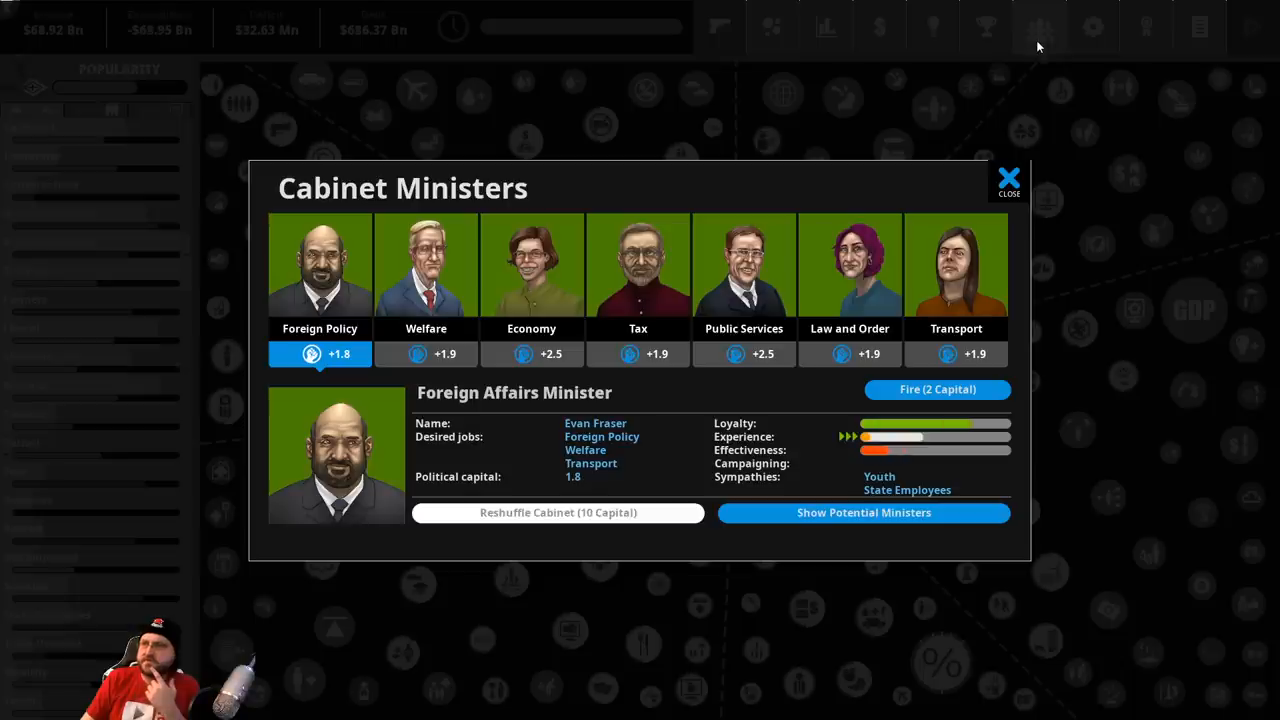
{"action": "left_click", "coordinate": [1008, 178]}
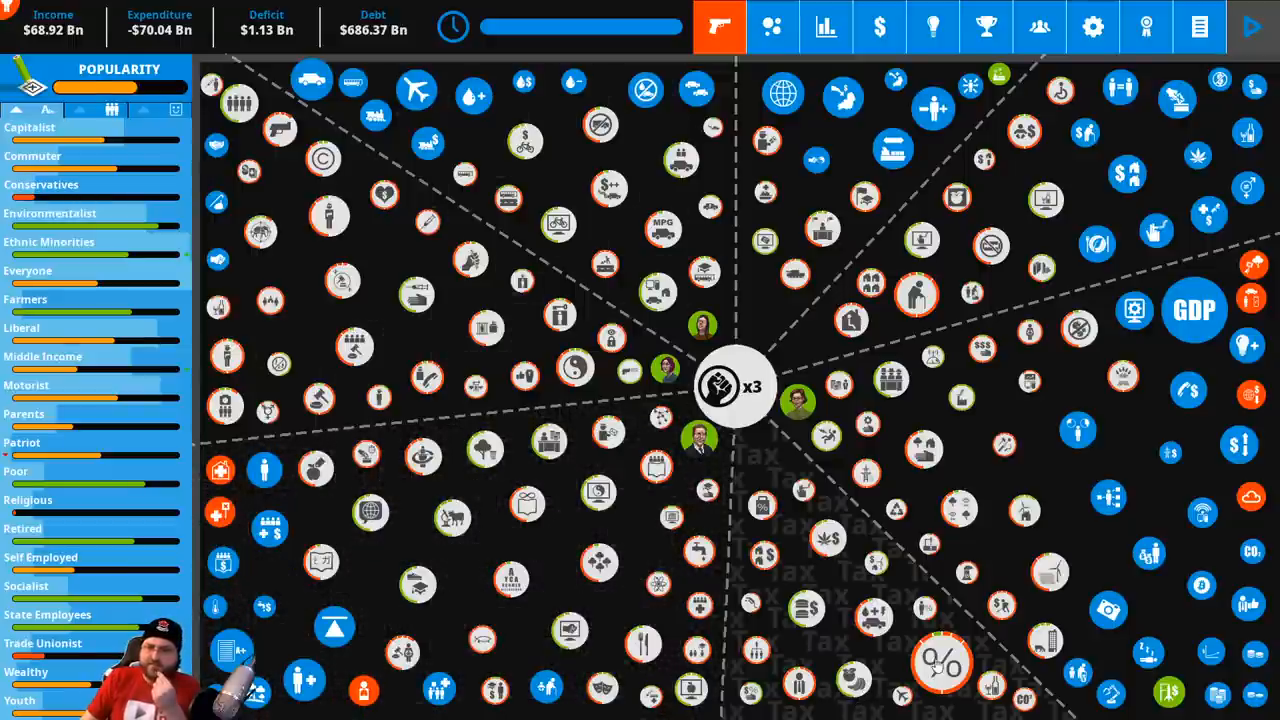
{"action": "left_click", "coordinate": [720, 28]}
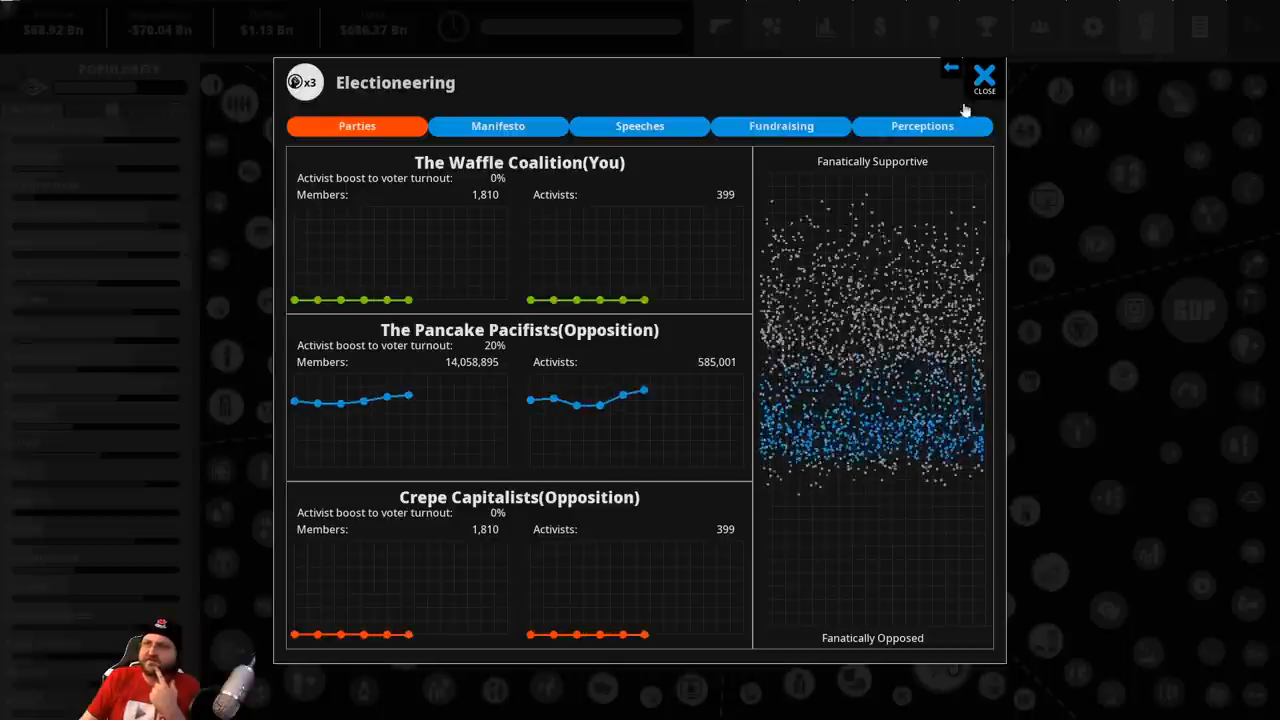
Inspect the Secularity of Education pledge in the manifesto list and leave electioneering
{"action": "left_click", "coordinate": [496, 124]}
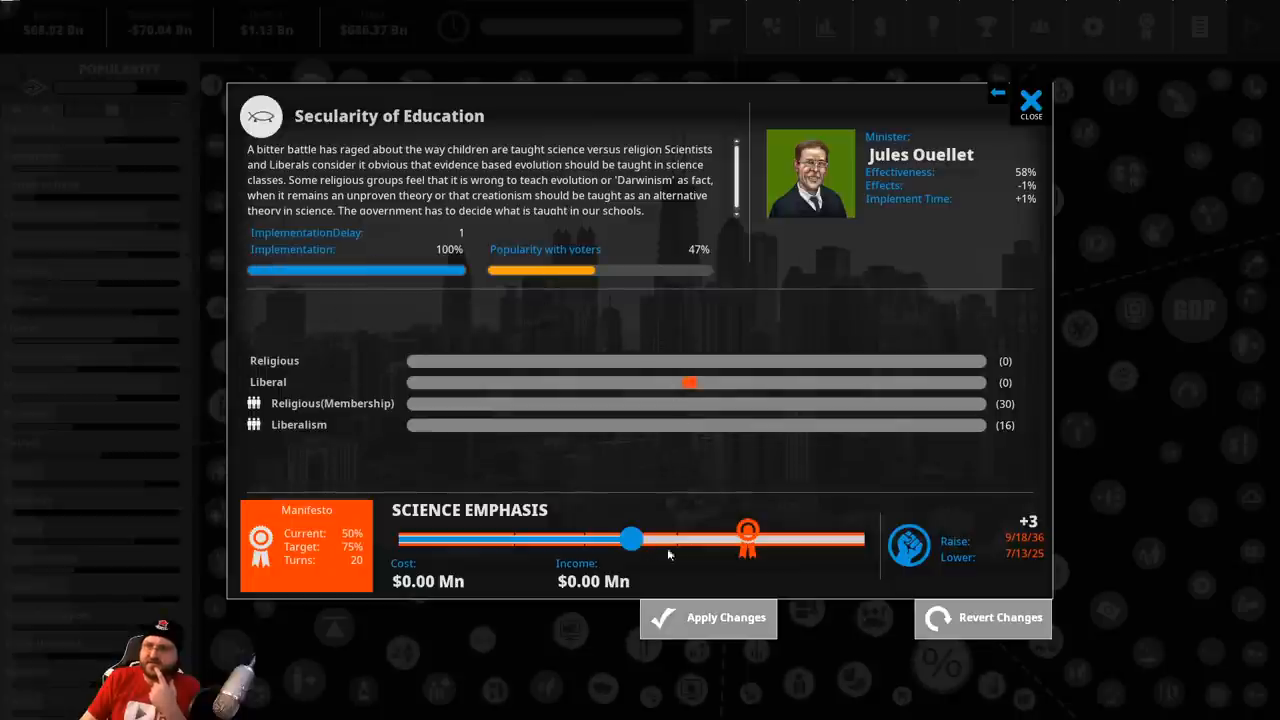
{"action": "left_click", "coordinate": [996, 92]}
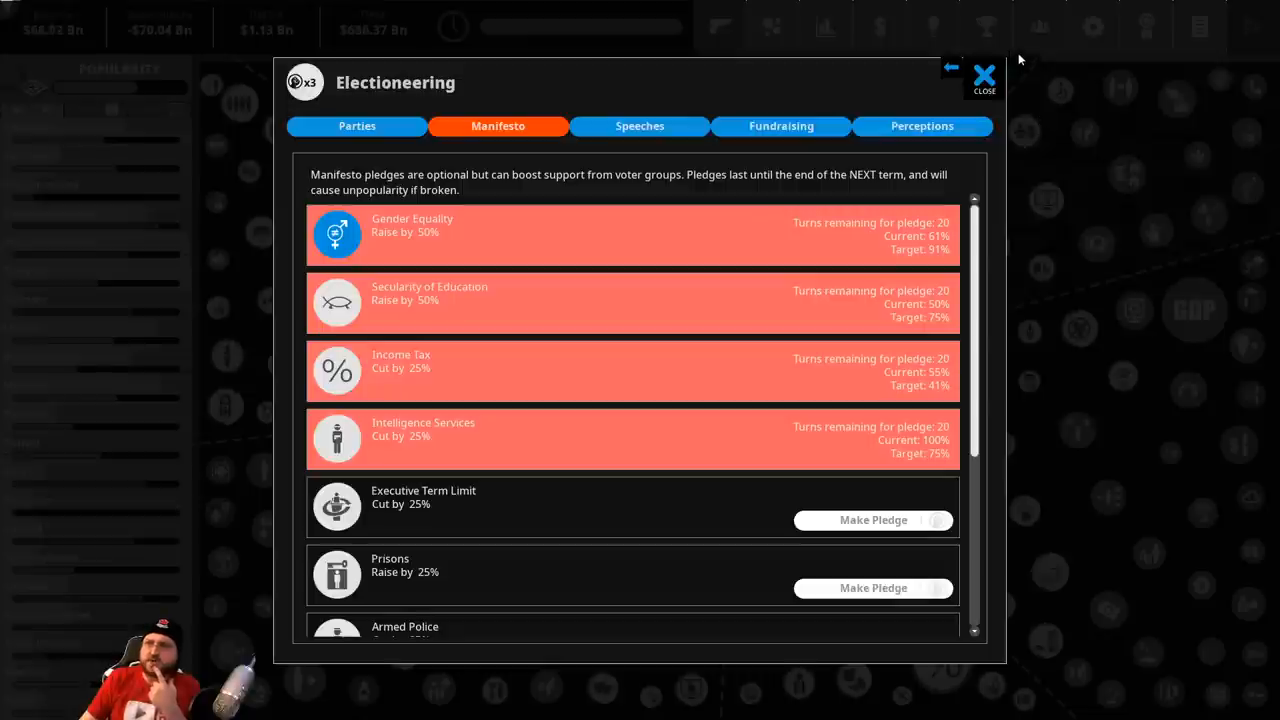
{"action": "mouse_move", "coordinate": [338, 388]}
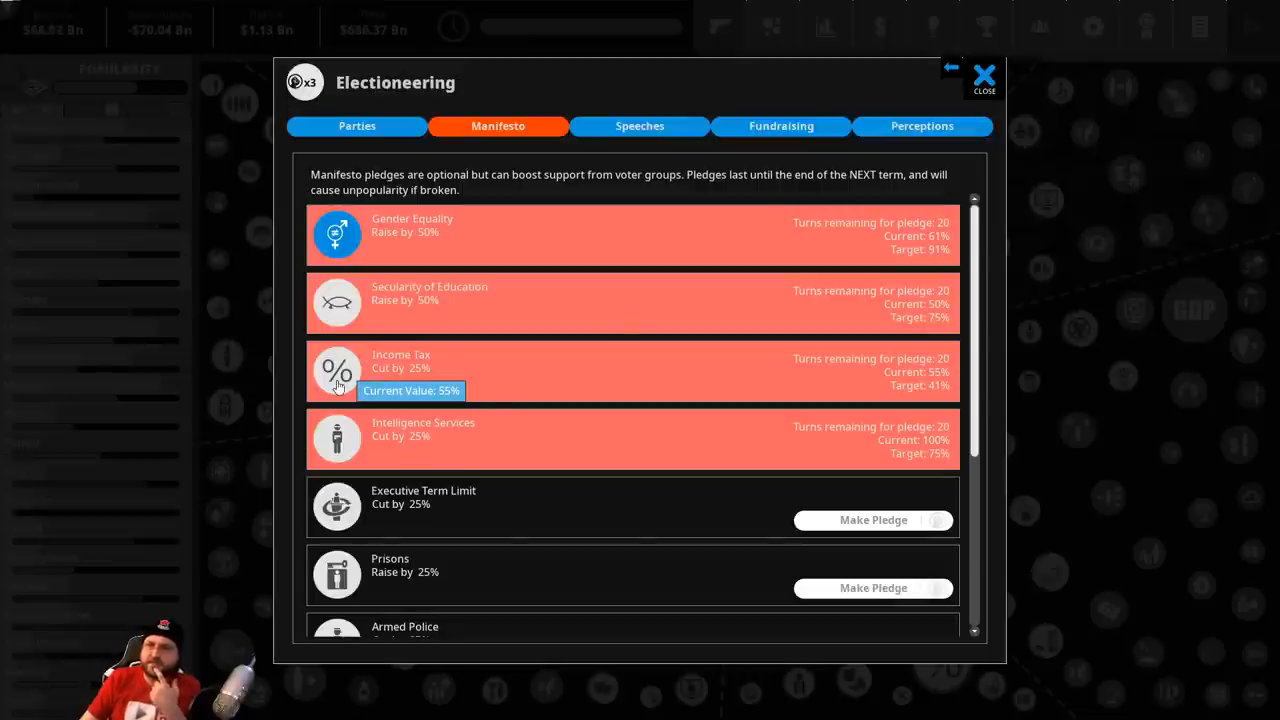
{"action": "mouse_move", "coordinate": [1030, 90]}
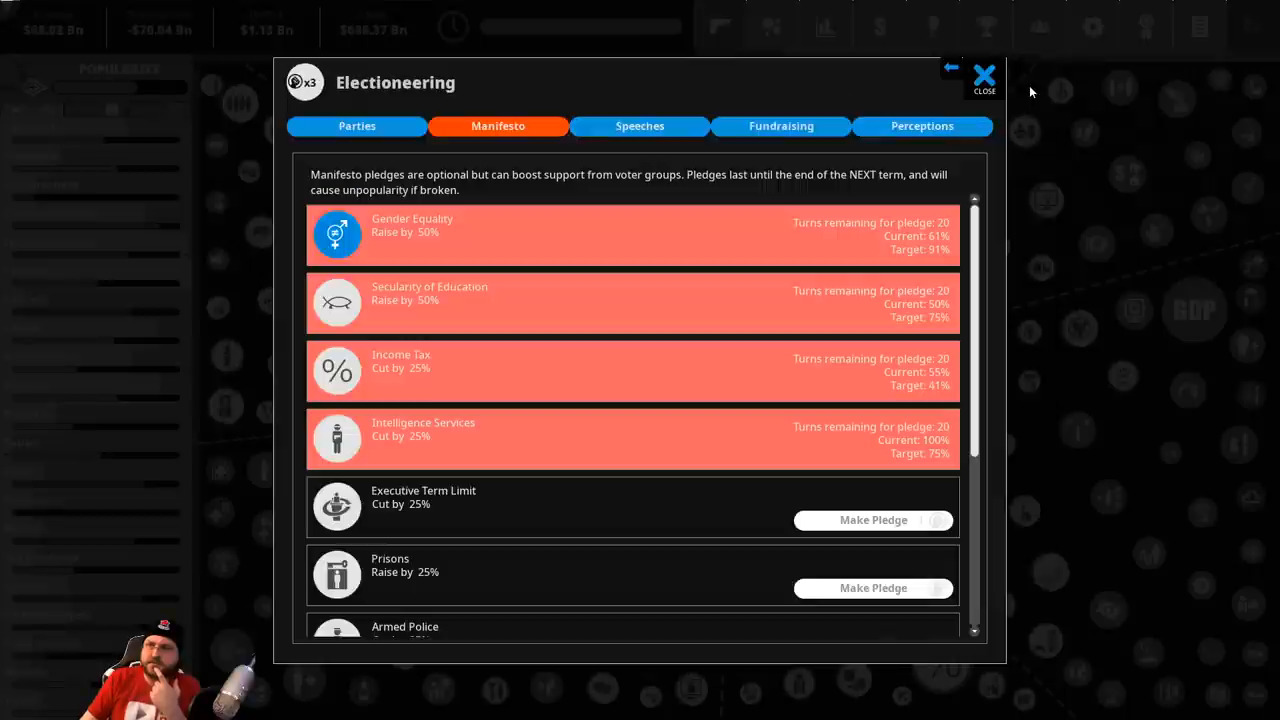
{"action": "left_click", "coordinate": [984, 76]}
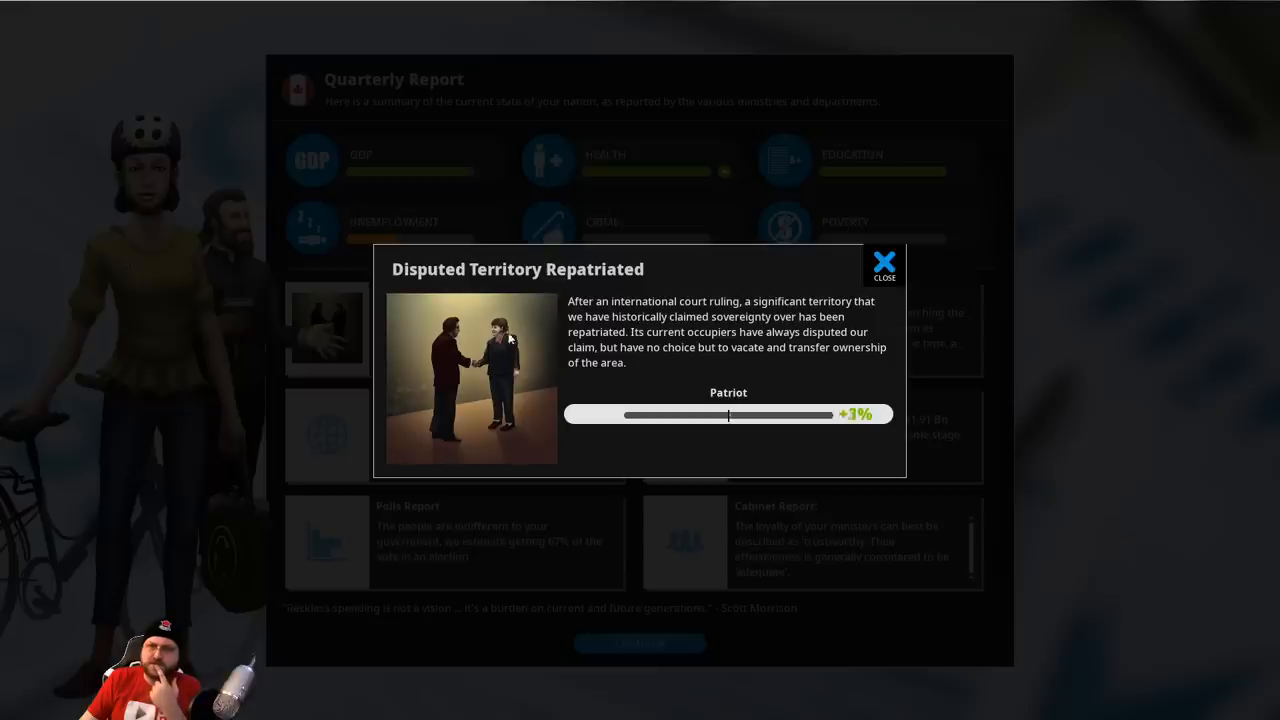
Dismiss the Disputed Territory news, Religious Plot alert, quarterly report and Doctors Strike details
{"action": "left_click", "coordinate": [884, 262]}
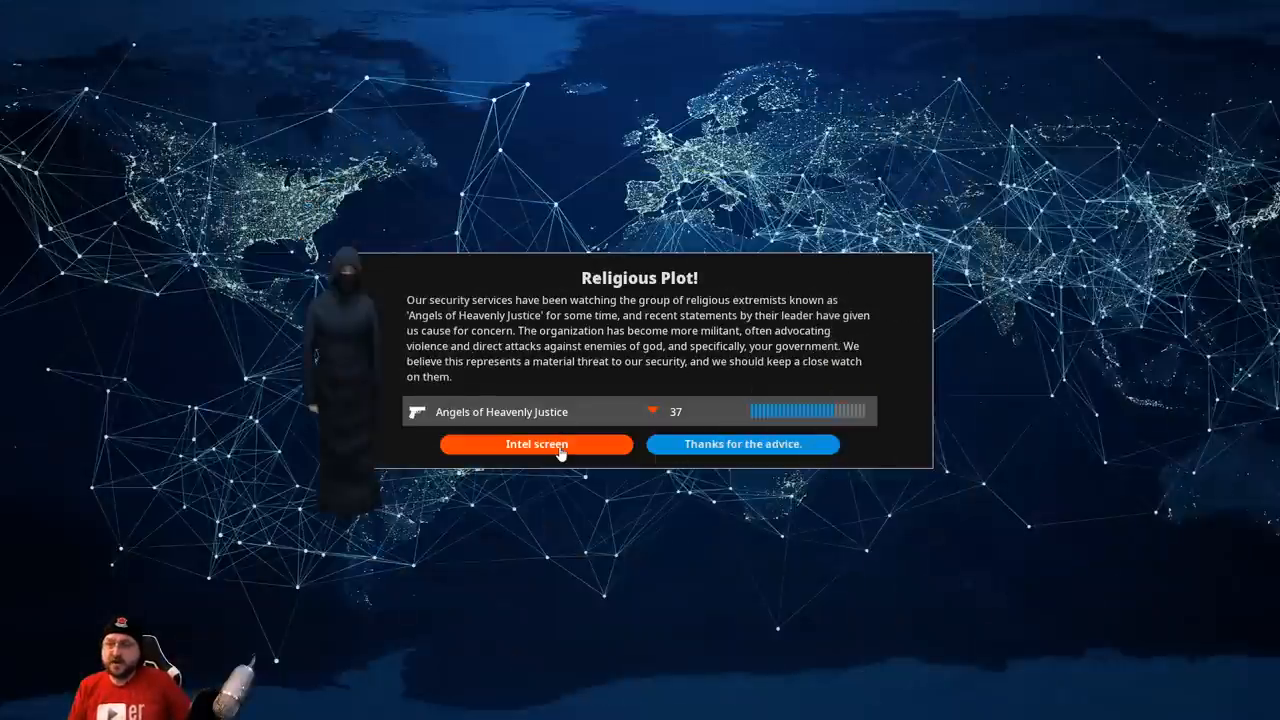
{"action": "left_click", "coordinate": [742, 444]}
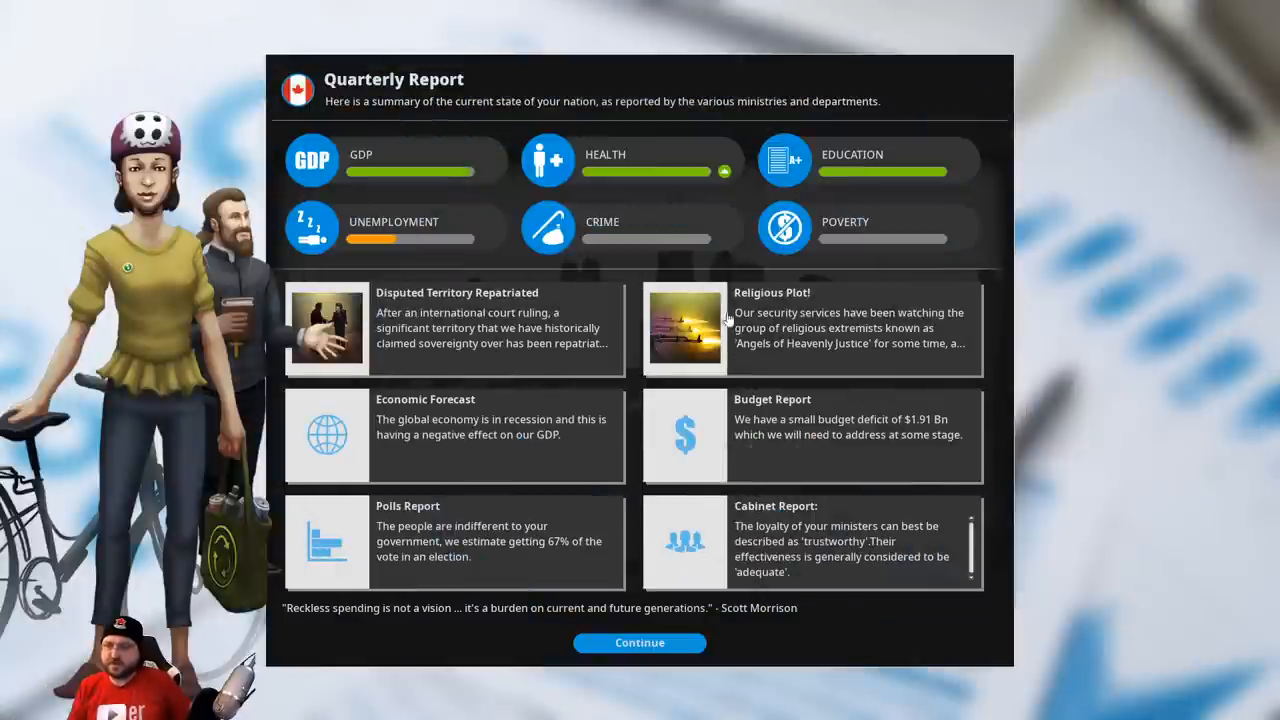
{"action": "mouse_move", "coordinate": [618, 452]}
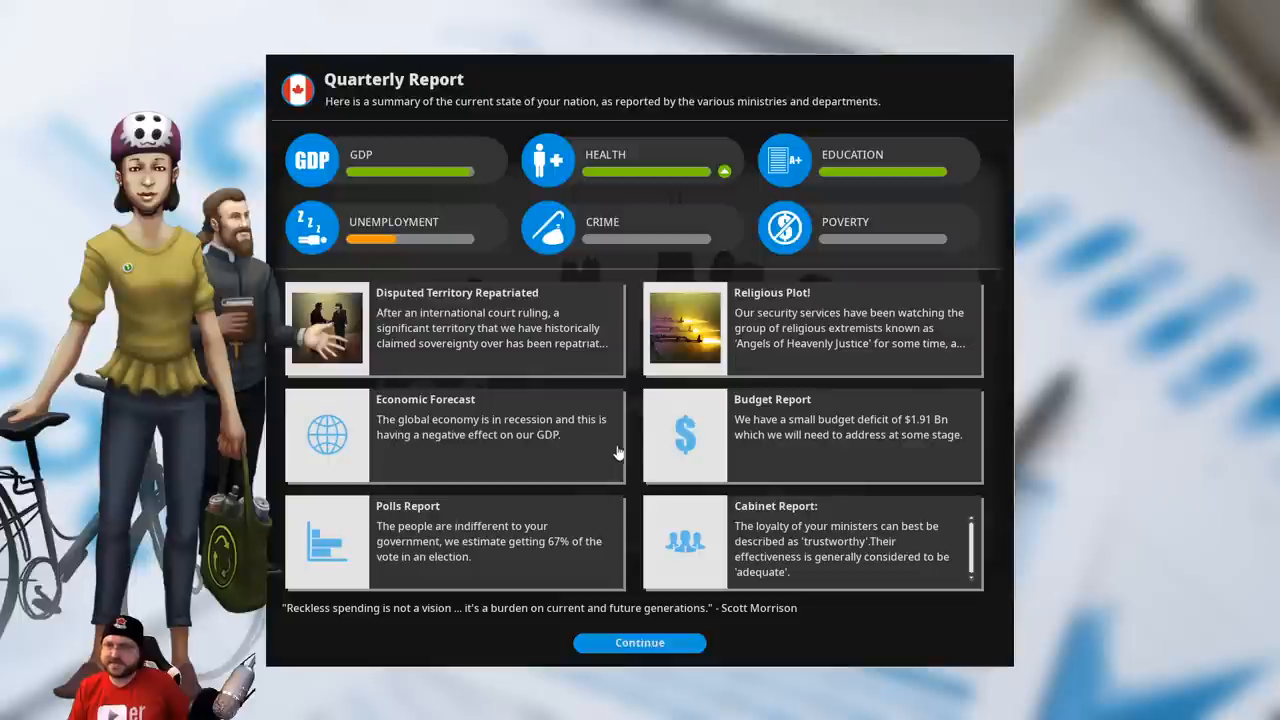
{"action": "mouse_move", "coordinate": [700, 428]}
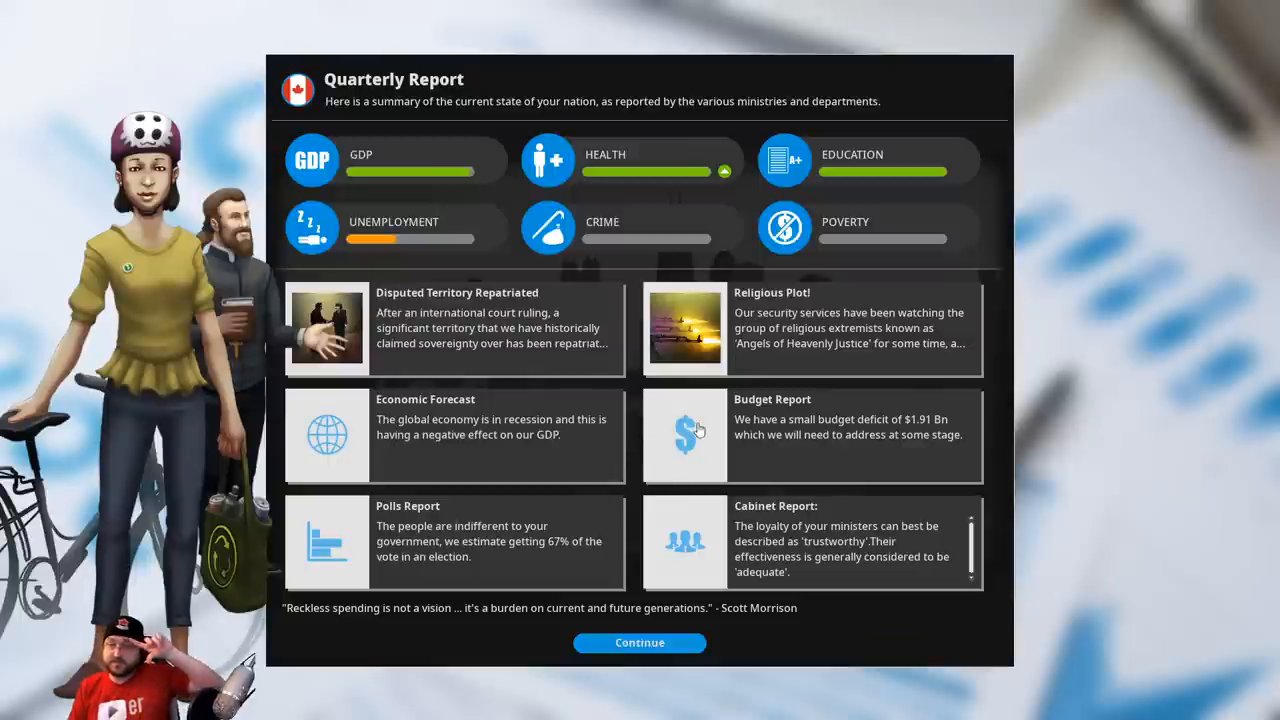
{"action": "left_click", "coordinate": [640, 642]}
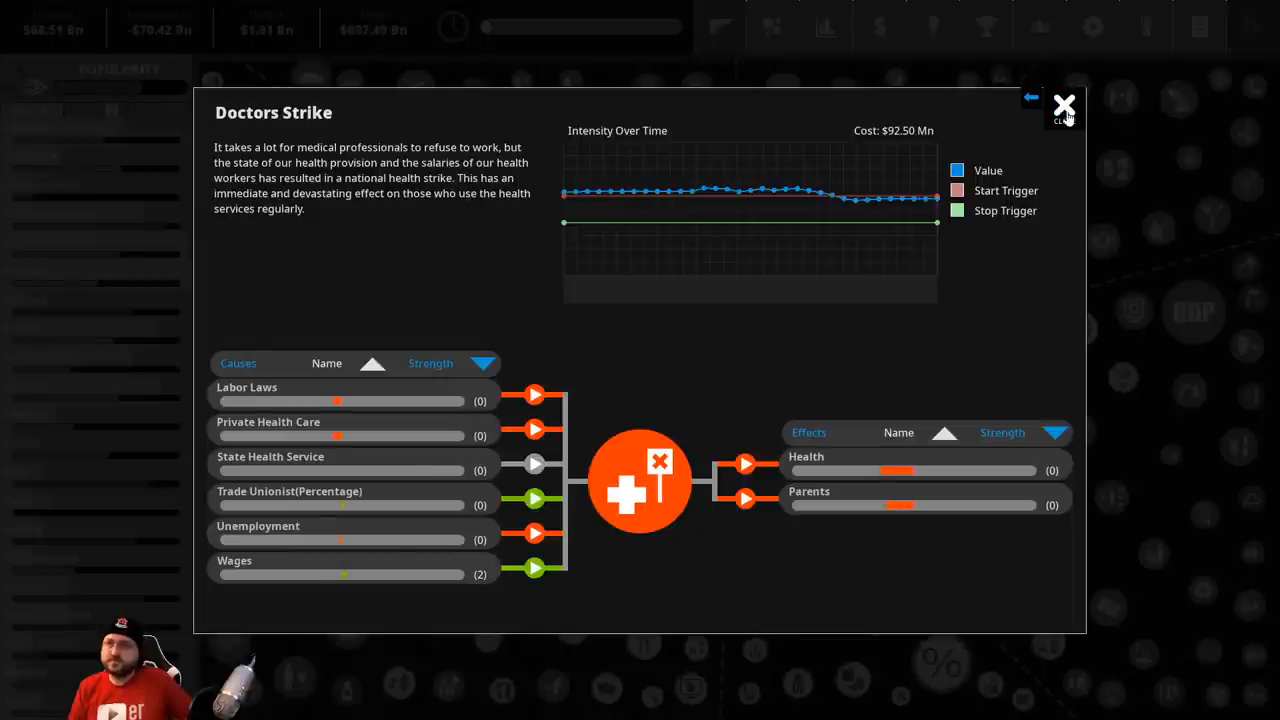
{"action": "left_click", "coordinate": [1032, 96]}
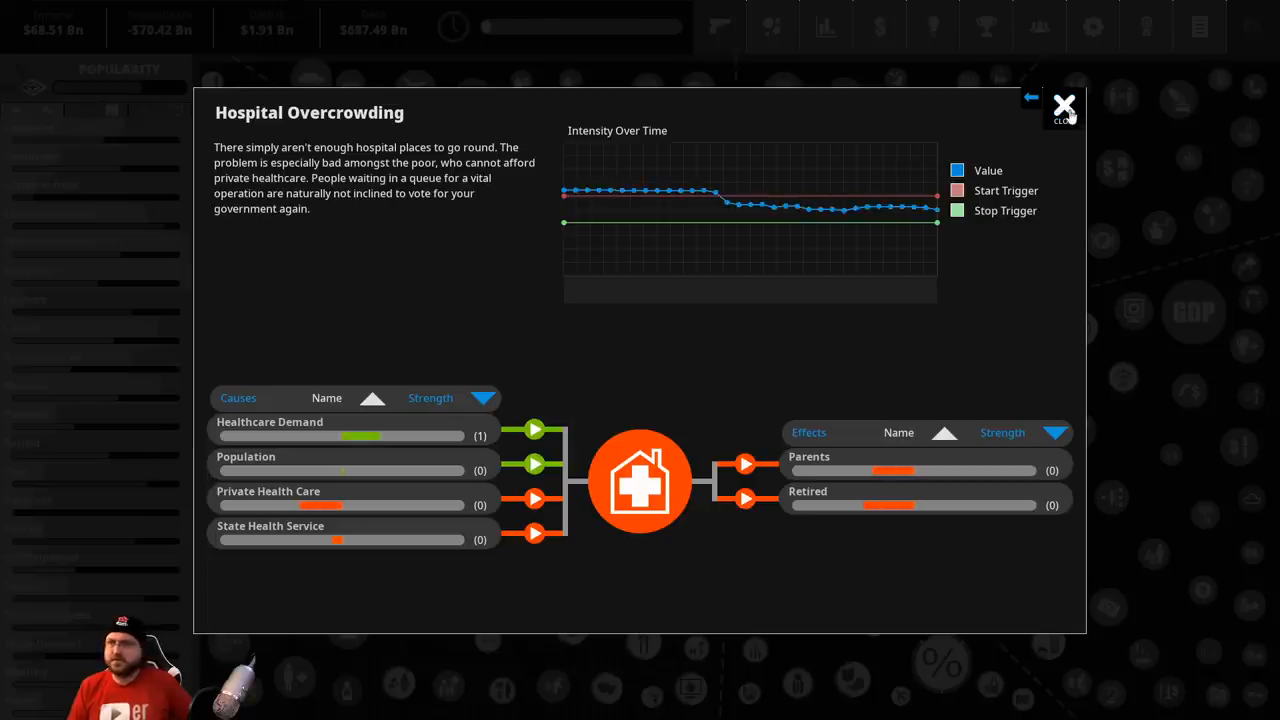
Dismiss the Hospital Overcrowding details to bring up the party support overview
{"action": "left_click", "coordinate": [1064, 106]}
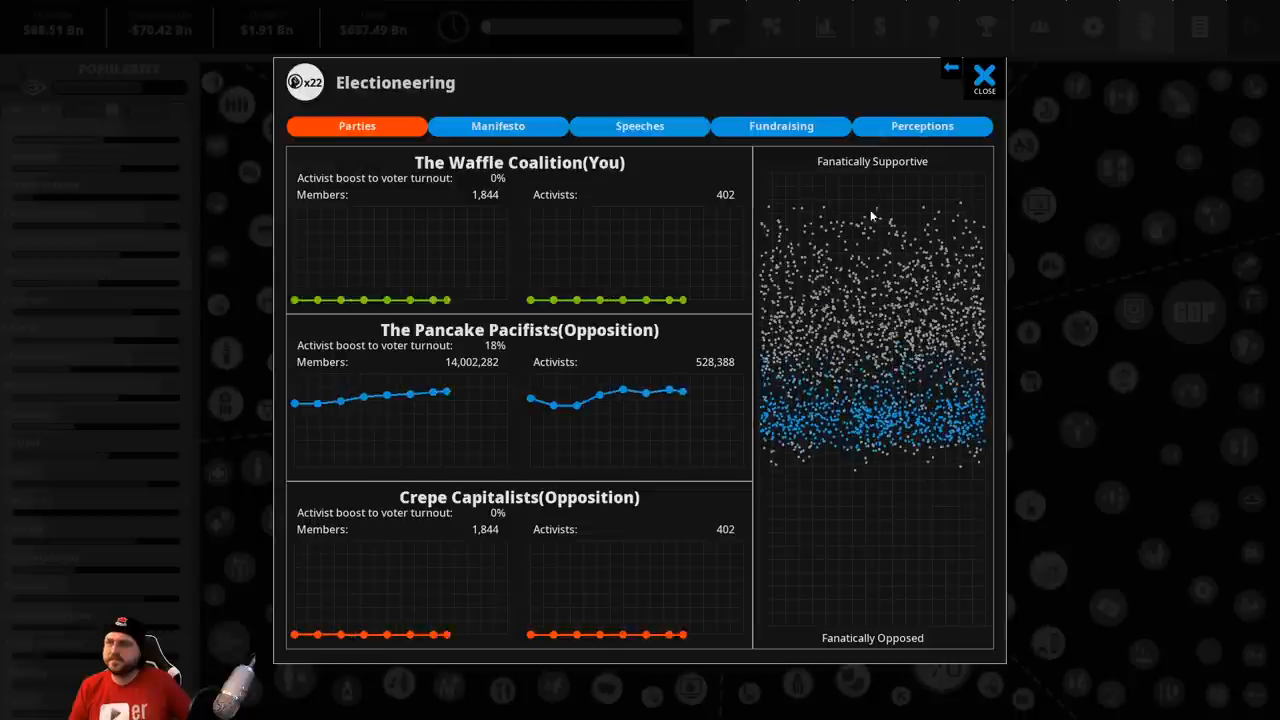
View the manifesto pledges and the Gender Equality details (61% against a 91% target)
{"action": "left_click", "coordinate": [498, 126]}
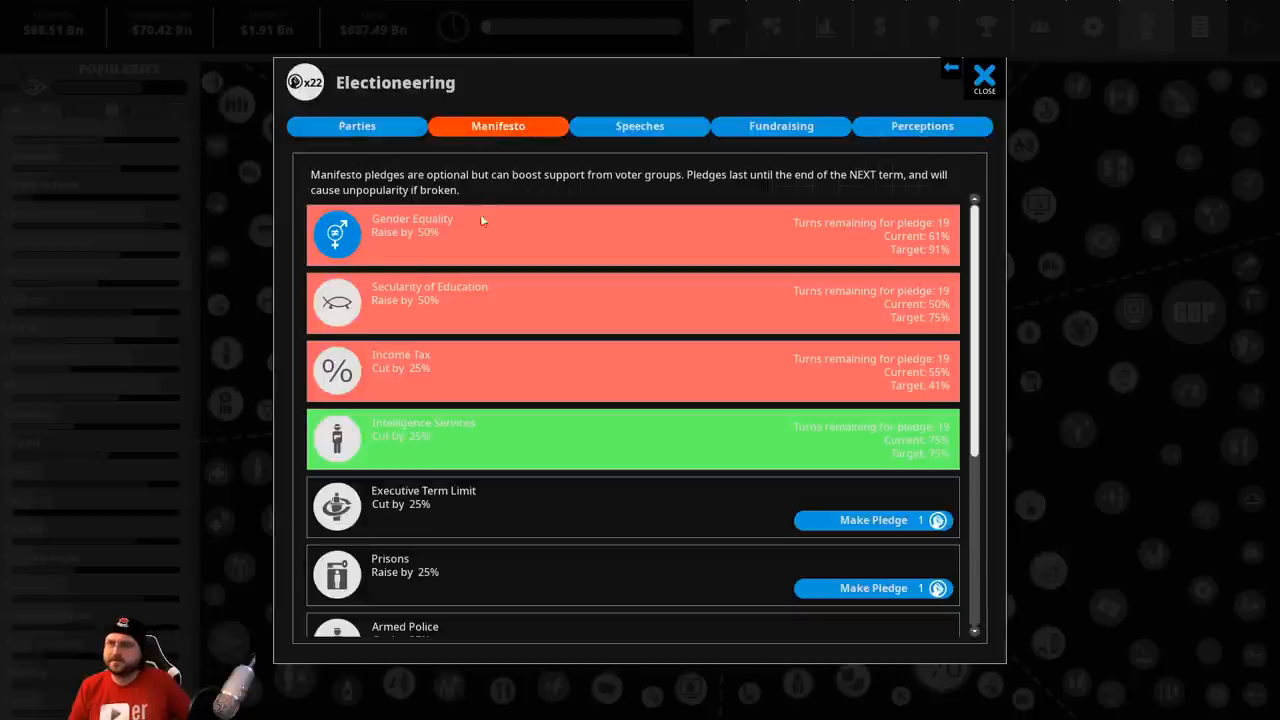
{"action": "left_click", "coordinate": [412, 224]}
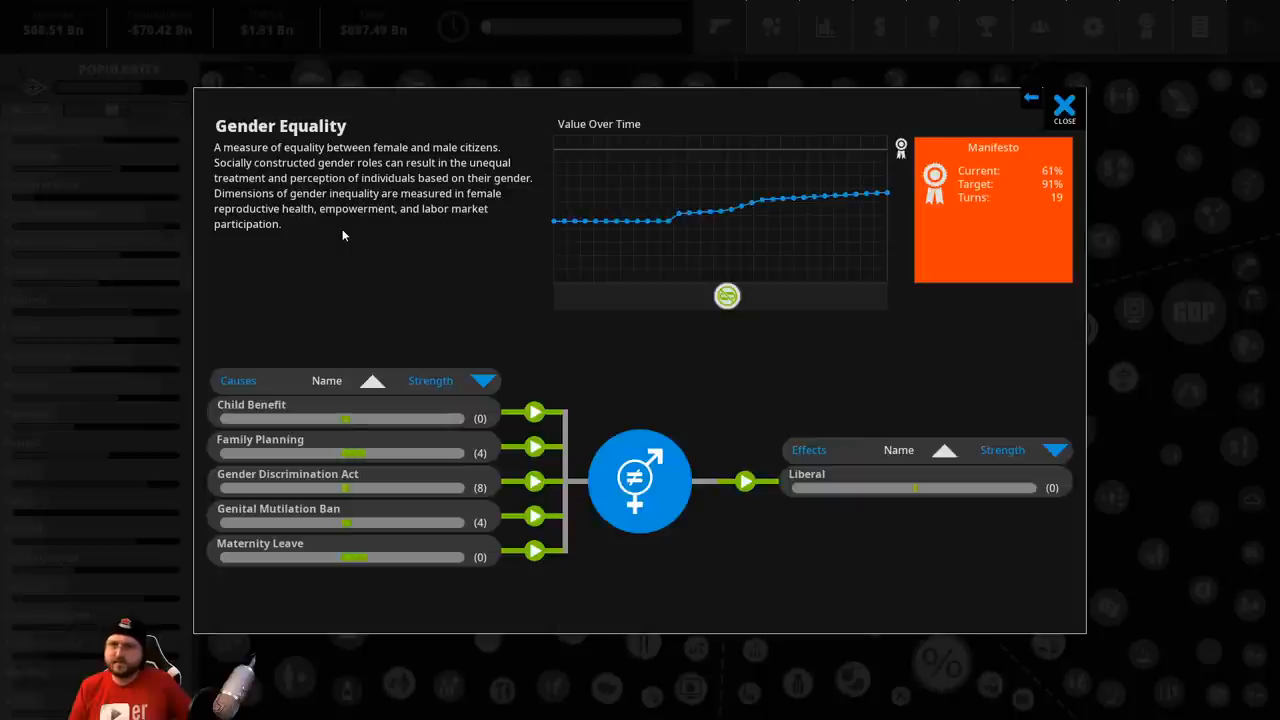
{"action": "mouse_move", "coordinate": [378, 412]}
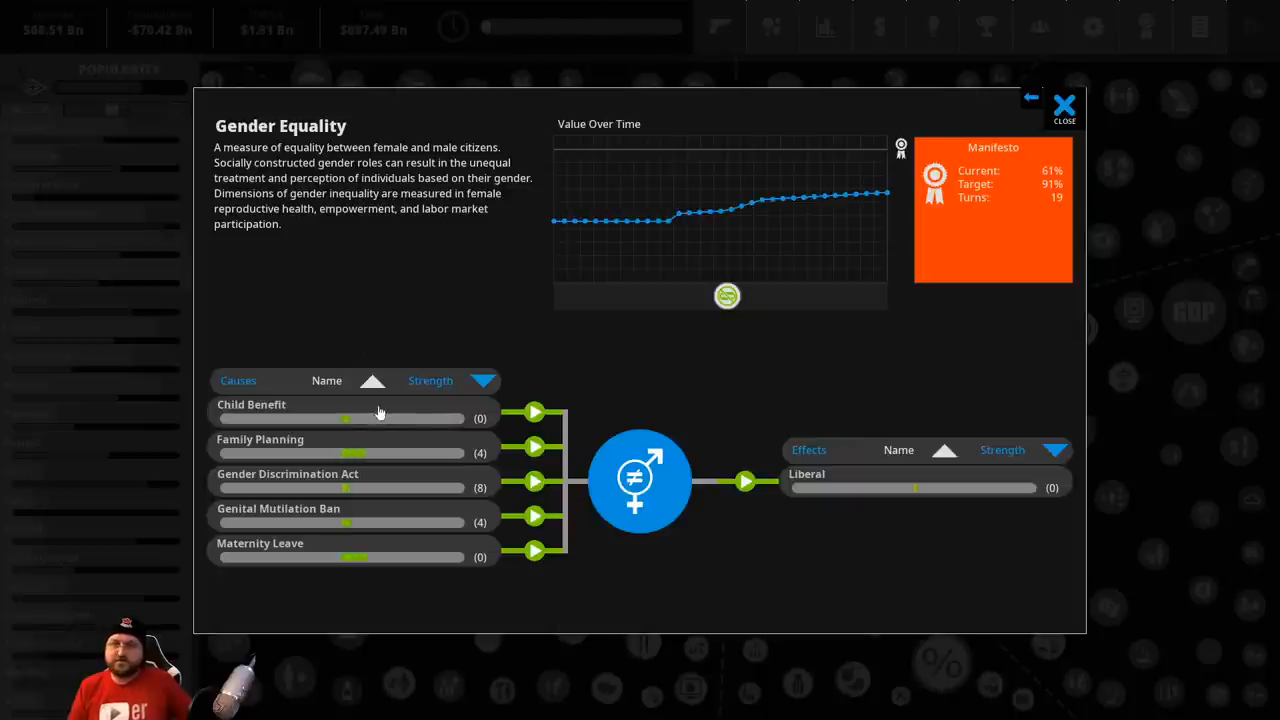
{"action": "mouse_move", "coordinate": [410, 324]}
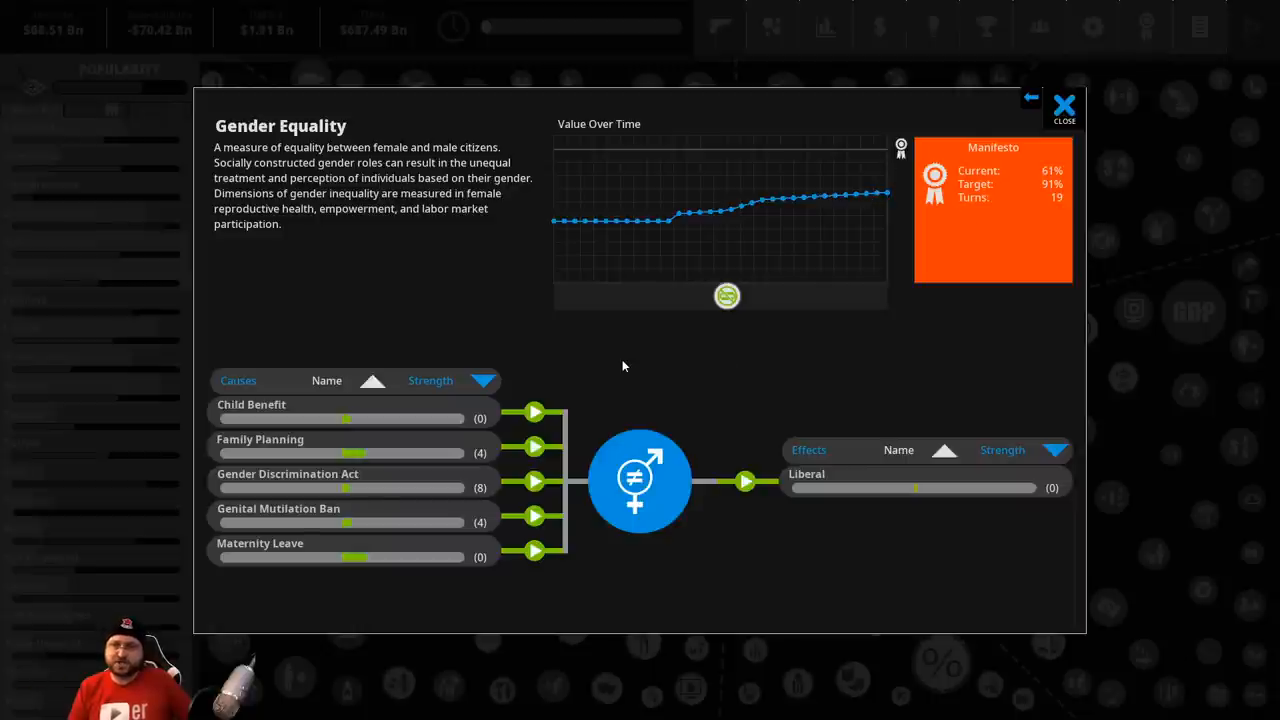
{"action": "mouse_move", "coordinate": [604, 418]}
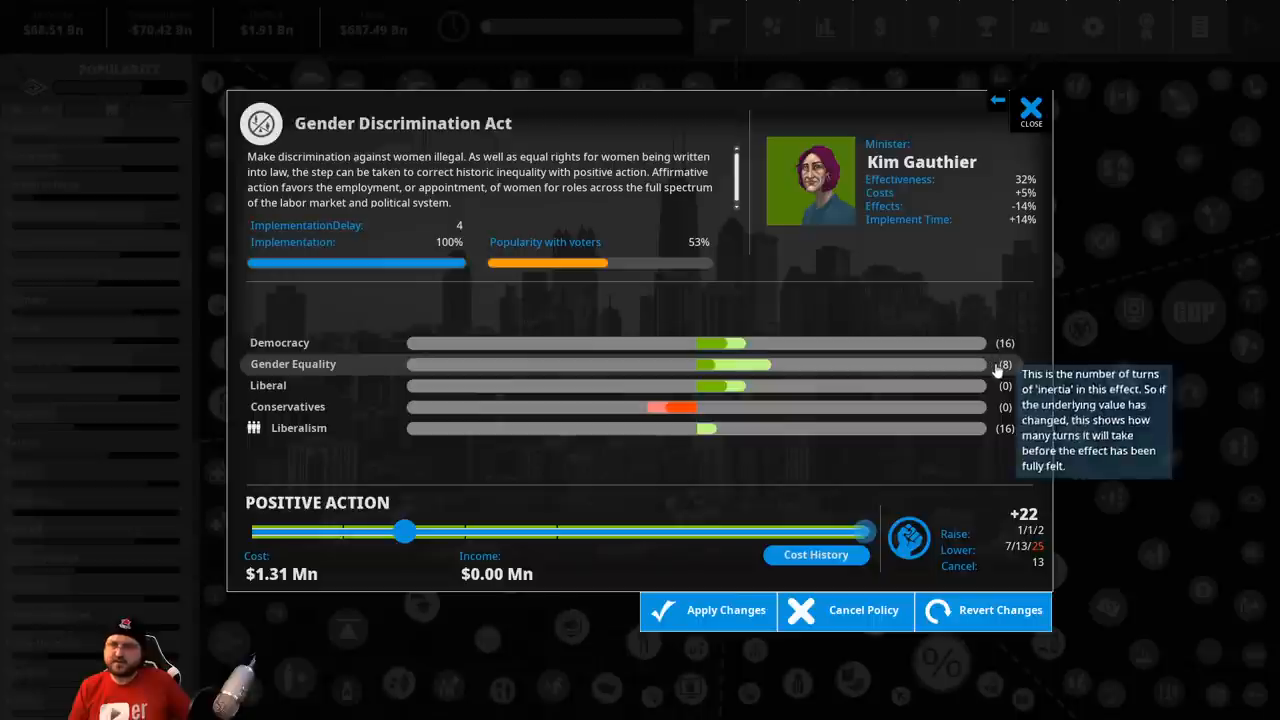
{"action": "mouse_move", "coordinate": [1000, 610]}
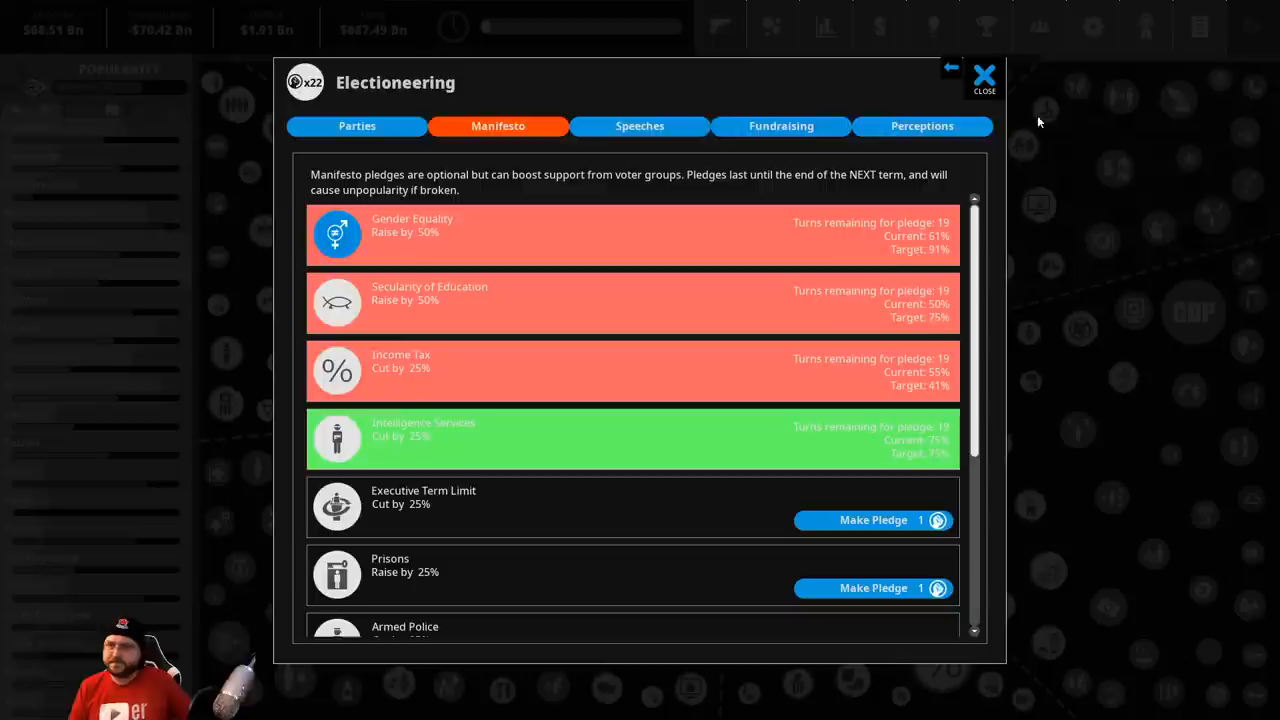
{"action": "mouse_move", "coordinate": [408, 452]}
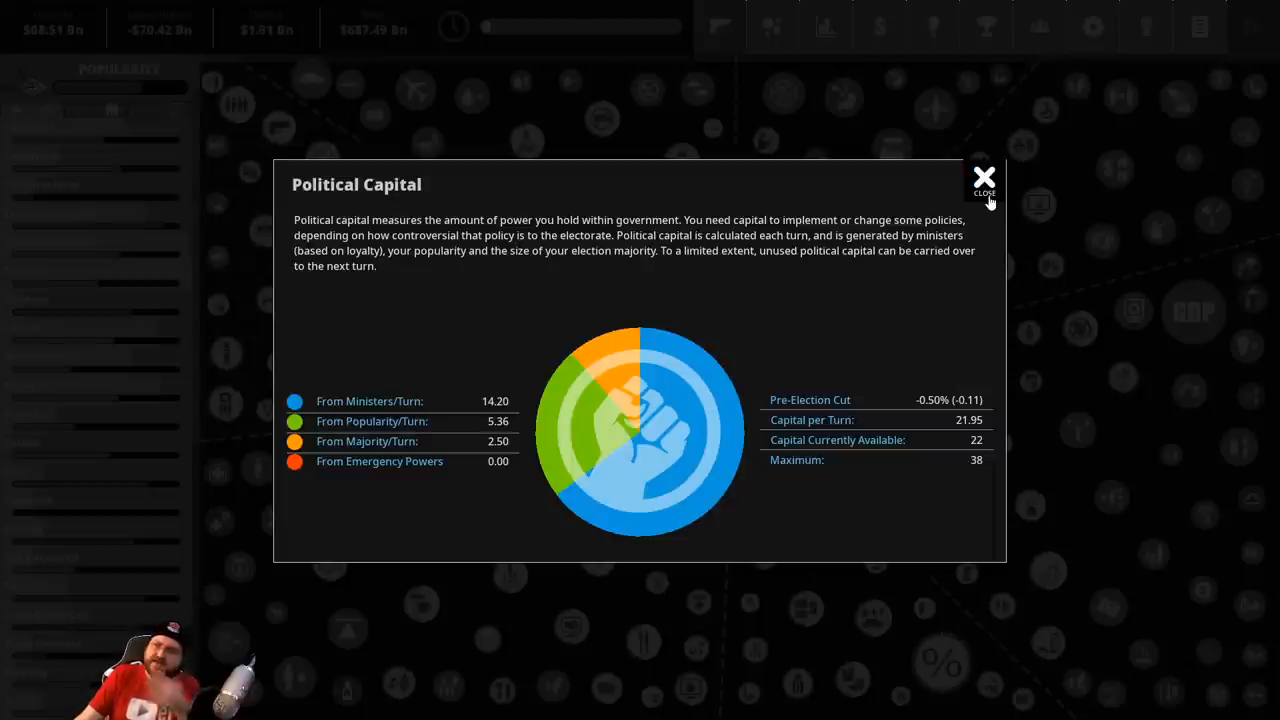
Browse the welfare policy ideas, viewing Welfare Fraud Dept. and Winter Fuel Subsidy
{"action": "left_click", "coordinate": [984, 178]}
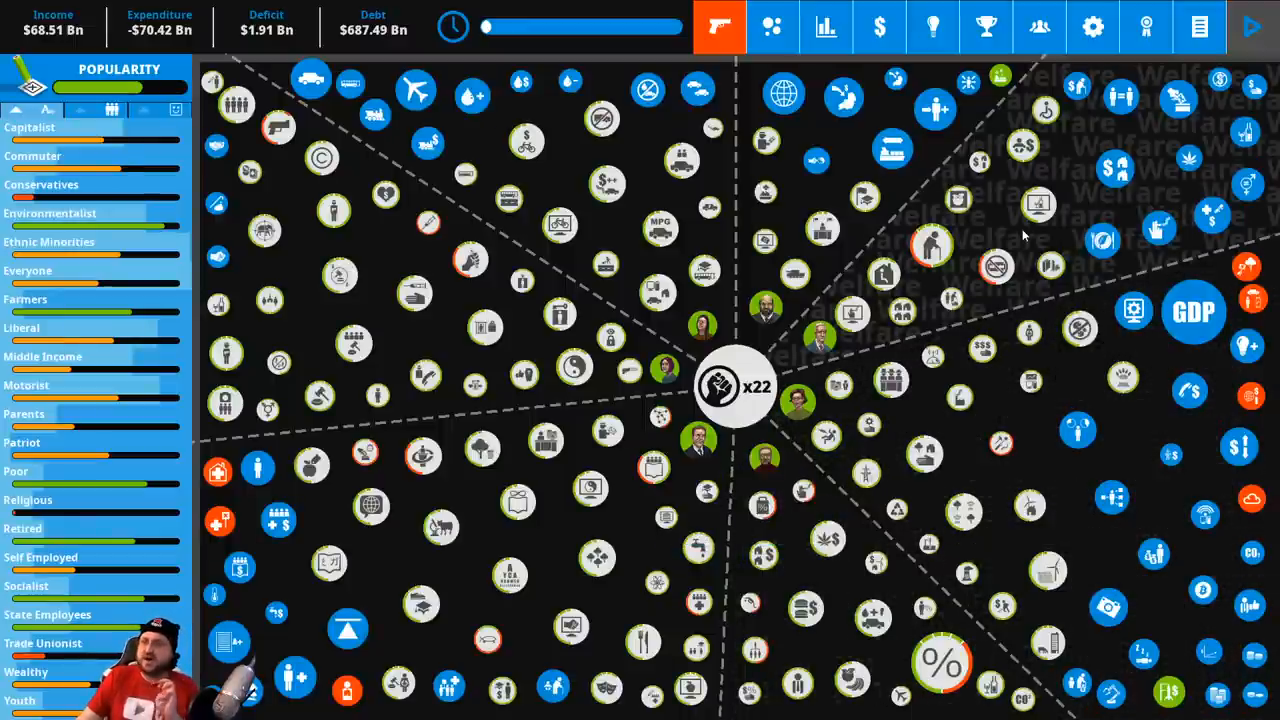
{"action": "left_click", "coordinate": [736, 388]}
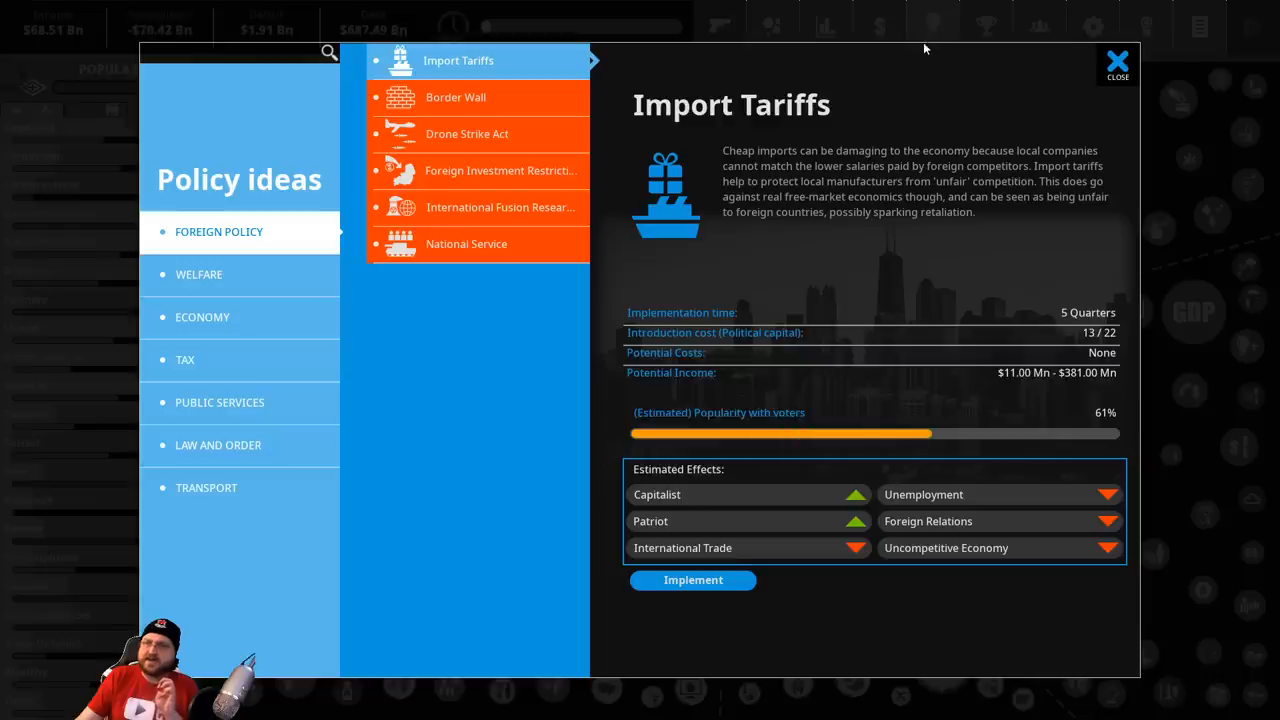
{"action": "left_click", "coordinate": [200, 274]}
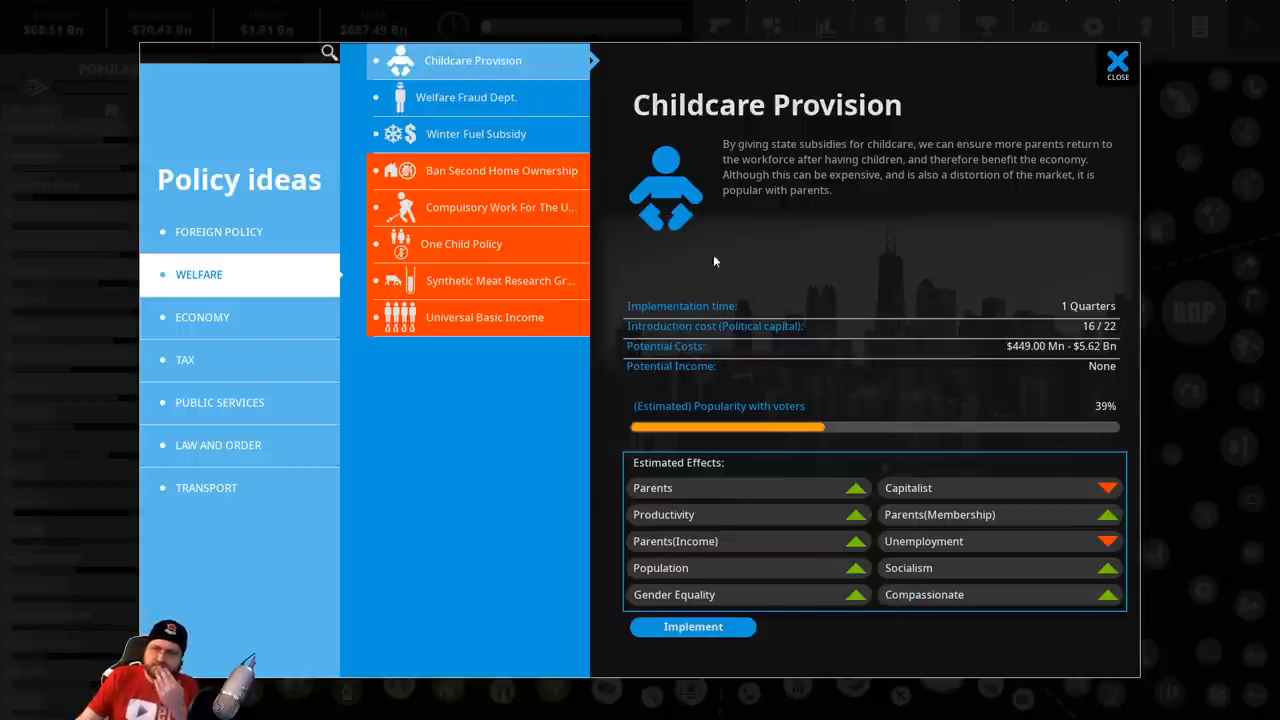
{"action": "mouse_move", "coordinate": [496, 110]}
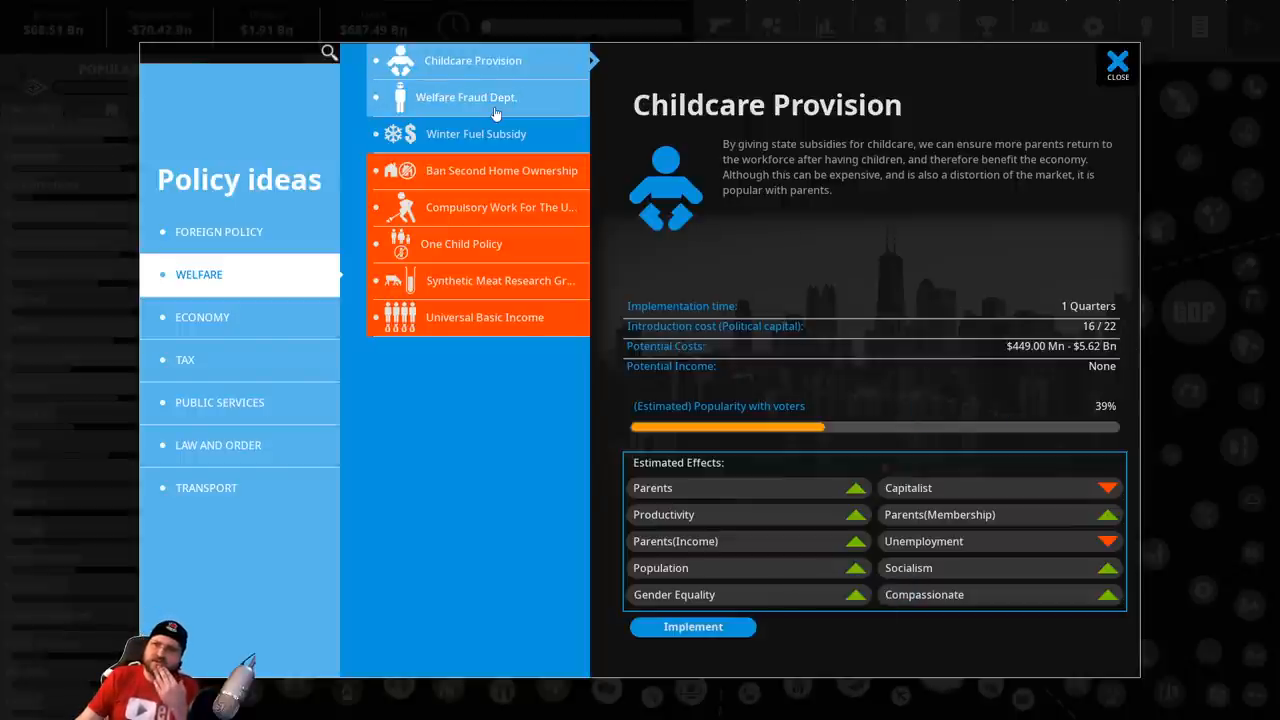
{"action": "left_click", "coordinate": [466, 96]}
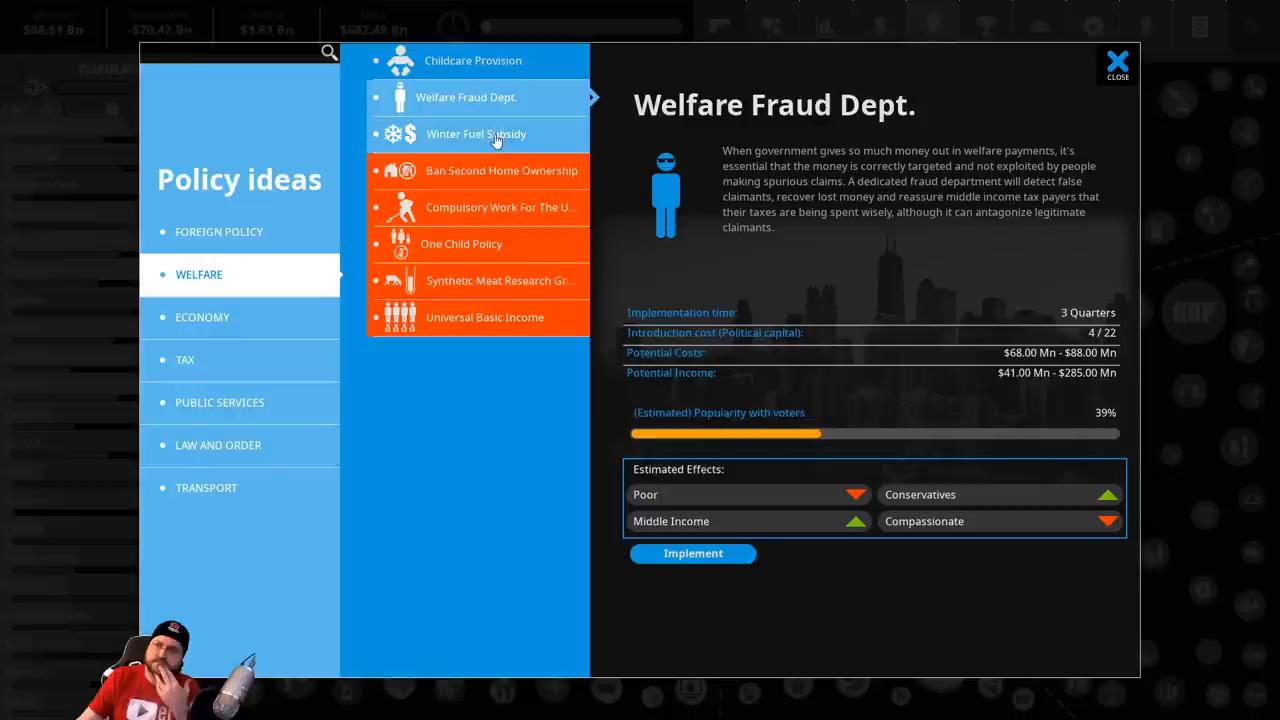
{"action": "left_click", "coordinate": [476, 132]}
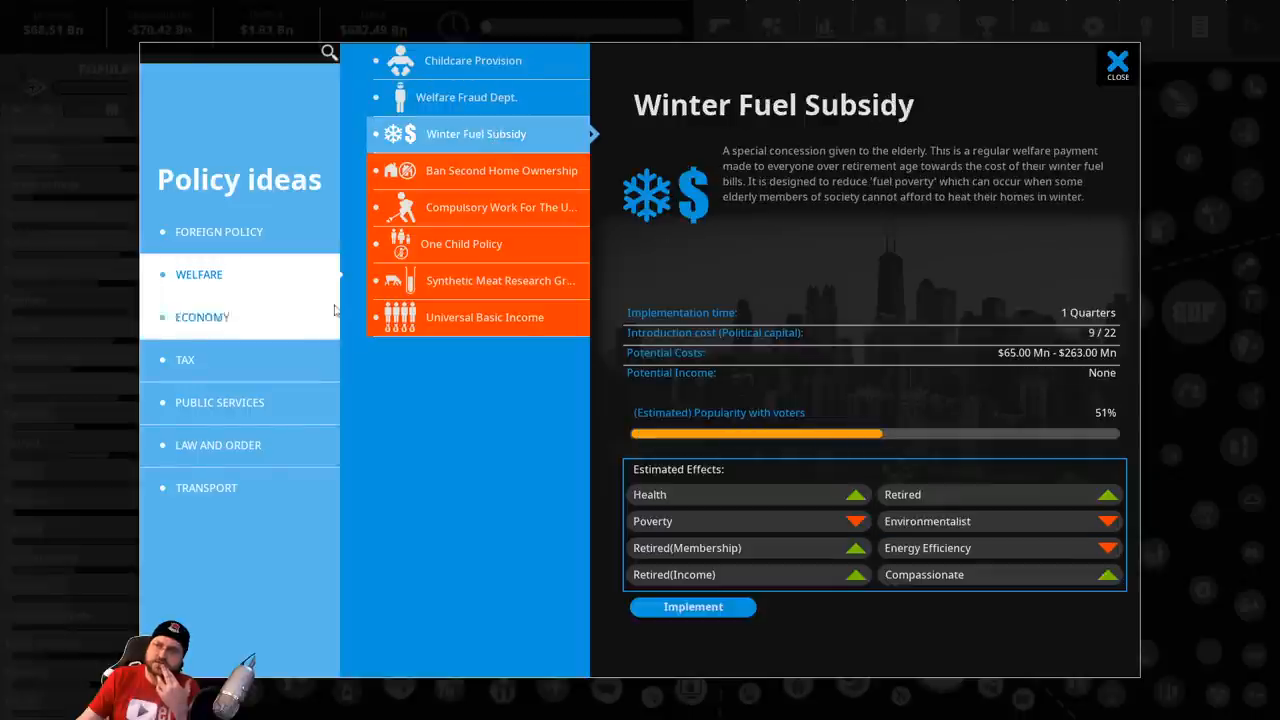
Browse economy, tax, public services and law and order ideas, read Empty Homes Tax, and return to the map
{"action": "left_click", "coordinate": [202, 316]}
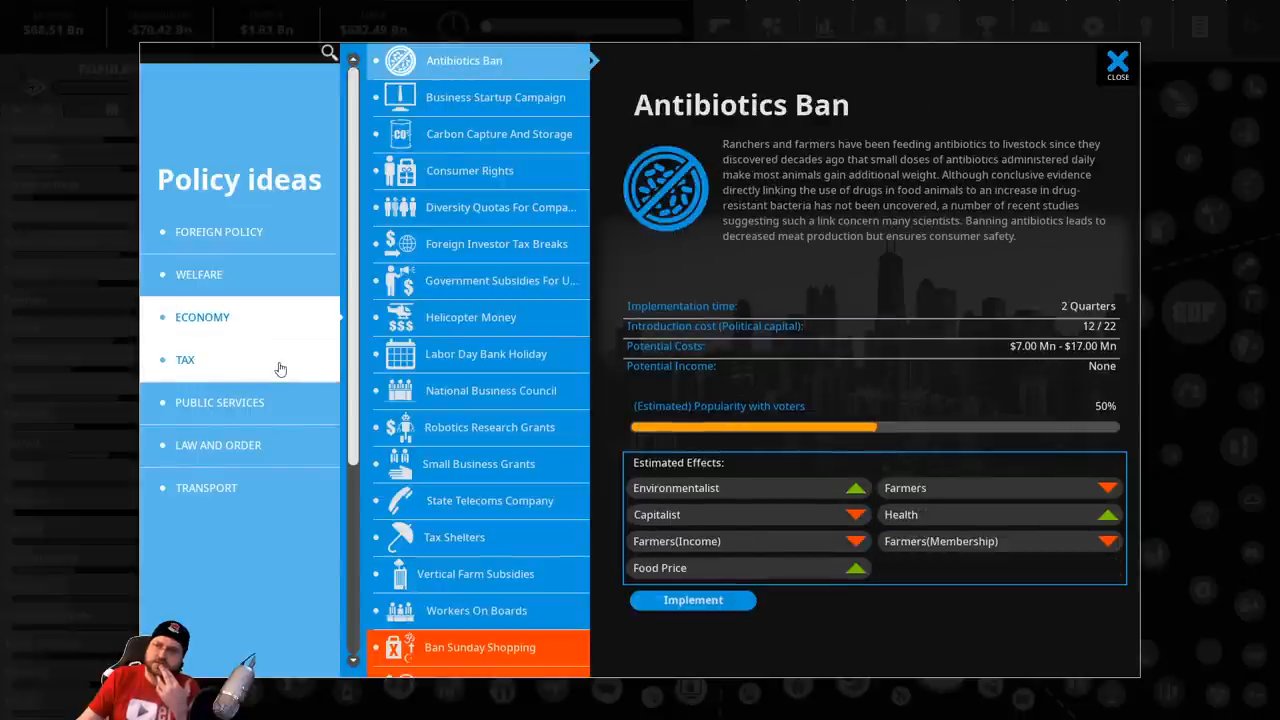
{"action": "left_click", "coordinate": [184, 360]}
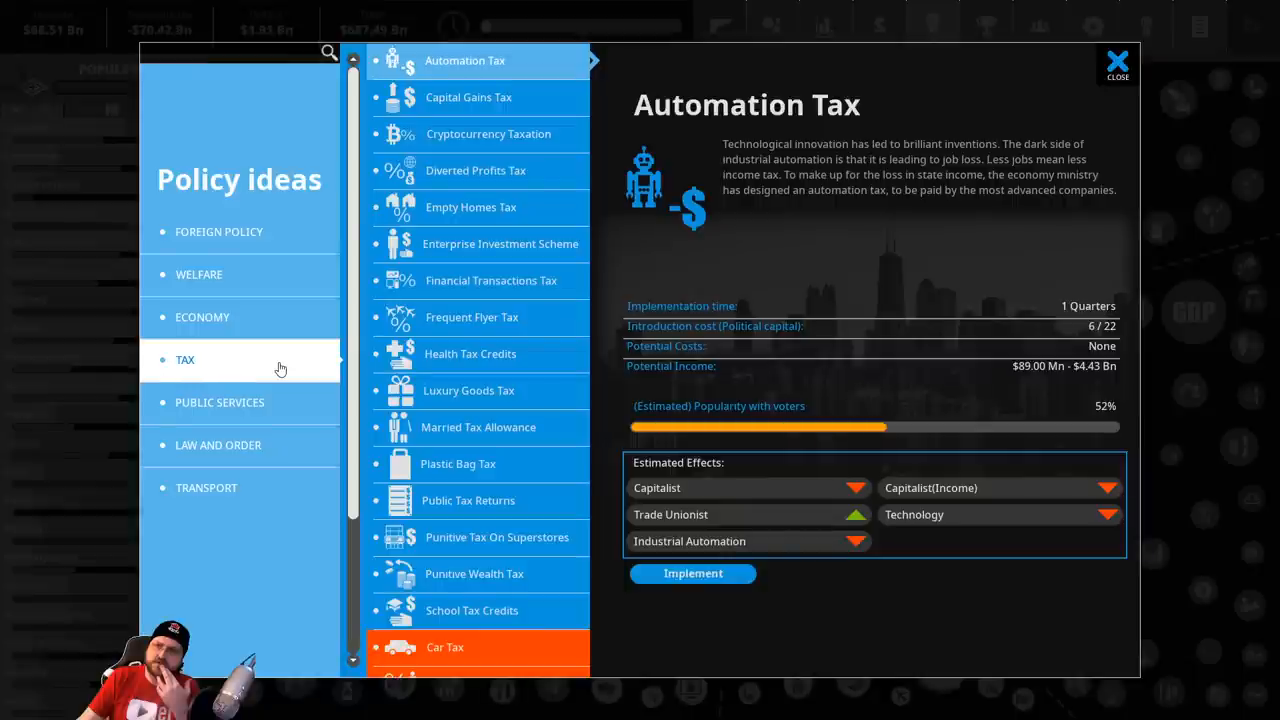
{"action": "left_click", "coordinate": [220, 402]}
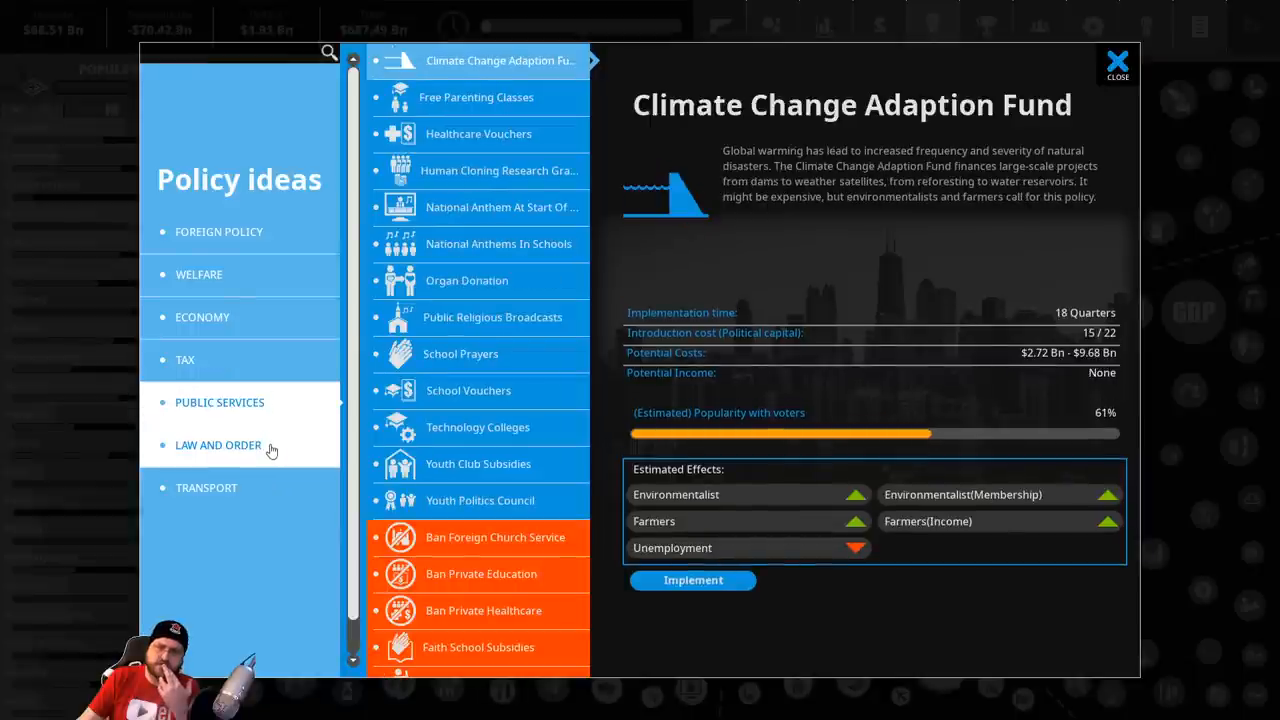
{"action": "left_click", "coordinate": [218, 444]}
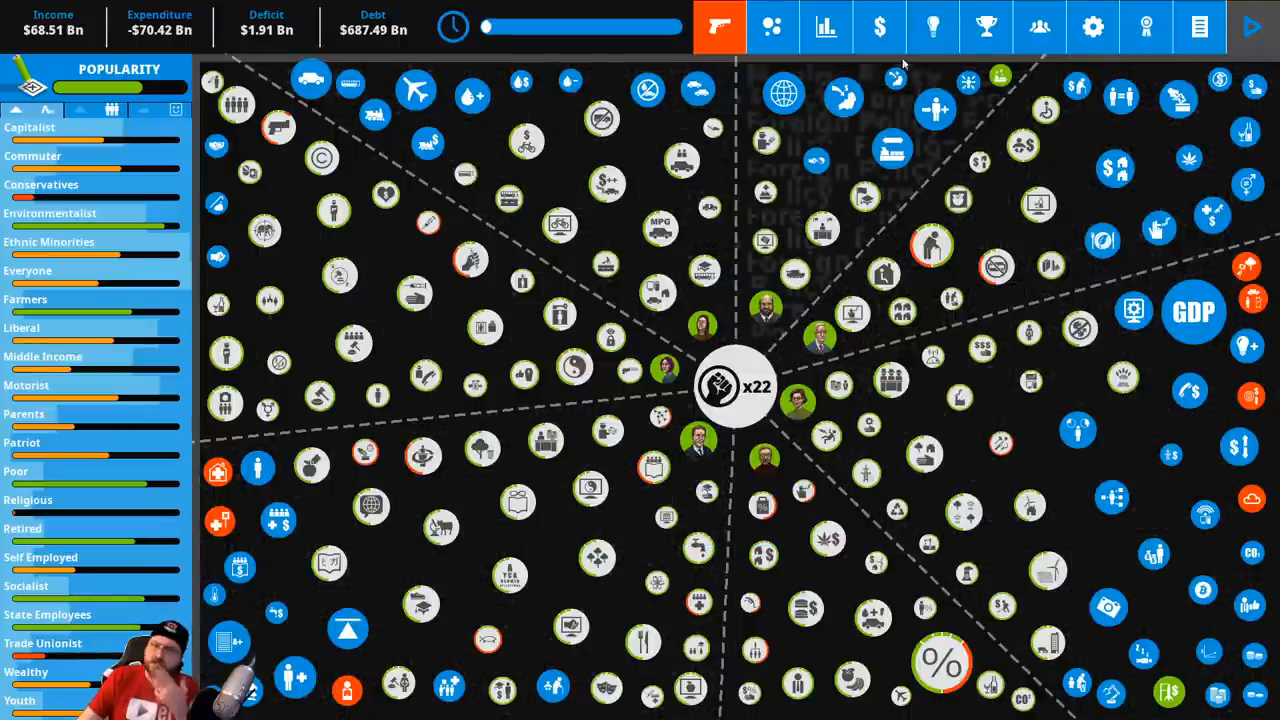
{"action": "mouse_move", "coordinate": [1252, 28]}
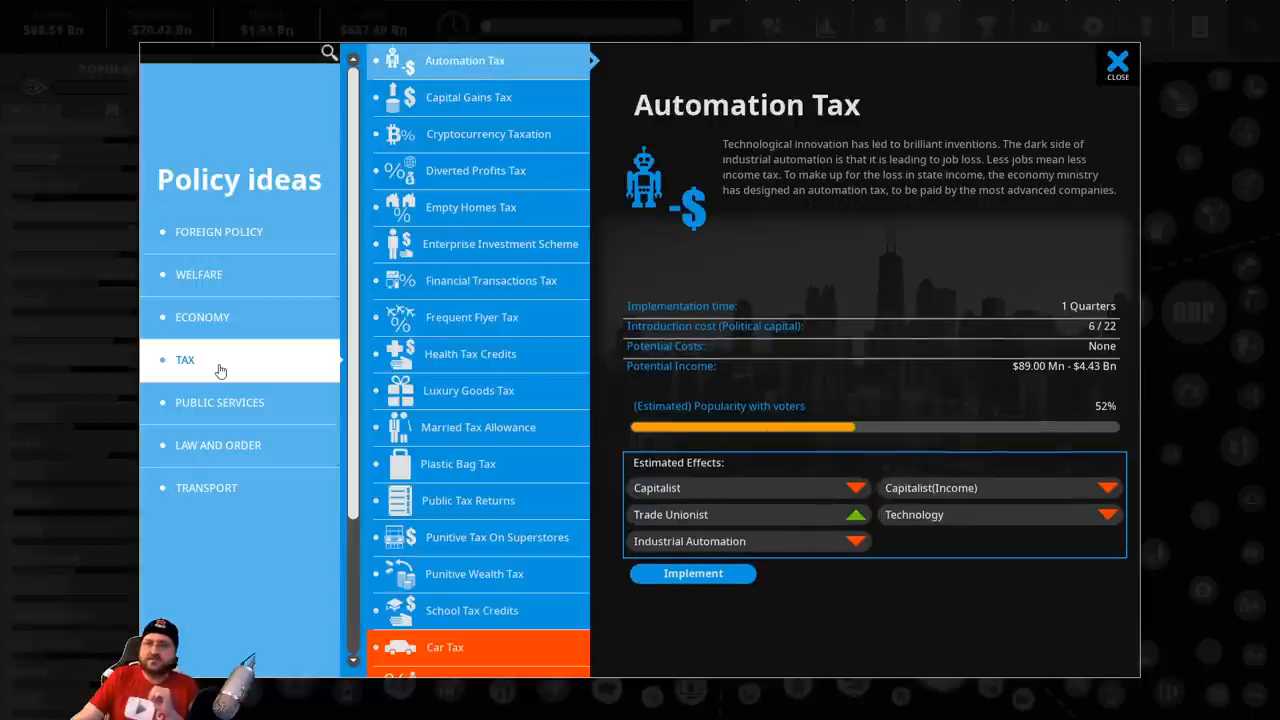
{"action": "left_click", "coordinate": [470, 206]}
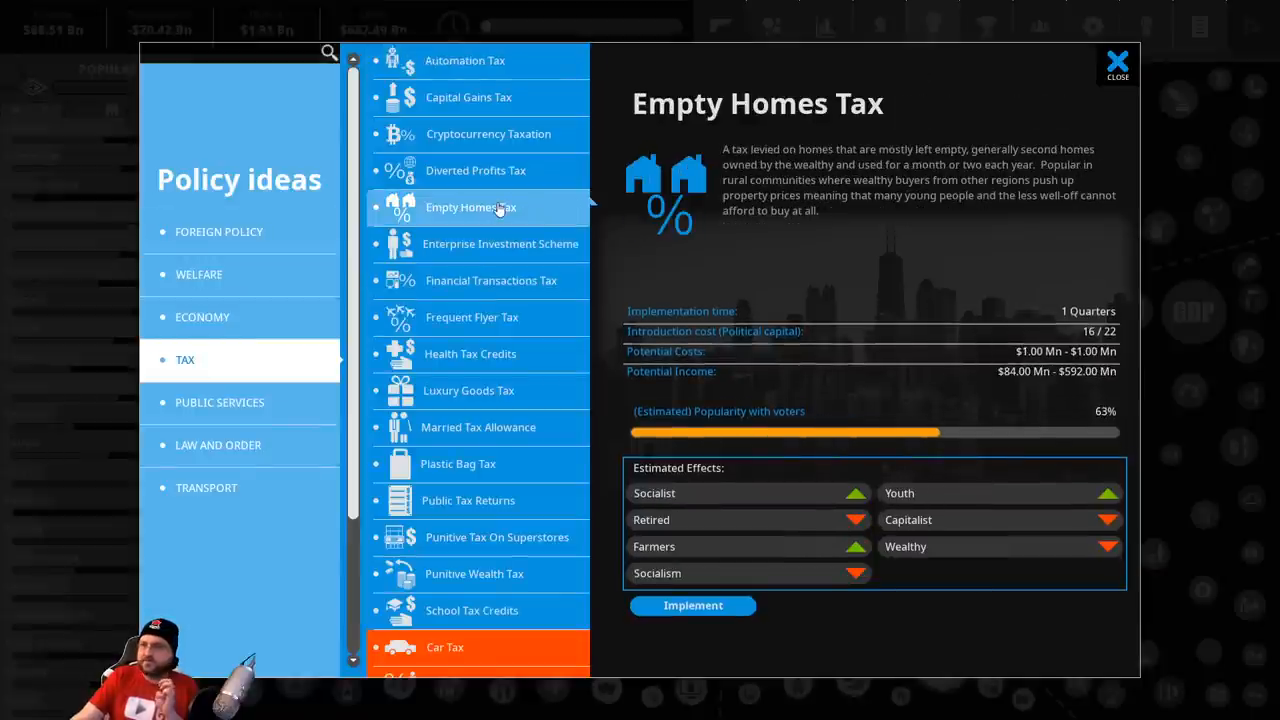
{"action": "left_click", "coordinate": [1116, 64]}
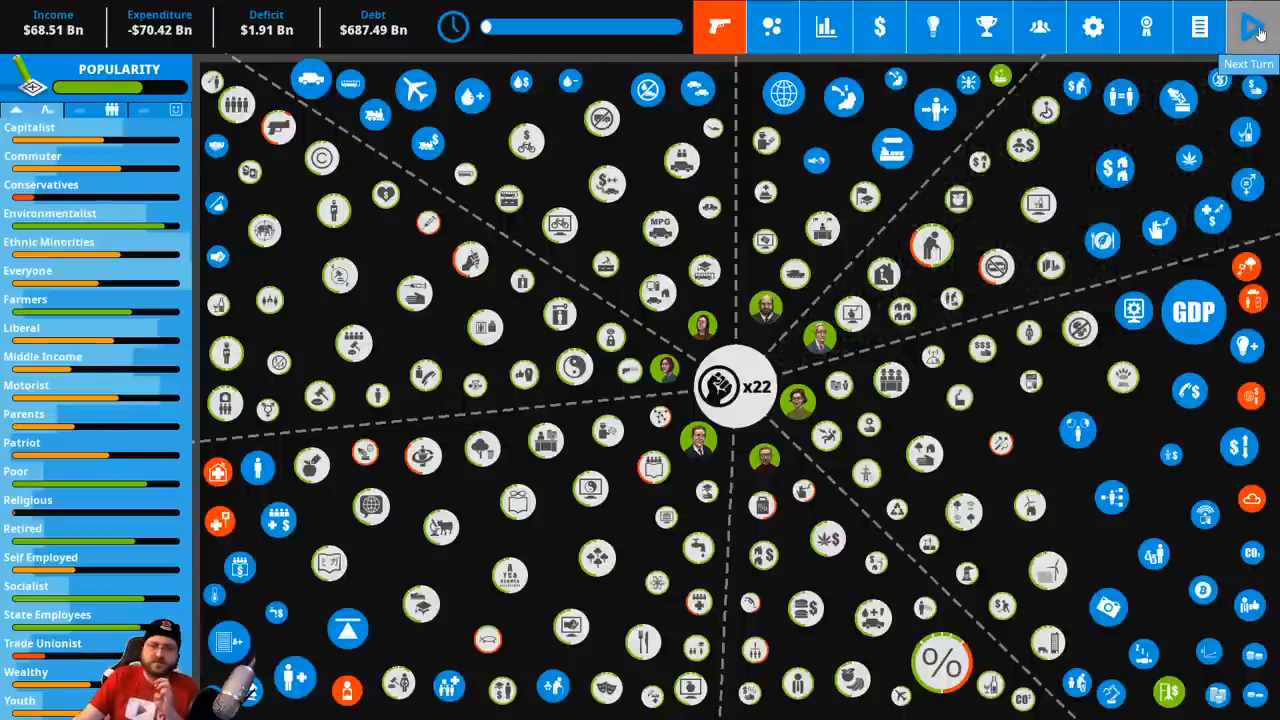
Advance to the next quarter and propose the Freedom of Information act in the event
{"action": "left_click", "coordinate": [1250, 28]}
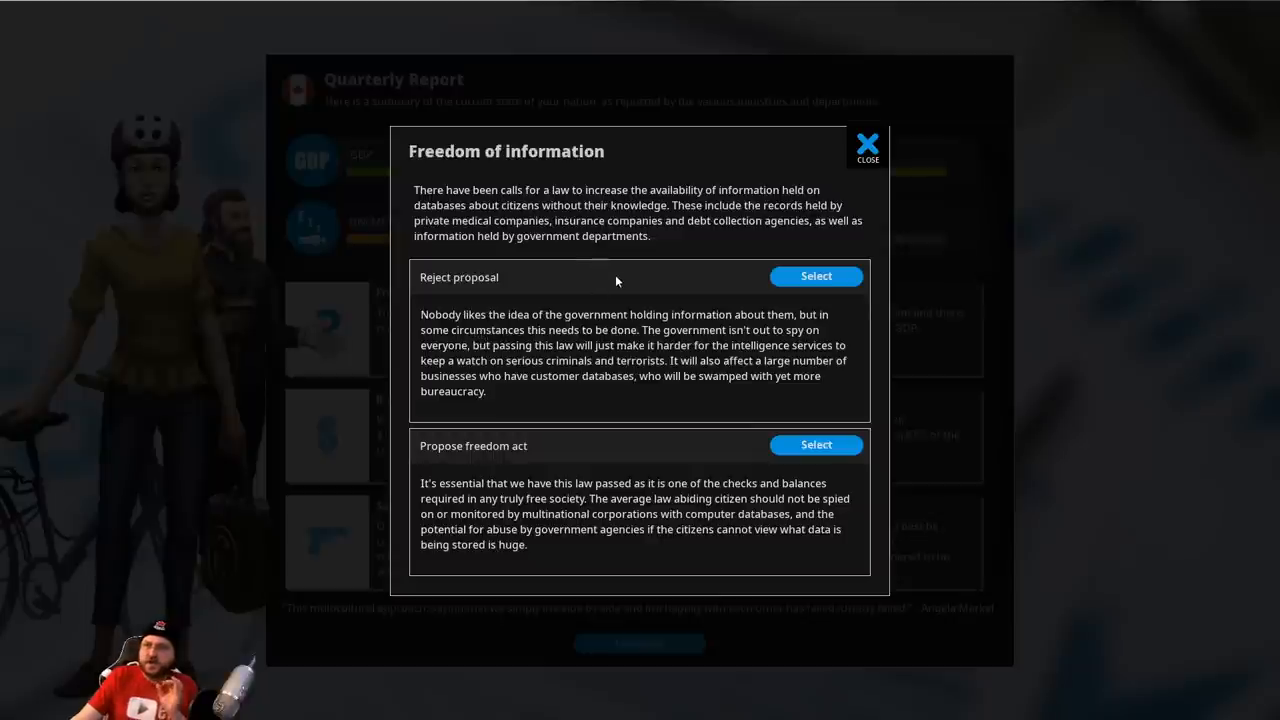
{"action": "mouse_move", "coordinate": [600, 276]}
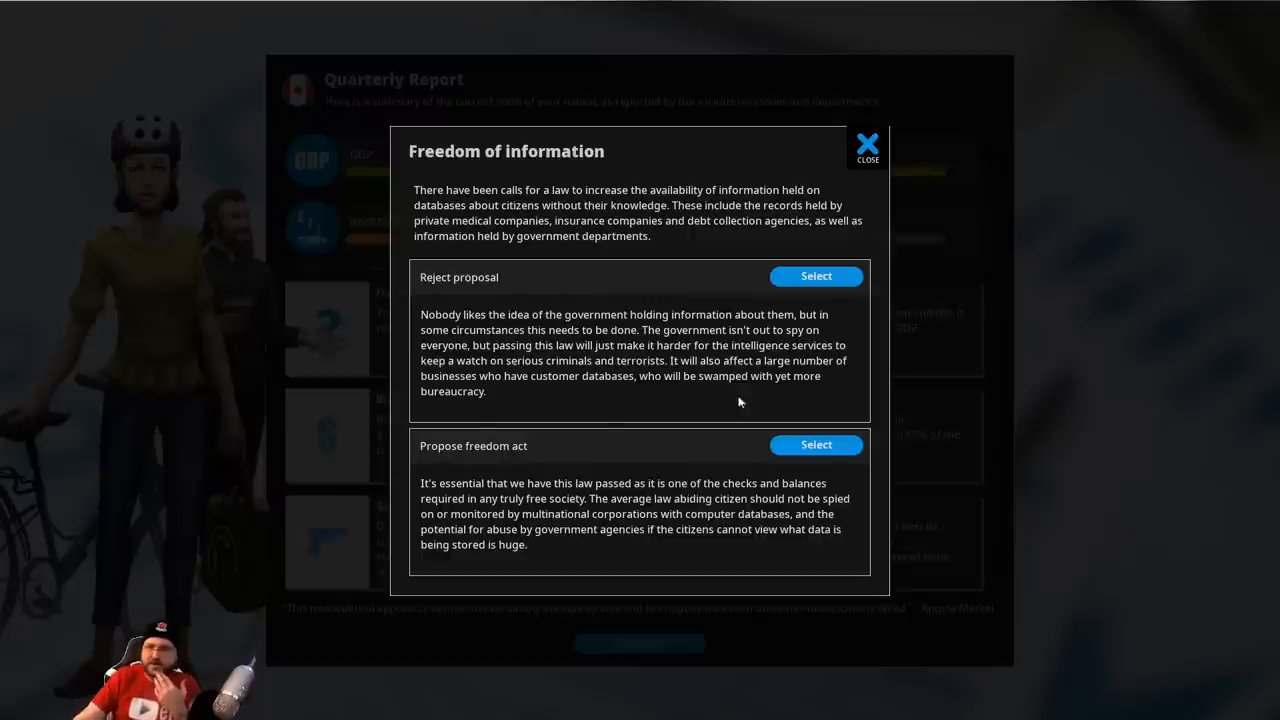
{"action": "left_click", "coordinate": [816, 444]}
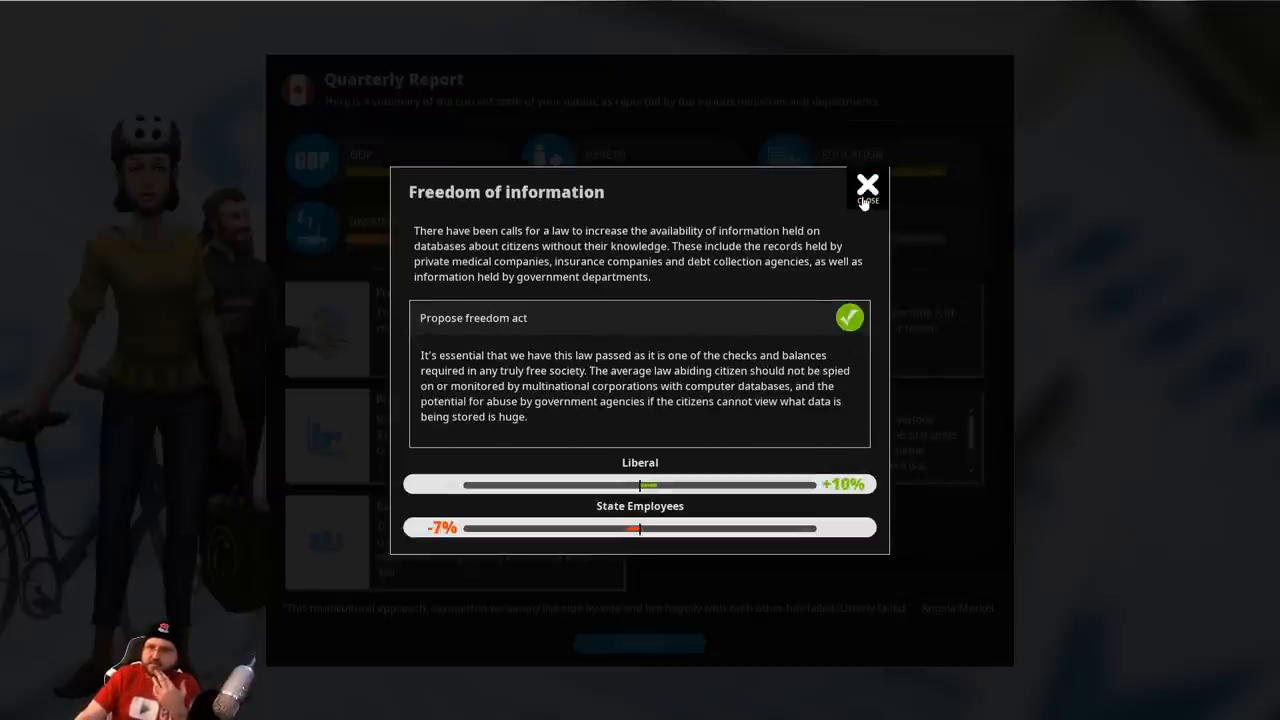
{"action": "left_click", "coordinate": [866, 186]}
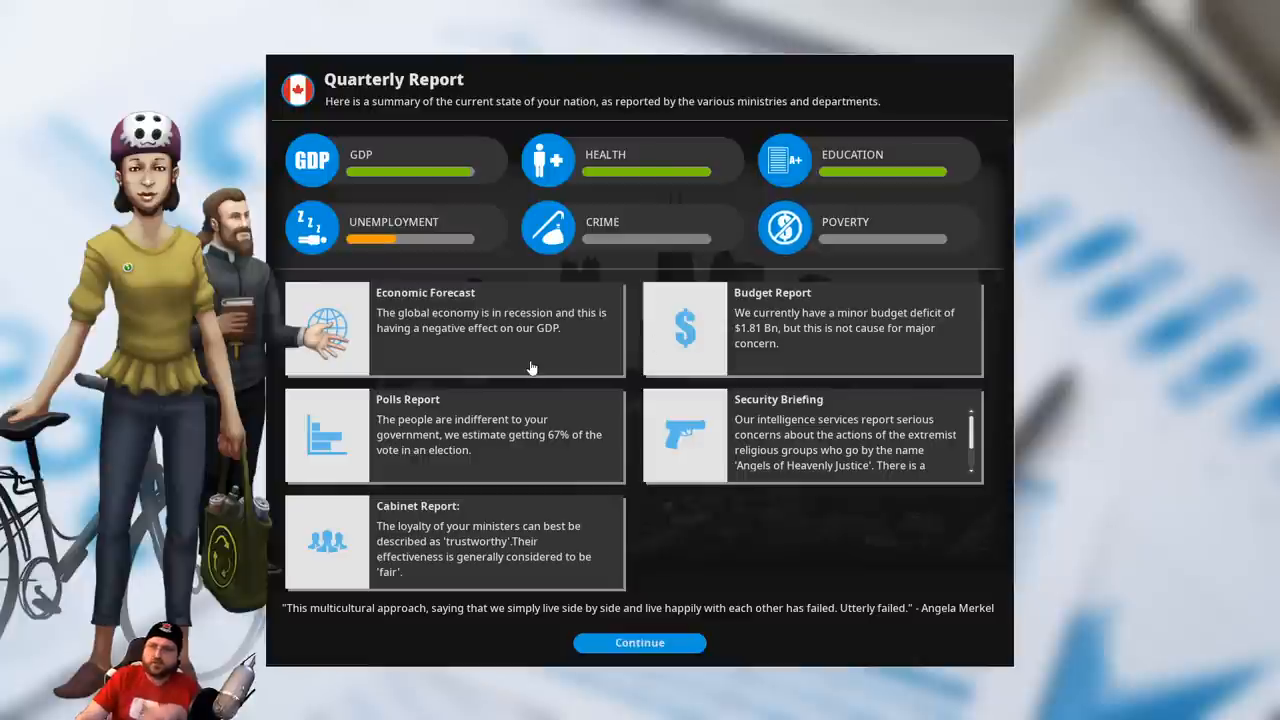
{"action": "mouse_move", "coordinate": [560, 392]}
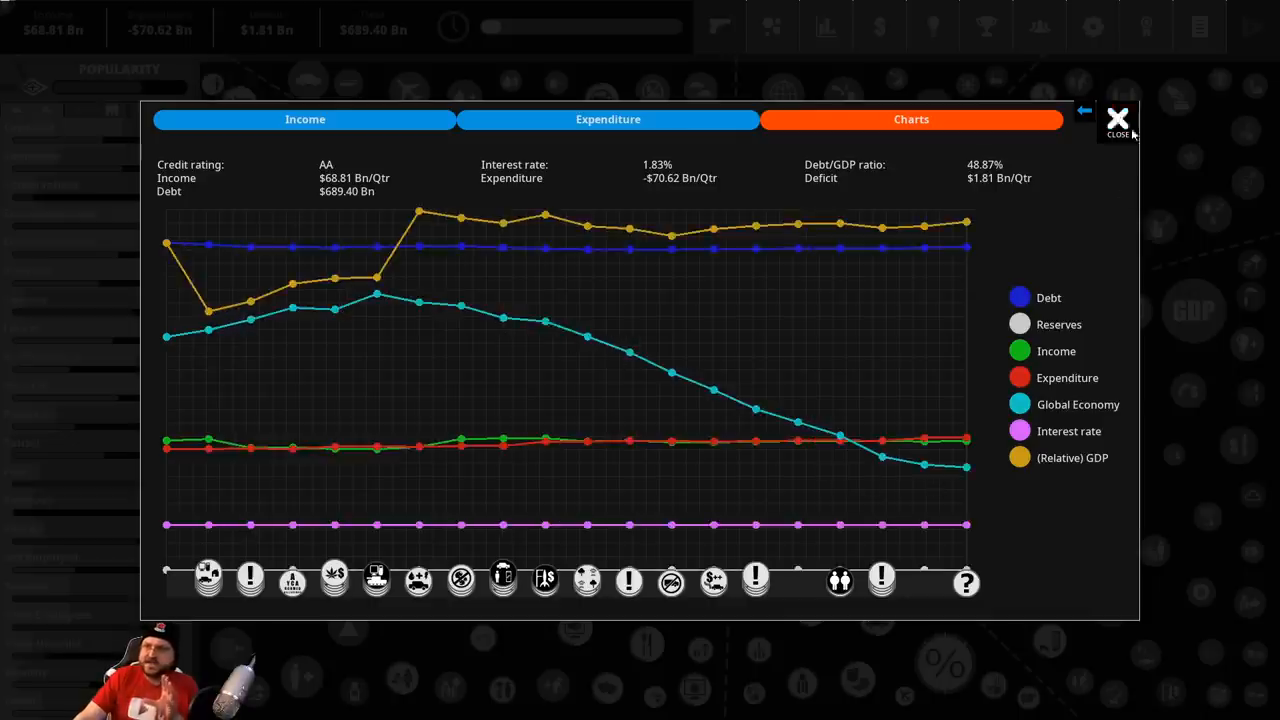
Dismiss the budget charts and return to the policy map
{"action": "left_click", "coordinate": [1116, 118]}
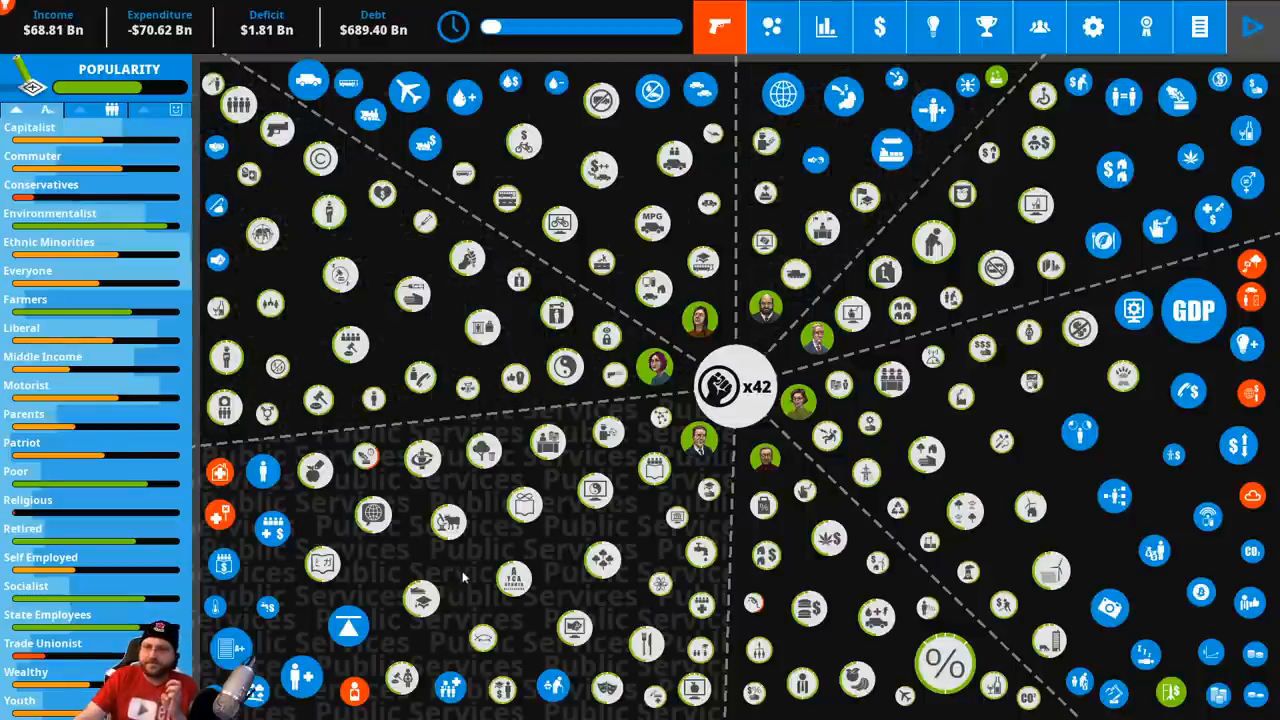
{"action": "mouse_move", "coordinate": [448, 572]}
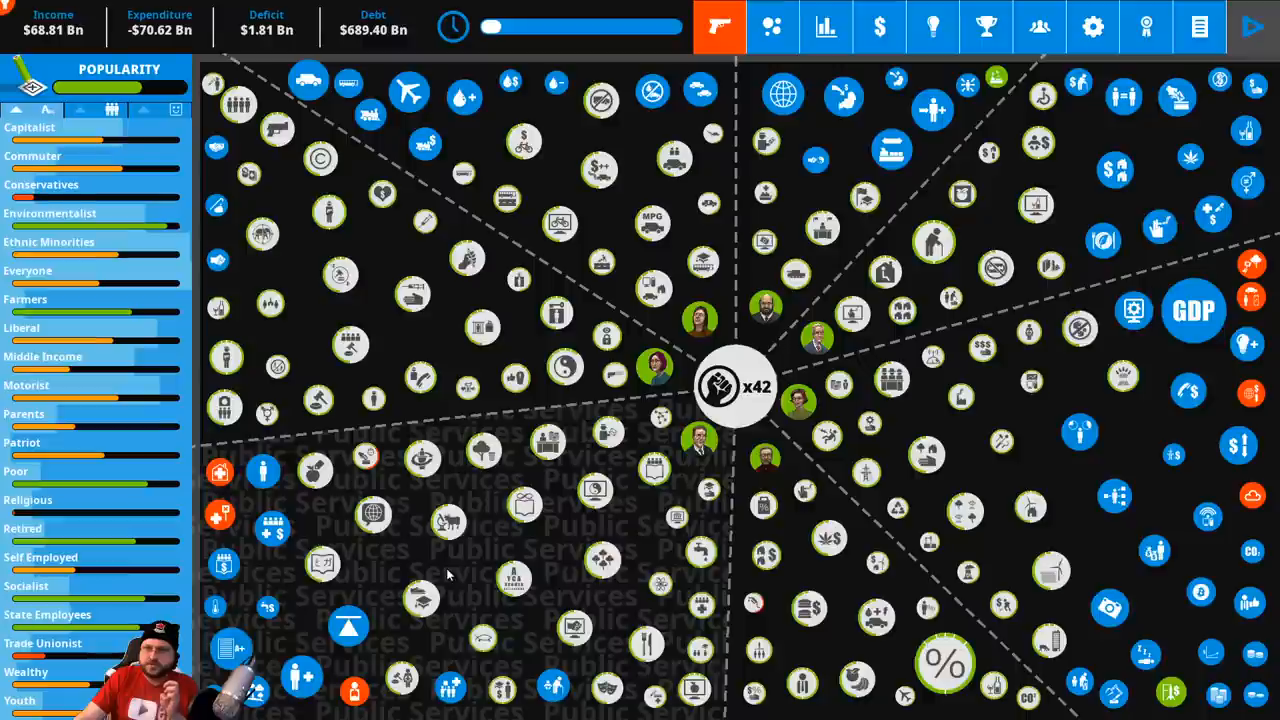
{"action": "mouse_move", "coordinate": [404, 570]}
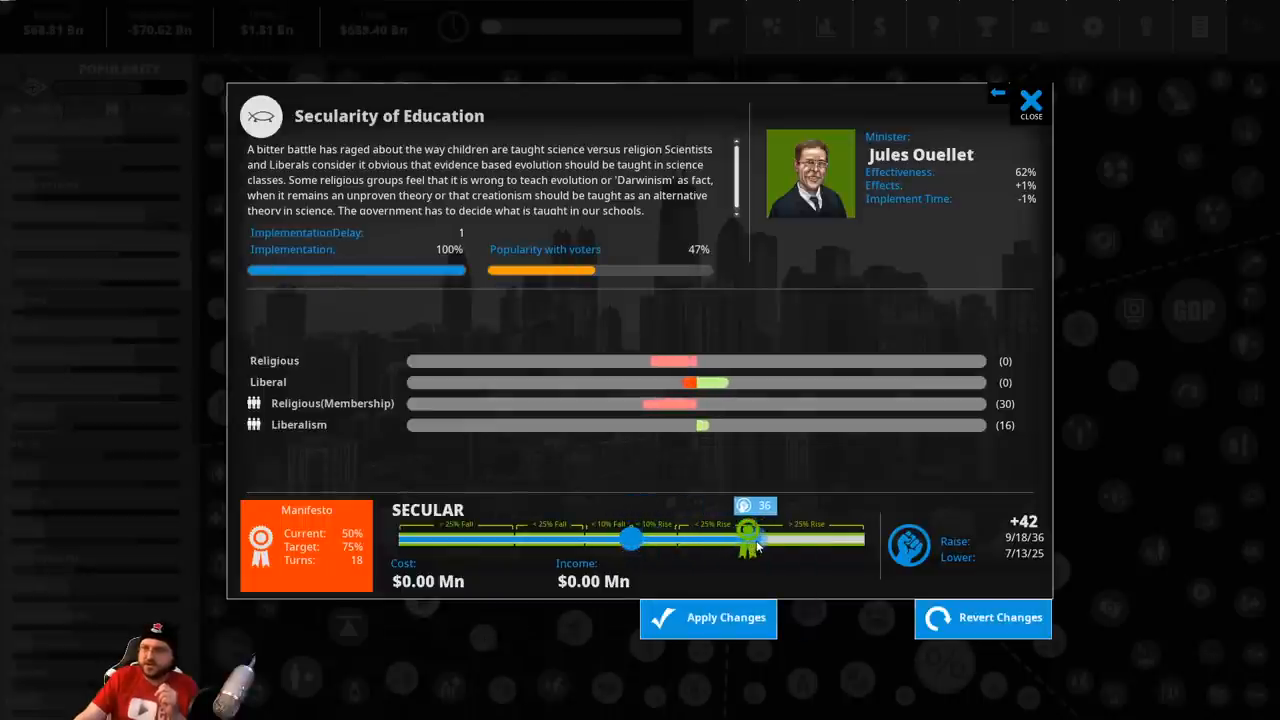
Raise Secularity of Education from Secular to Atheist and confirm spending 36 political capital
{"action": "left_click_drag", "start_coordinate": [748, 538], "coordinate": [864, 538]}
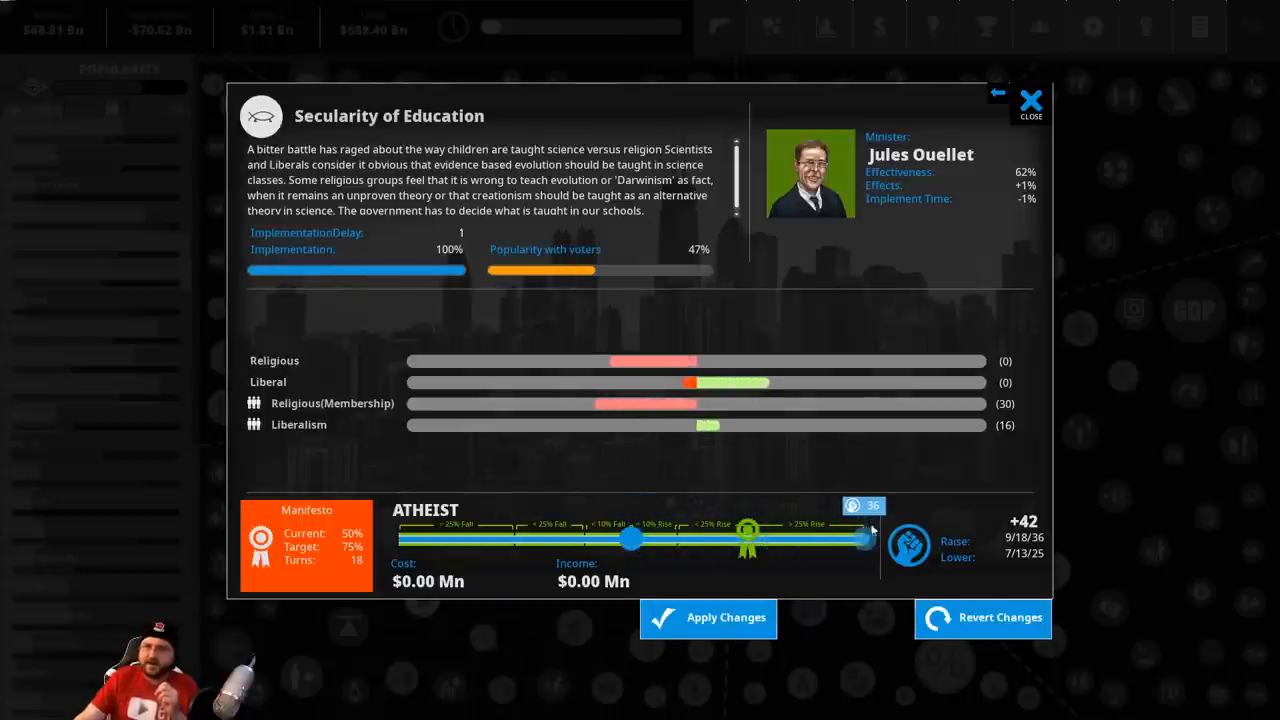
{"action": "mouse_move", "coordinate": [904, 544]}
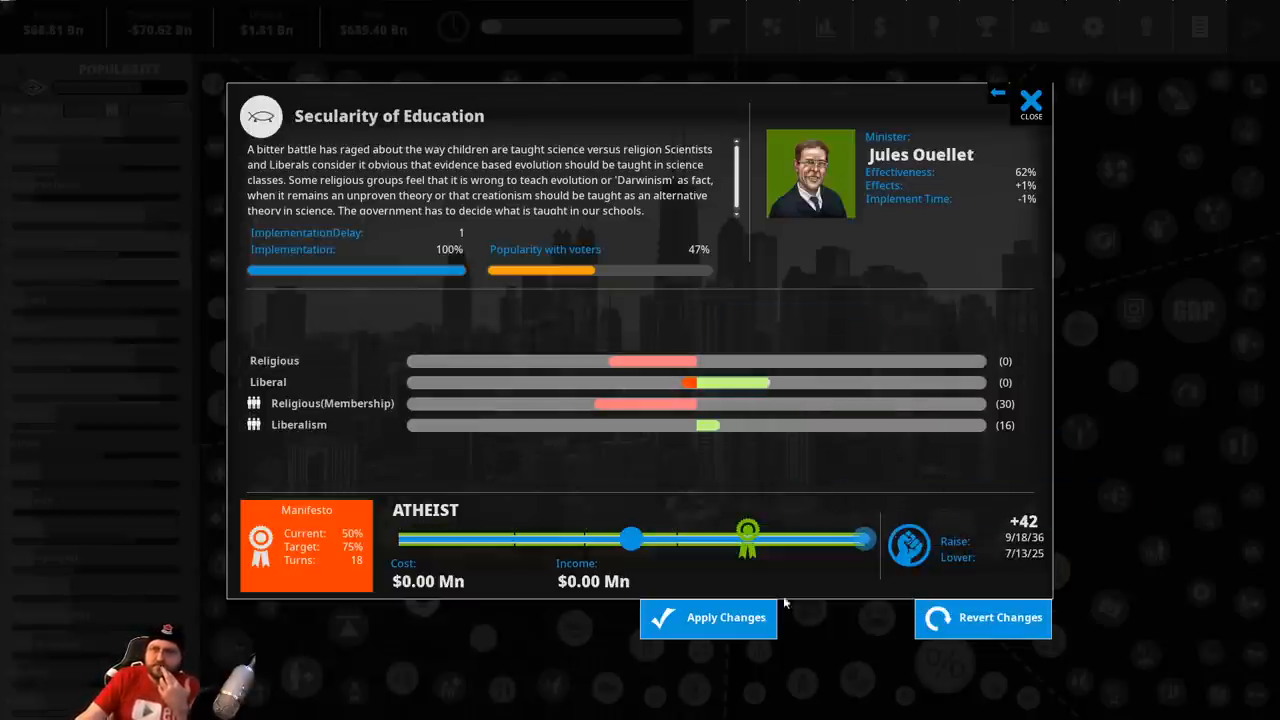
{"action": "mouse_move", "coordinate": [448, 408]}
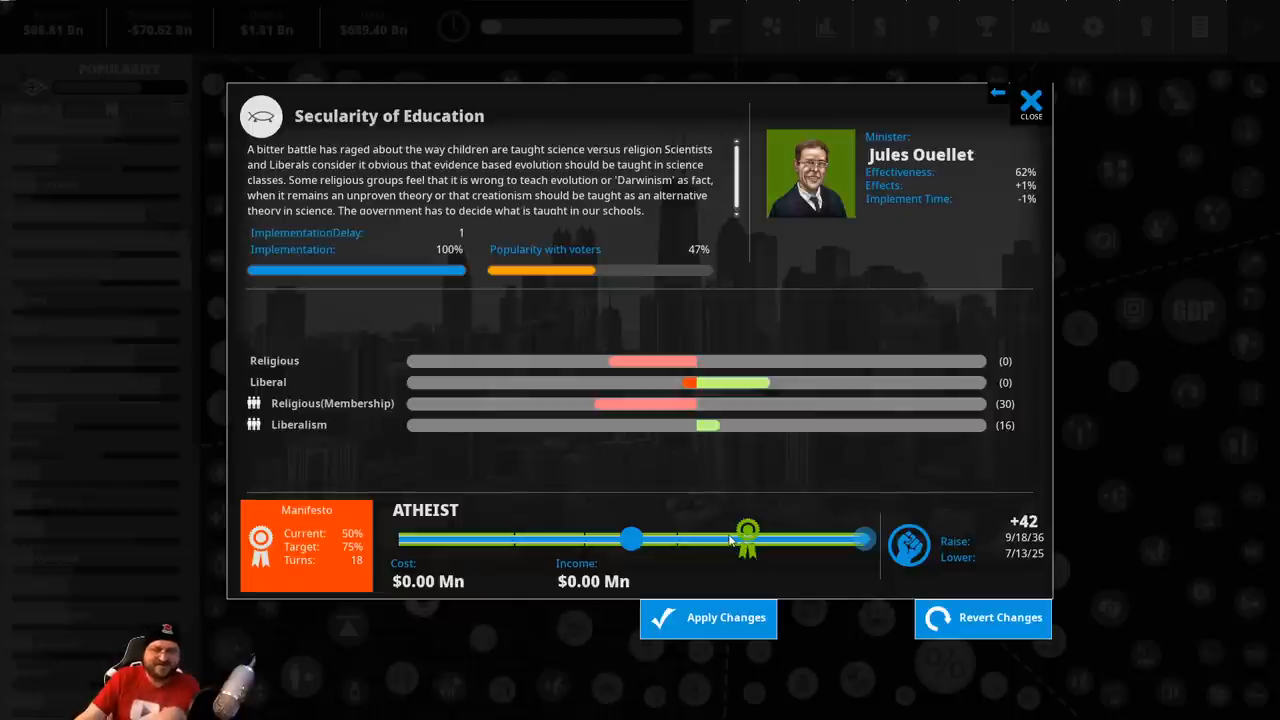
{"action": "left_click", "coordinate": [708, 618]}
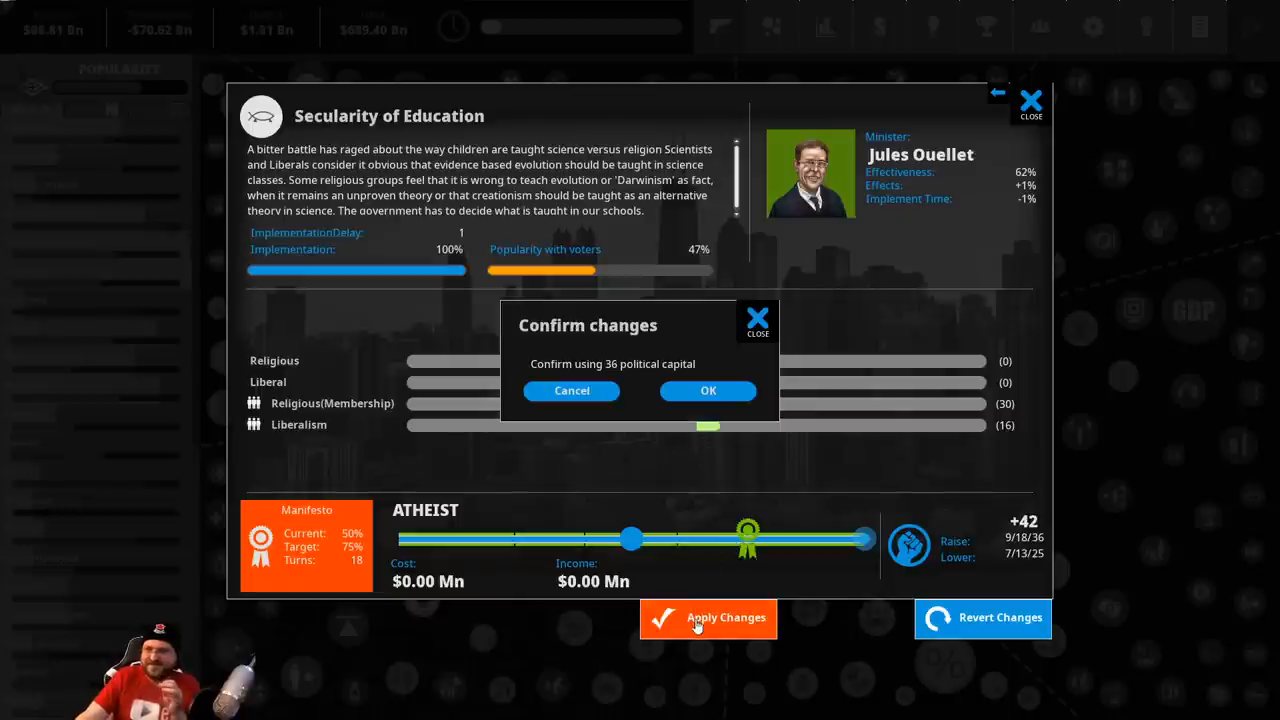
{"action": "left_click", "coordinate": [708, 390]}
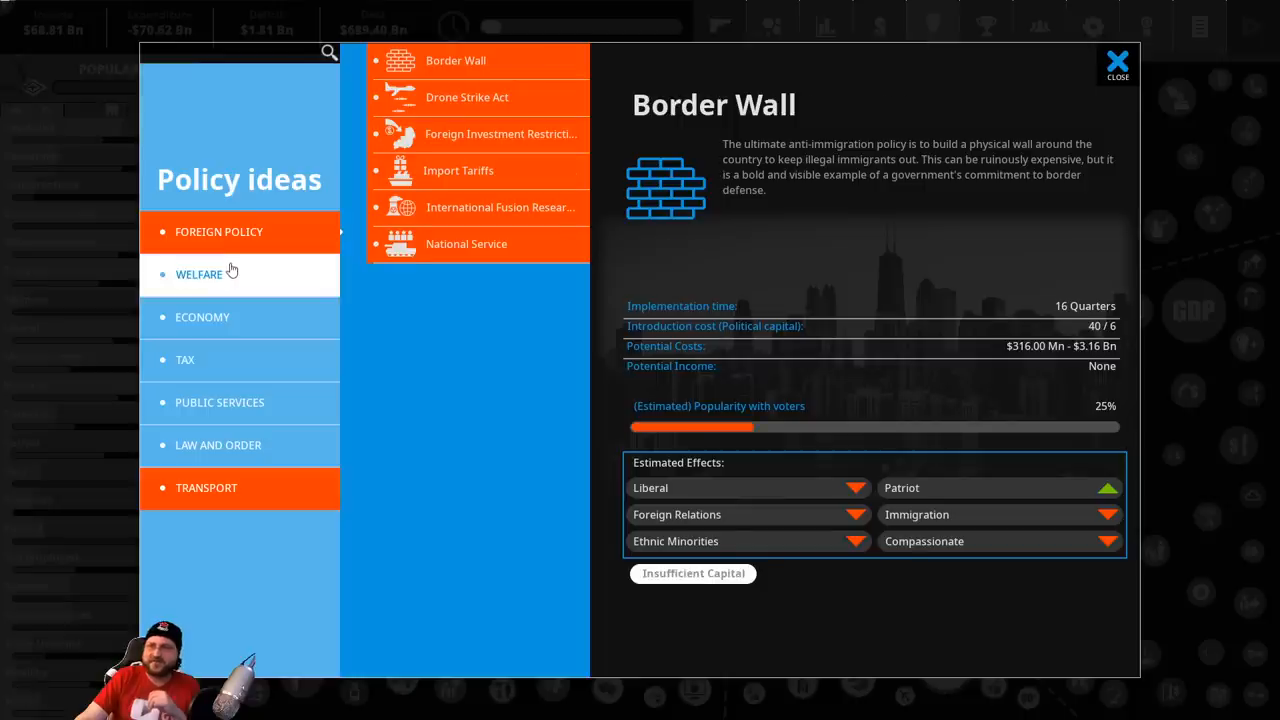
Review economy and tax ideas, reading Robotics Research Grants and Diverted Profits Tax details
{"action": "left_click", "coordinate": [202, 316]}
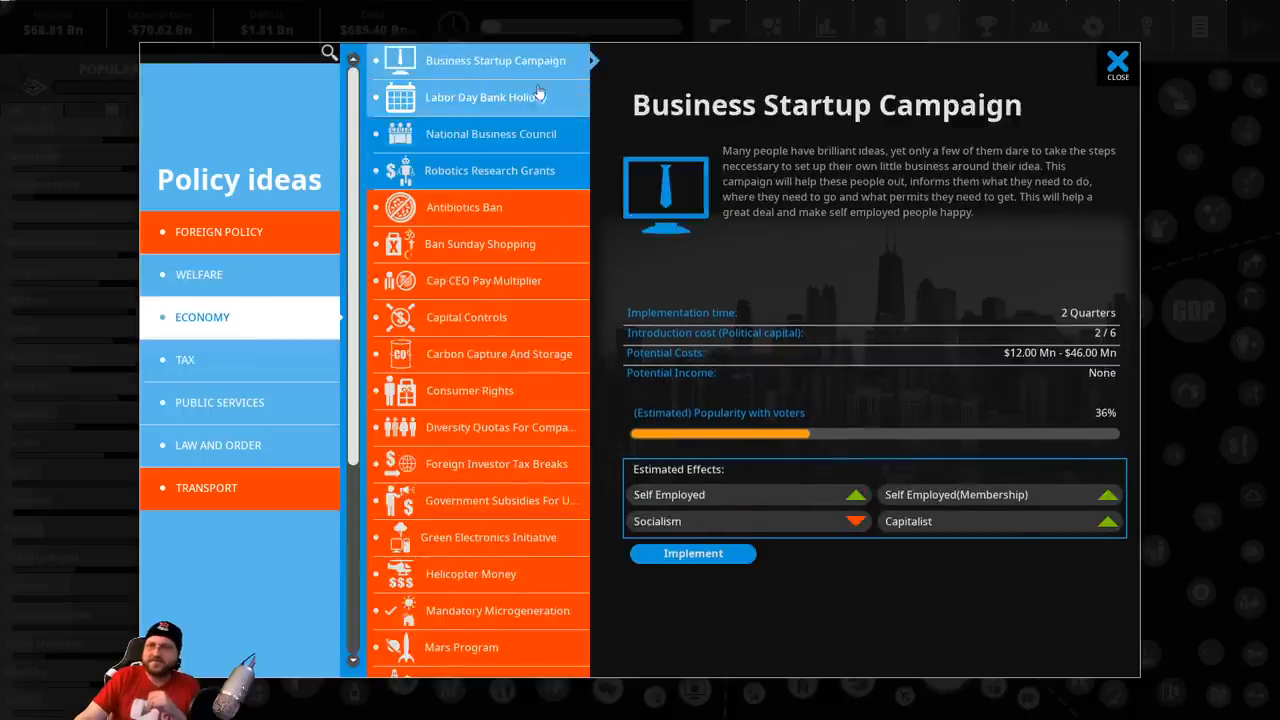
{"action": "mouse_move", "coordinate": [516, 96]}
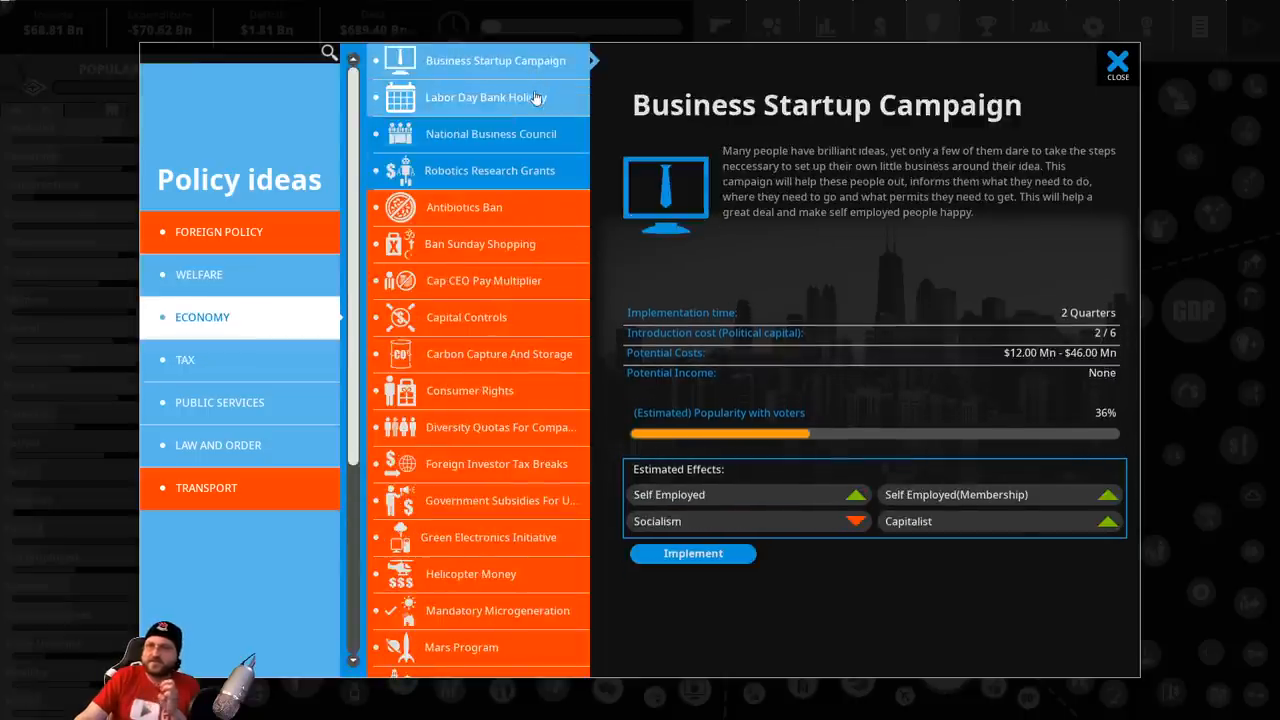
{"action": "left_click", "coordinate": [490, 170]}
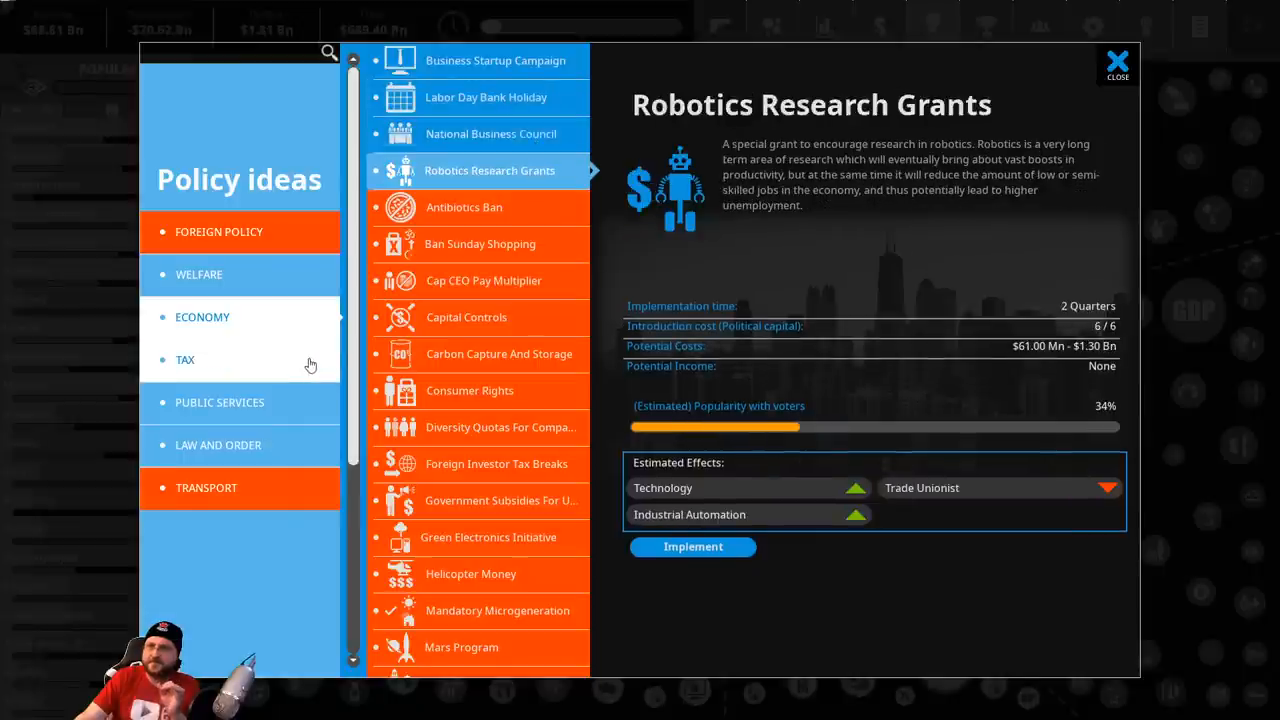
{"action": "mouse_move", "coordinate": [306, 368]}
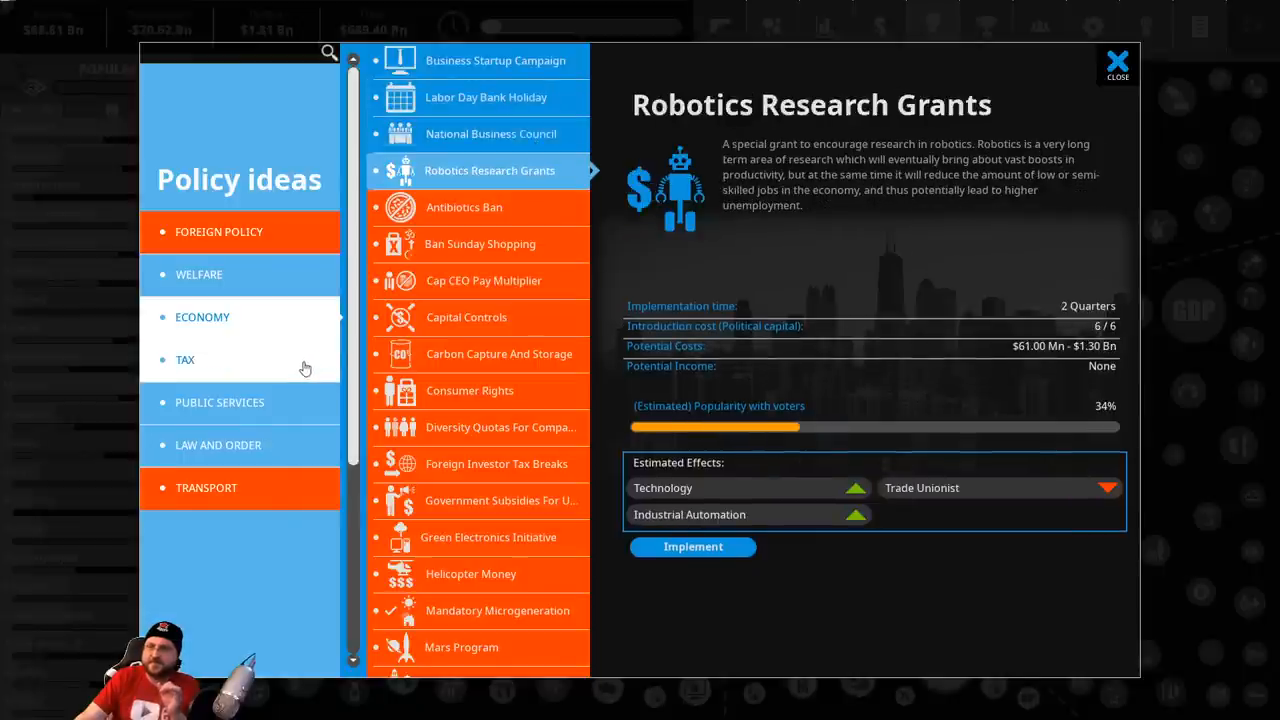
{"action": "left_click", "coordinate": [184, 360]}
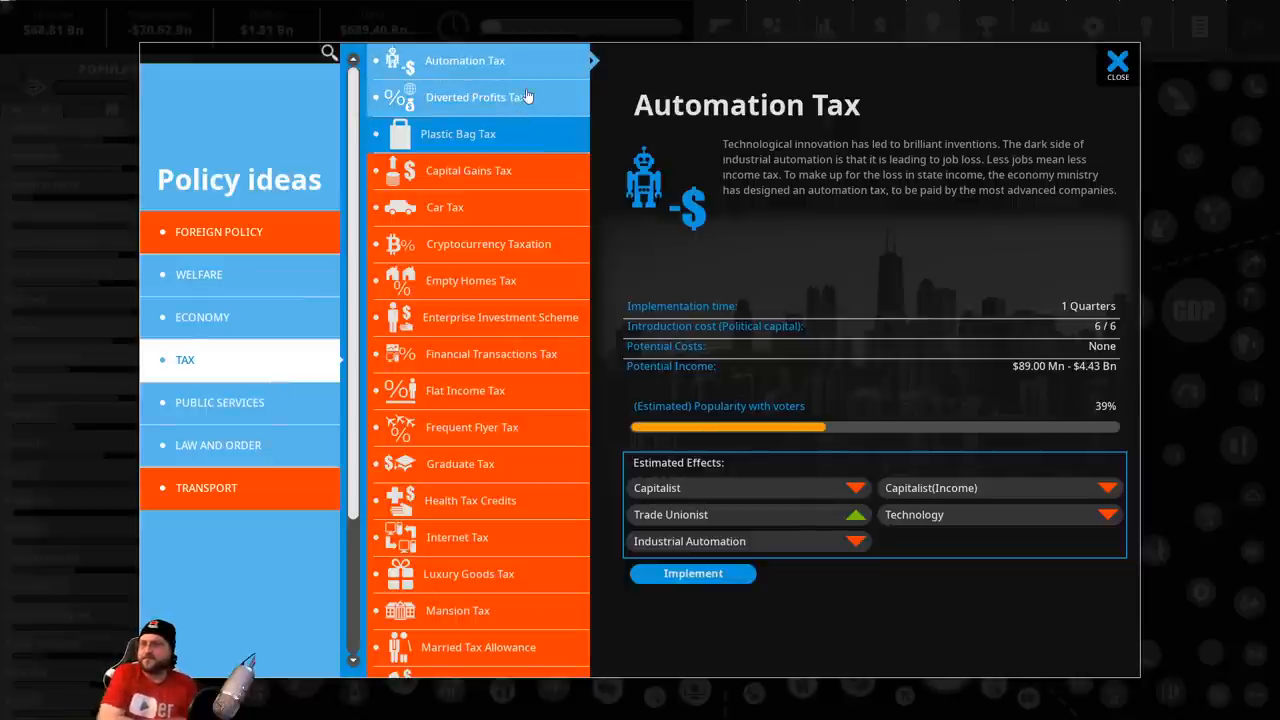
{"action": "left_click", "coordinate": [476, 96]}
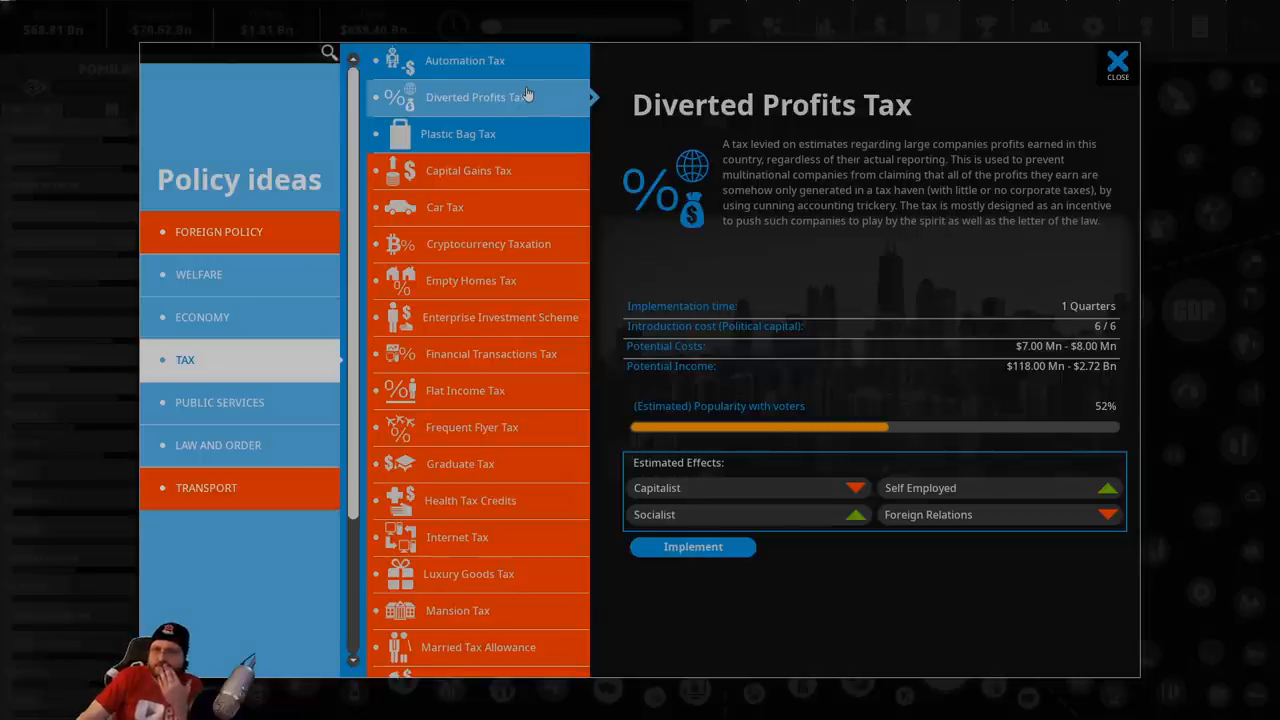